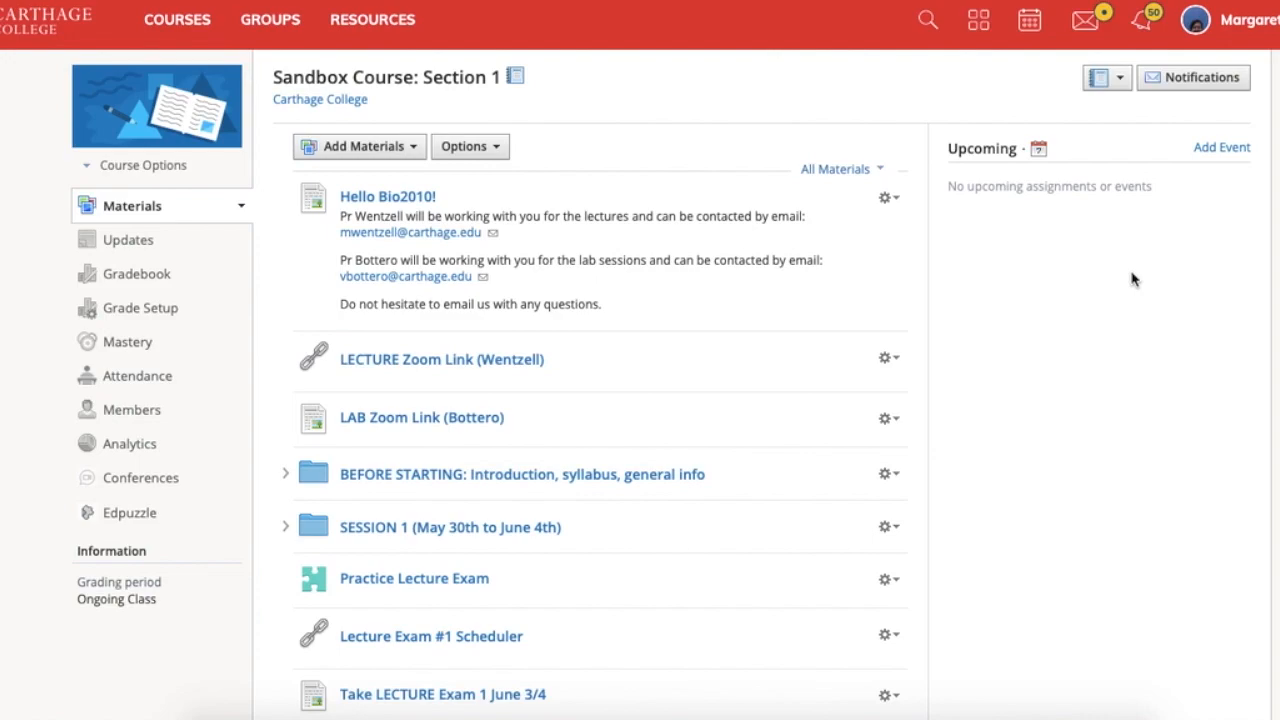
{"action": "mouse_move", "coordinate": [600, 256]}
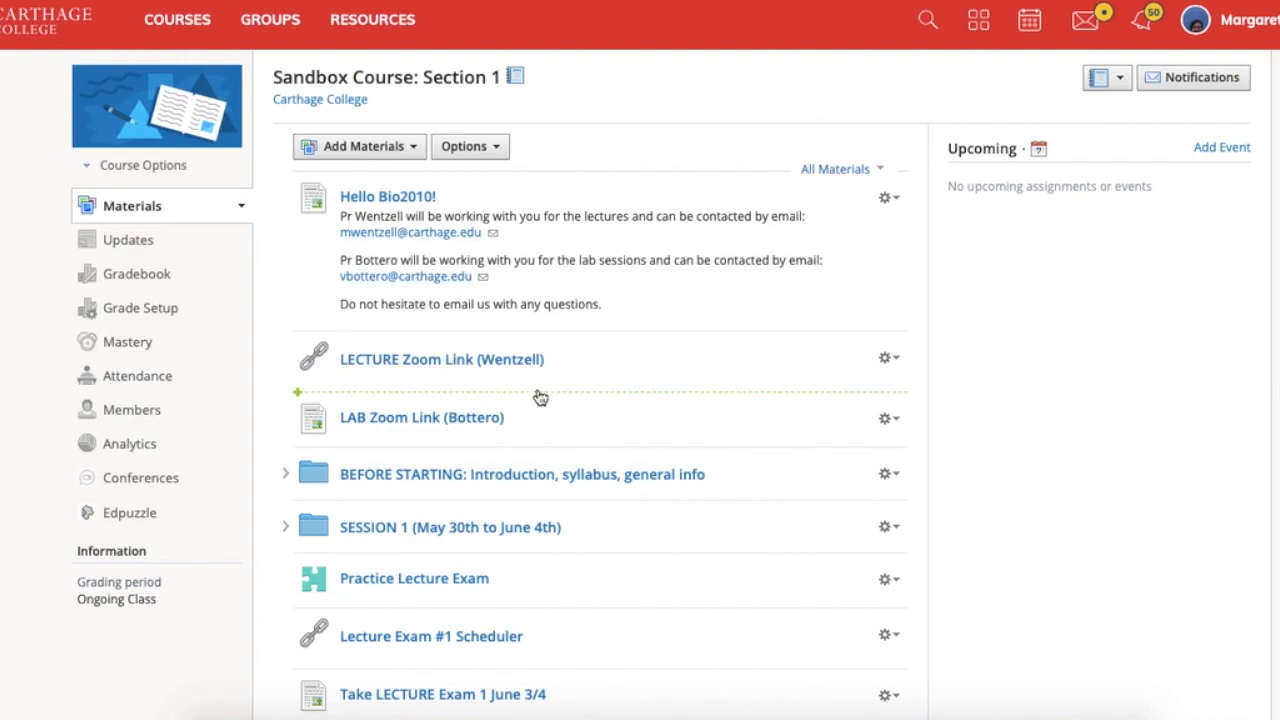
{"action": "mouse_move", "coordinate": [418, 437]}
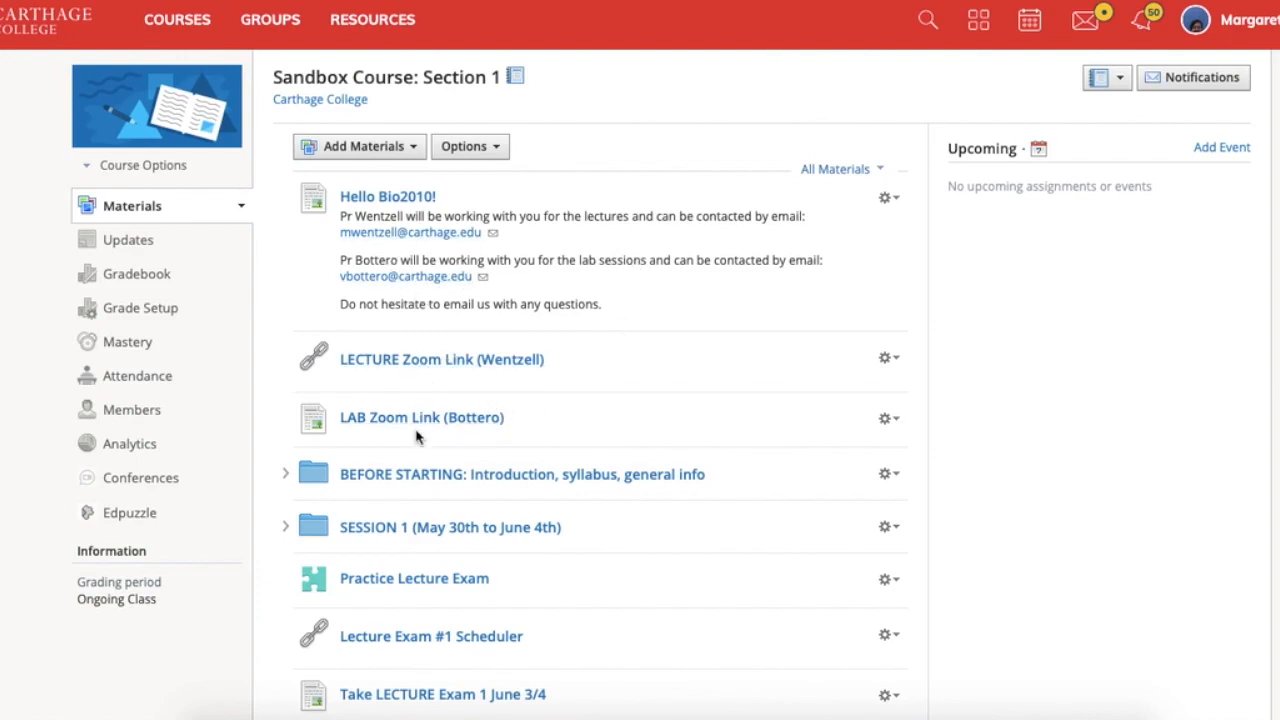
{"action": "mouse_move", "coordinate": [500, 363]}
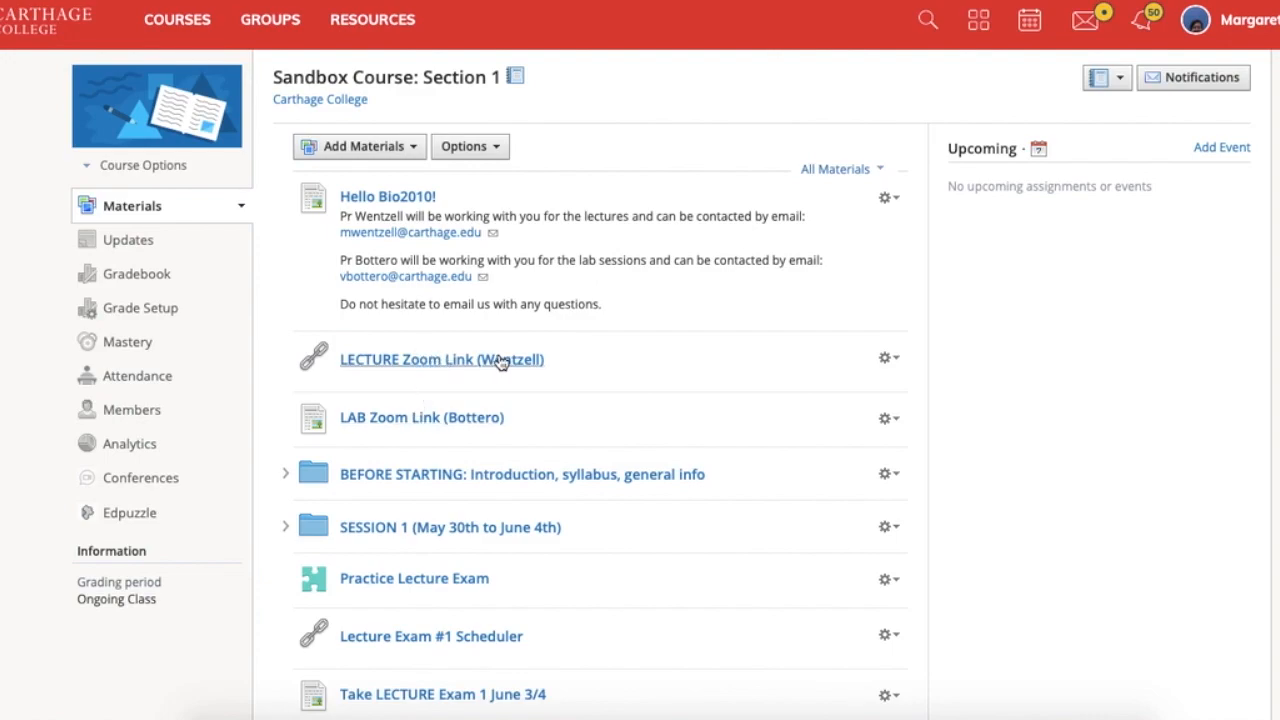
{"action": "mouse_move", "coordinate": [525, 370]}
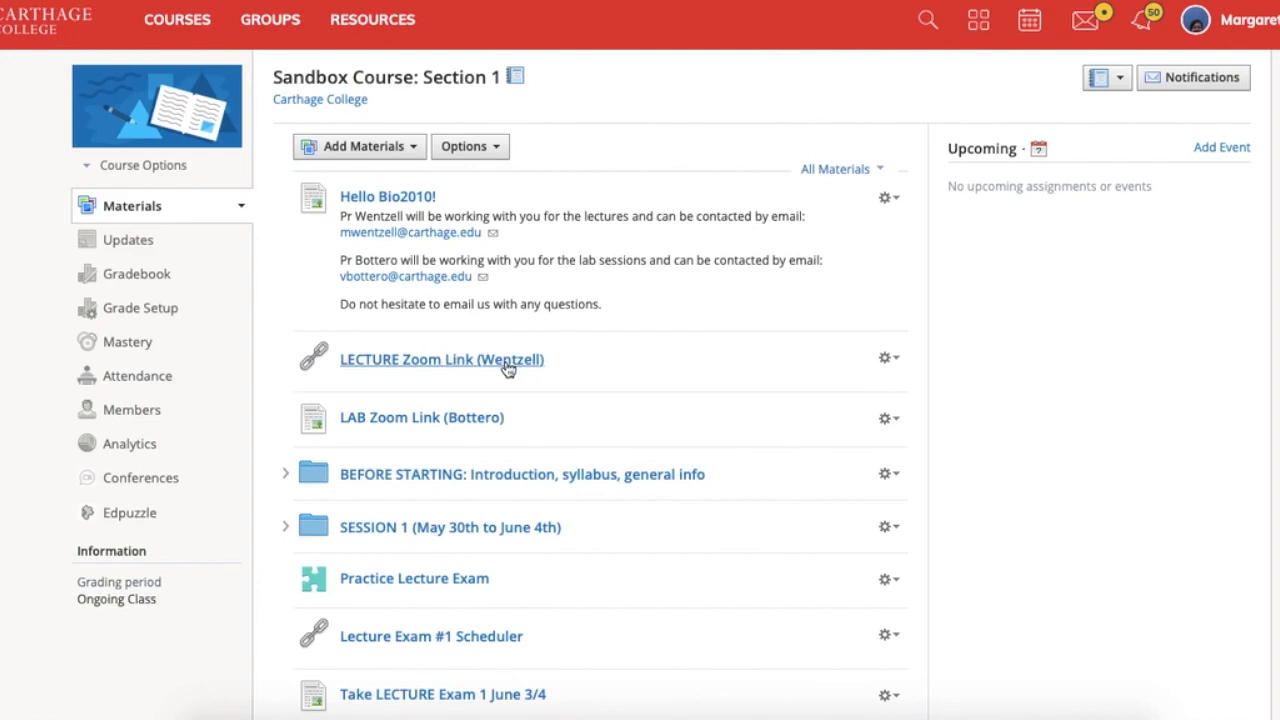
{"action": "mouse_move", "coordinate": [510, 368]}
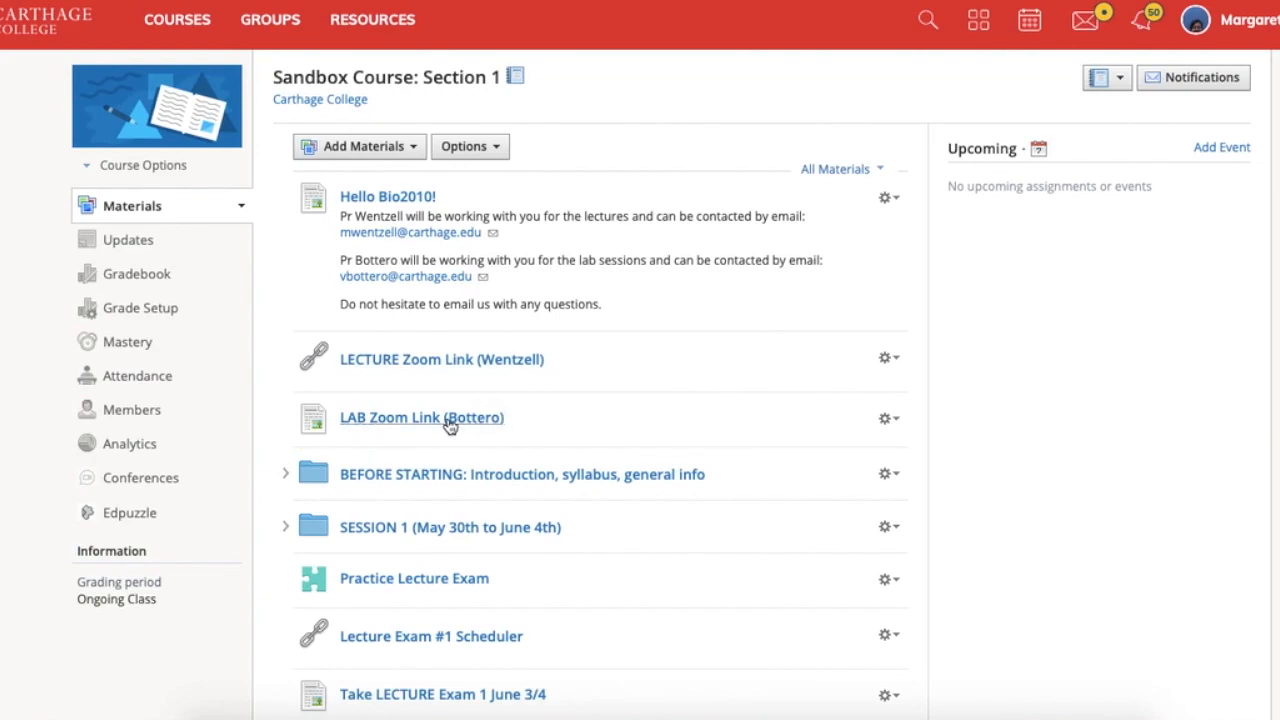
{"action": "mouse_move", "coordinate": [467, 422]}
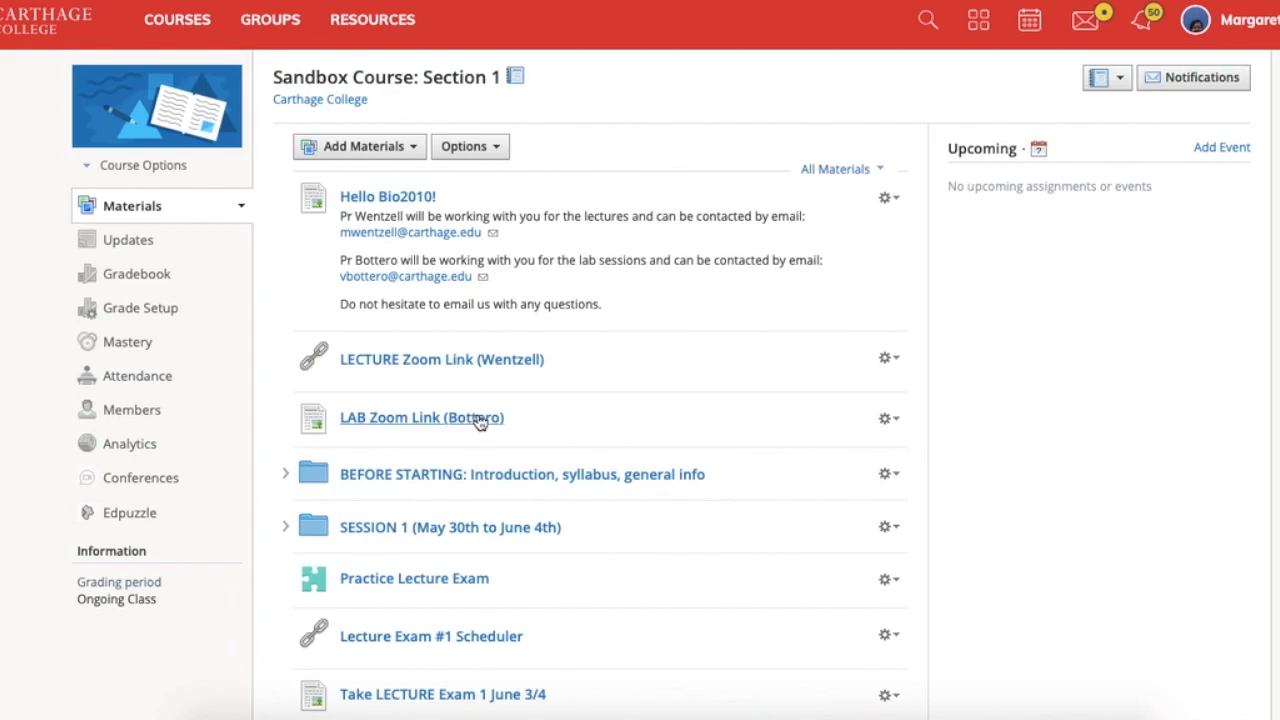
{"action": "mouse_move", "coordinate": [470, 423]}
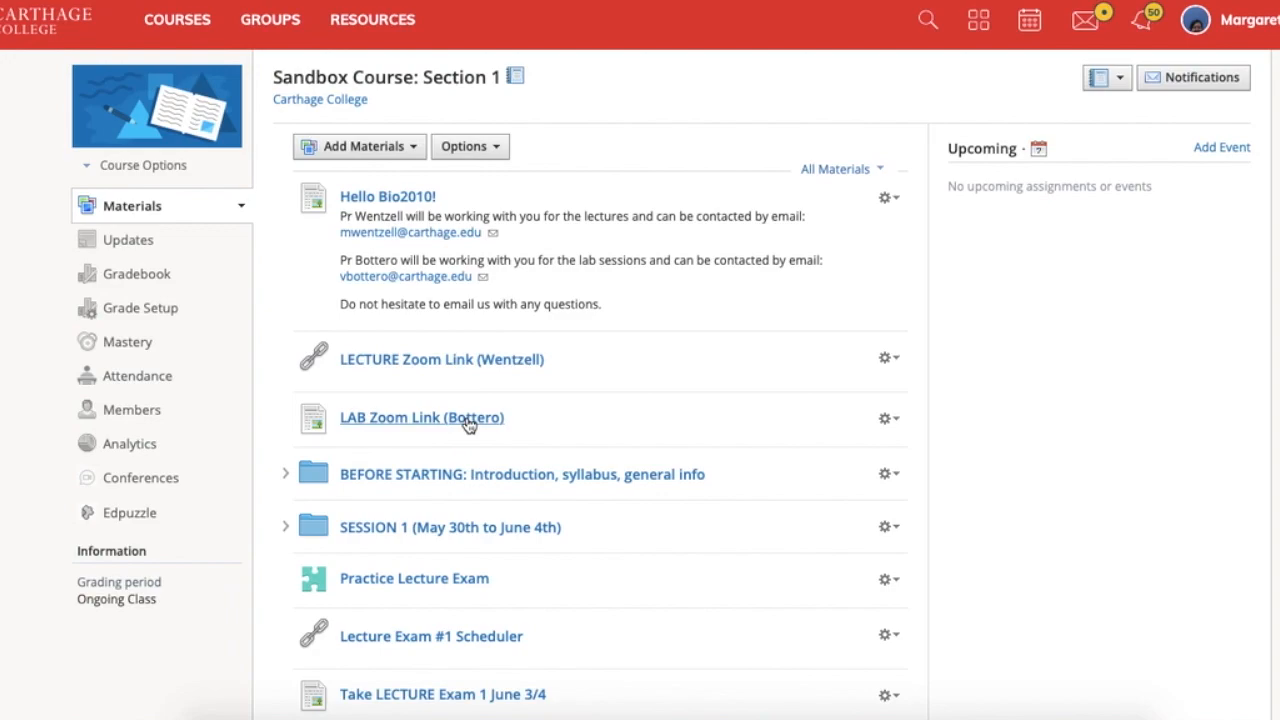
{"action": "mouse_move", "coordinate": [218, 658]}
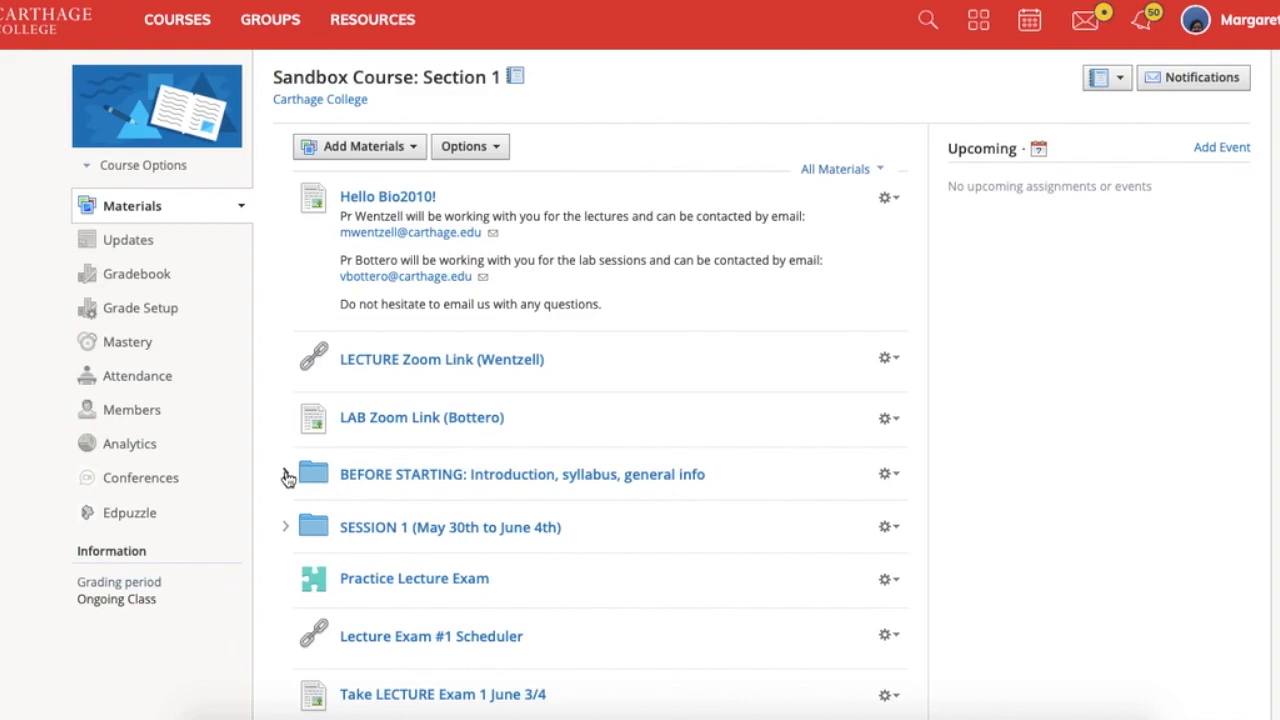
Expand BEFORE STARTING to list its intro video, schedule, lab video and two syllabus files
{"action": "left_click", "coordinate": [286, 472]}
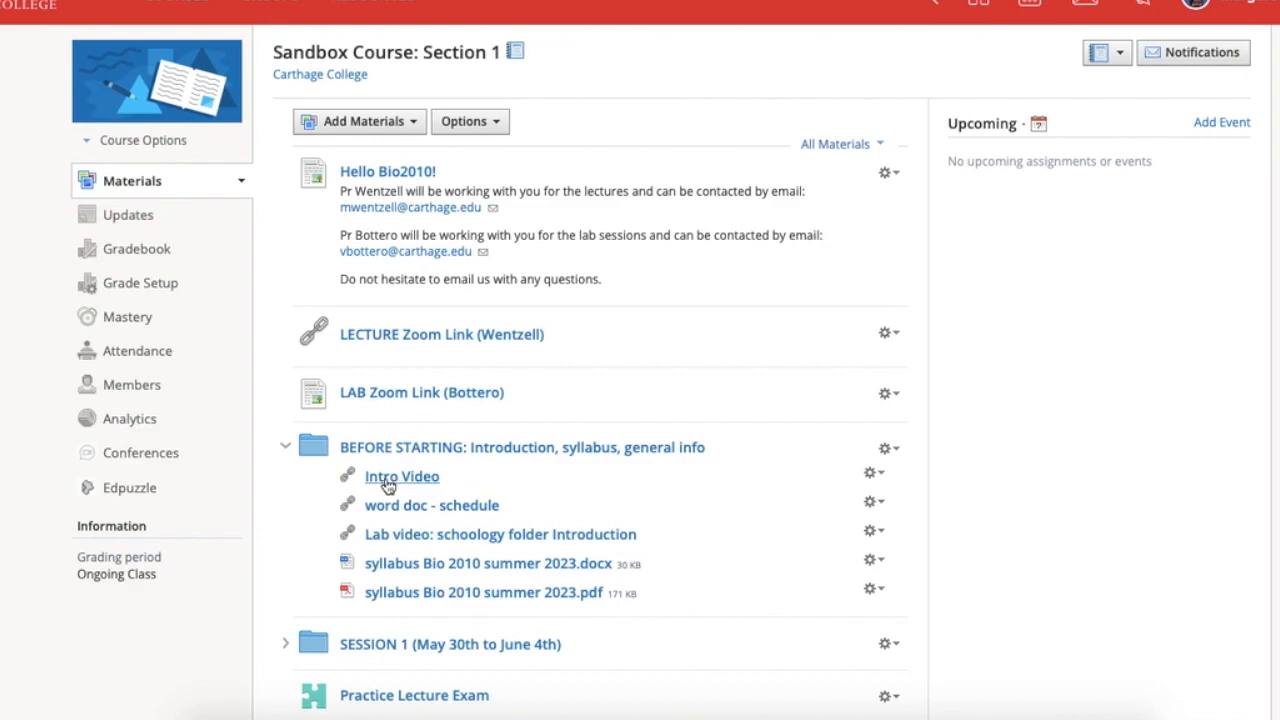
{"action": "mouse_move", "coordinate": [400, 484]}
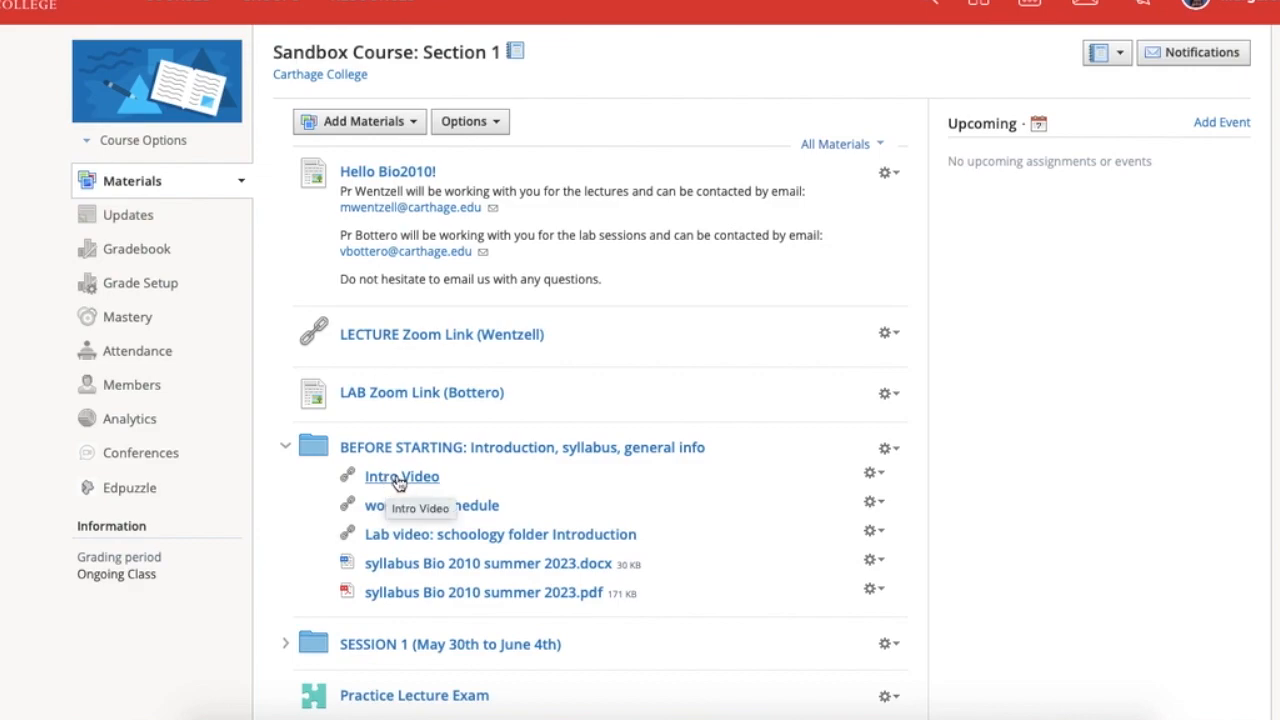
{"action": "mouse_move", "coordinate": [395, 482]}
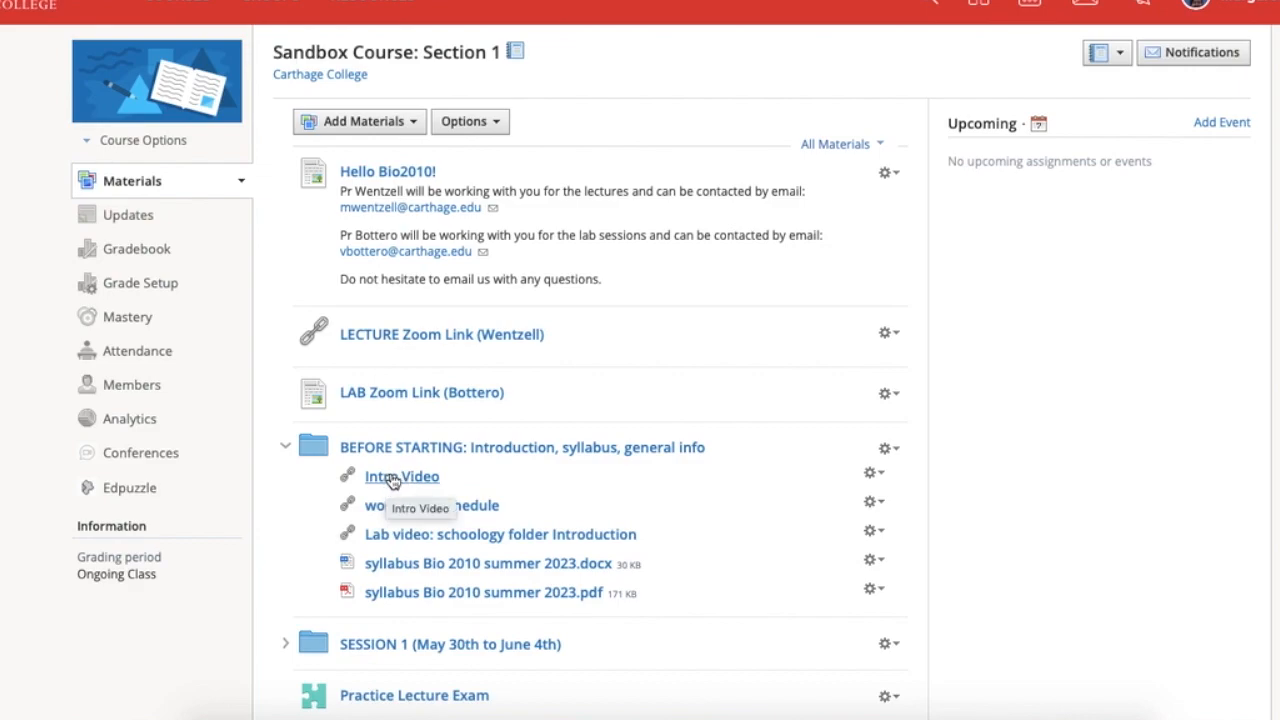
{"action": "mouse_move", "coordinate": [563, 511]}
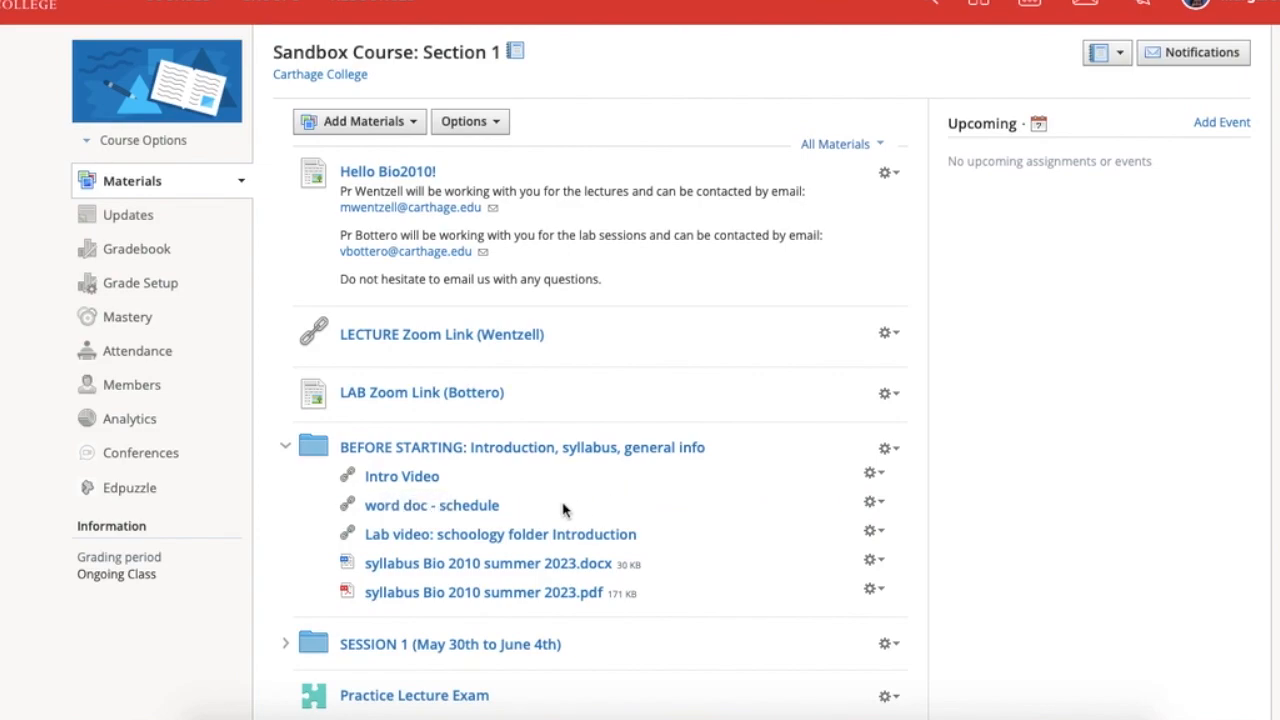
{"action": "mouse_move", "coordinate": [431, 505]}
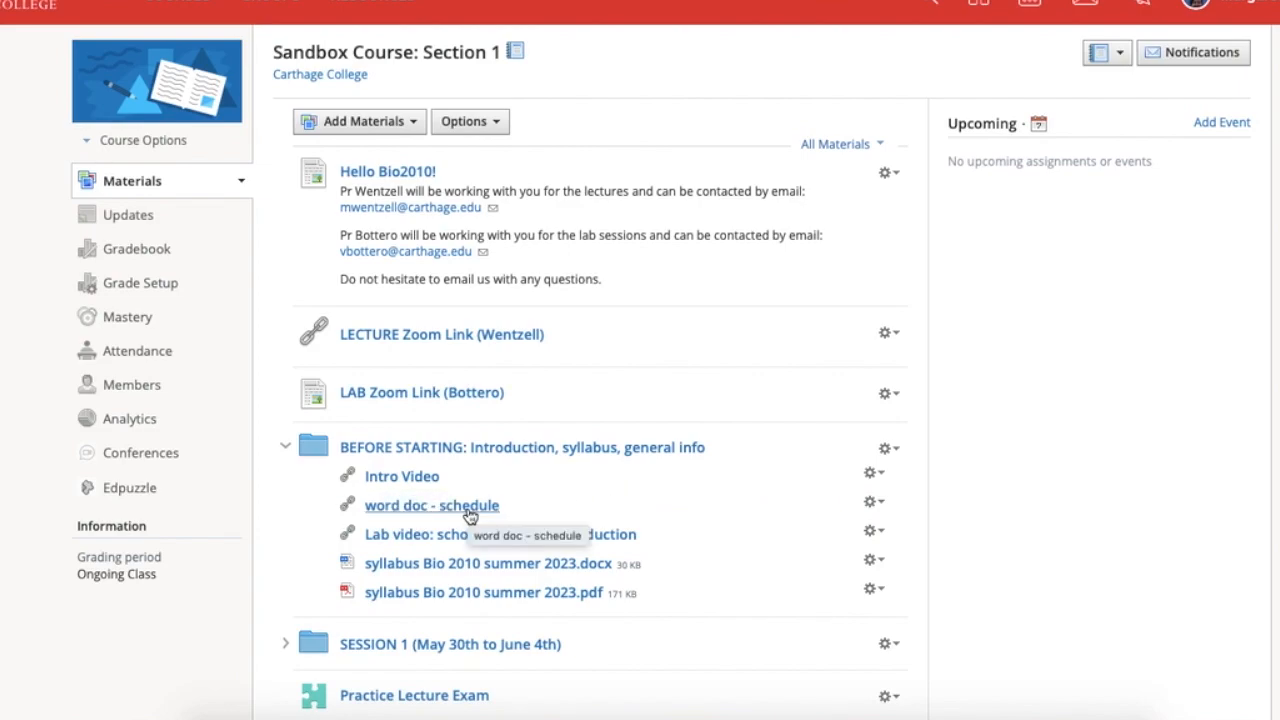
{"action": "mouse_move", "coordinate": [463, 517]}
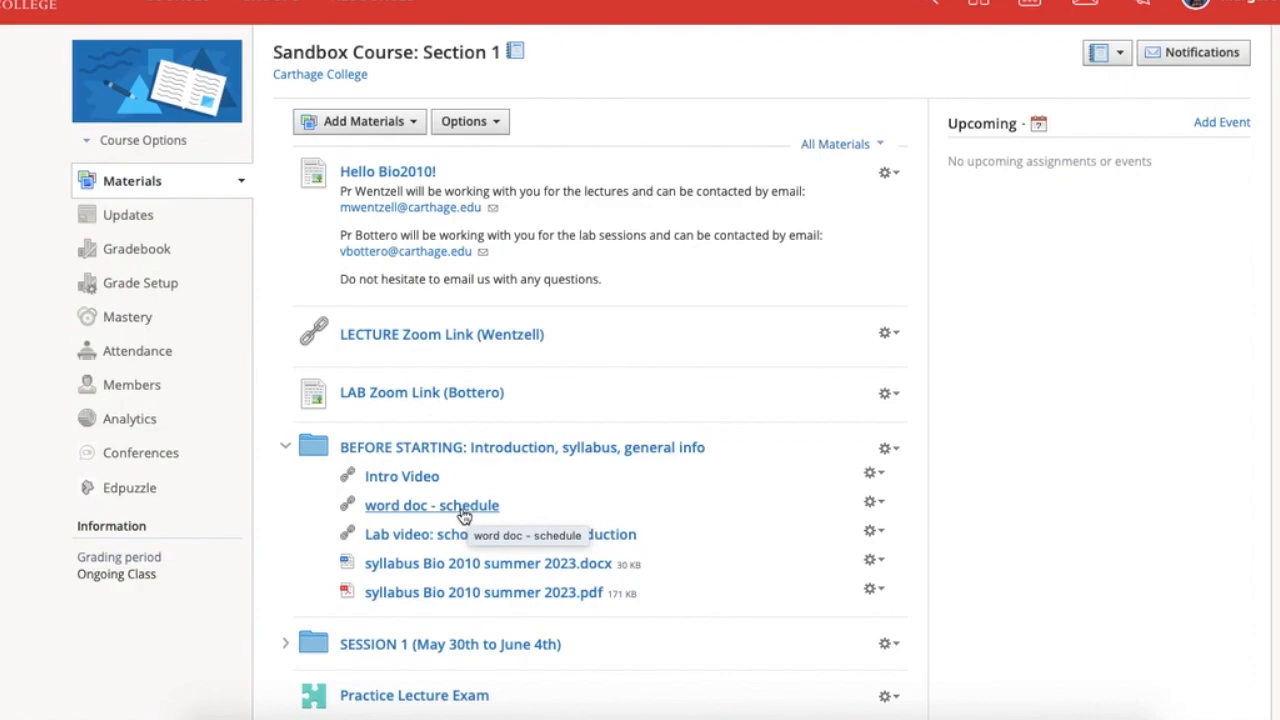
{"action": "mouse_move", "coordinate": [452, 513]}
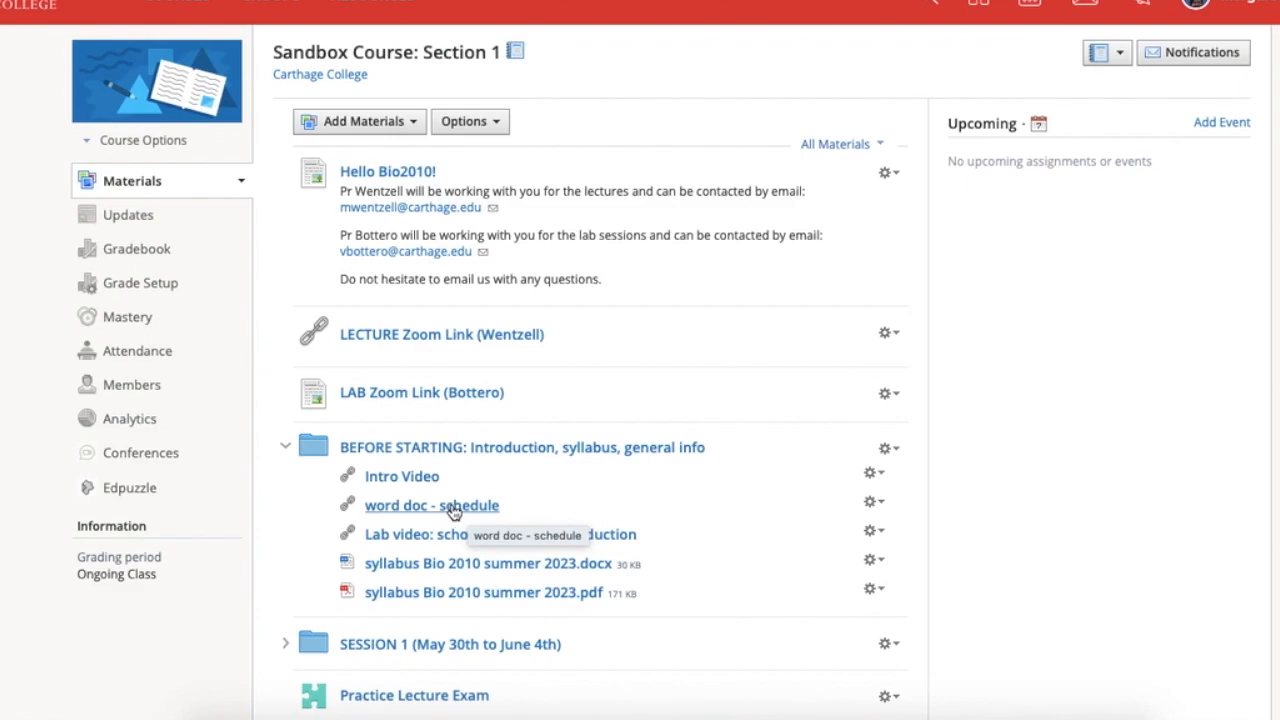
{"action": "mouse_move", "coordinate": [867, 488]}
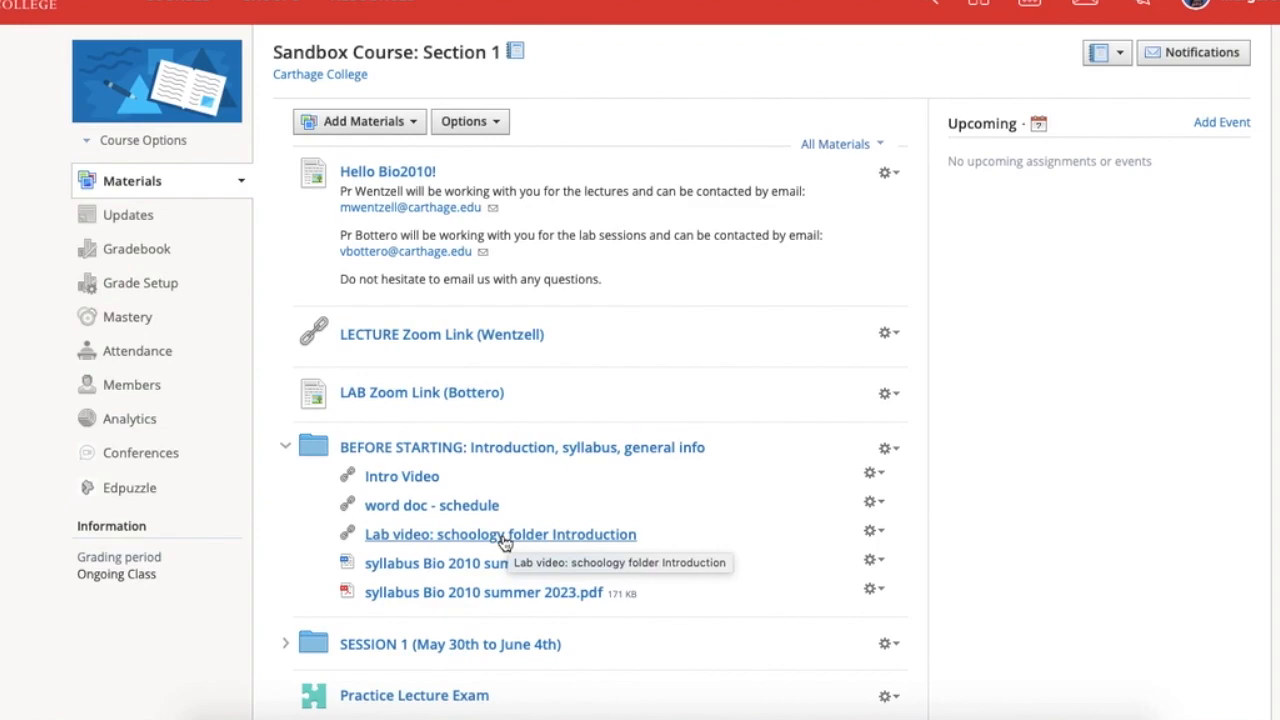
{"action": "mouse_move", "coordinate": [500, 540]}
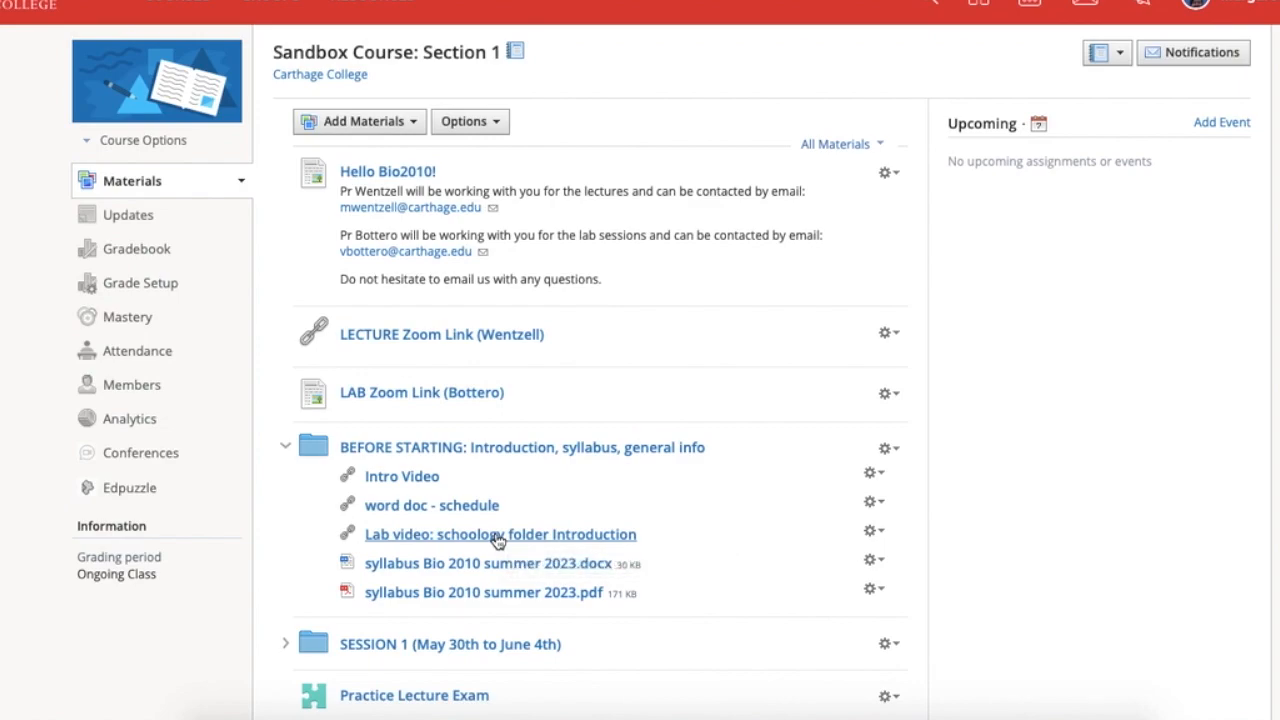
{"action": "mouse_move", "coordinate": [488, 563]}
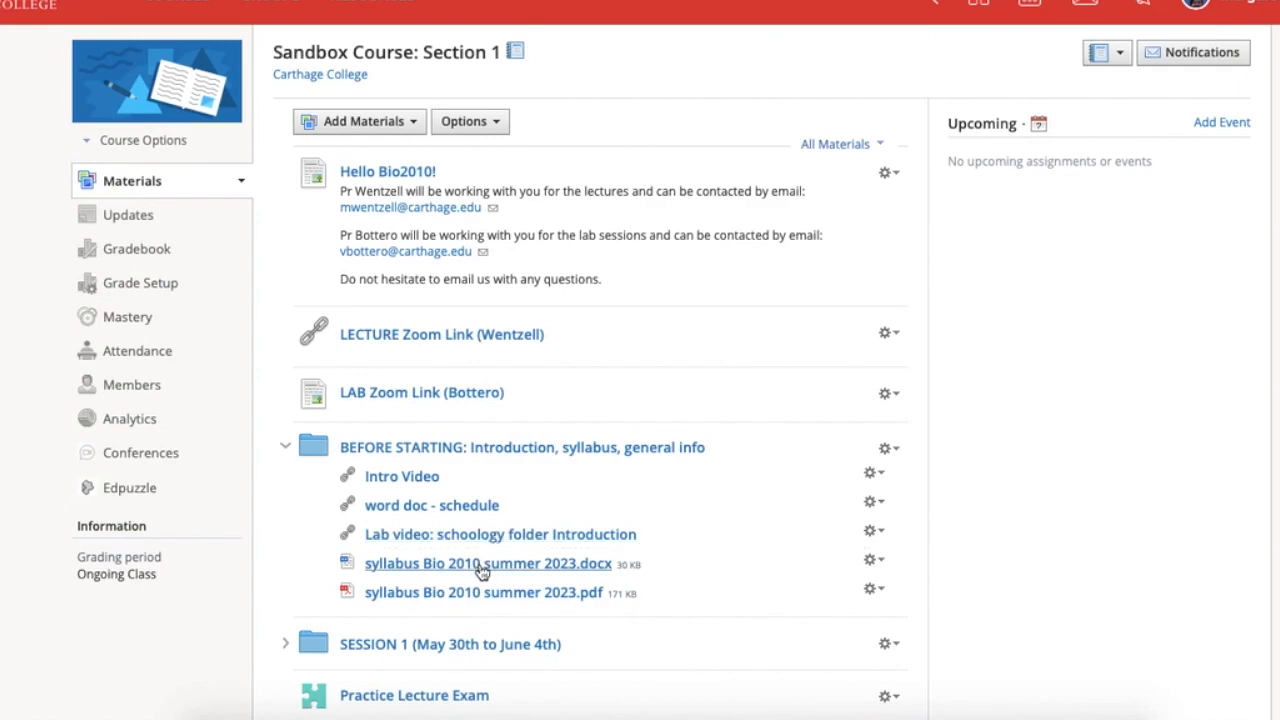
{"action": "mouse_move", "coordinate": [482, 570]}
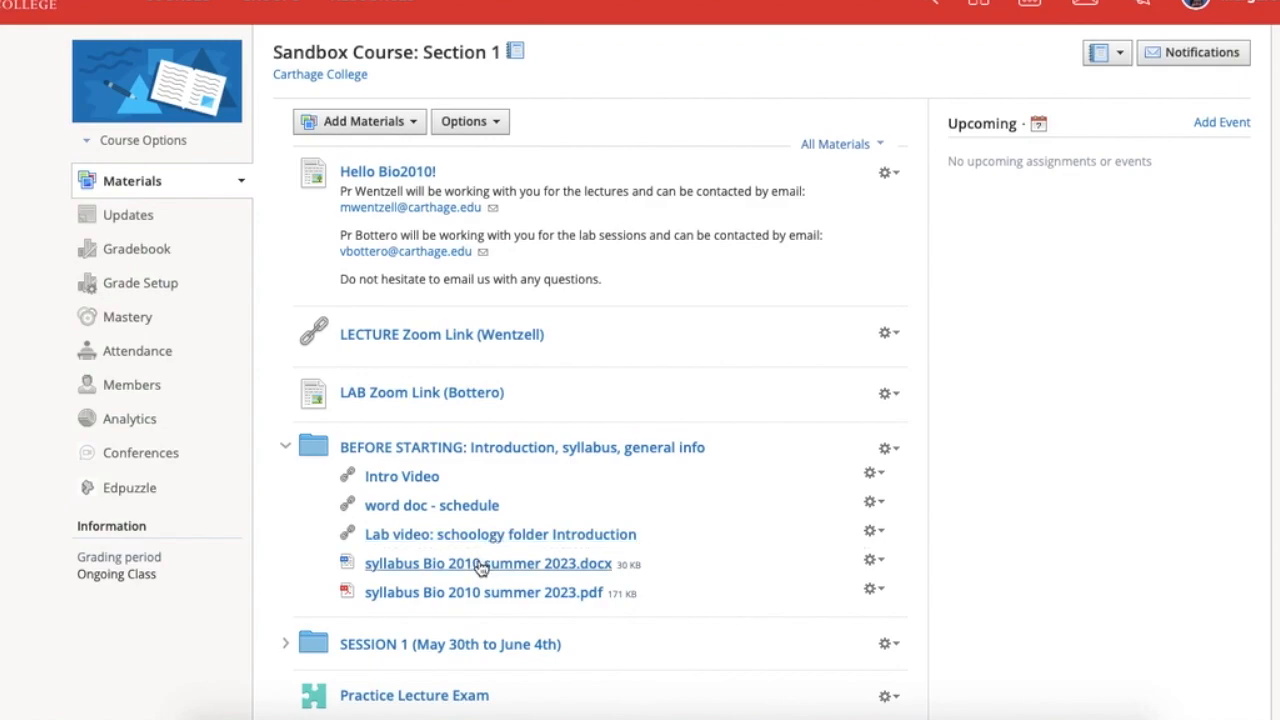
{"action": "mouse_move", "coordinate": [472, 601]}
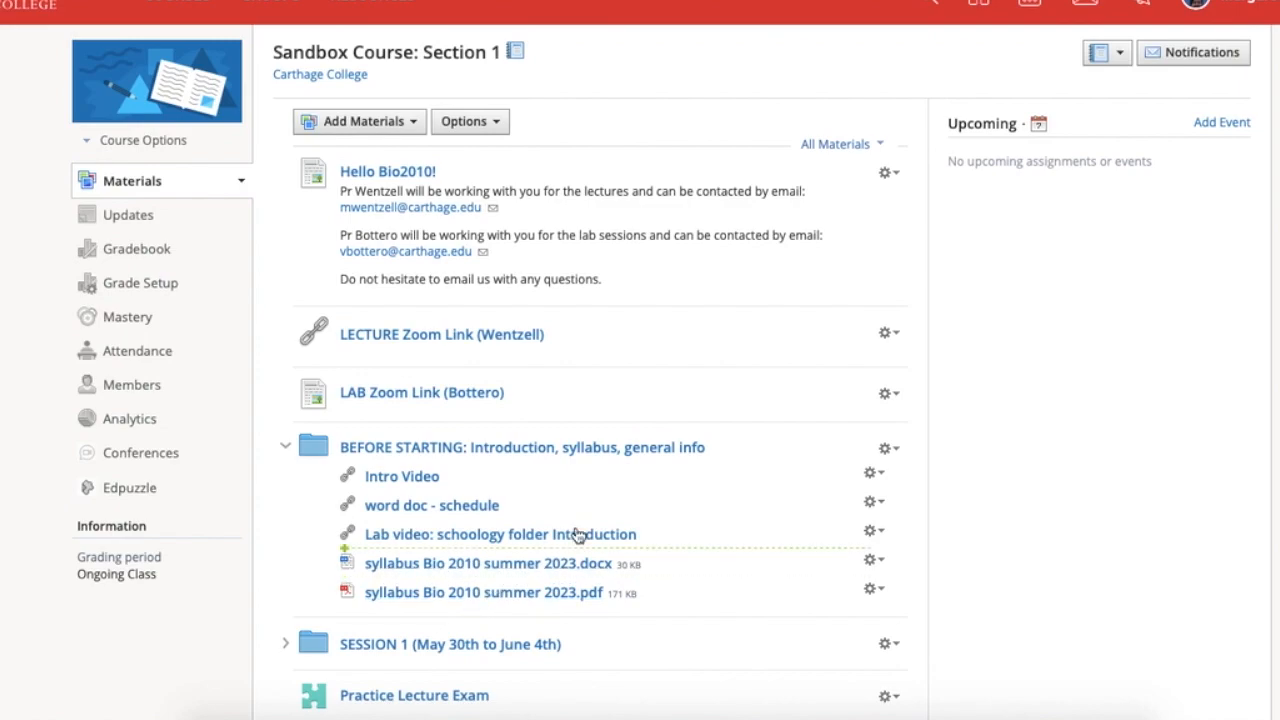
{"action": "scroll", "scroll_direction": "down", "scroll_amount": 3}
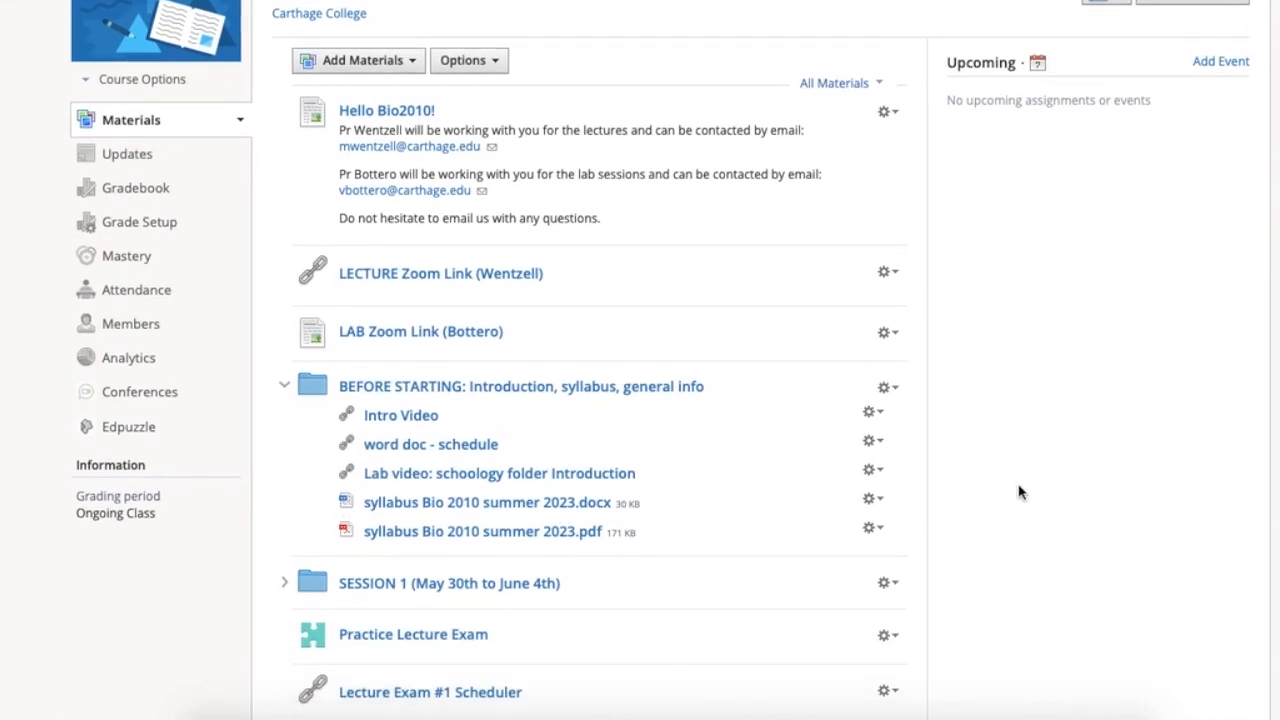
{"action": "scroll", "scroll_direction": "down", "scroll_amount": 3}
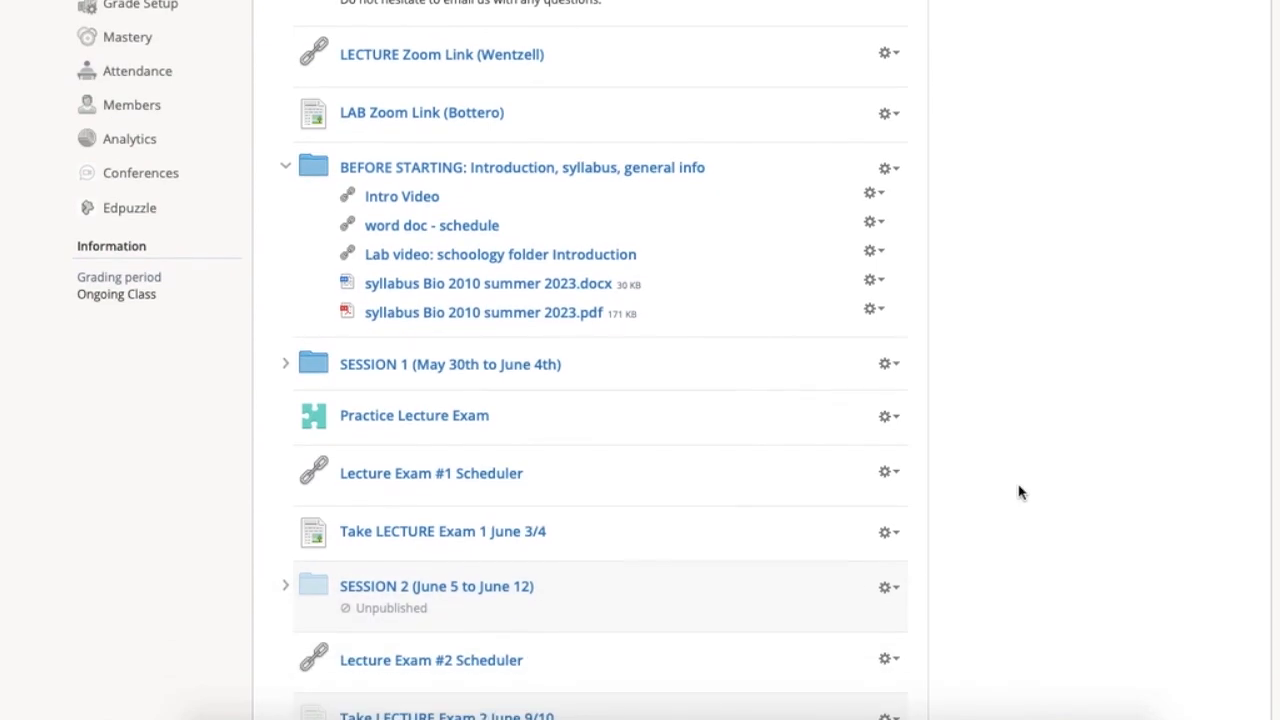
{"action": "scroll", "scroll_direction": "down", "scroll_amount": 3}
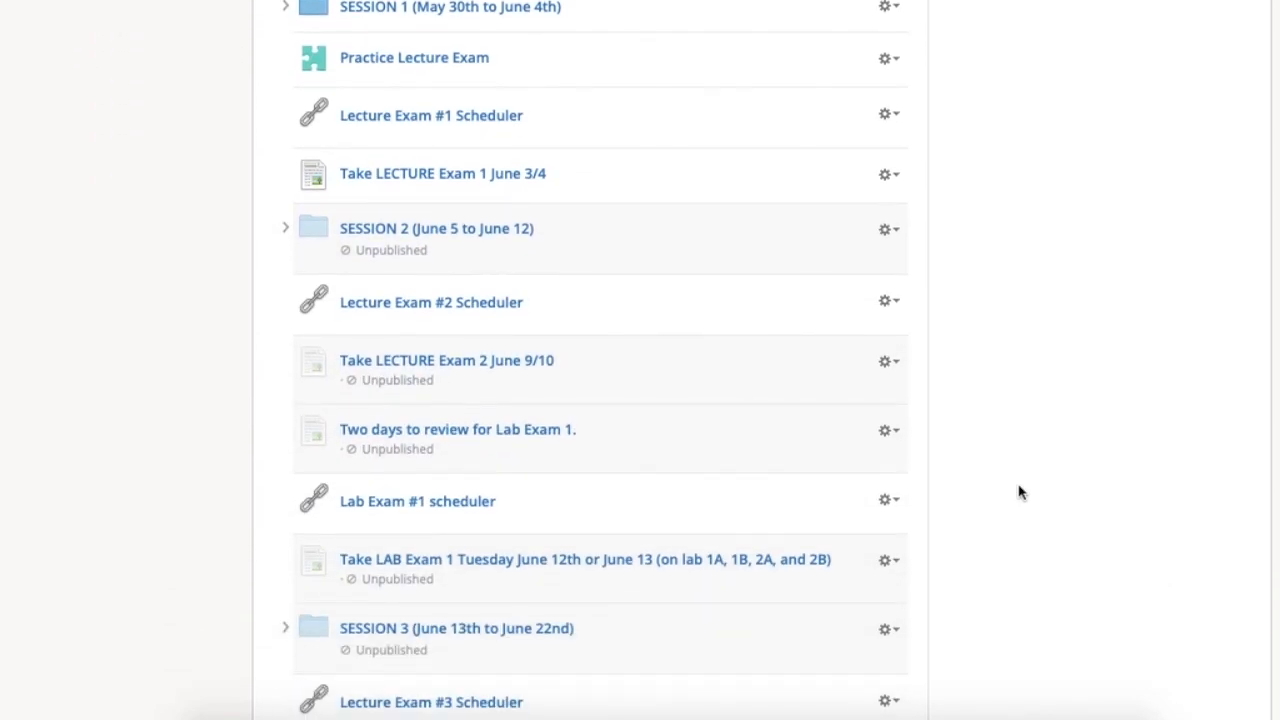
{"action": "scroll", "scroll_direction": "down", "scroll_amount": 3}
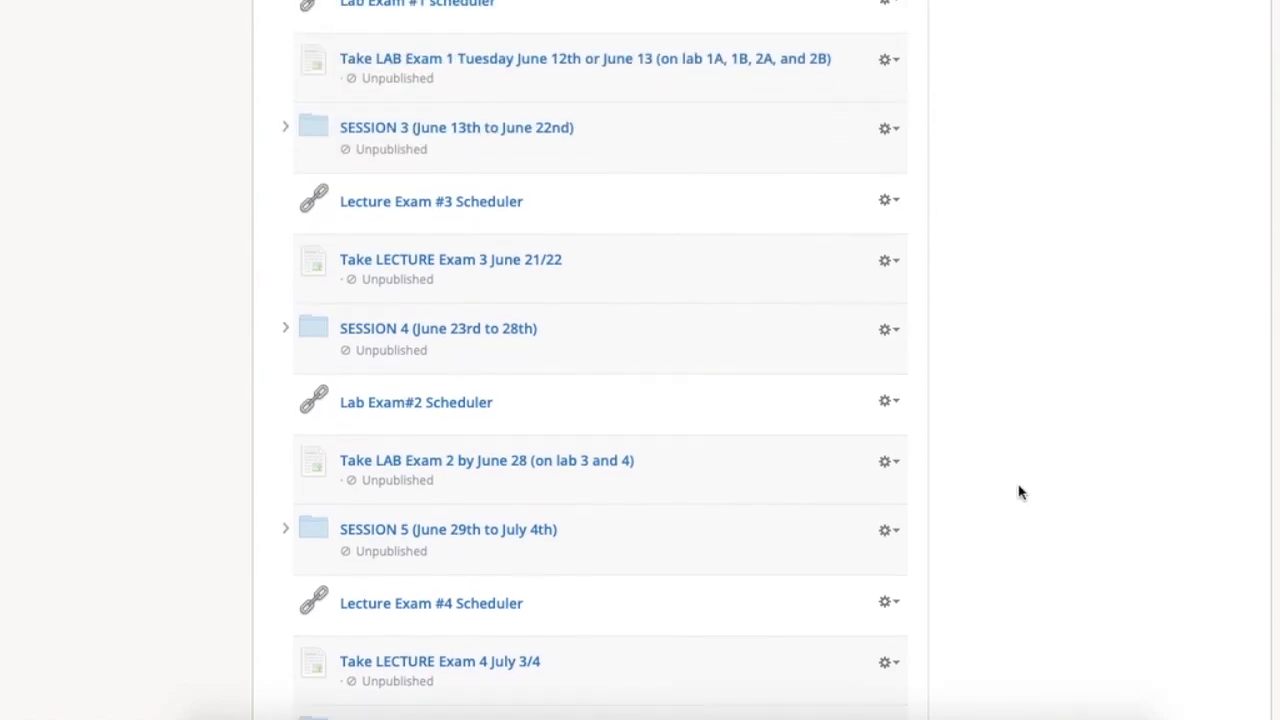
{"action": "scroll", "scroll_direction": "up", "scroll_amount": 3}
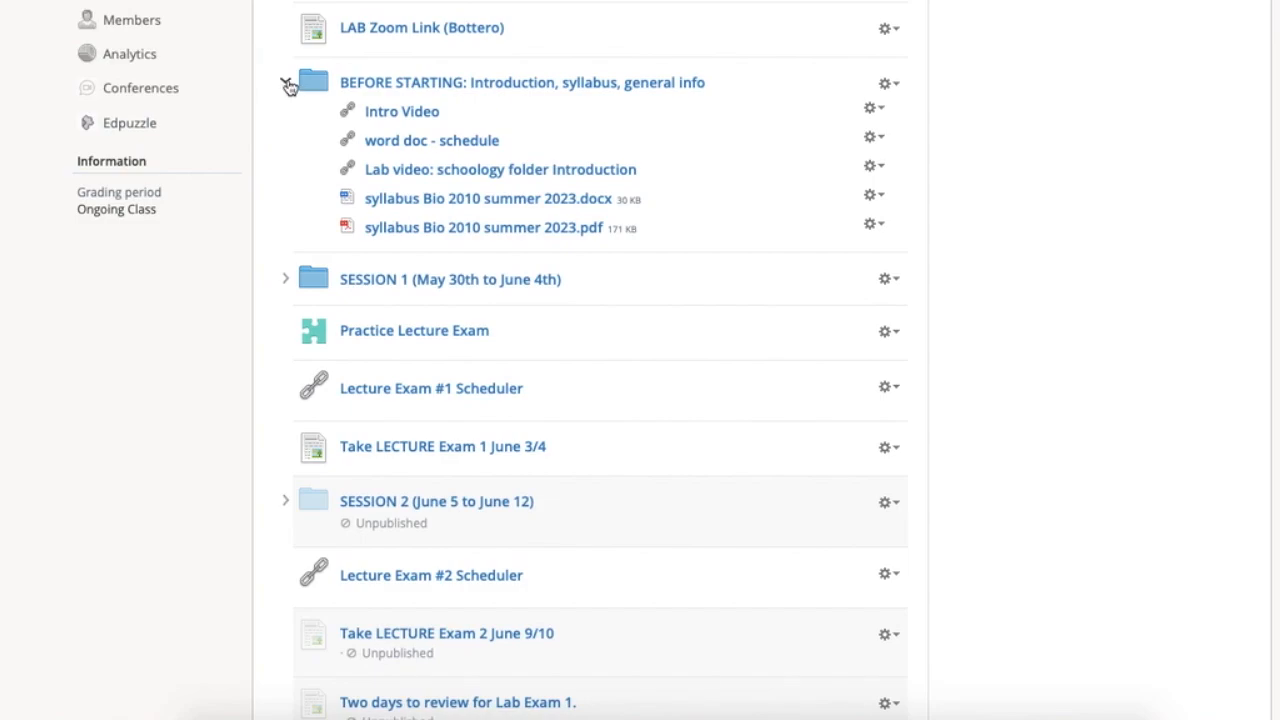
Collapse BEFORE STARTING and scroll down to Practice Lecture Exam and Lecture Exam #2 Scheduler
{"action": "left_click", "coordinate": [313, 82]}
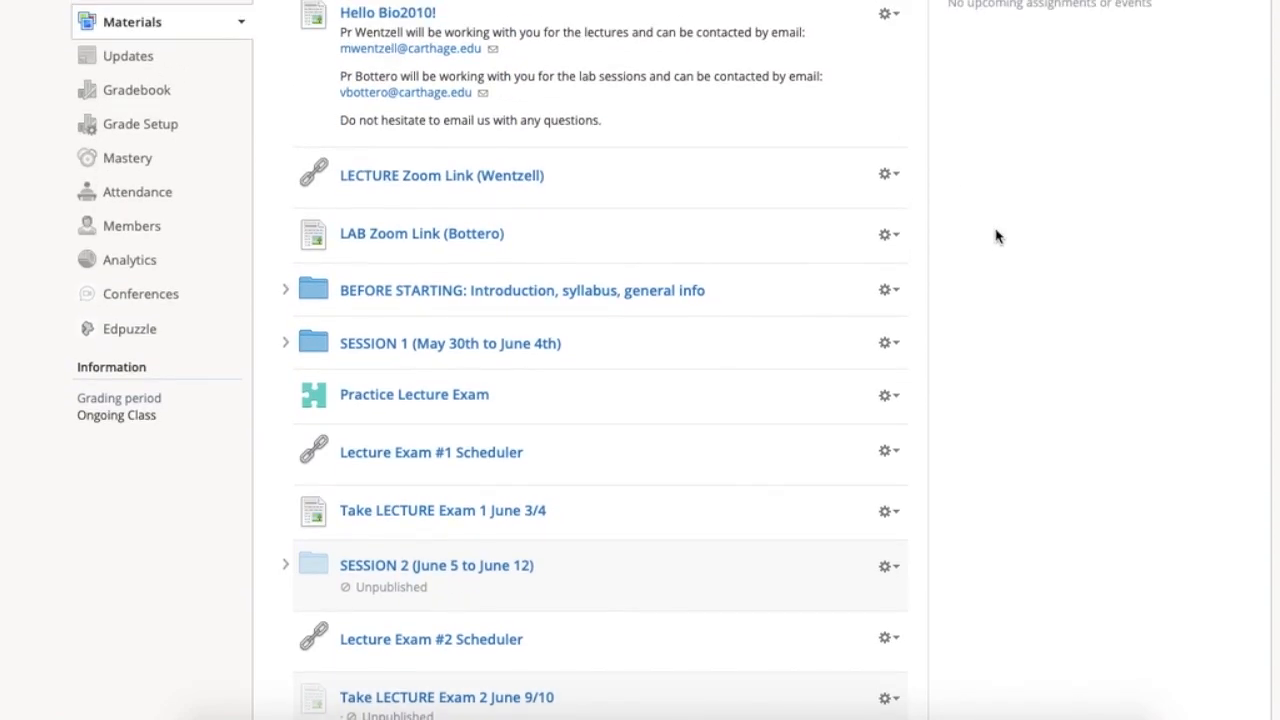
{"action": "scroll", "scroll_direction": "down", "scroll_amount": 3}
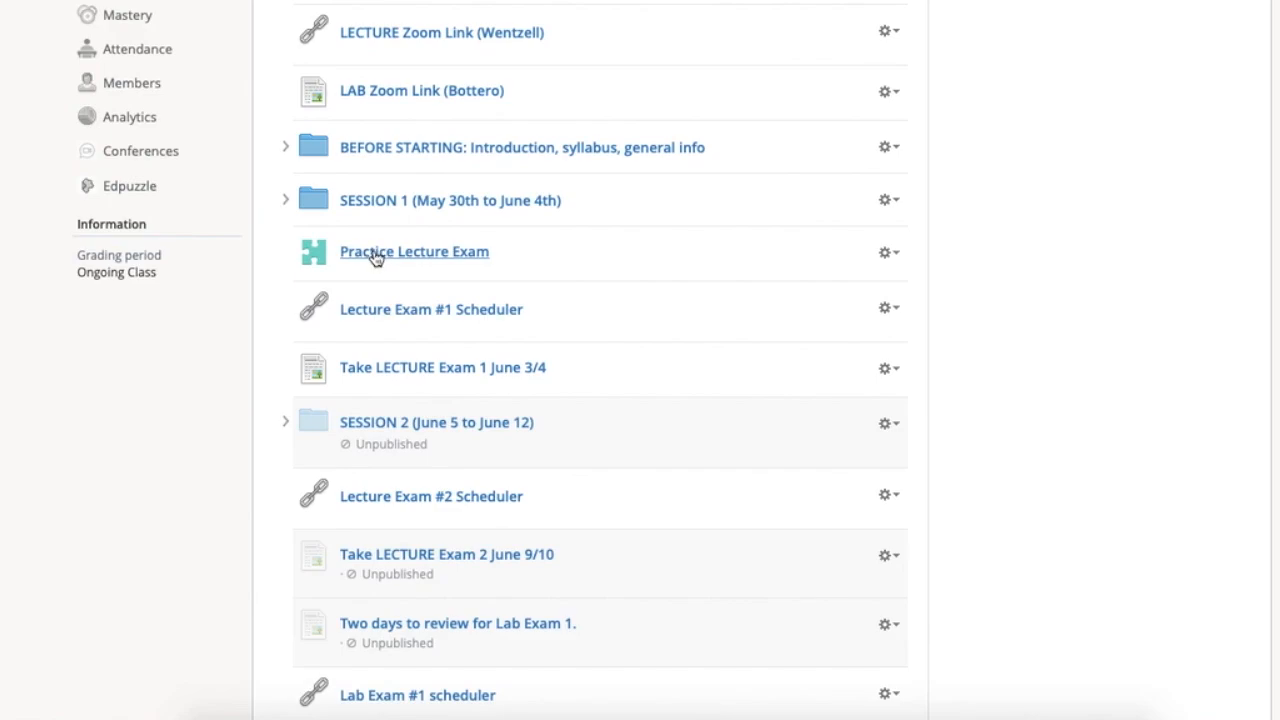
{"action": "mouse_move", "coordinate": [350, 313]}
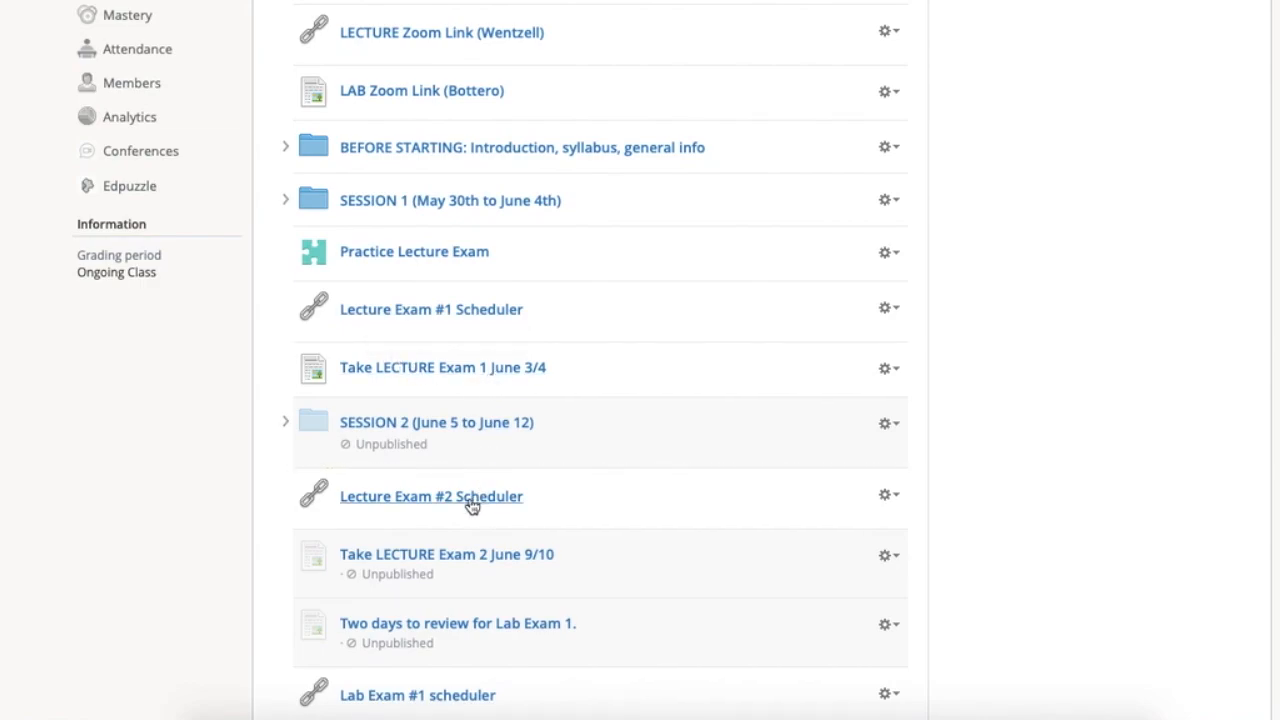
{"action": "mouse_move", "coordinate": [490, 499]}
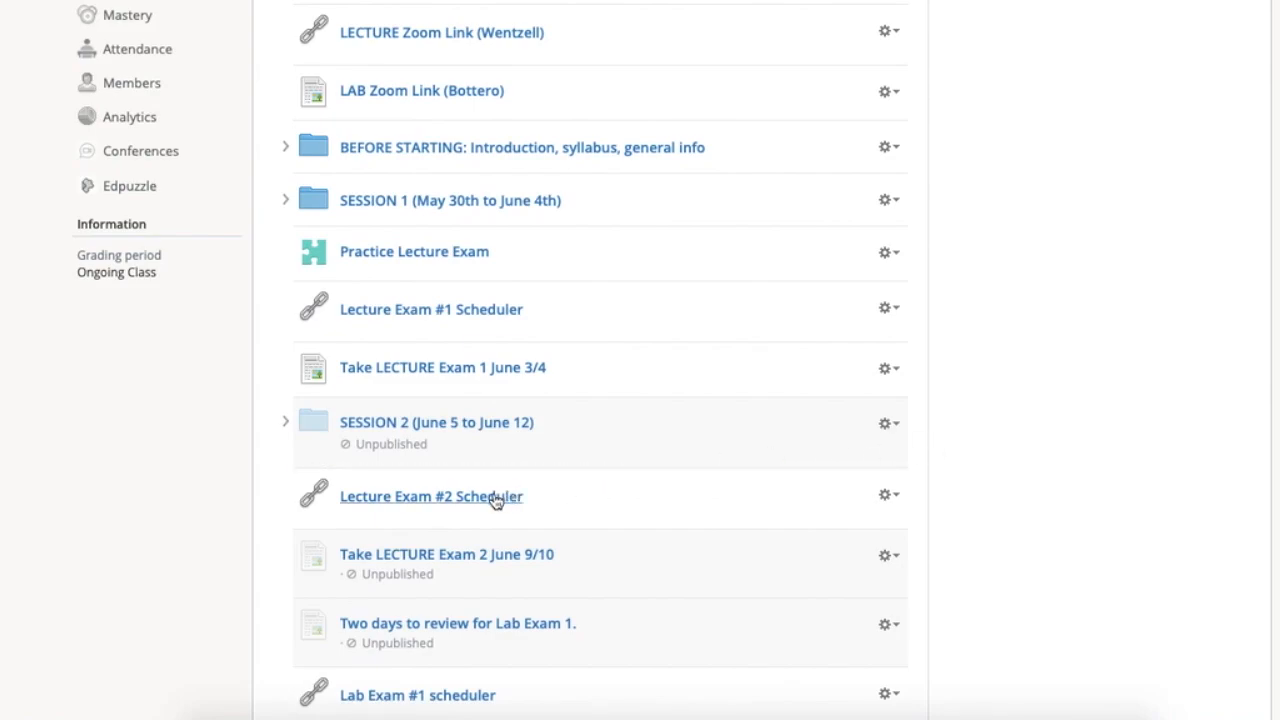
{"action": "mouse_move", "coordinate": [995, 525]}
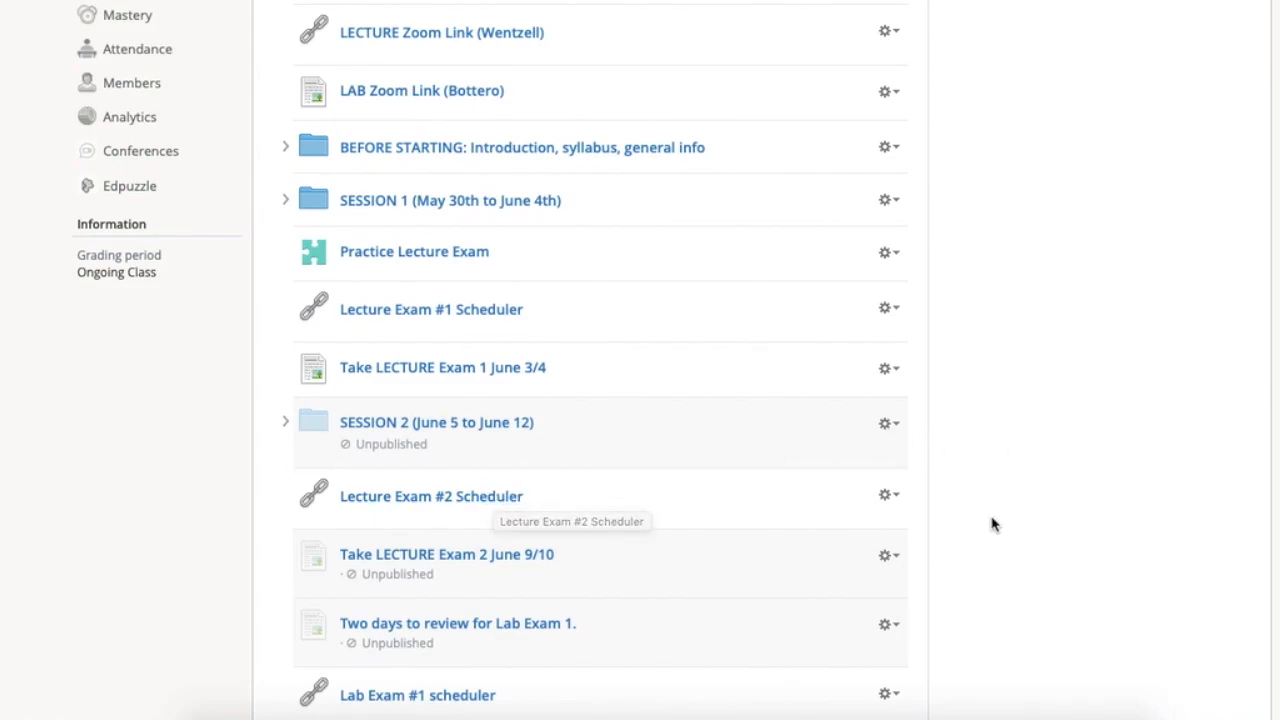
{"action": "scroll", "scroll_direction": "down", "scroll_amount": 3}
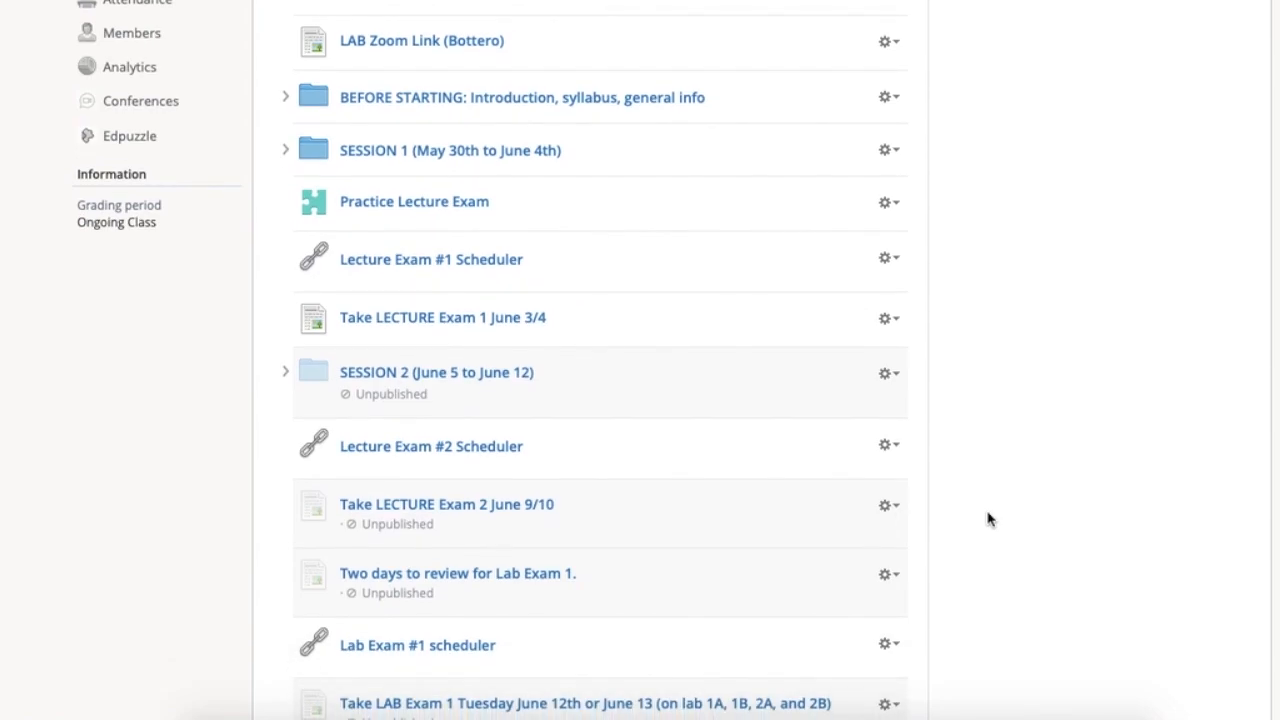
{"action": "scroll", "scroll_direction": "down", "scroll_amount": 3}
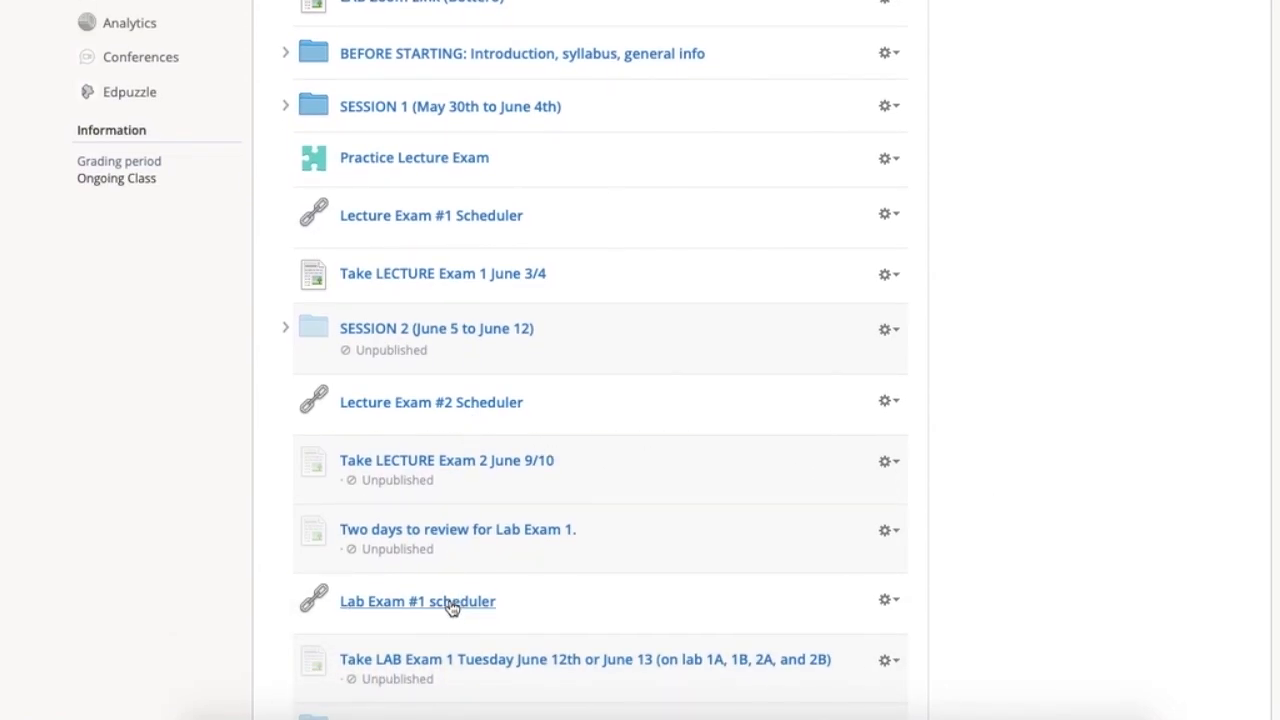
{"action": "mouse_move", "coordinate": [413, 412]}
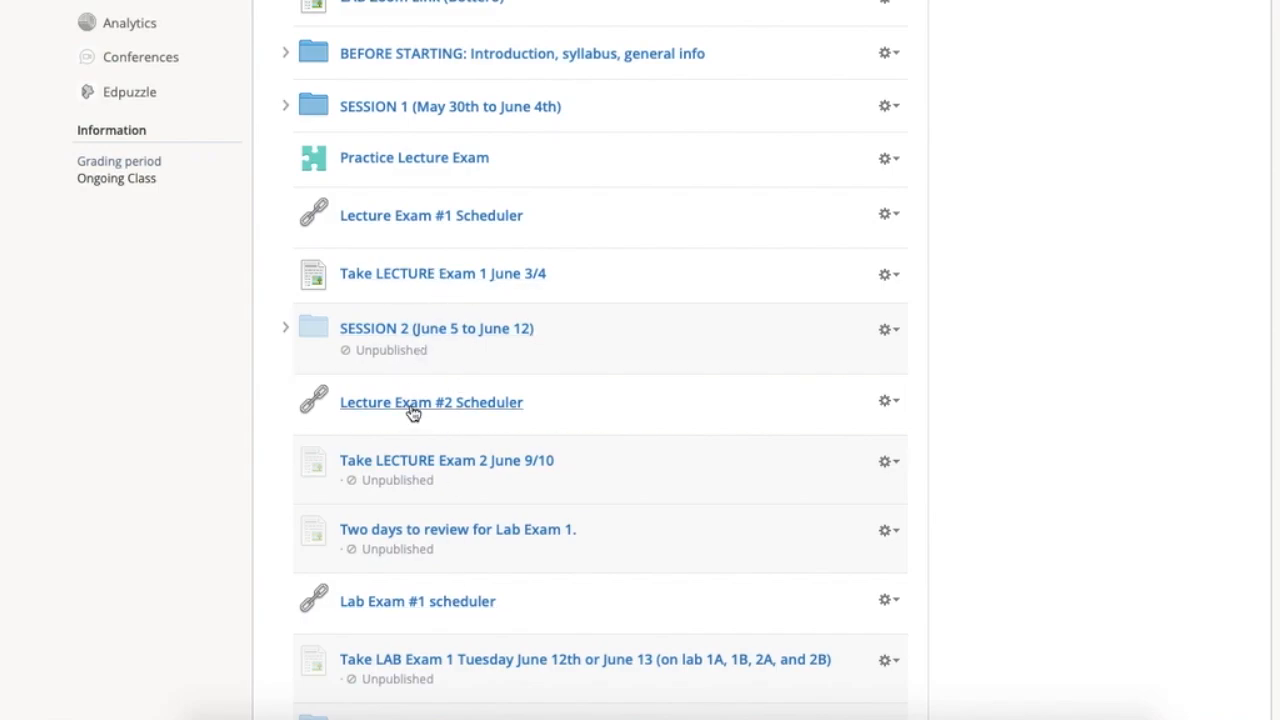
{"action": "scroll", "scroll_direction": "down", "scroll_amount": 3}
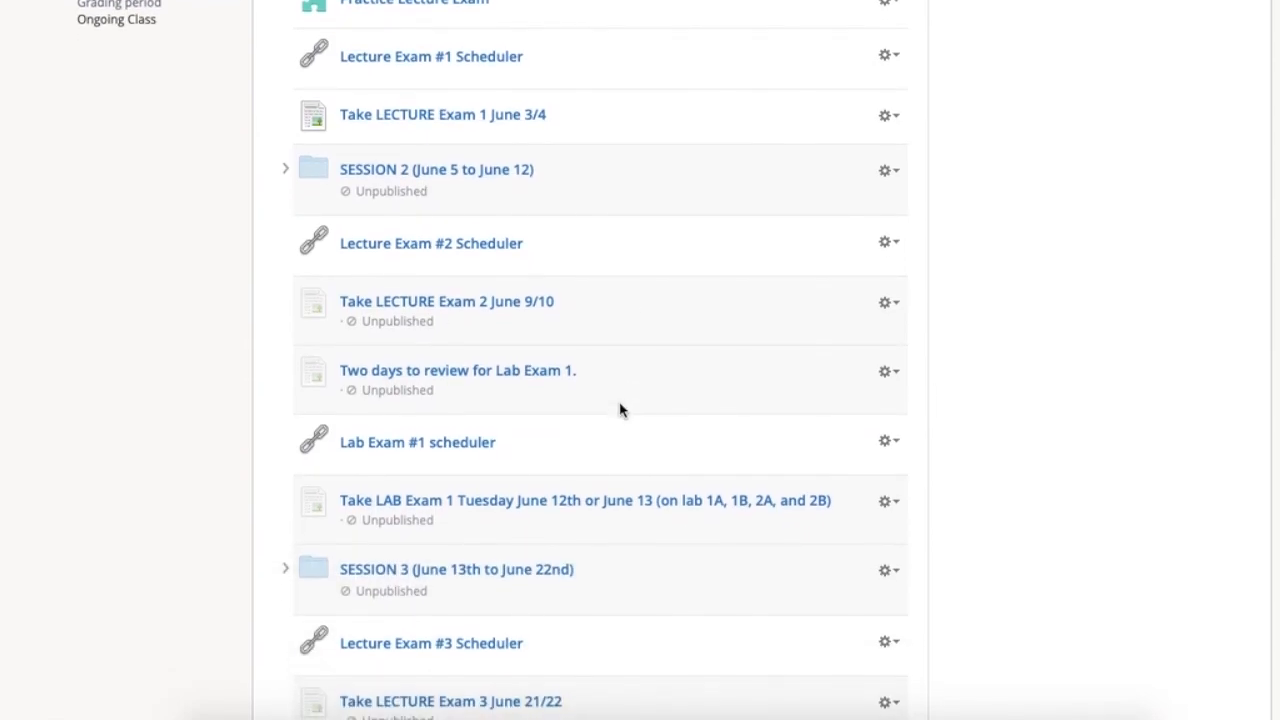
{"action": "scroll", "scroll_direction": "down", "scroll_amount": 3}
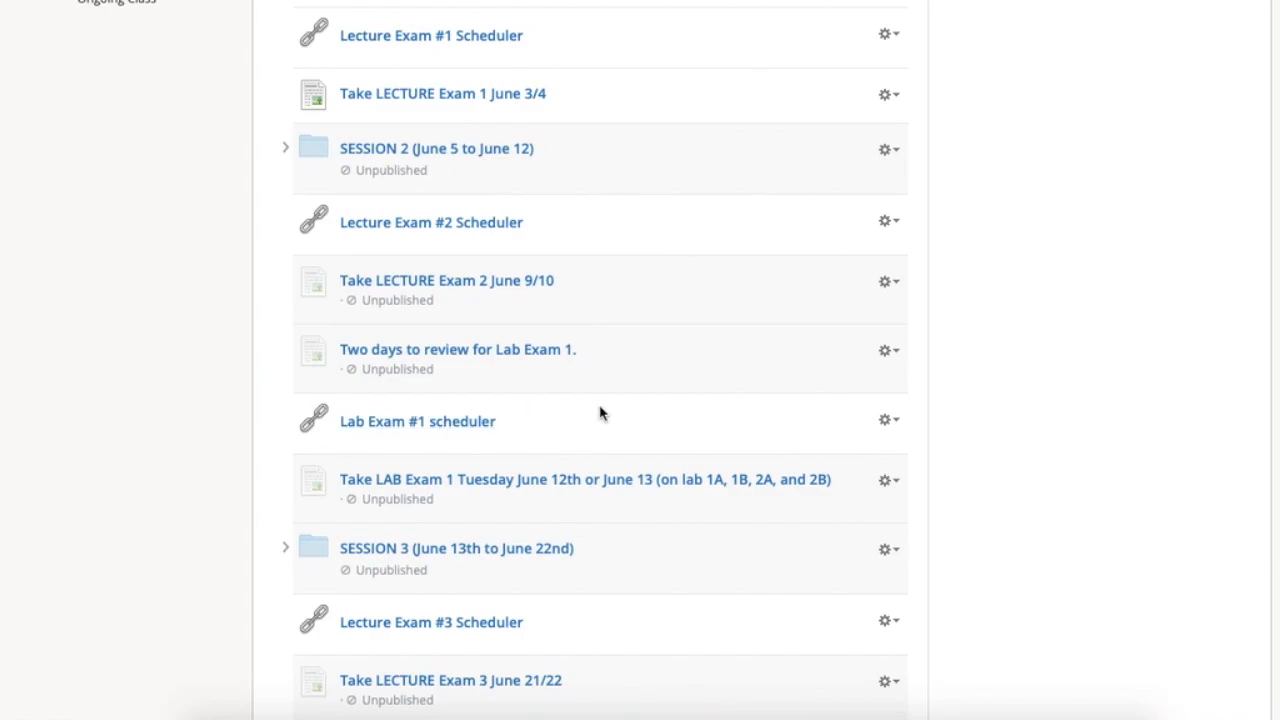
{"action": "scroll", "scroll_direction": "down", "scroll_amount": 3}
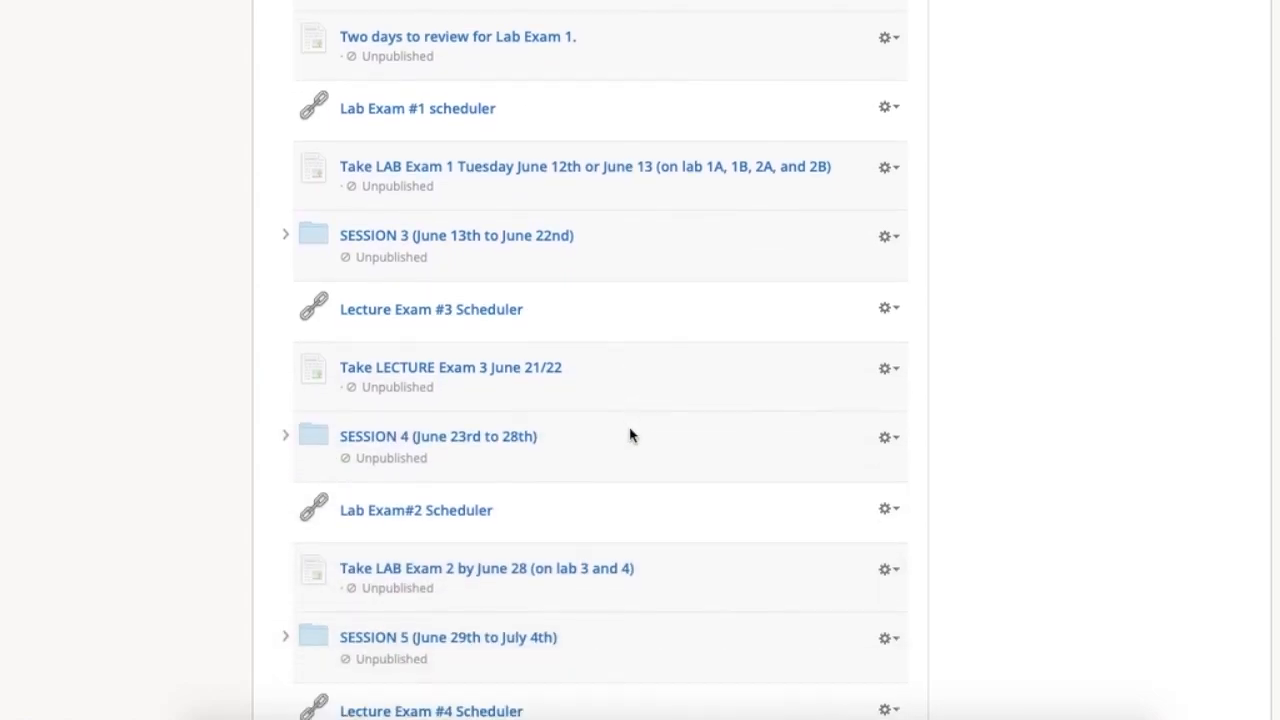
{"action": "scroll", "scroll_direction": "down", "scroll_amount": 3}
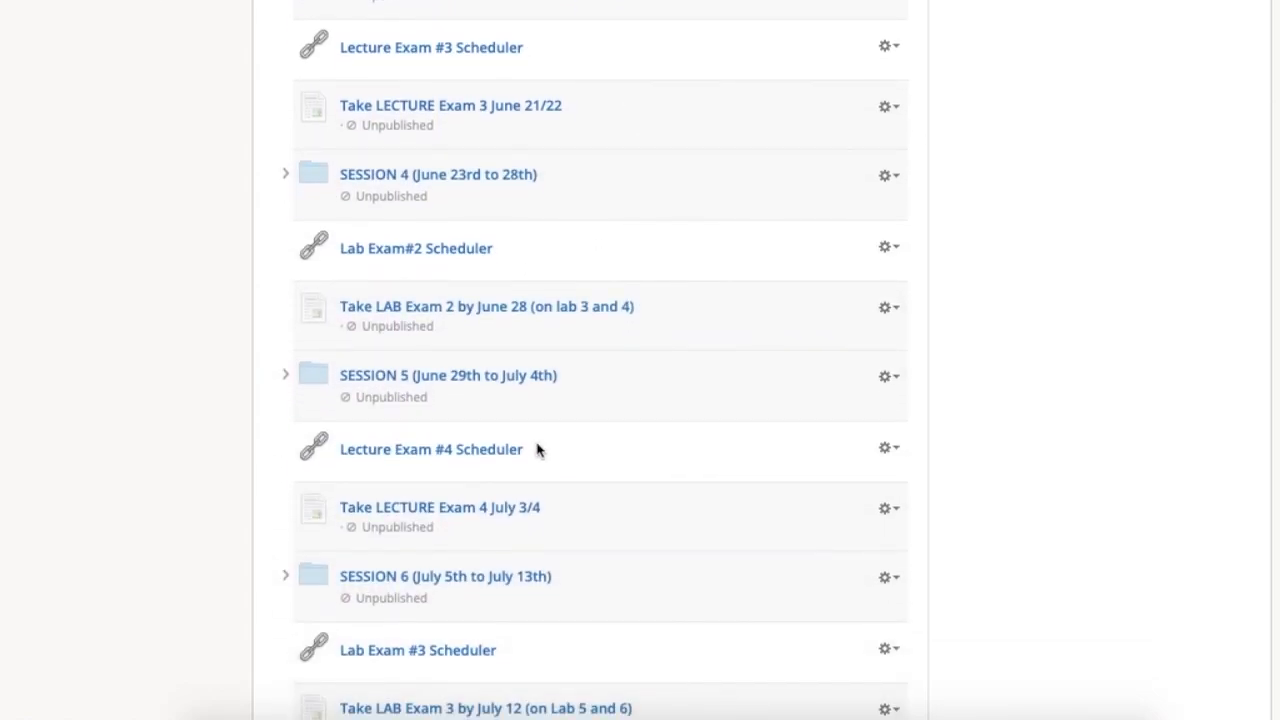
{"action": "scroll", "scroll_direction": "down", "scroll_amount": 3}
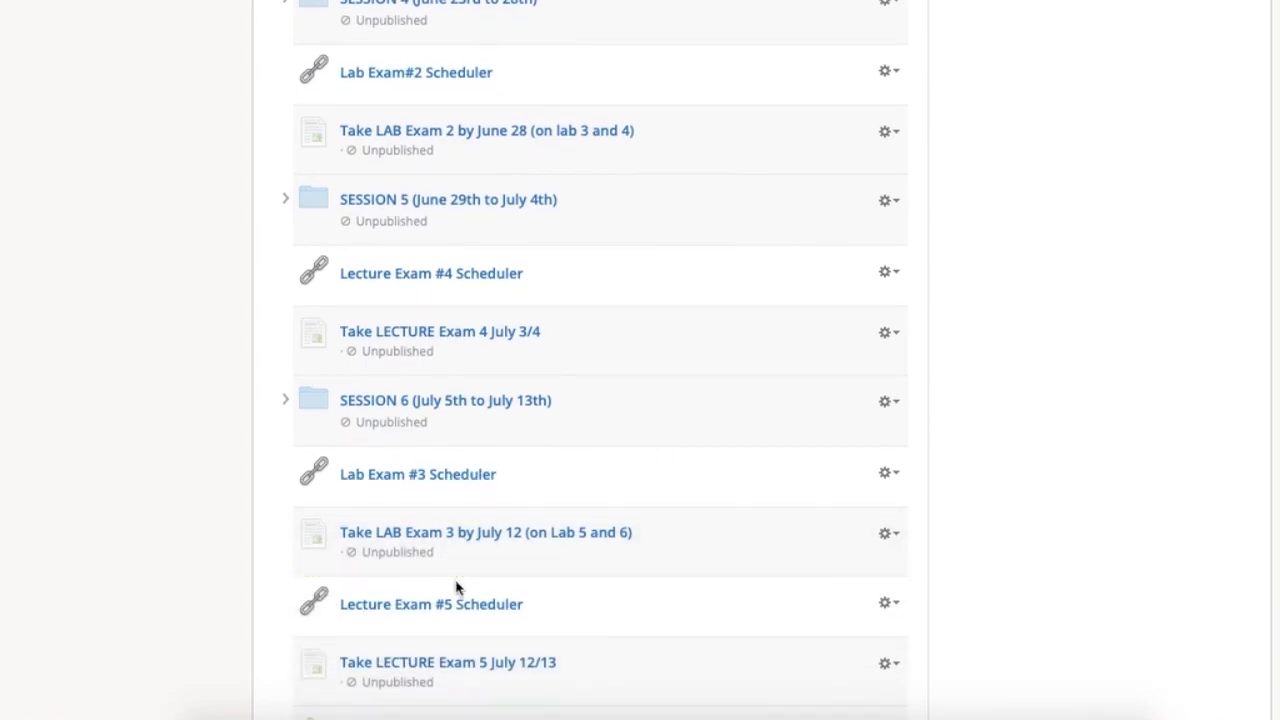
{"action": "mouse_move", "coordinate": [948, 408]}
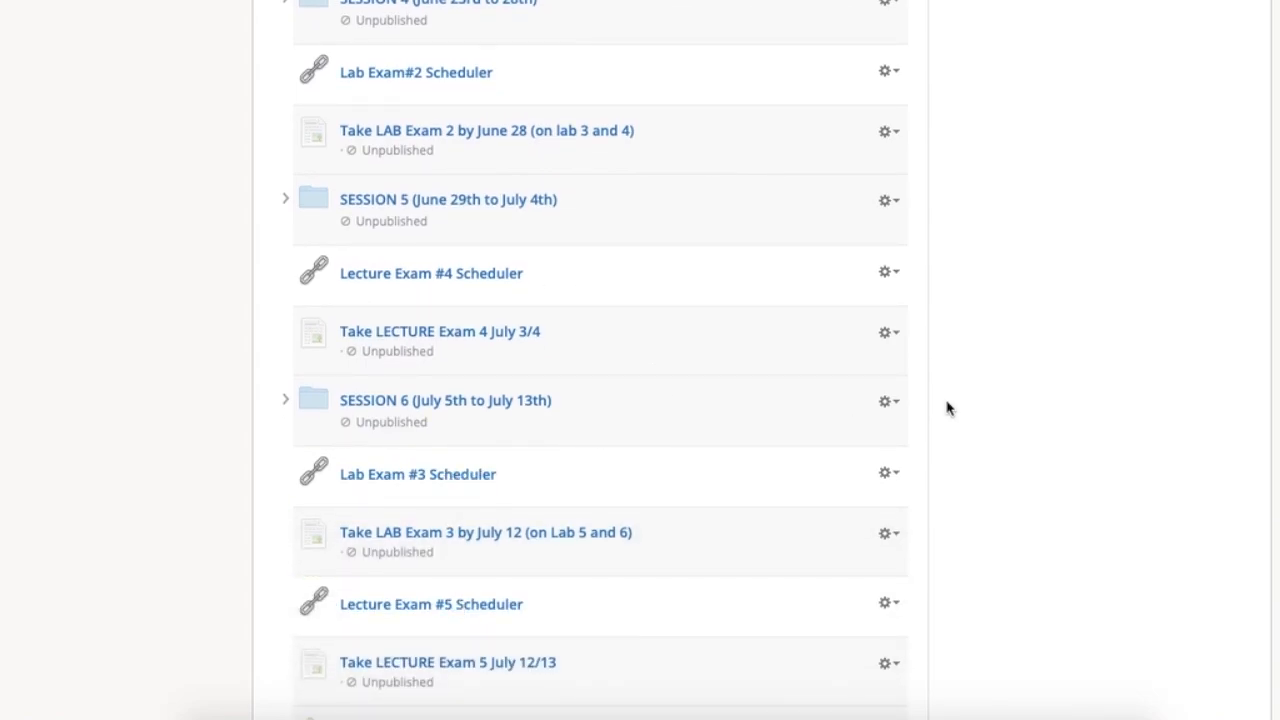
{"action": "mouse_move", "coordinate": [1005, 429]}
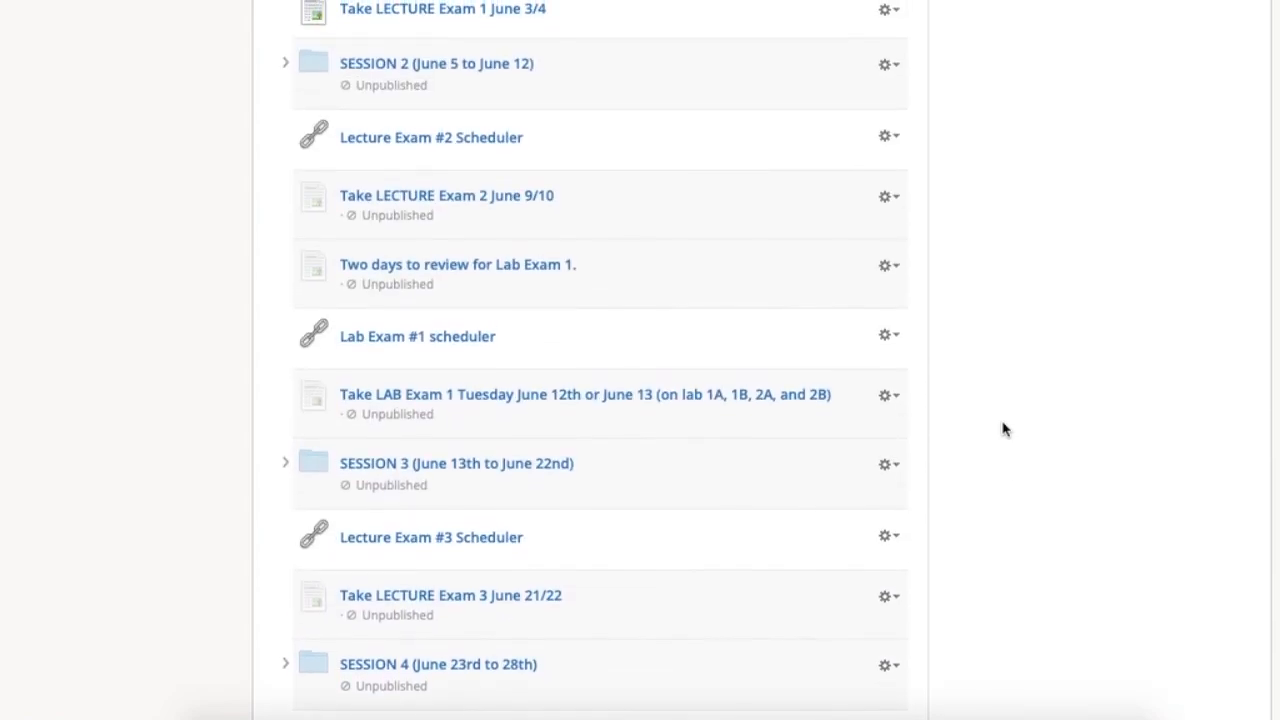
{"action": "scroll", "scroll_direction": "up", "scroll_amount": 3}
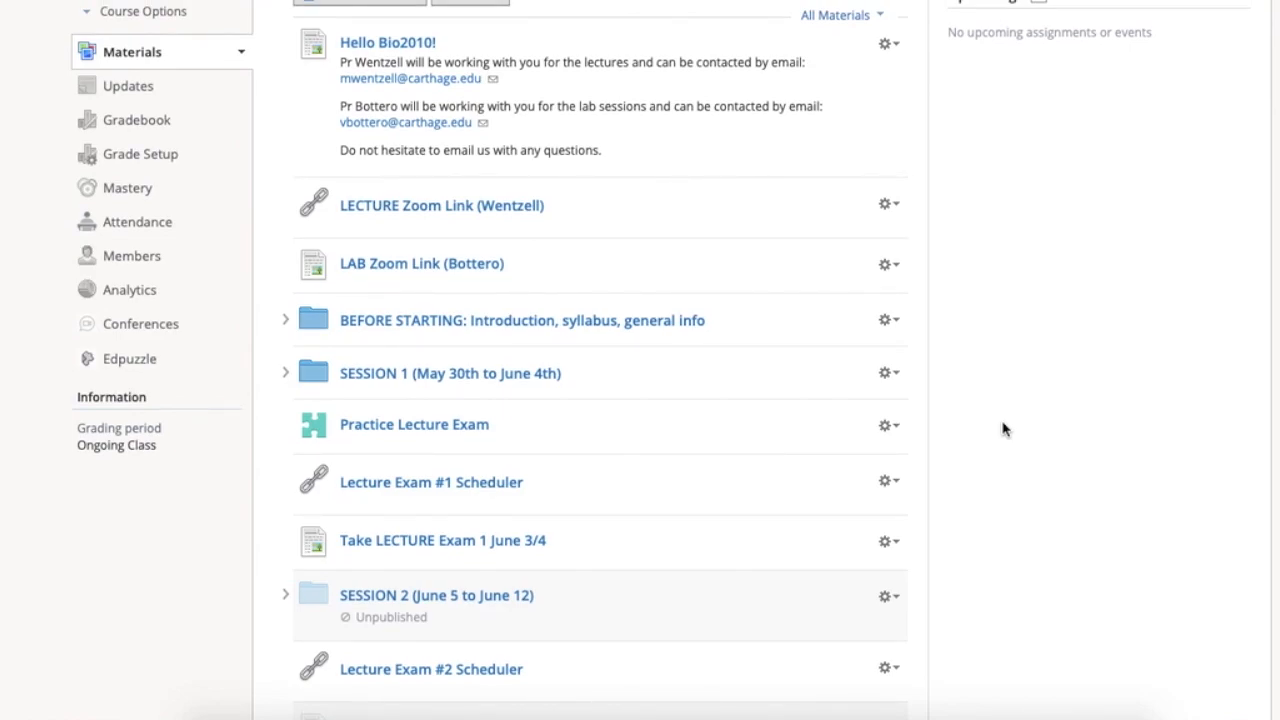
{"action": "mouse_move", "coordinate": [449, 373]}
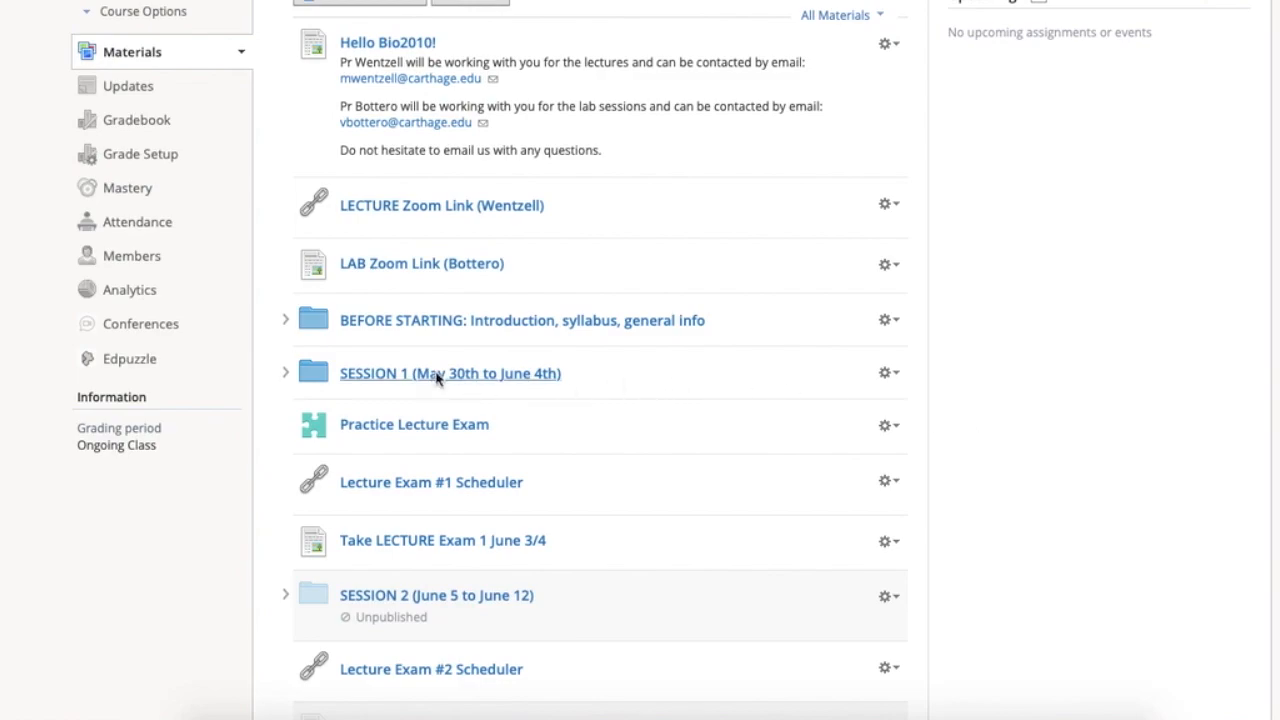
Open SESSION 1 (May 30th to June 4th) and expand Lecture 1a to browse its materials
{"action": "left_click", "coordinate": [449, 373]}
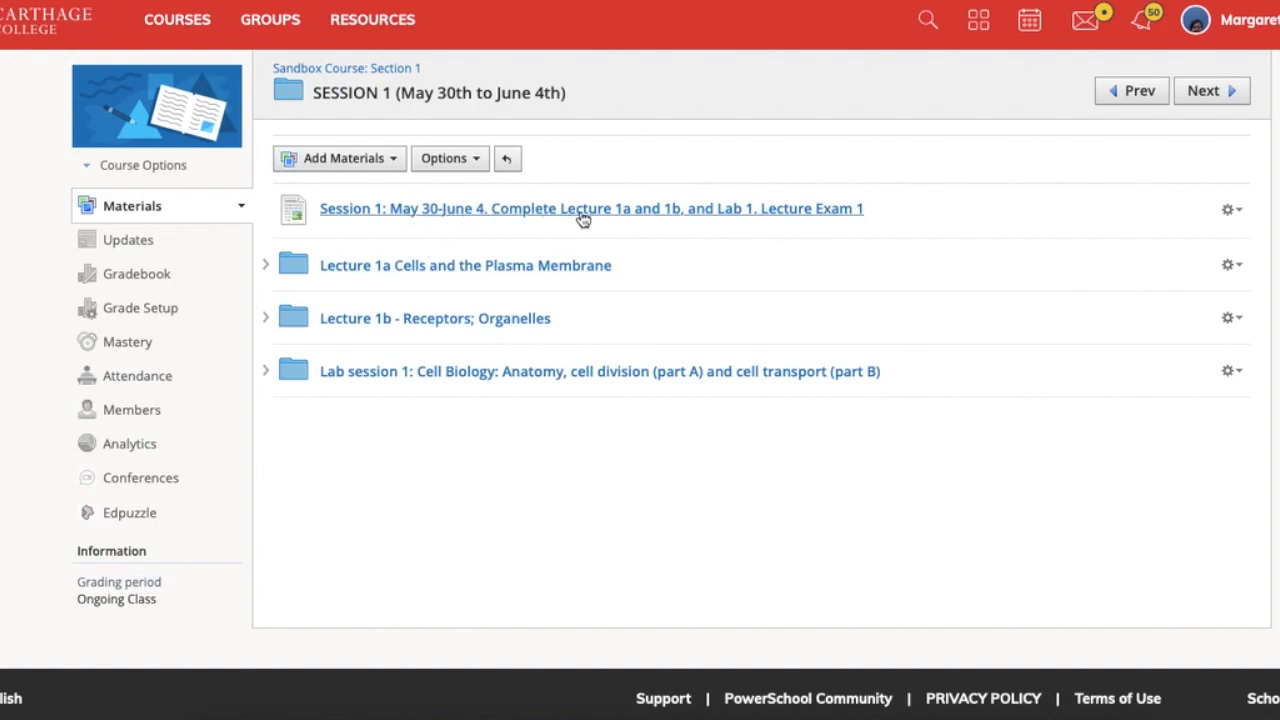
{"action": "mouse_move", "coordinate": [560, 224]}
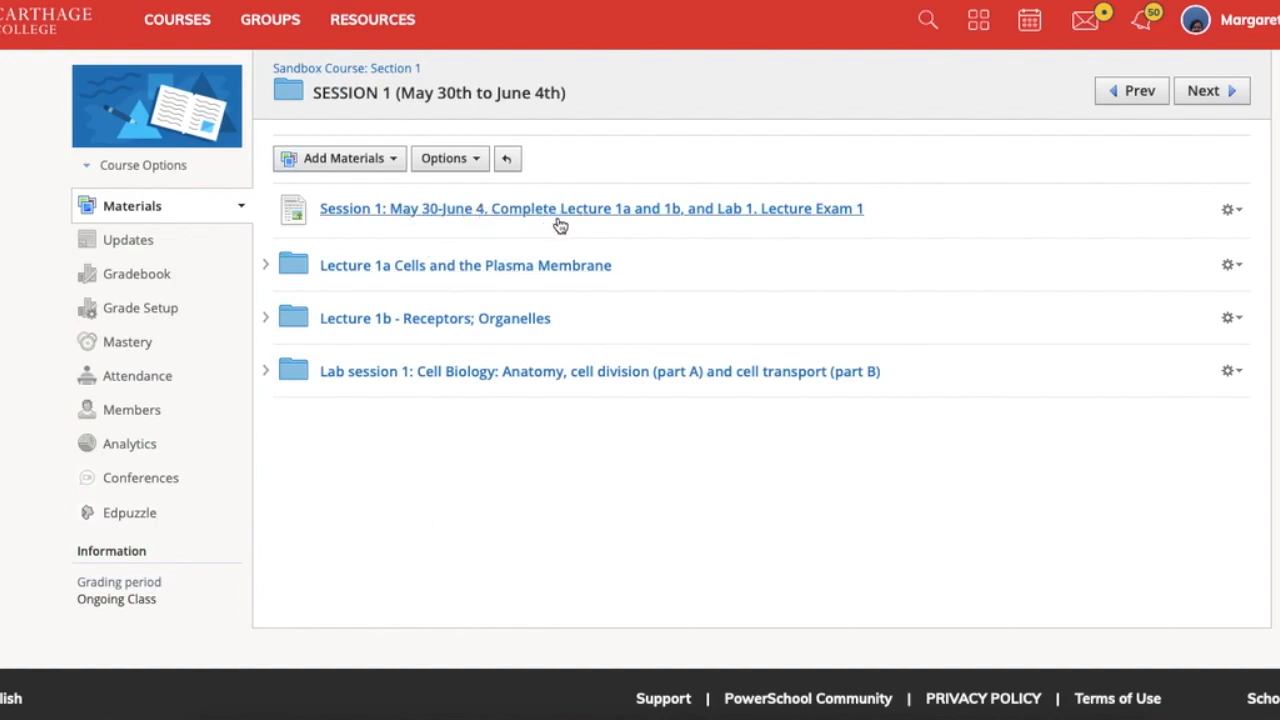
{"action": "mouse_move", "coordinate": [745, 212]}
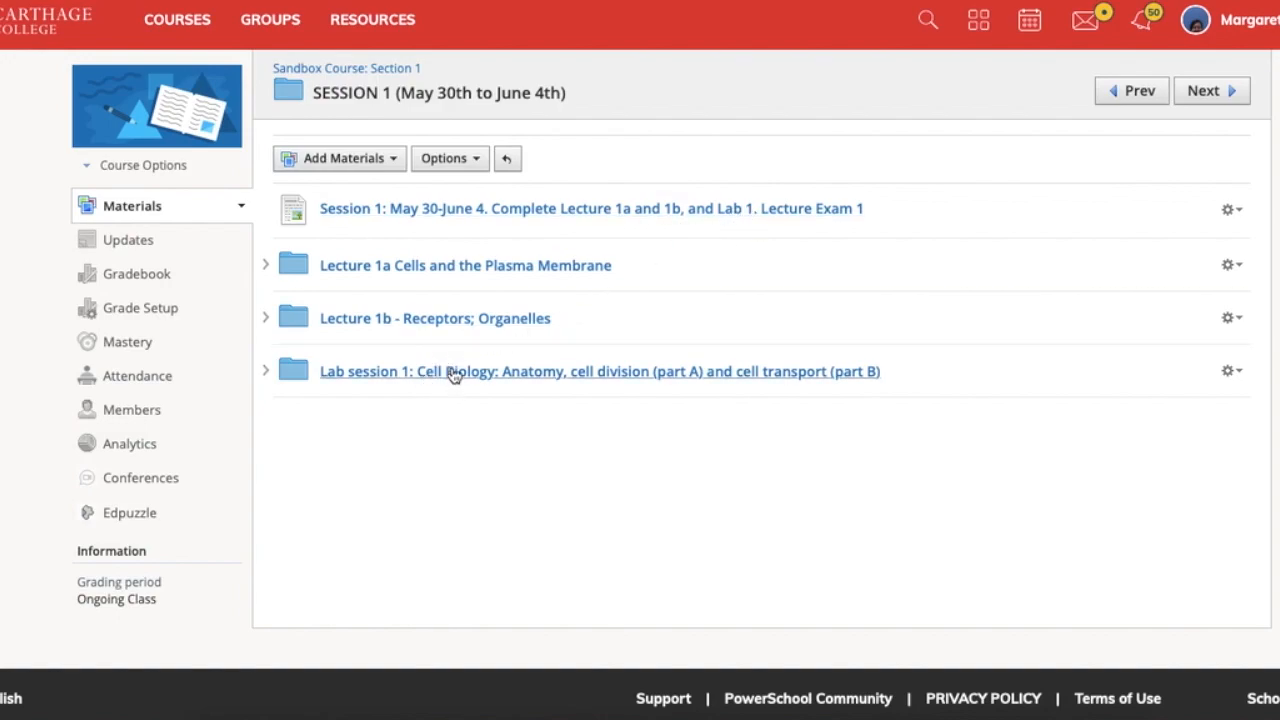
{"action": "mouse_move", "coordinate": [440, 379]}
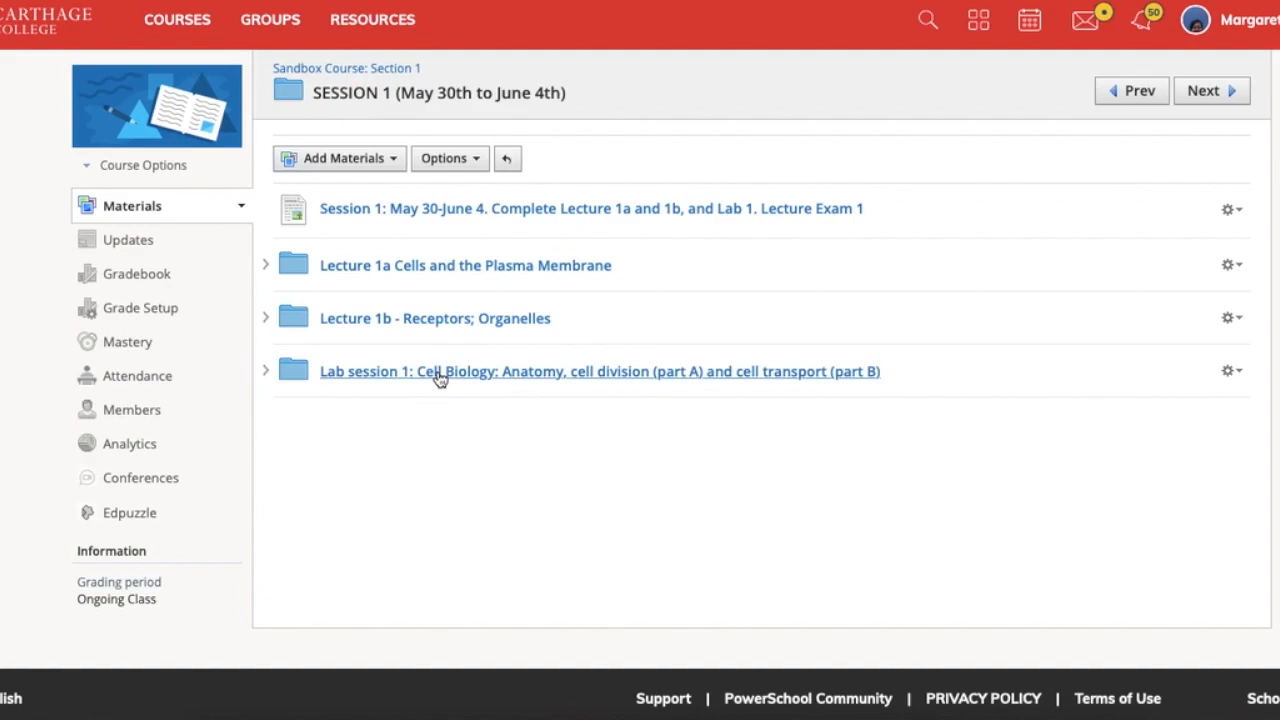
{"action": "mouse_move", "coordinate": [420, 378]}
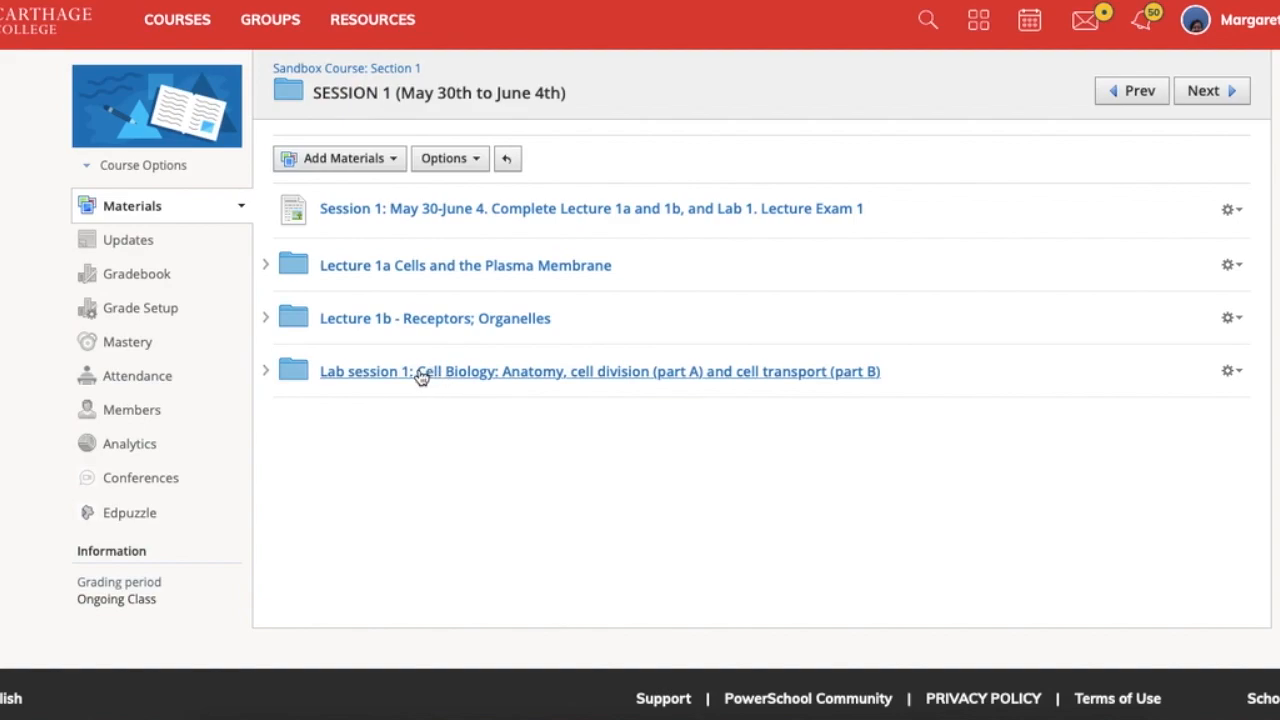
{"action": "mouse_move", "coordinate": [413, 378]}
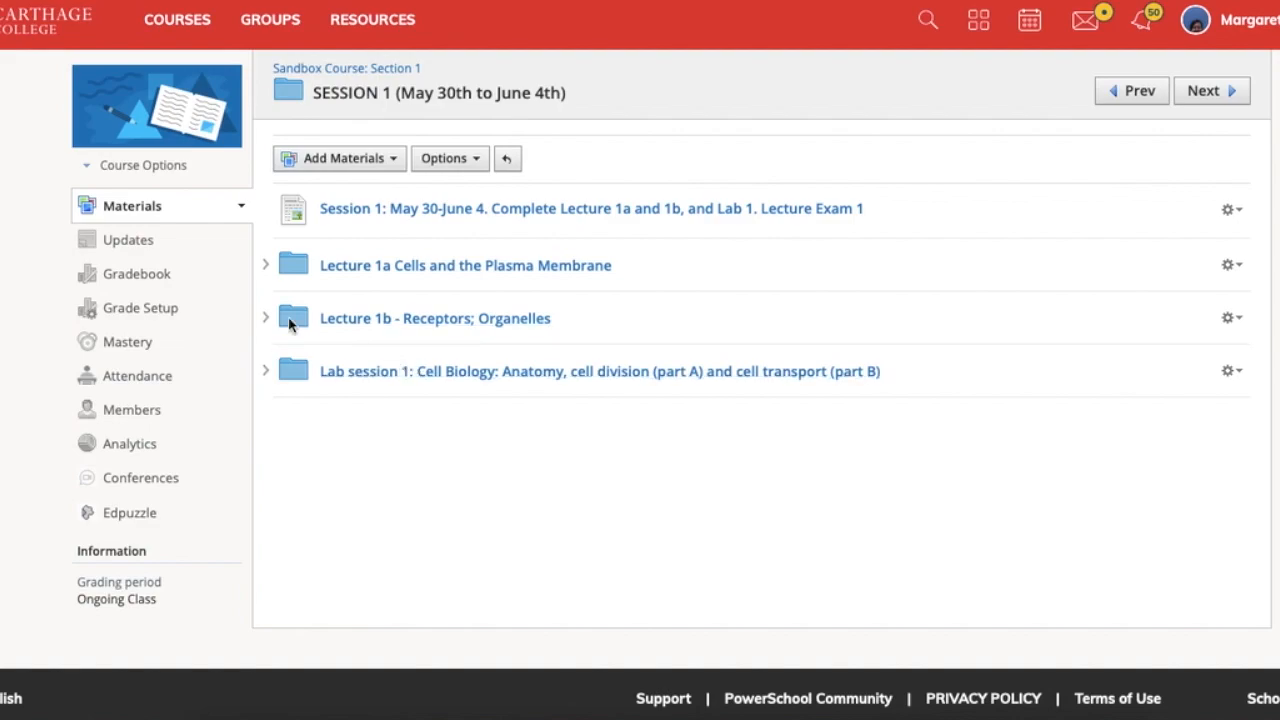
{"action": "left_click", "coordinate": [266, 264]}
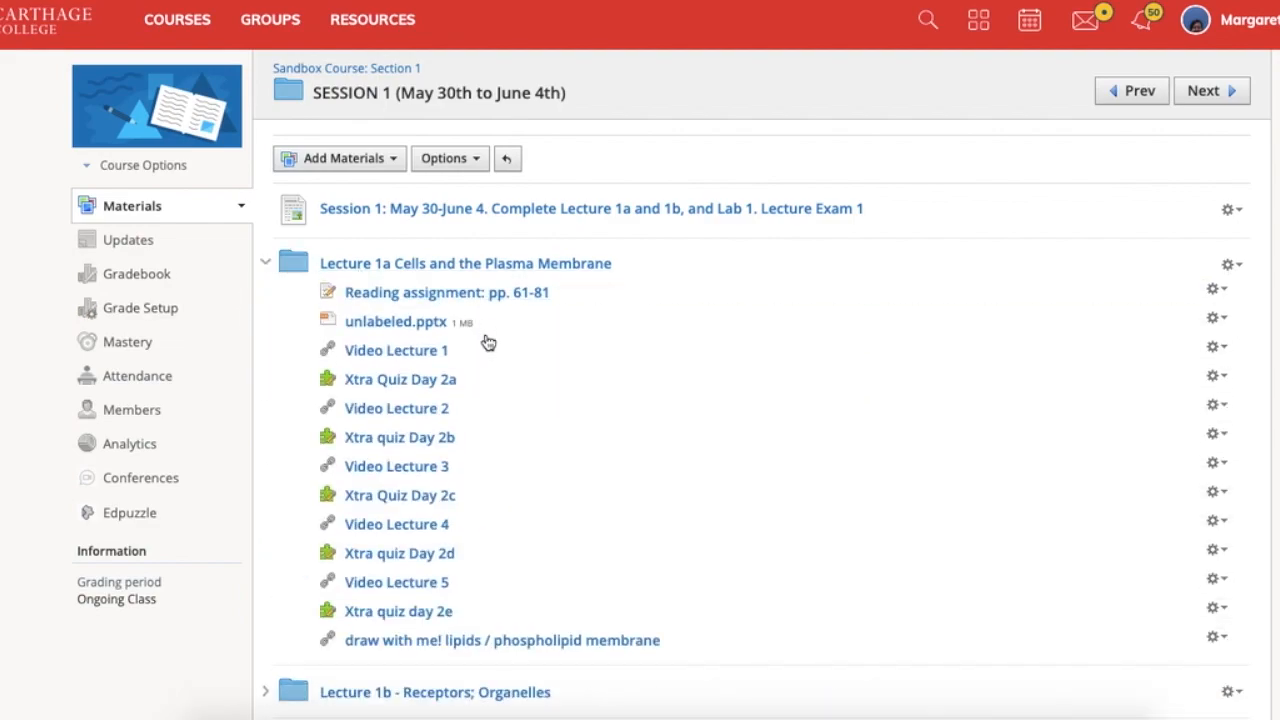
{"action": "scroll", "scroll_direction": "down", "scroll_amount": 3}
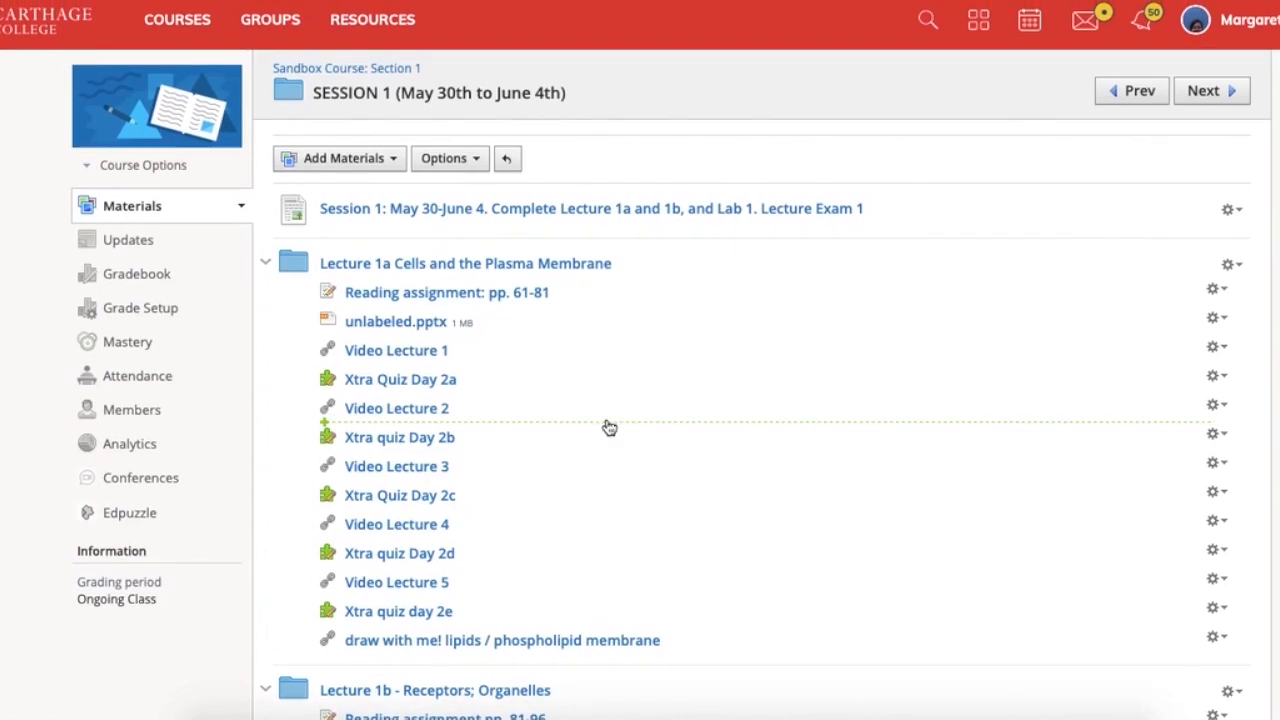
{"action": "scroll", "scroll_direction": "down", "scroll_amount": 3}
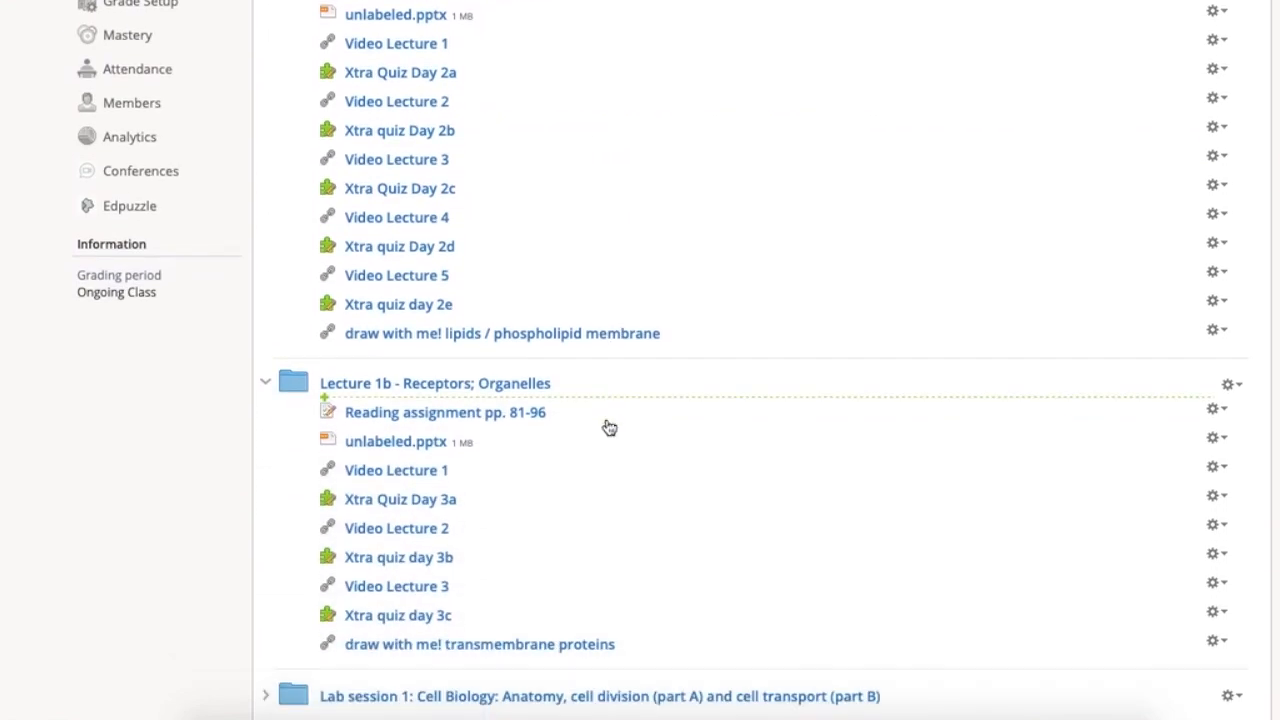
{"action": "scroll", "scroll_direction": "up", "scroll_amount": 3}
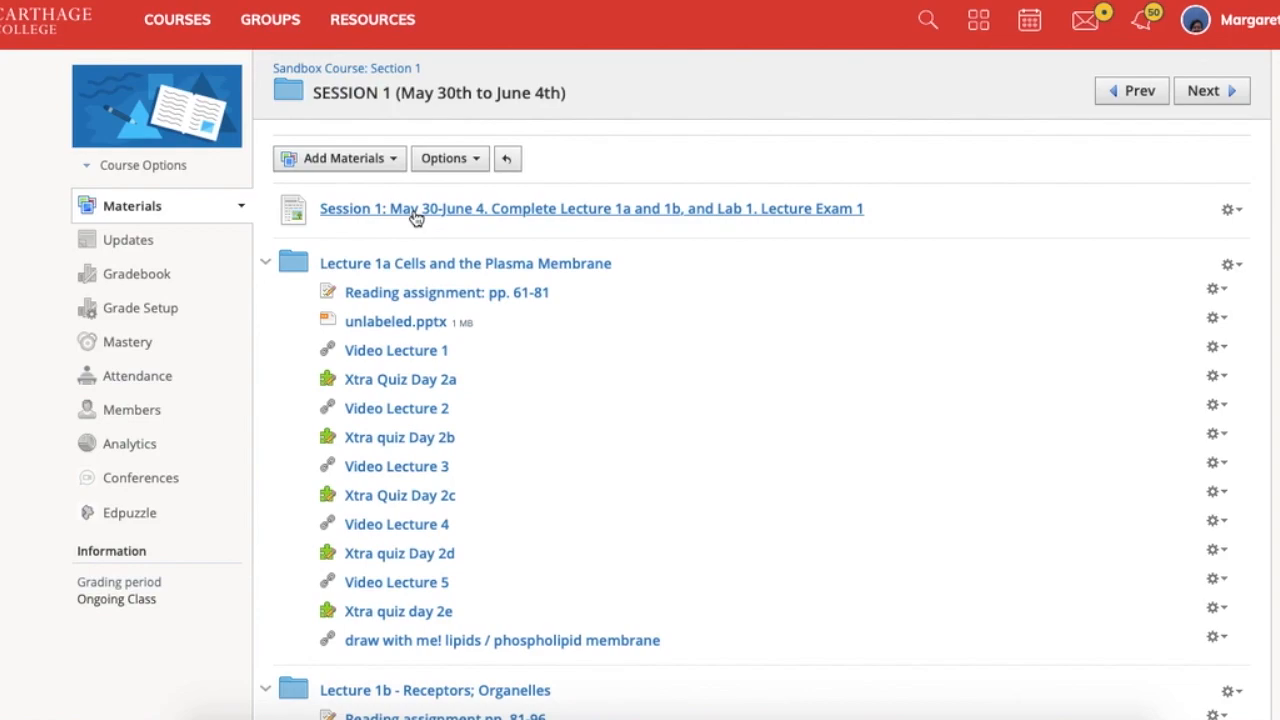
{"action": "mouse_move", "coordinate": [462, 230]}
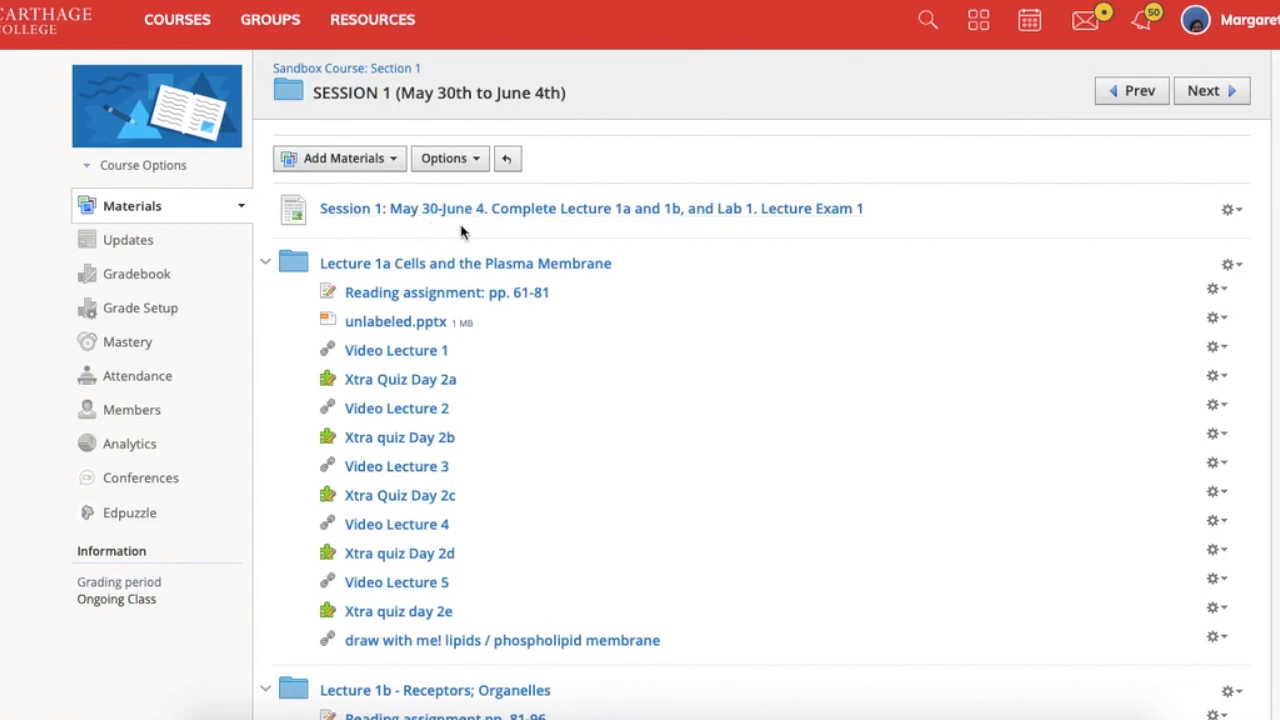
{"action": "mouse_move", "coordinate": [347, 68]}
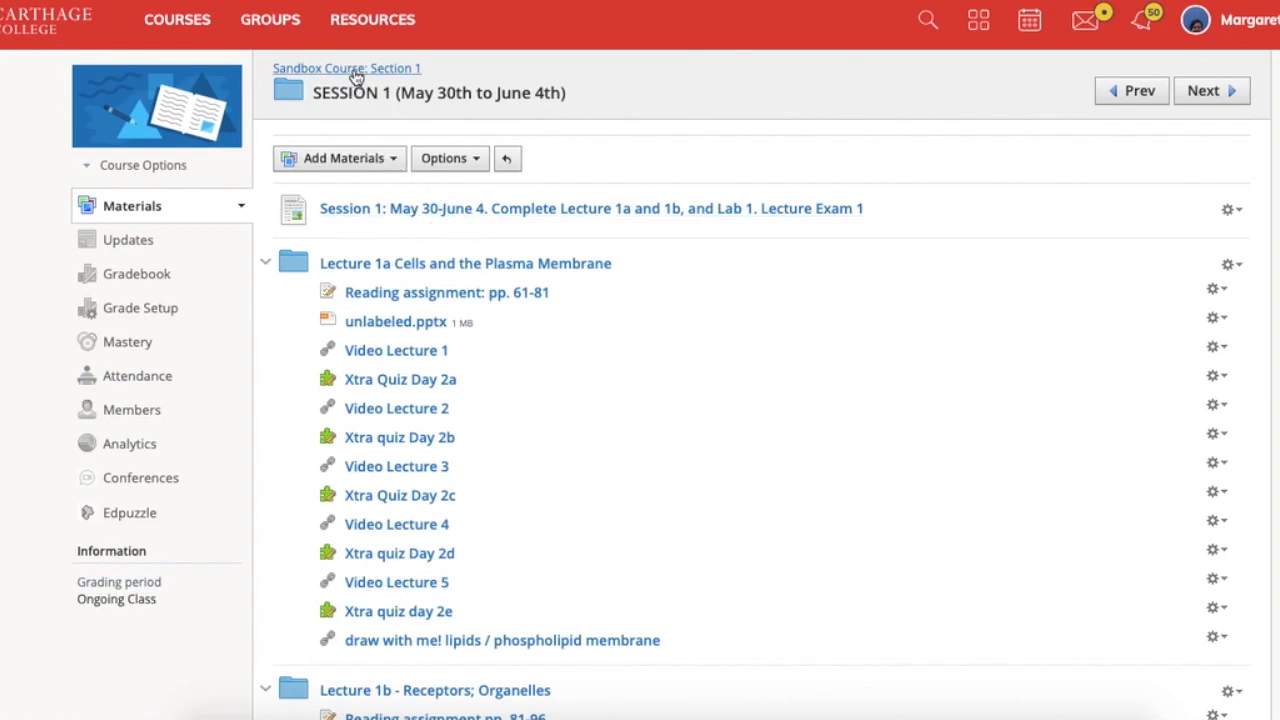
Return to the course materials list and briefly expand, then collapse, BEFORE STARTING
{"action": "left_click", "coordinate": [347, 68]}
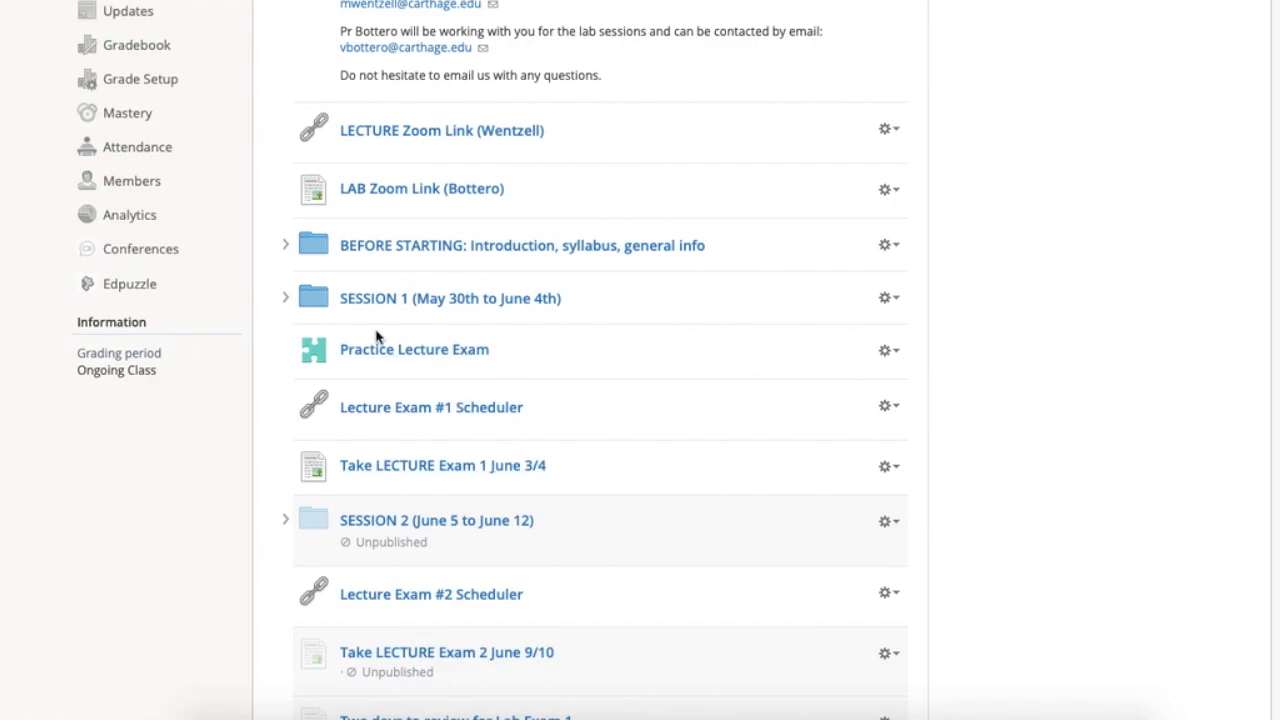
{"action": "mouse_move", "coordinate": [287, 248]}
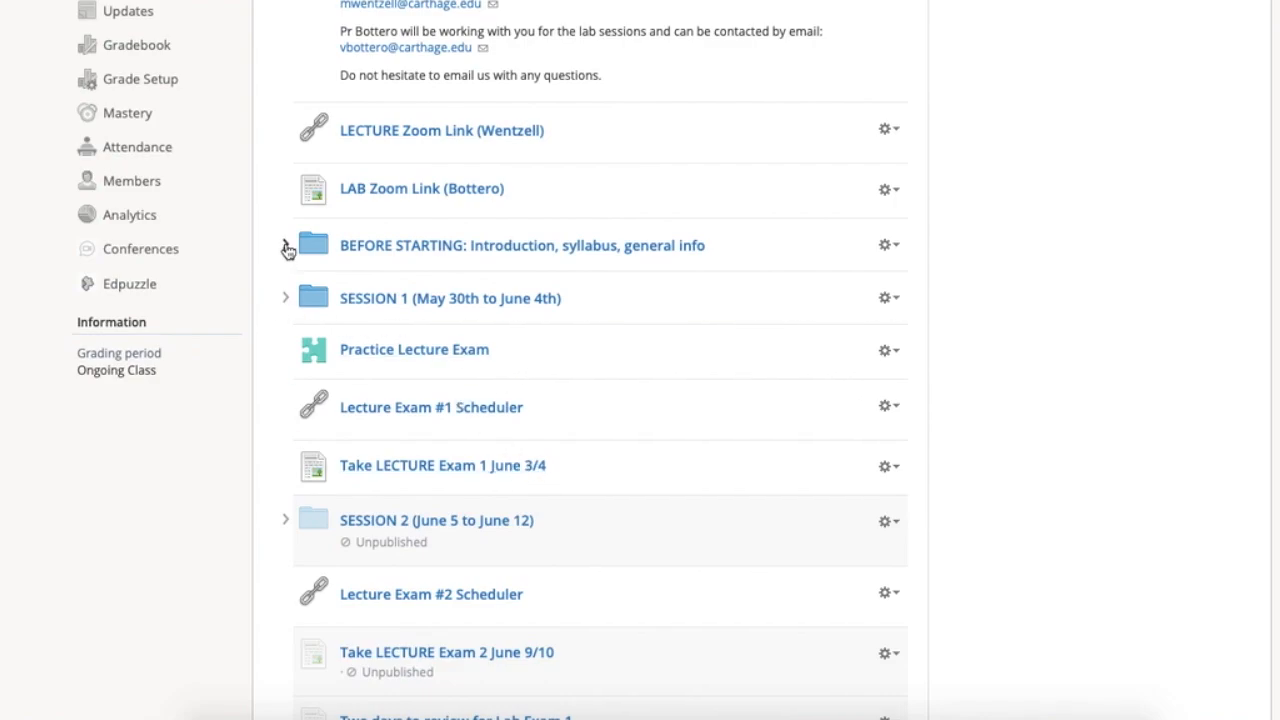
{"action": "left_click", "coordinate": [285, 245]}
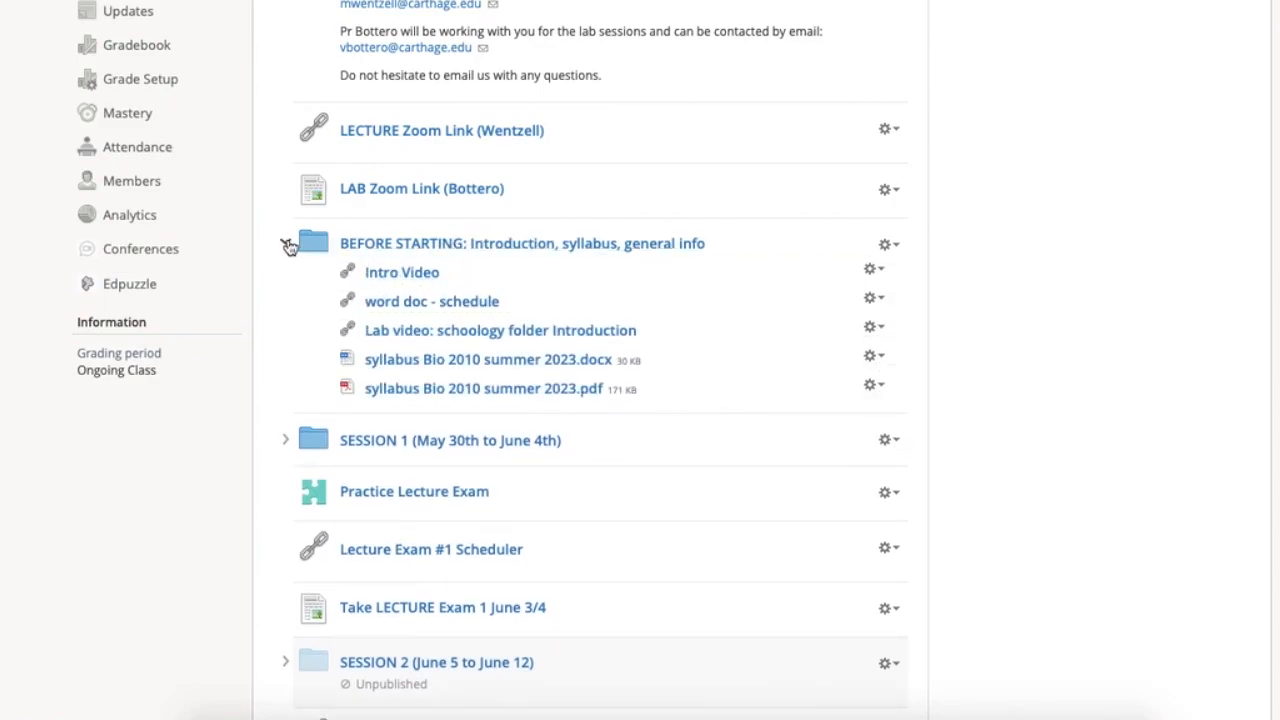
{"action": "left_click", "coordinate": [286, 243]}
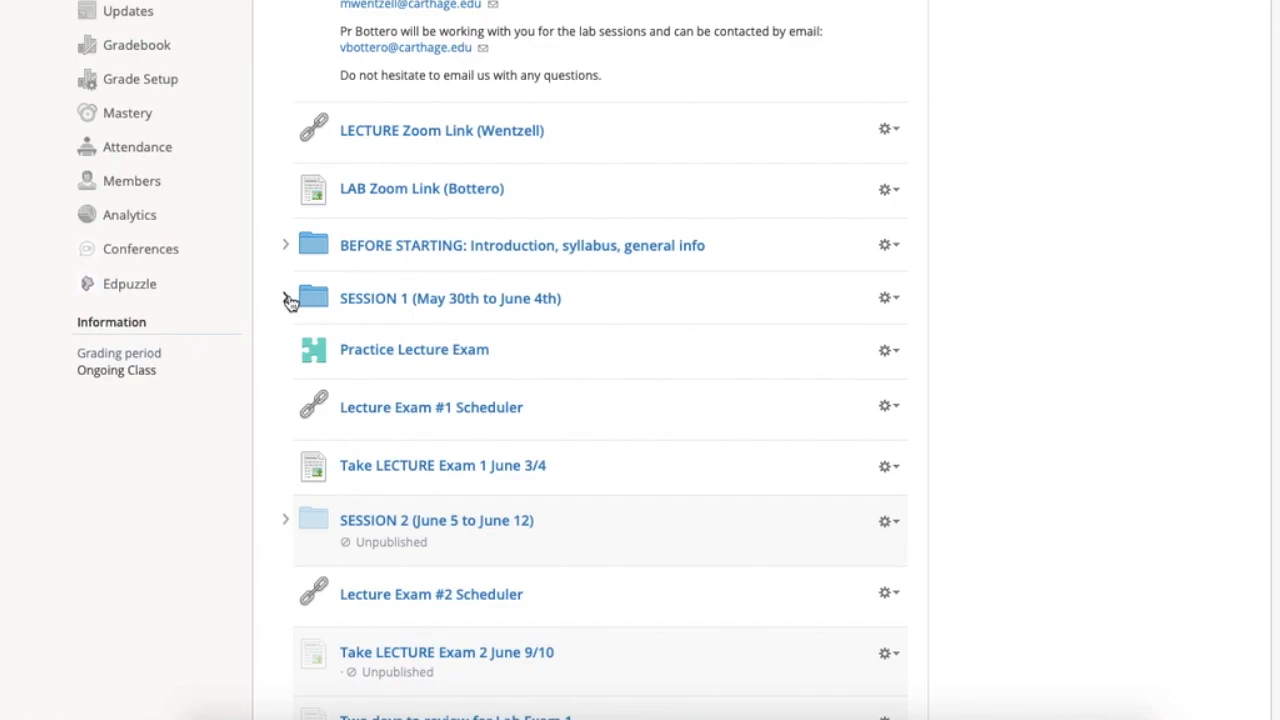
Expand SESSION 1 and its Lecture 1a folder, scrolling through readings, slides and quizzes
{"action": "left_click", "coordinate": [285, 298]}
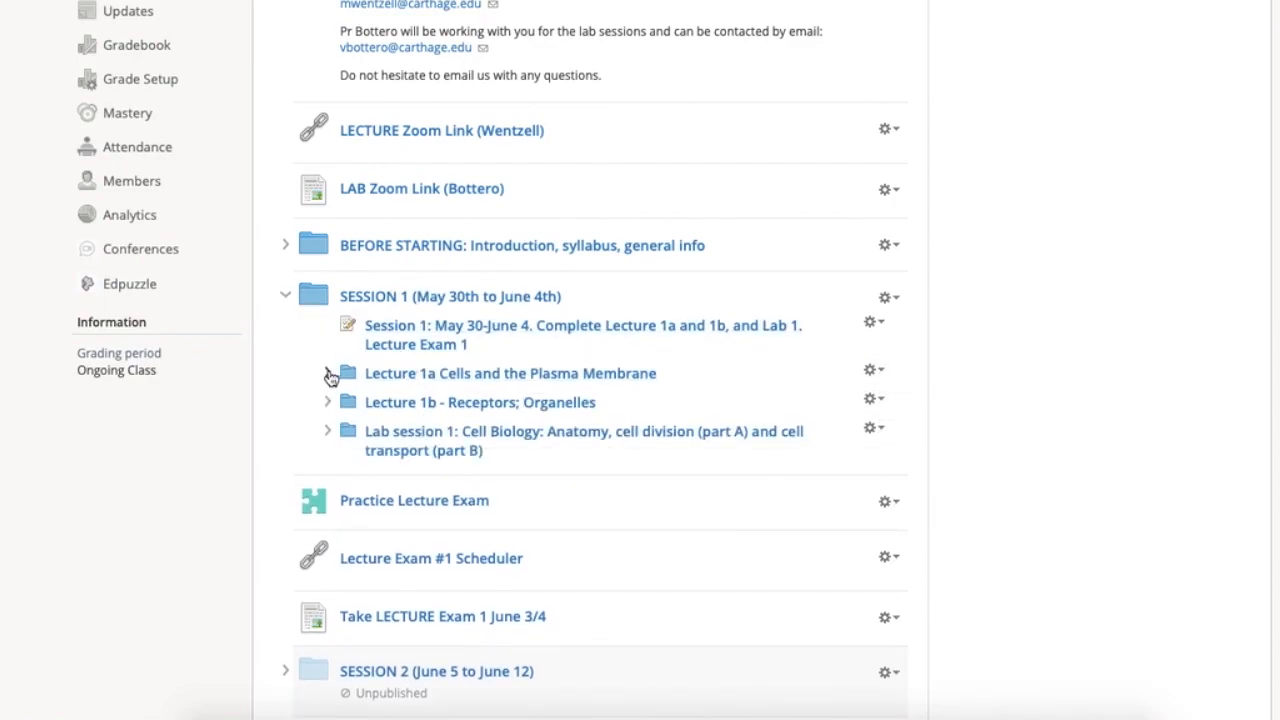
{"action": "left_click", "coordinate": [327, 373]}
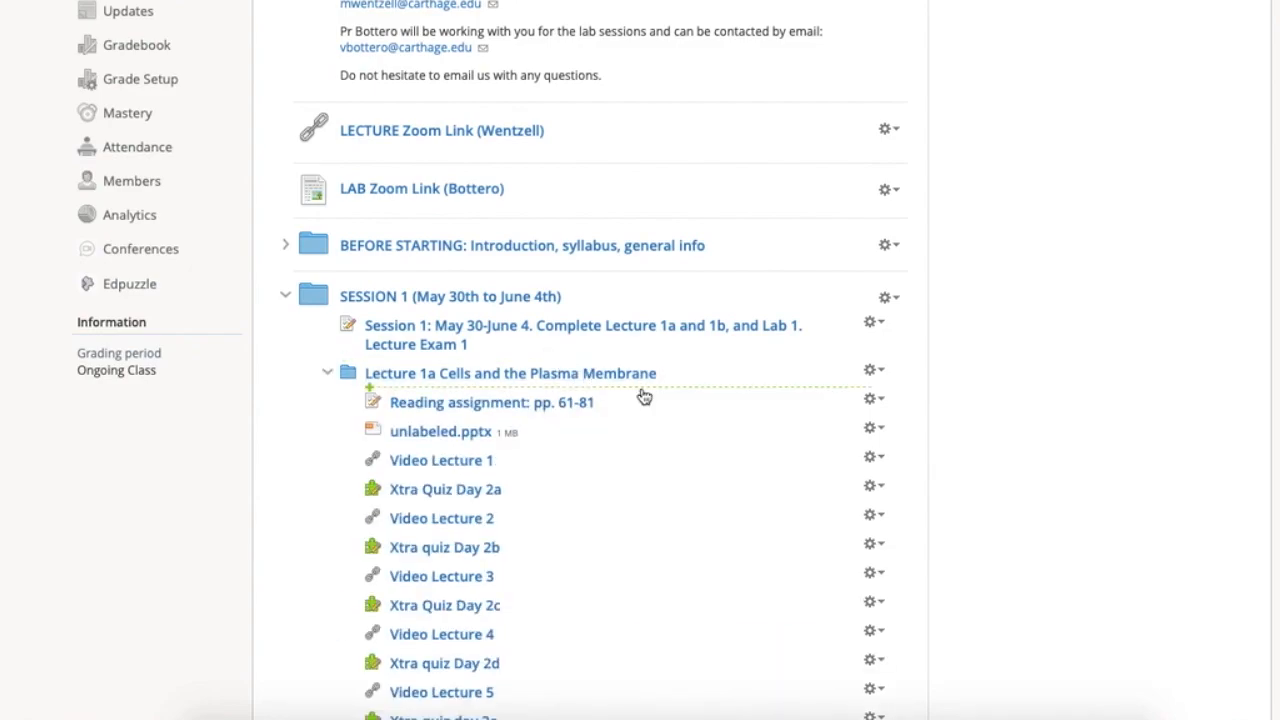
{"action": "scroll", "scroll_direction": "down", "scroll_amount": 3}
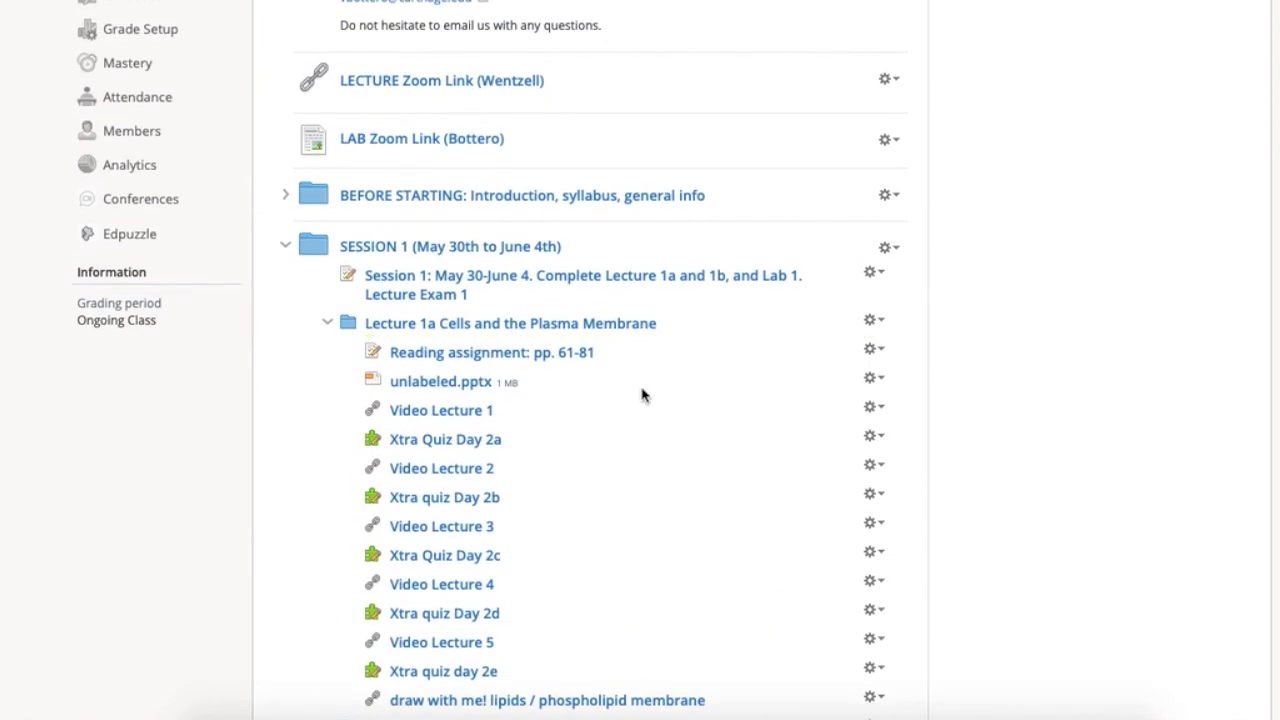
{"action": "mouse_move", "coordinate": [1013, 438]}
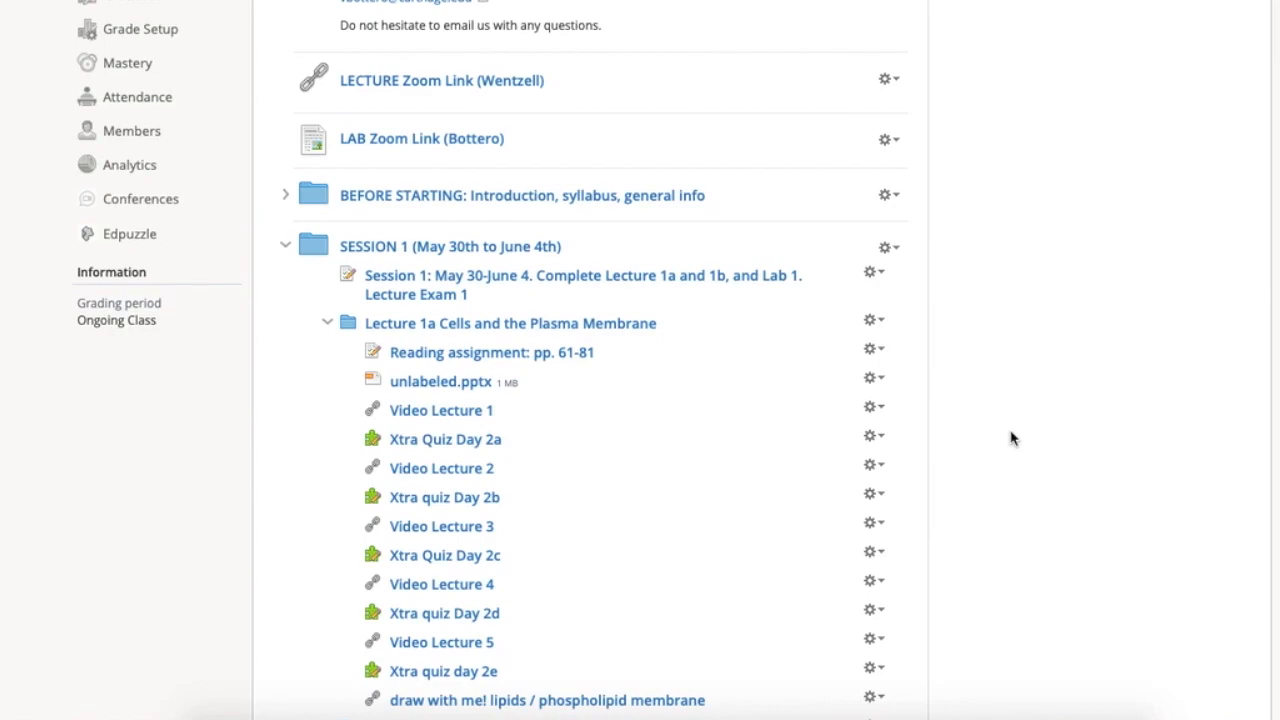
{"action": "scroll", "scroll_direction": "down", "scroll_amount": 3}
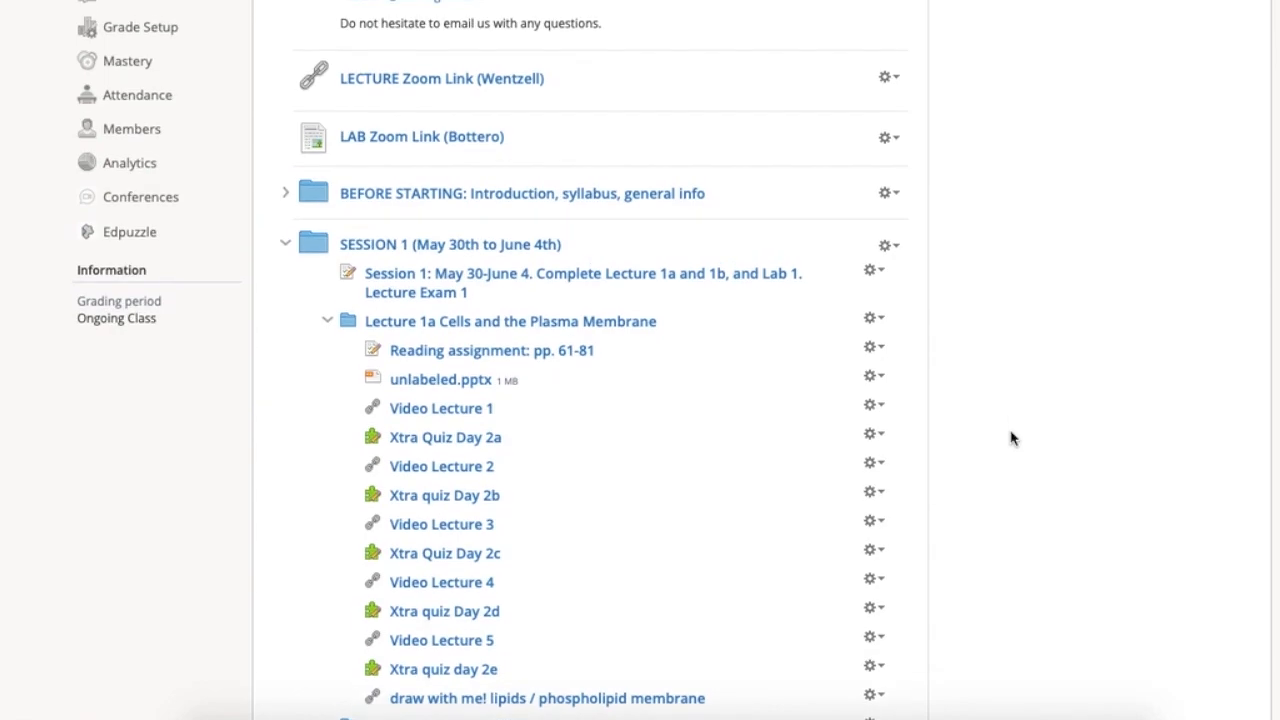
{"action": "scroll", "scroll_direction": "up", "scroll_amount": 3}
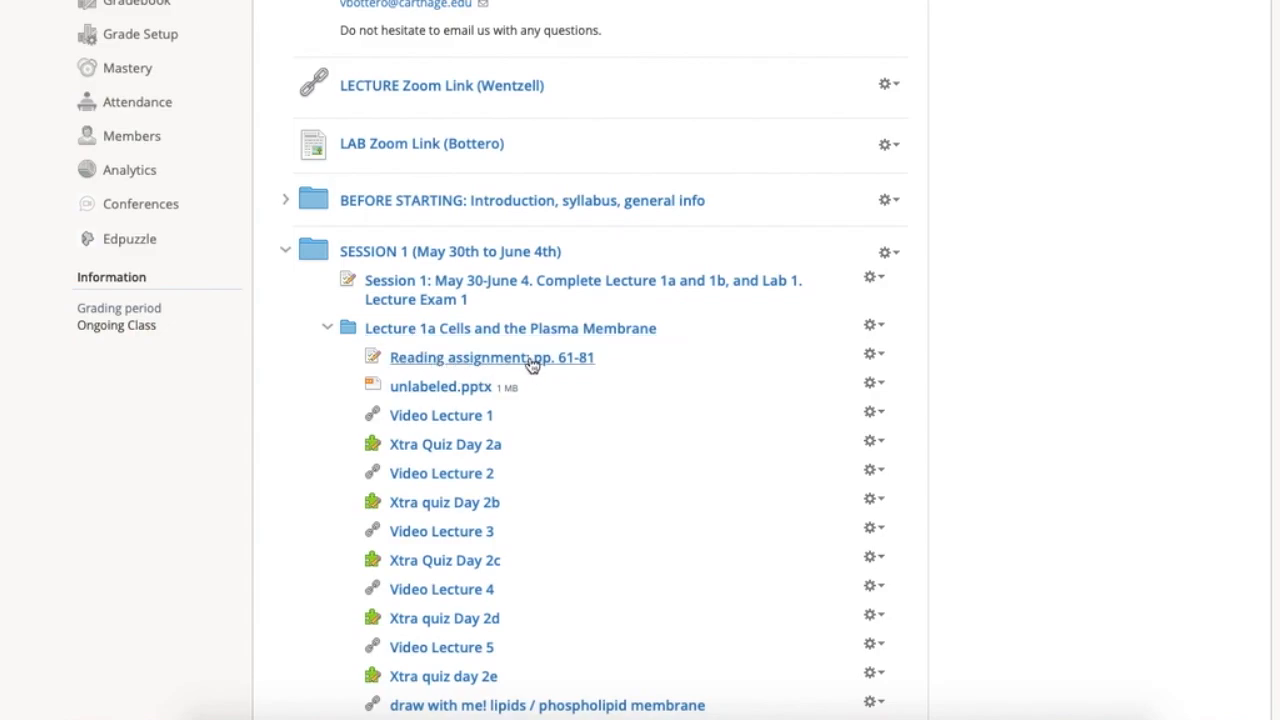
{"action": "mouse_move", "coordinate": [441, 387]}
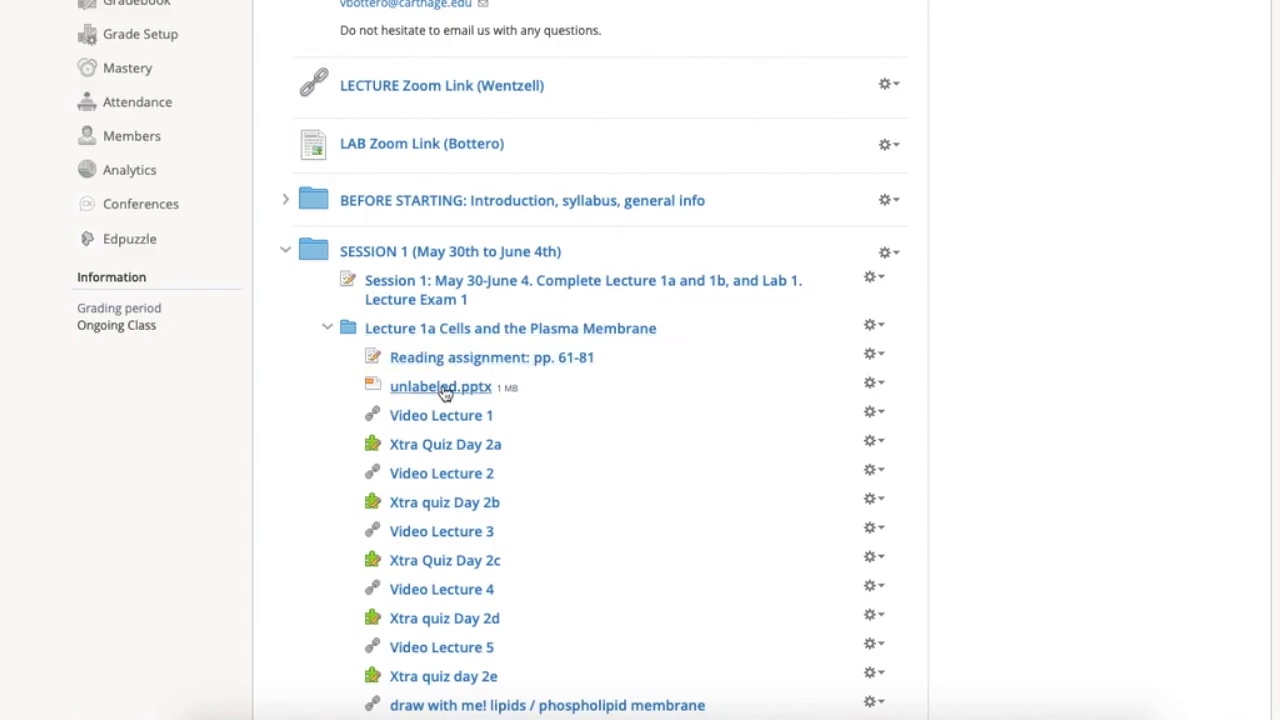
View unlabeled.pptx and advance through its slides to page 8 of 8
{"action": "left_click", "coordinate": [440, 387]}
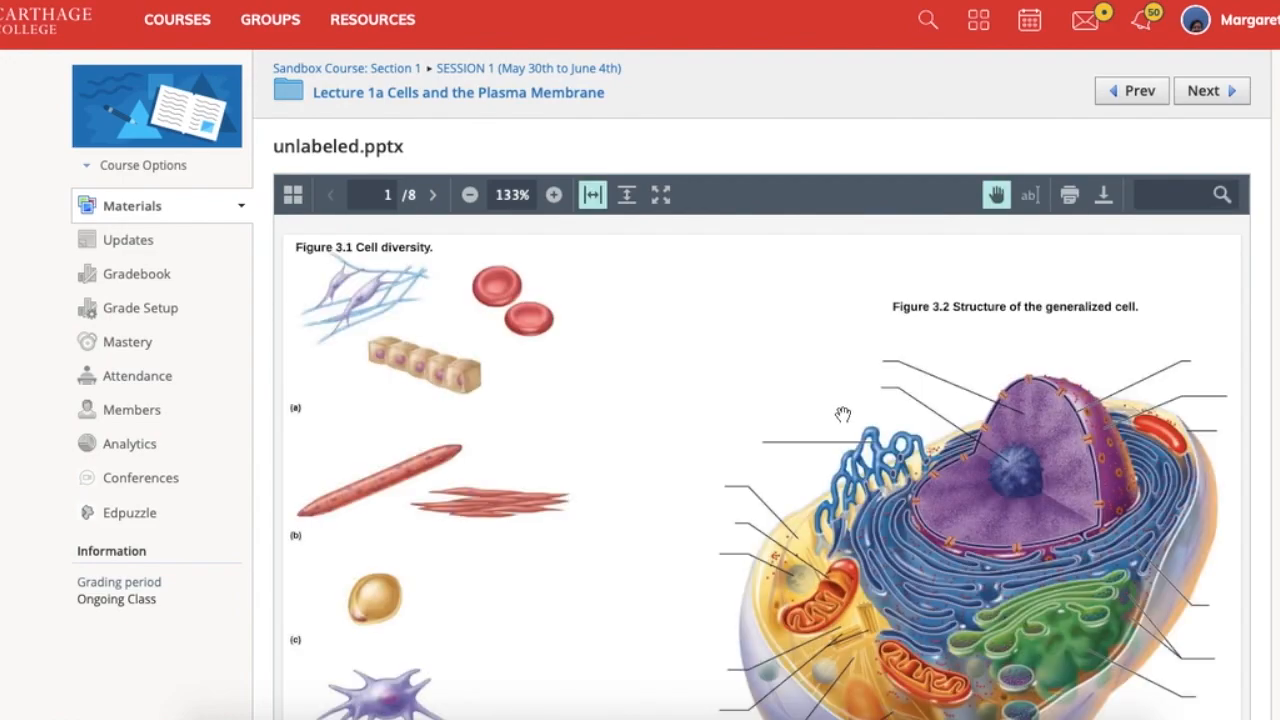
{"action": "left_click", "coordinate": [433, 194]}
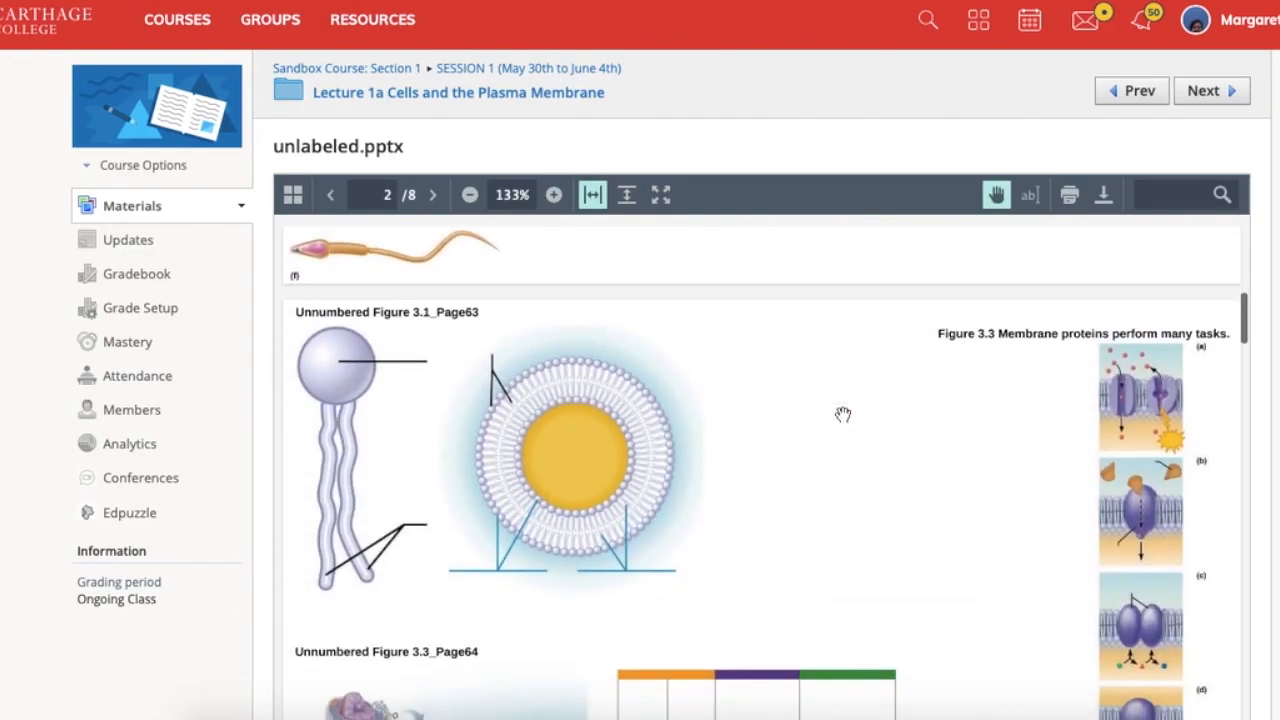
{"action": "left_click", "coordinate": [433, 194]}
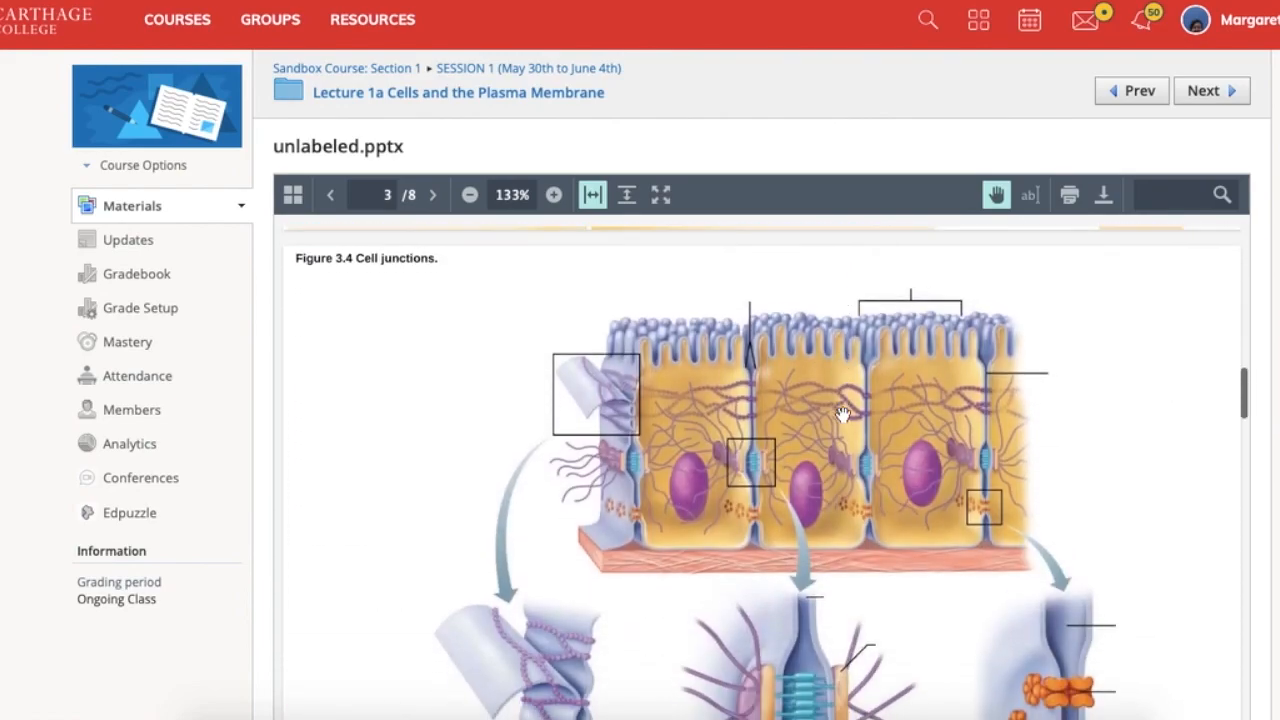
{"action": "left_click", "coordinate": [433, 194]}
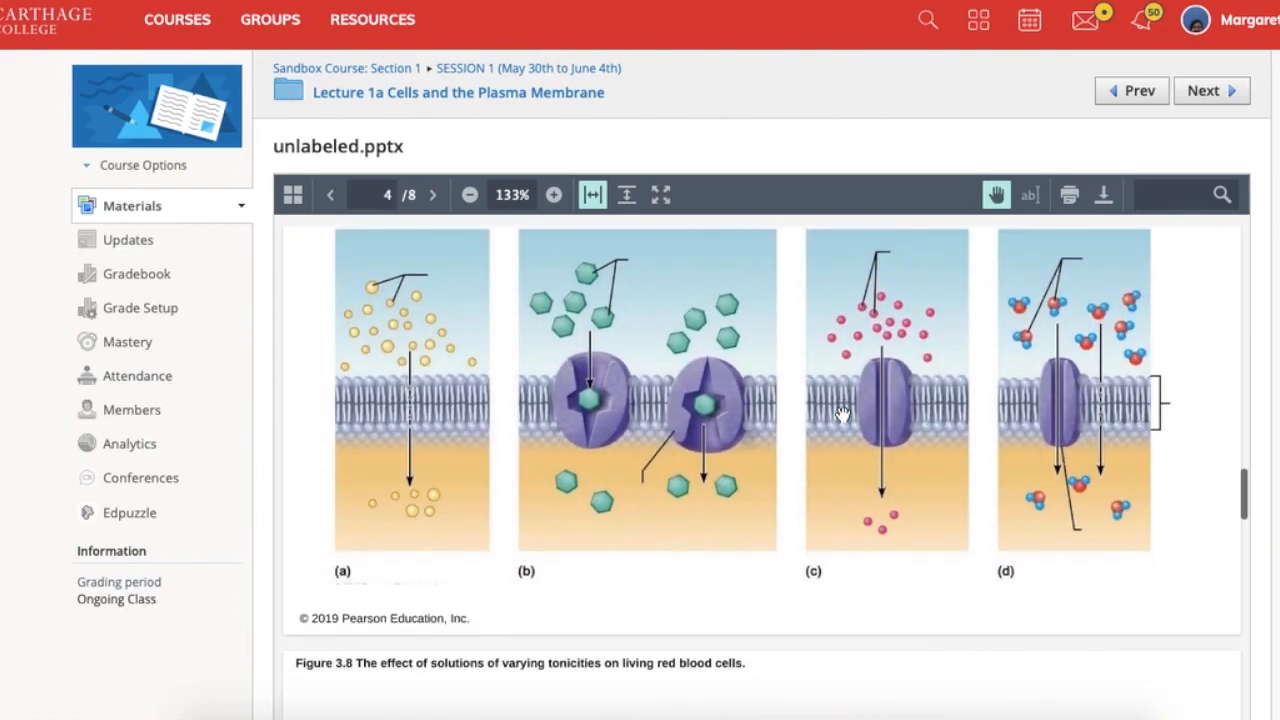
{"action": "left_click", "coordinate": [432, 194]}
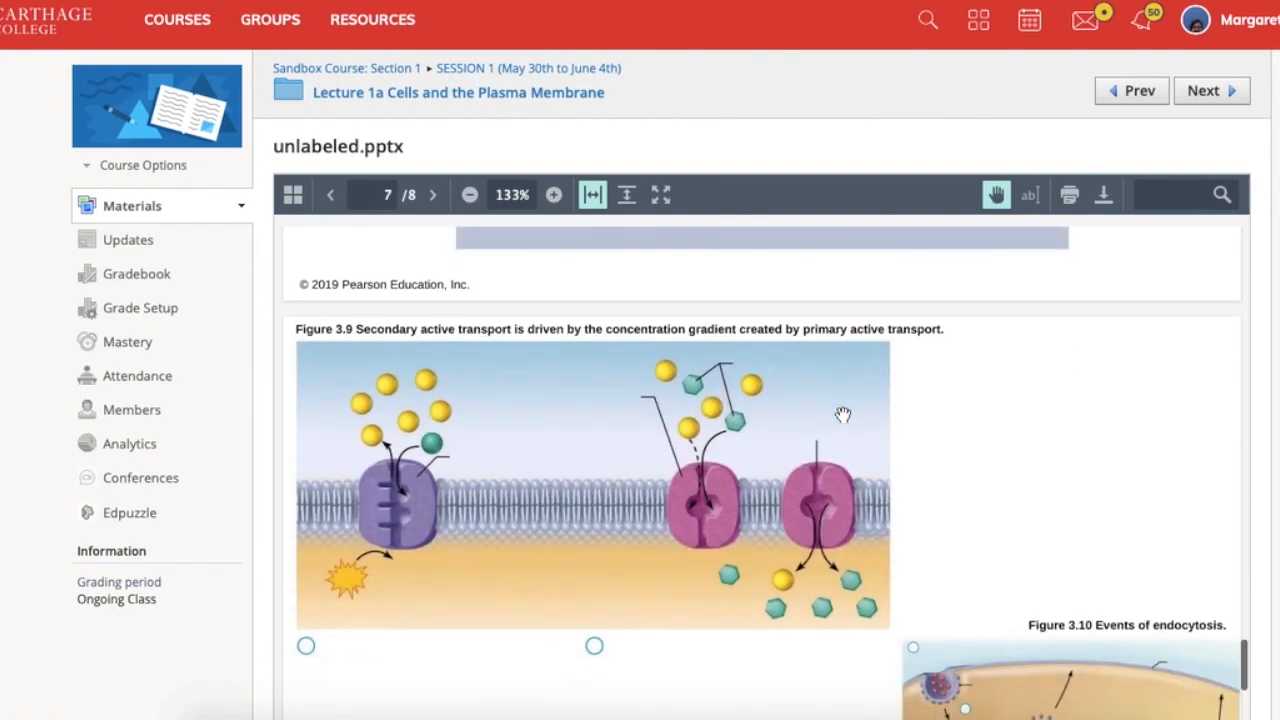
{"action": "left_click", "coordinate": [432, 194]}
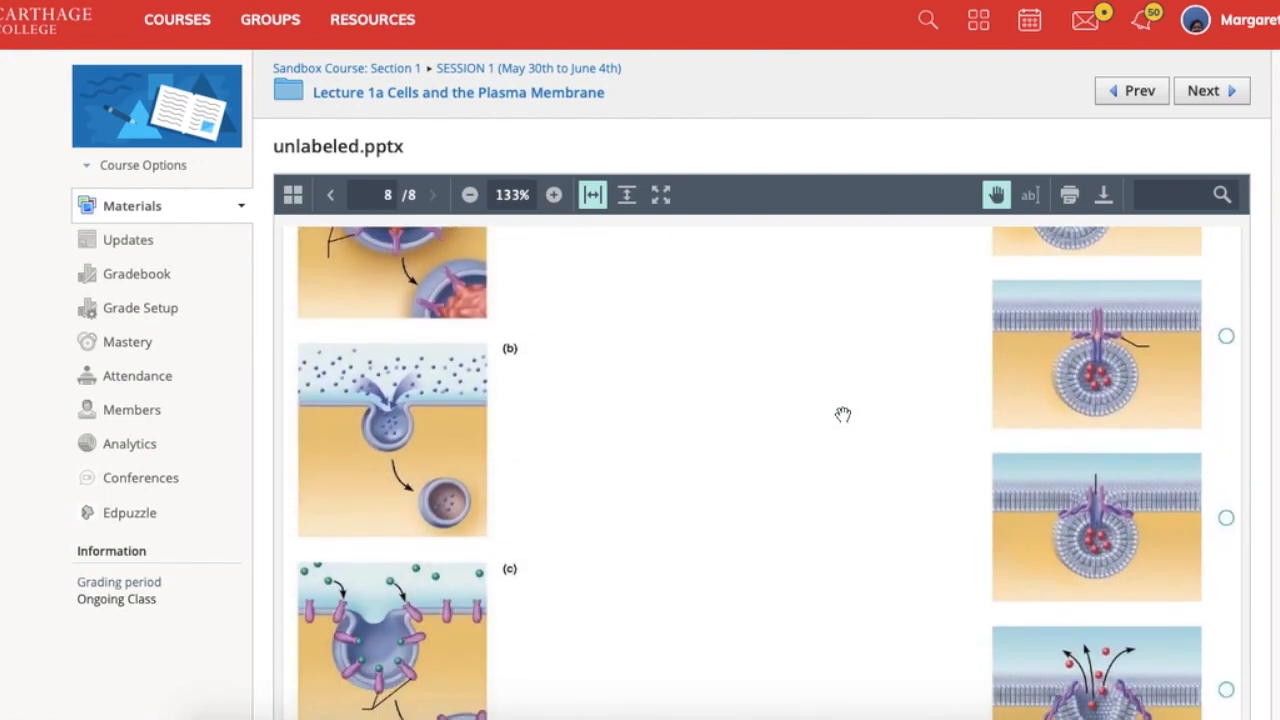
{"action": "scroll", "scroll_direction": "down", "scroll_amount": 3}
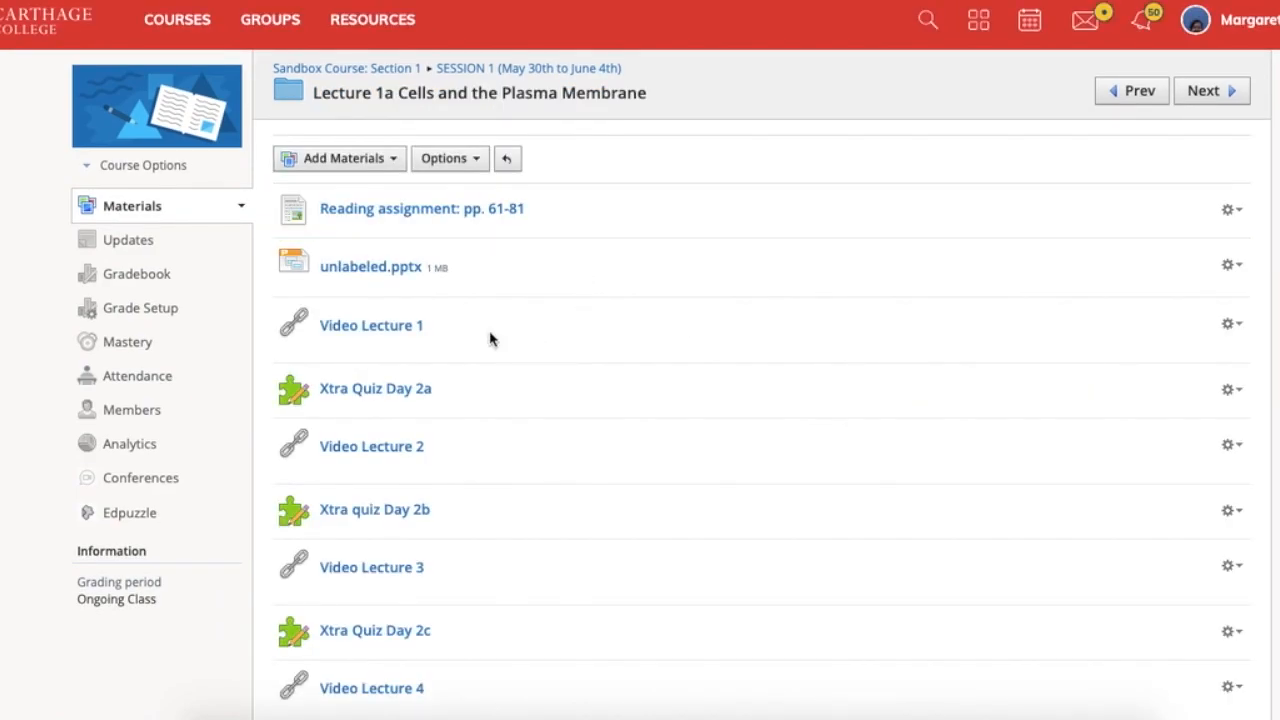
{"action": "mouse_move", "coordinate": [370, 266]}
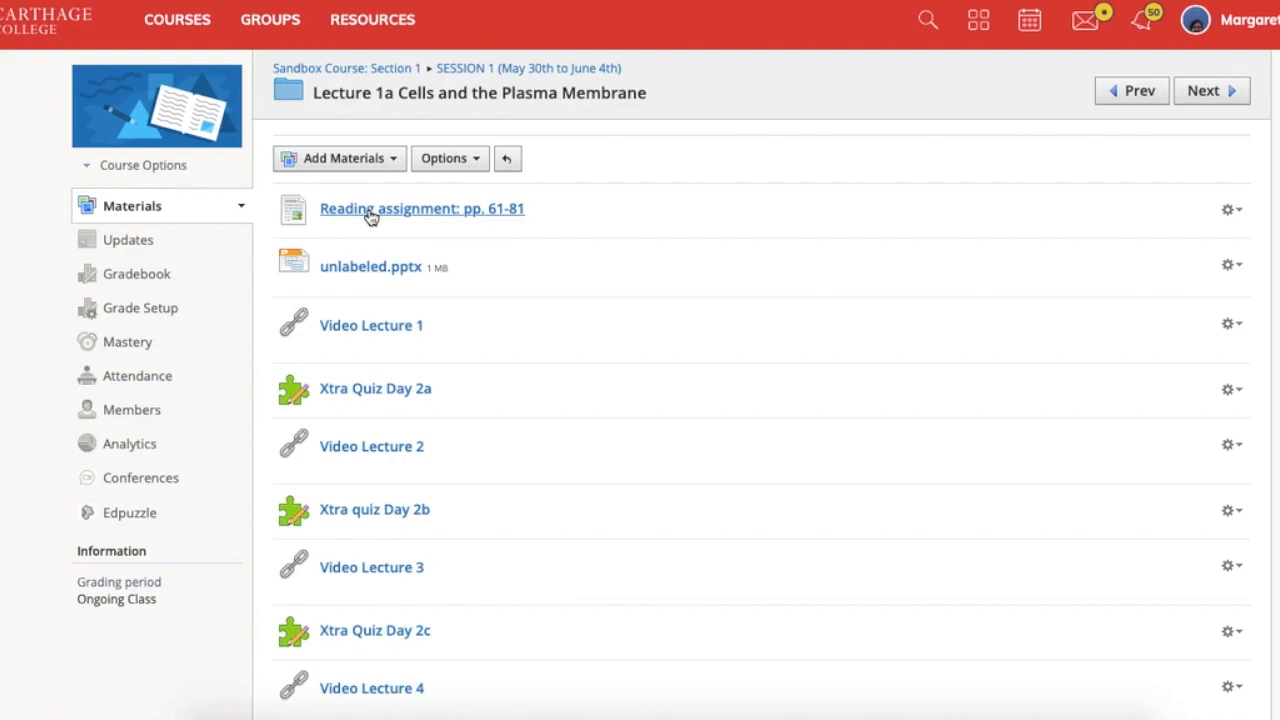
{"action": "mouse_move", "coordinate": [349, 272]}
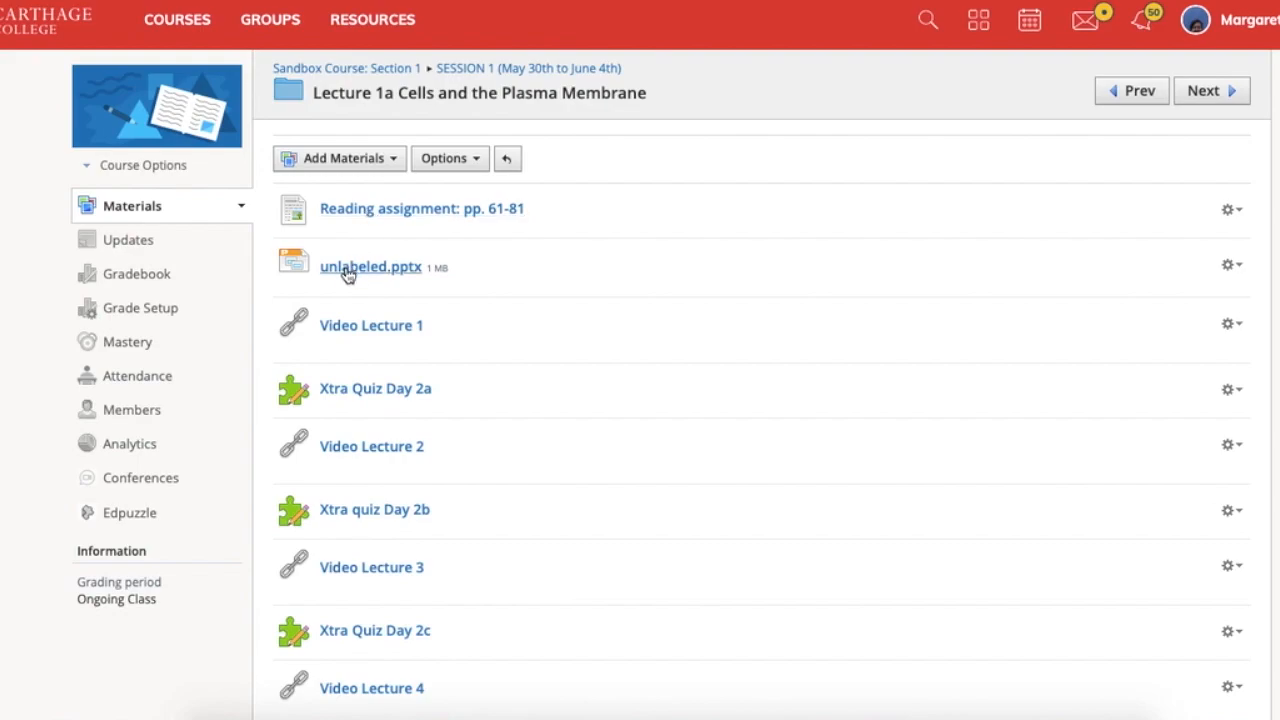
{"action": "mouse_move", "coordinate": [358, 273]}
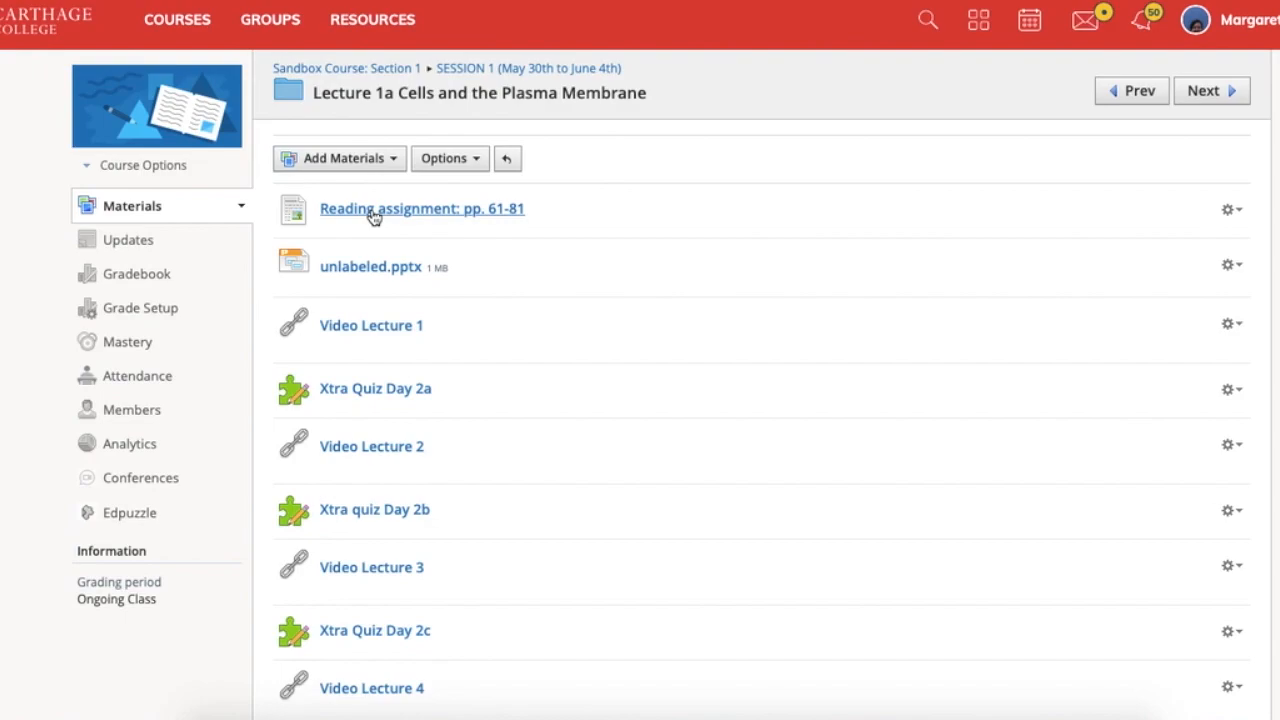
{"action": "mouse_move", "coordinate": [355, 273]}
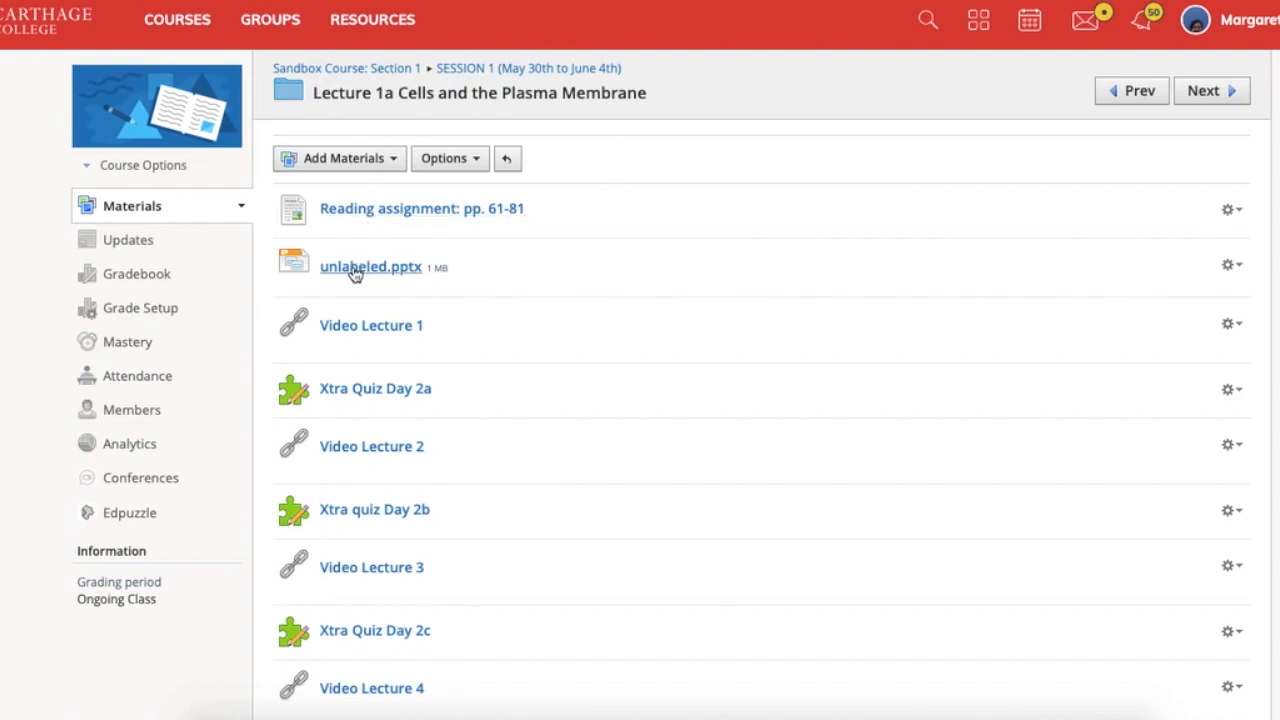
{"action": "mouse_move", "coordinate": [331, 335]}
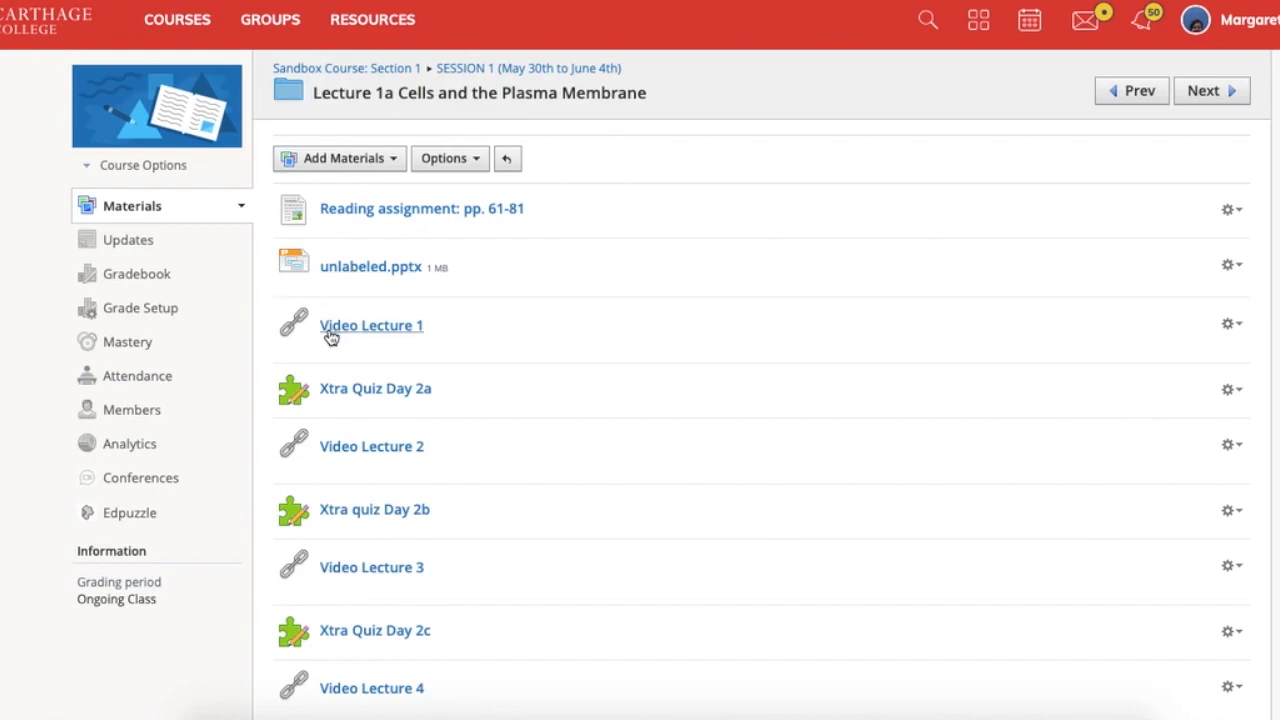
Scroll the Lecture 1a page down to Xtra quiz Day 2d, Video Lecture 5 and Xtra quiz day 2e
{"action": "scroll", "scroll_direction": "down", "scroll_amount": 3}
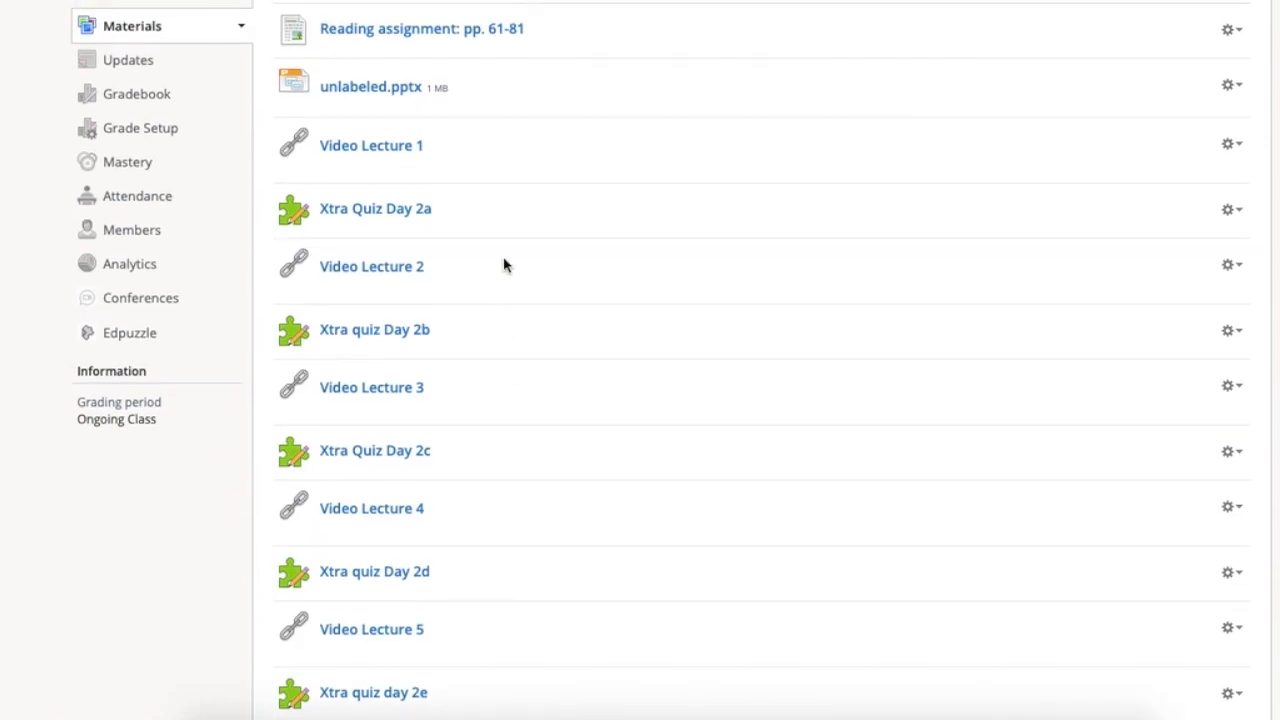
{"action": "mouse_move", "coordinate": [413, 505]}
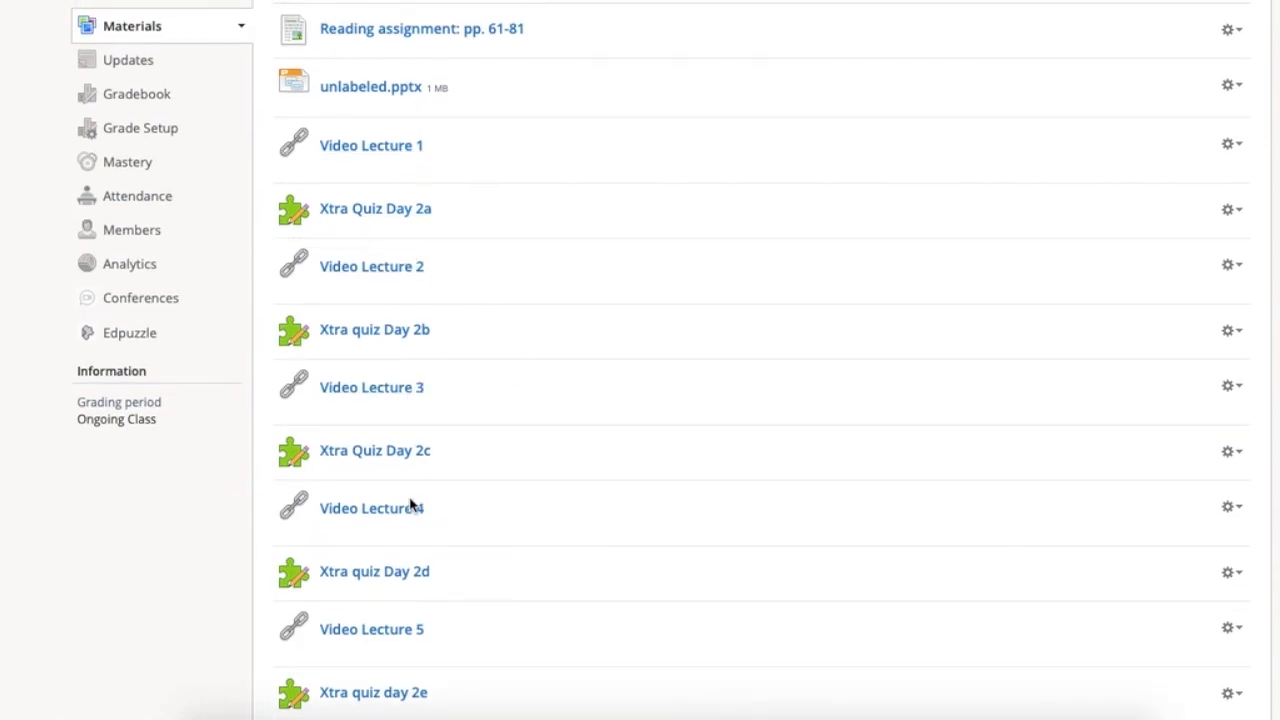
{"action": "mouse_move", "coordinate": [603, 342]}
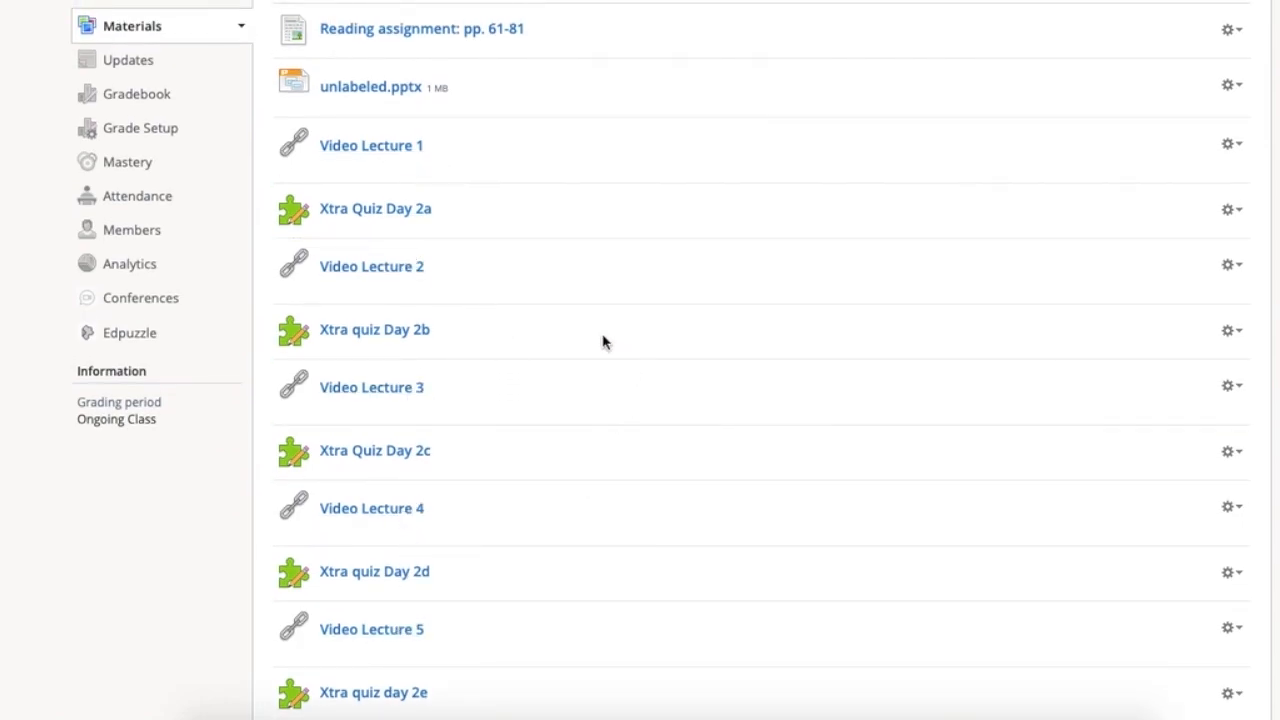
{"action": "mouse_move", "coordinate": [557, 242]}
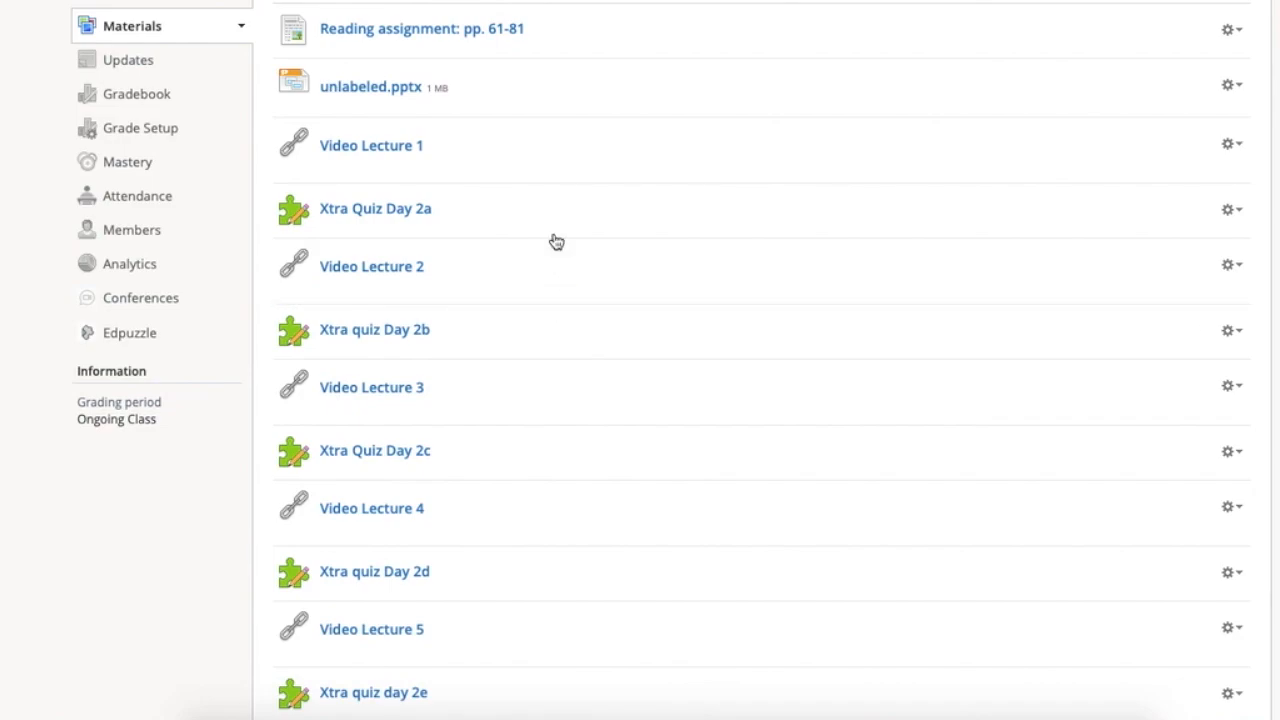
{"action": "mouse_move", "coordinate": [371, 145]}
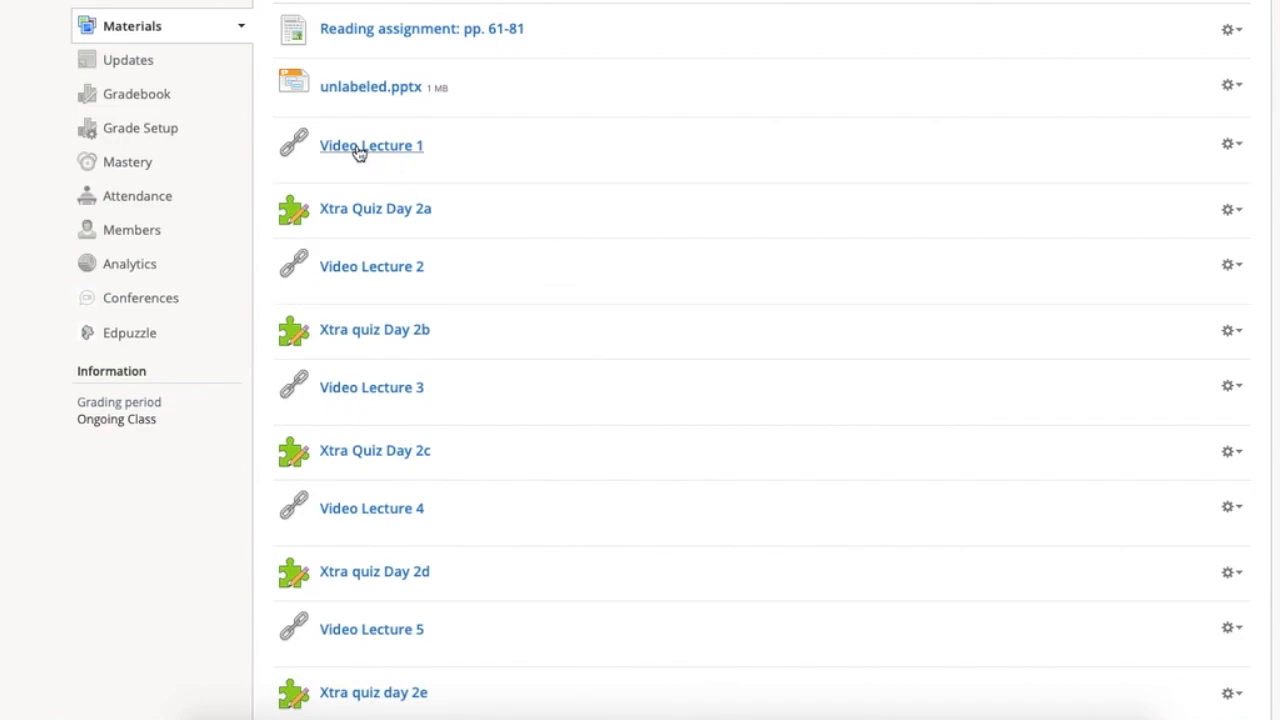
Play Video Lecture 1, 'Chapter 3 - 1a - intro to cells', on YouTube with sound muted
{"action": "left_click", "coordinate": [371, 145]}
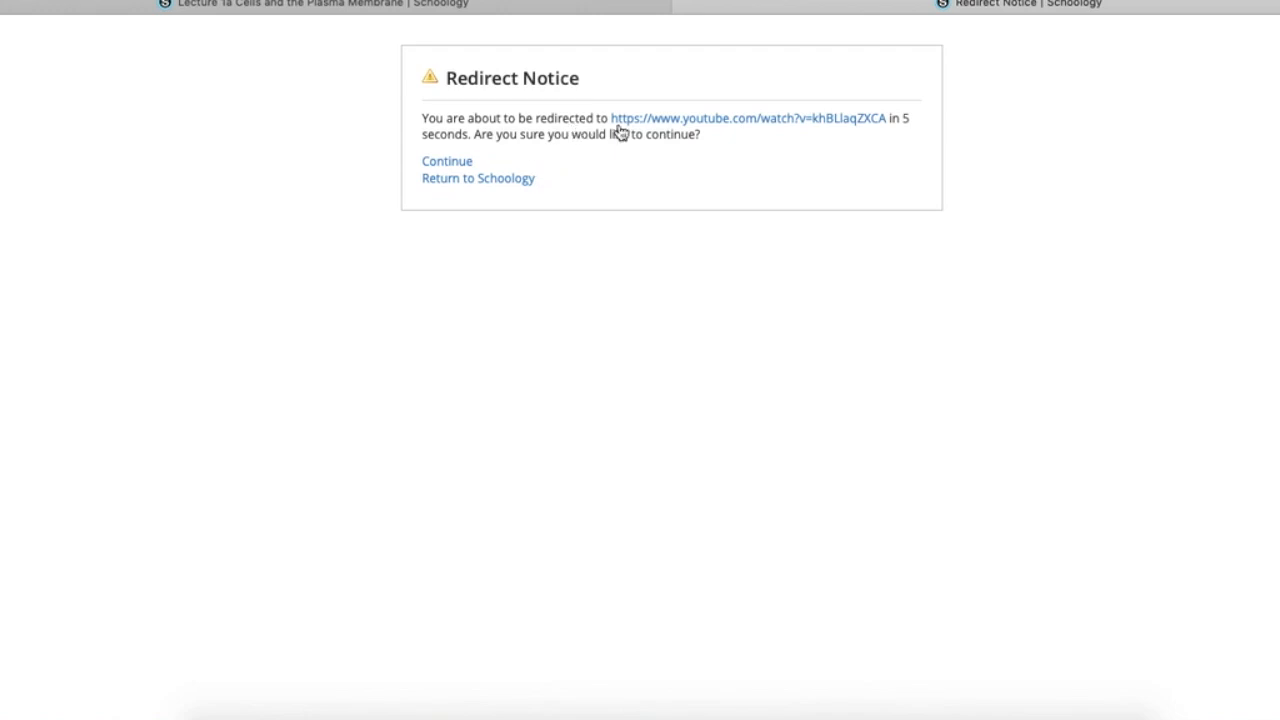
{"action": "left_click", "coordinate": [747, 118]}
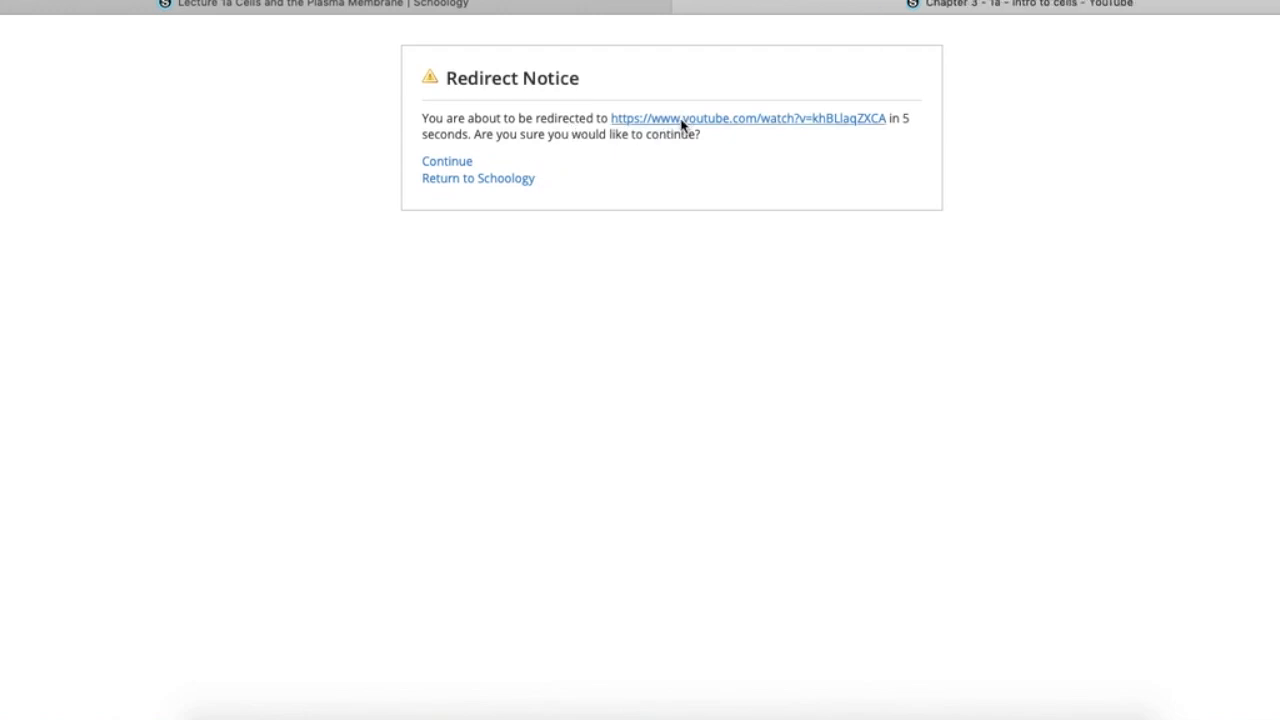
{"action": "left_click", "coordinate": [446, 161]}
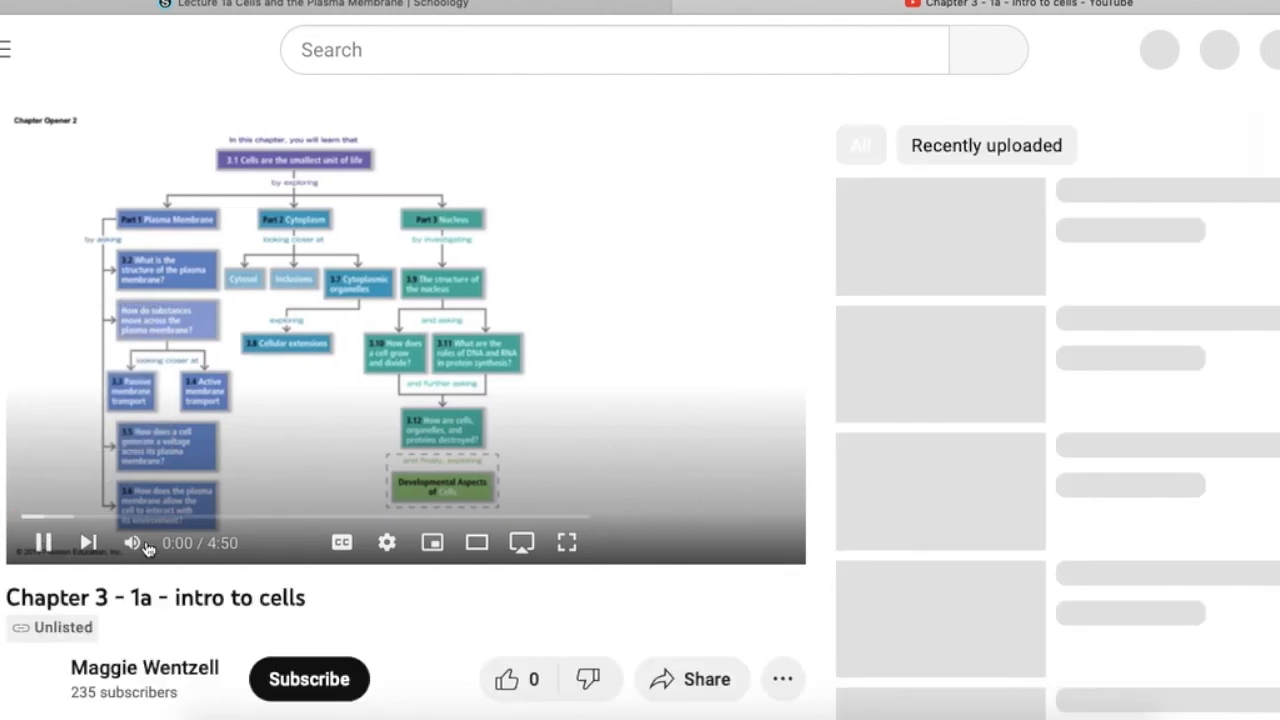
{"action": "left_click", "coordinate": [44, 542]}
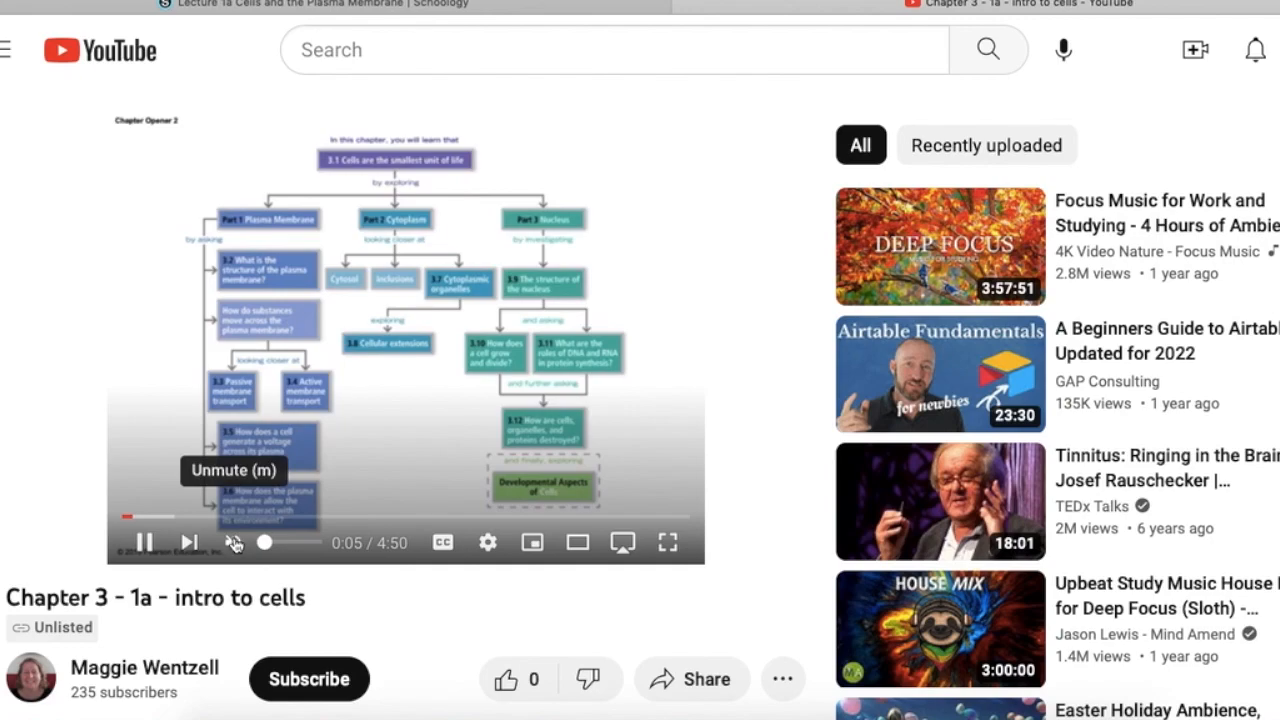
{"action": "mouse_move", "coordinate": [95, 444]}
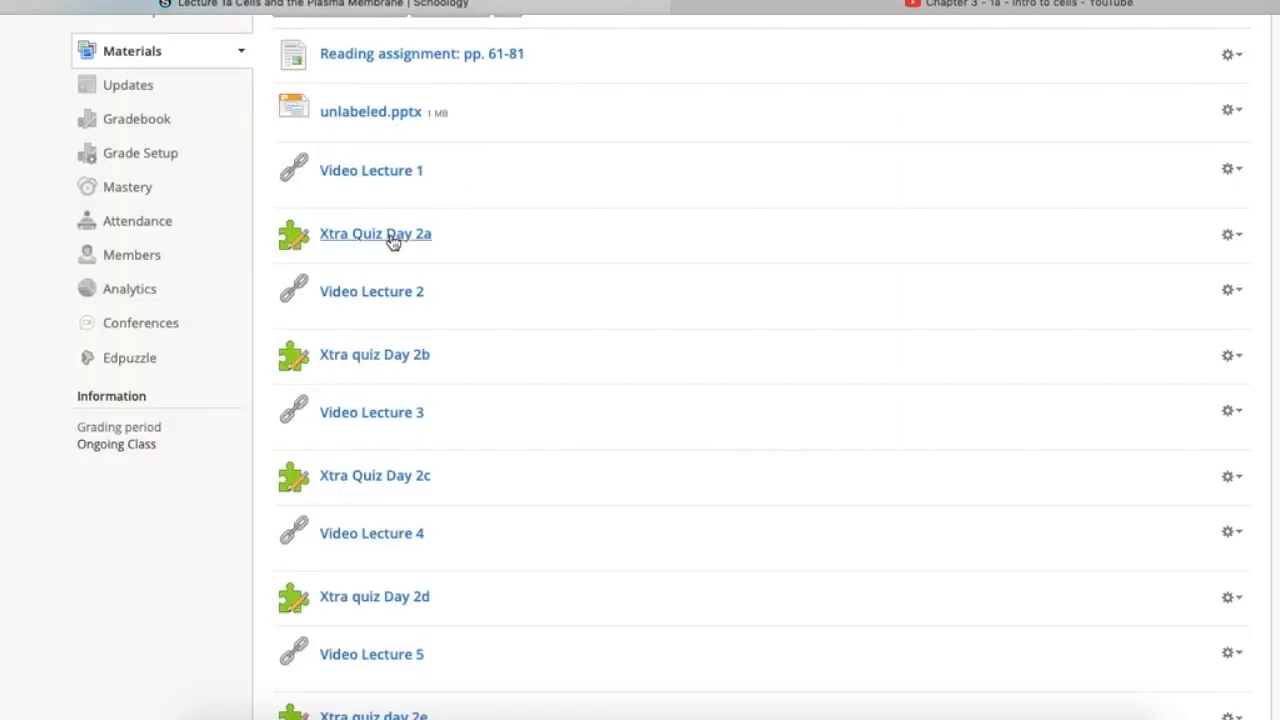
{"action": "mouse_move", "coordinate": [365, 577]}
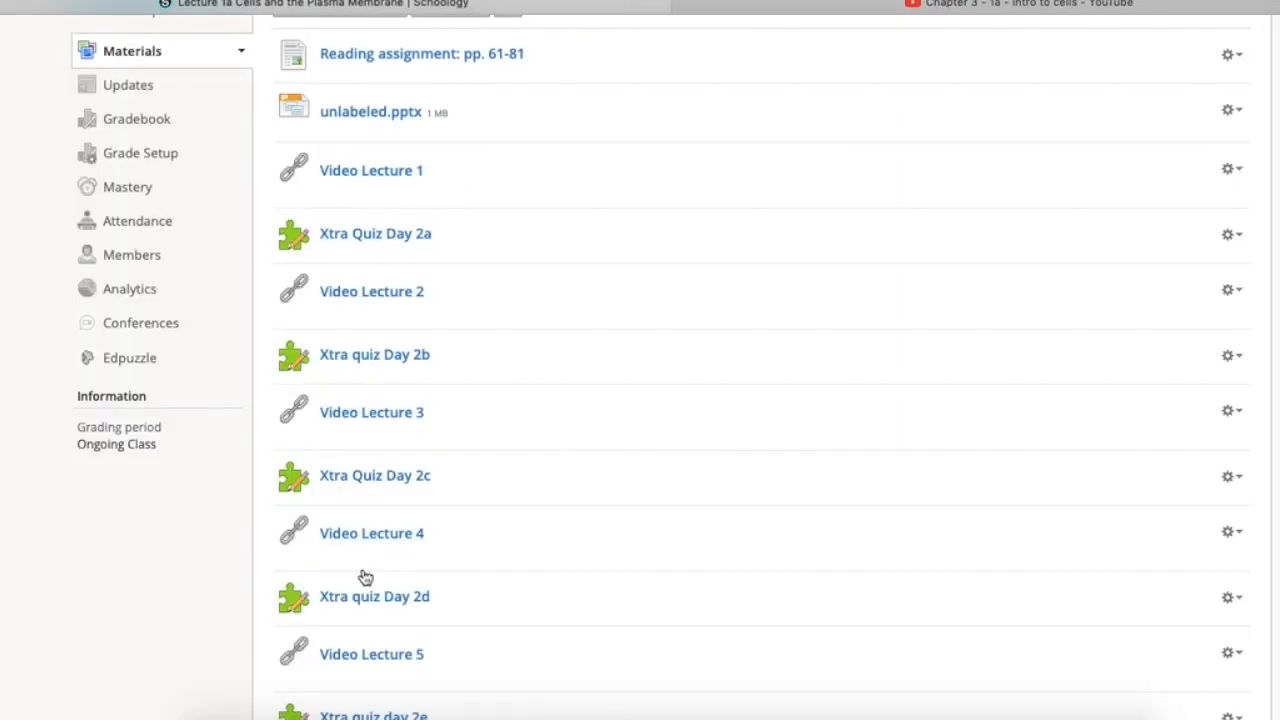
Scroll the Lecture 1a list and select the Xtra Quiz Day 2a link
{"action": "scroll", "scroll_direction": "down", "scroll_amount": 3}
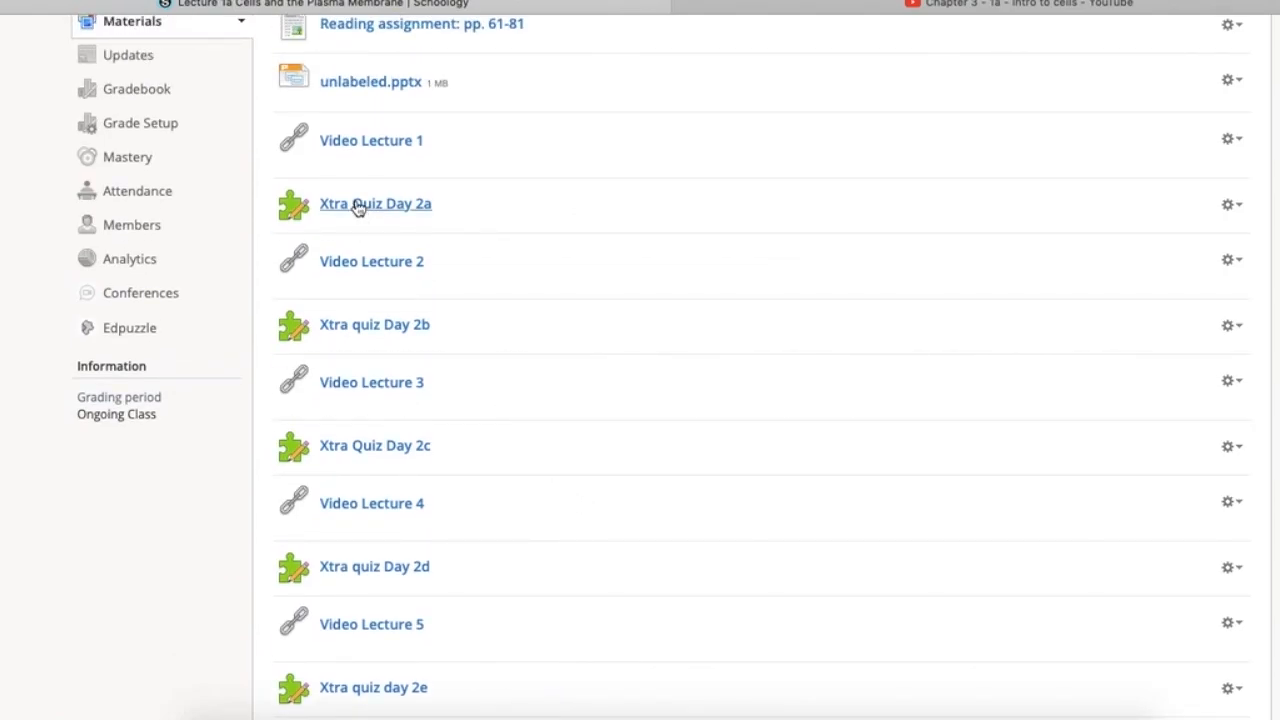
{"action": "left_click", "coordinate": [375, 203]}
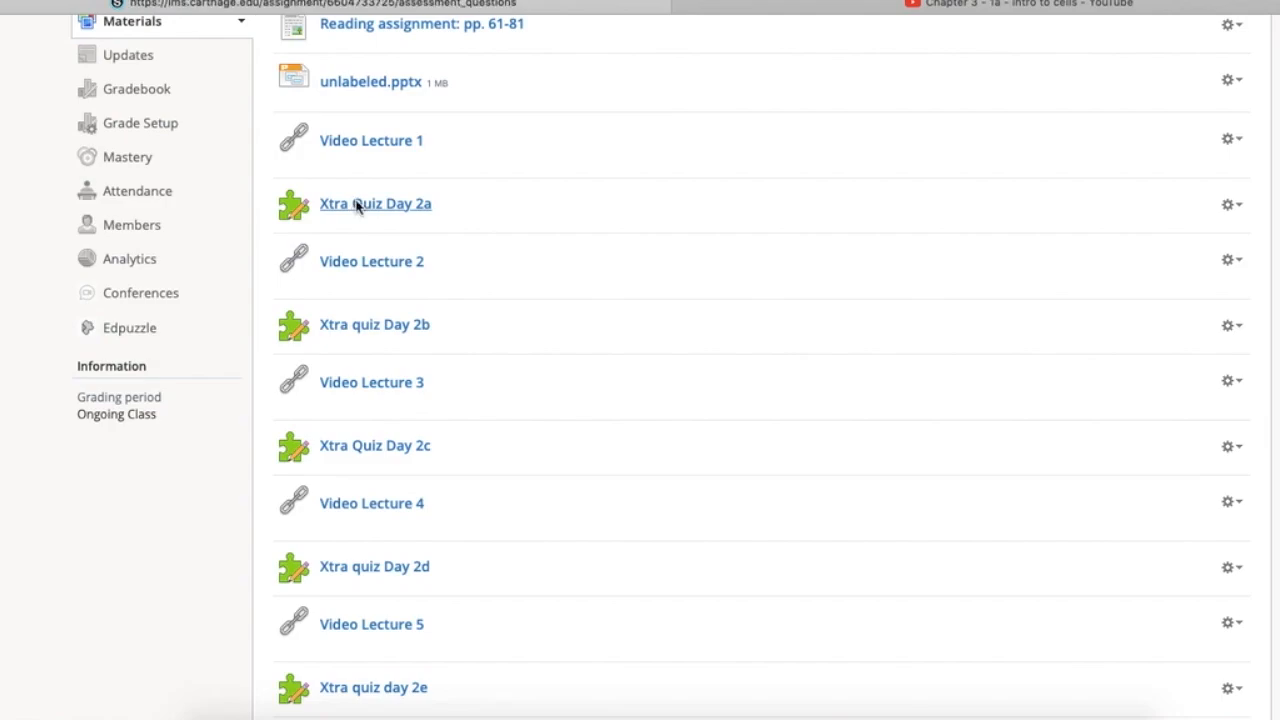
Preview Xtra Quiz Day 2a as a student and start a new attempt
{"action": "left_click", "coordinate": [375, 203]}
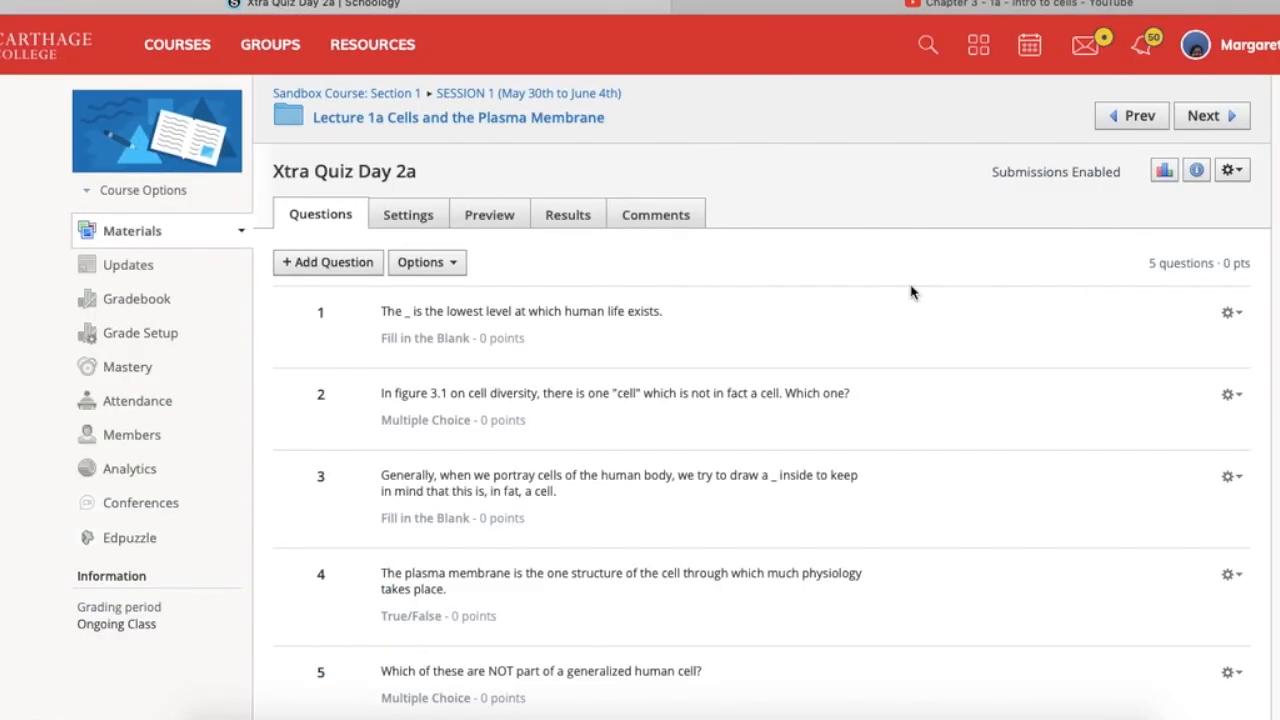
{"action": "scroll", "scroll_direction": "down", "scroll_amount": 3}
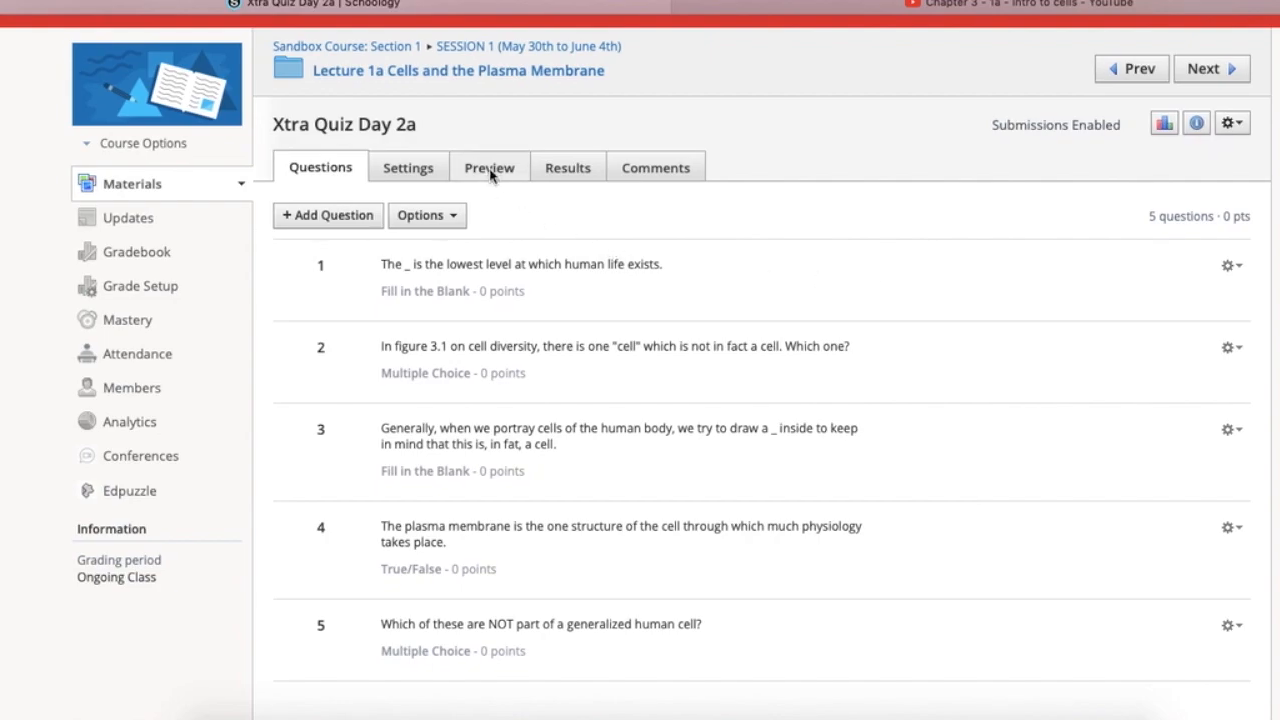
{"action": "left_click", "coordinate": [489, 167]}
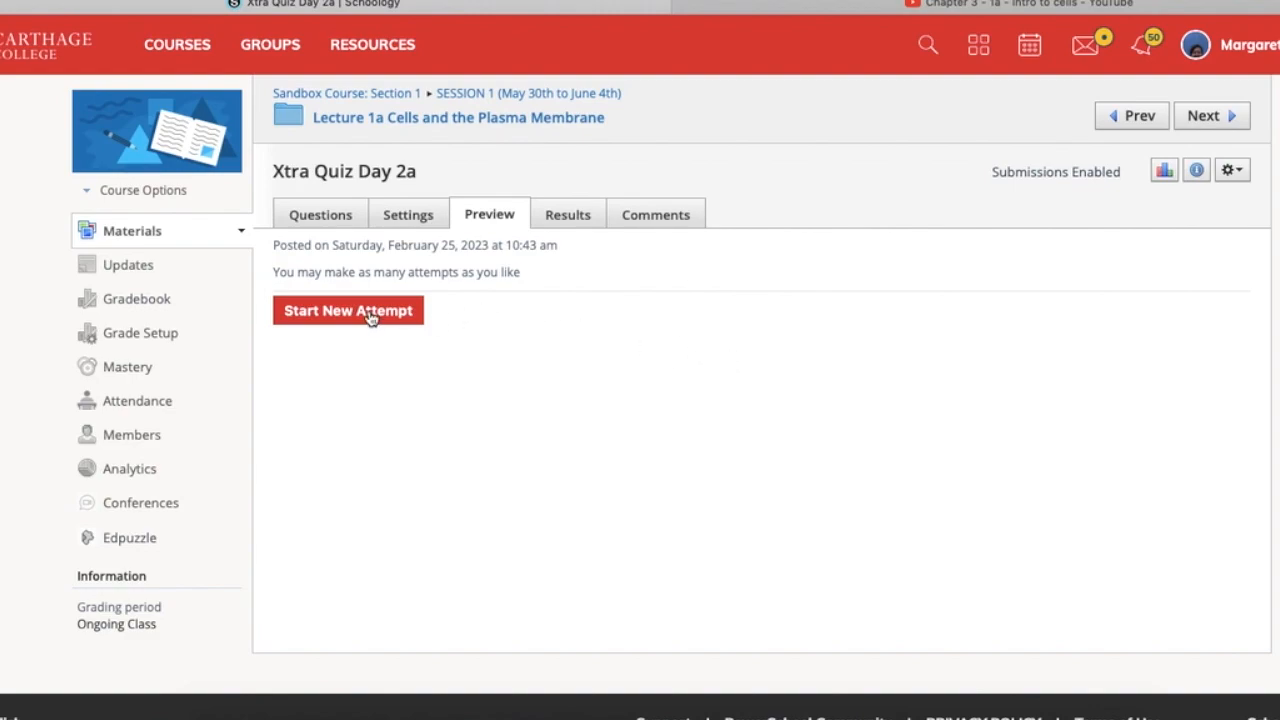
{"action": "left_click", "coordinate": [348, 310]}
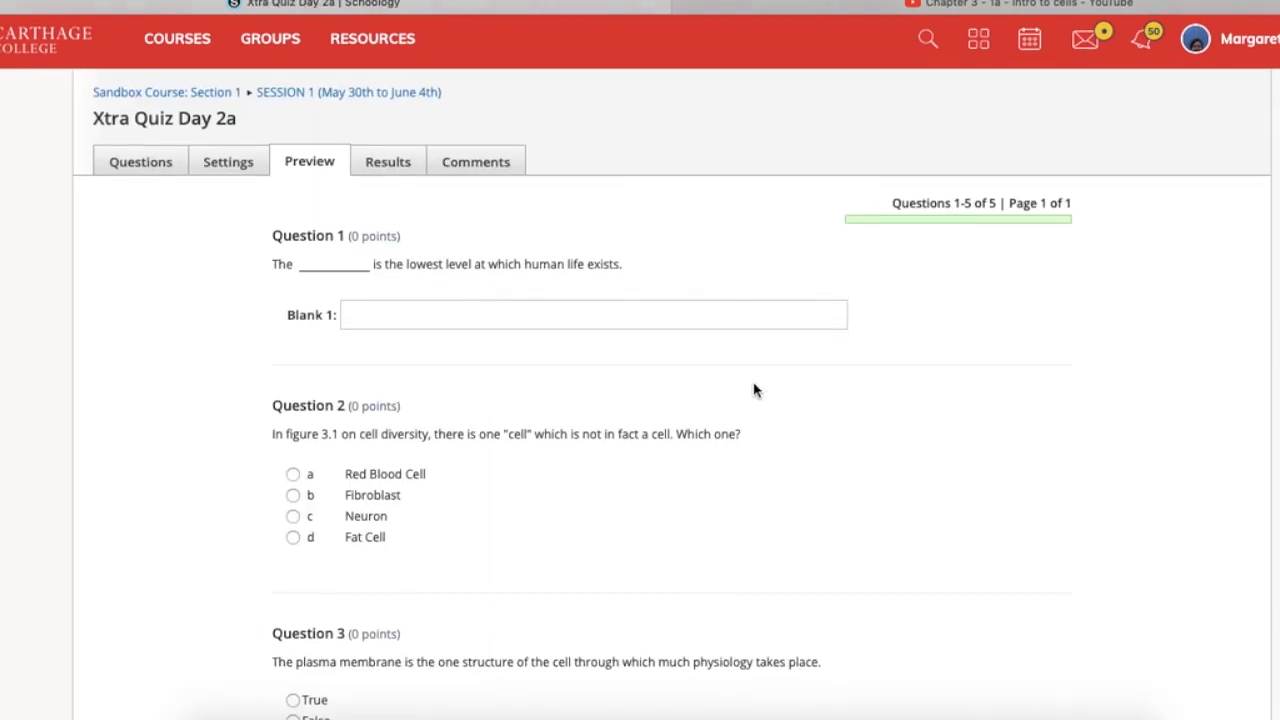
Scroll through the preview attempt's five questions
{"action": "scroll", "scroll_direction": "down", "scroll_amount": 3}
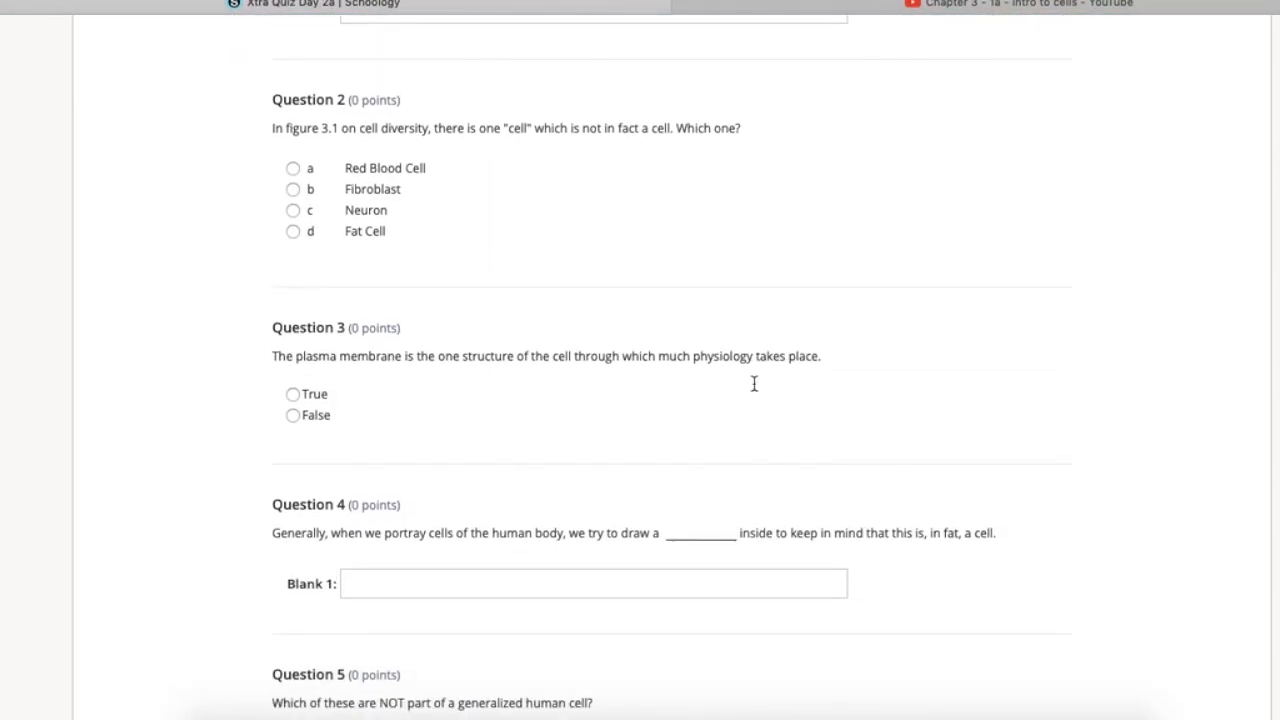
{"action": "scroll", "scroll_direction": "down", "scroll_amount": 3}
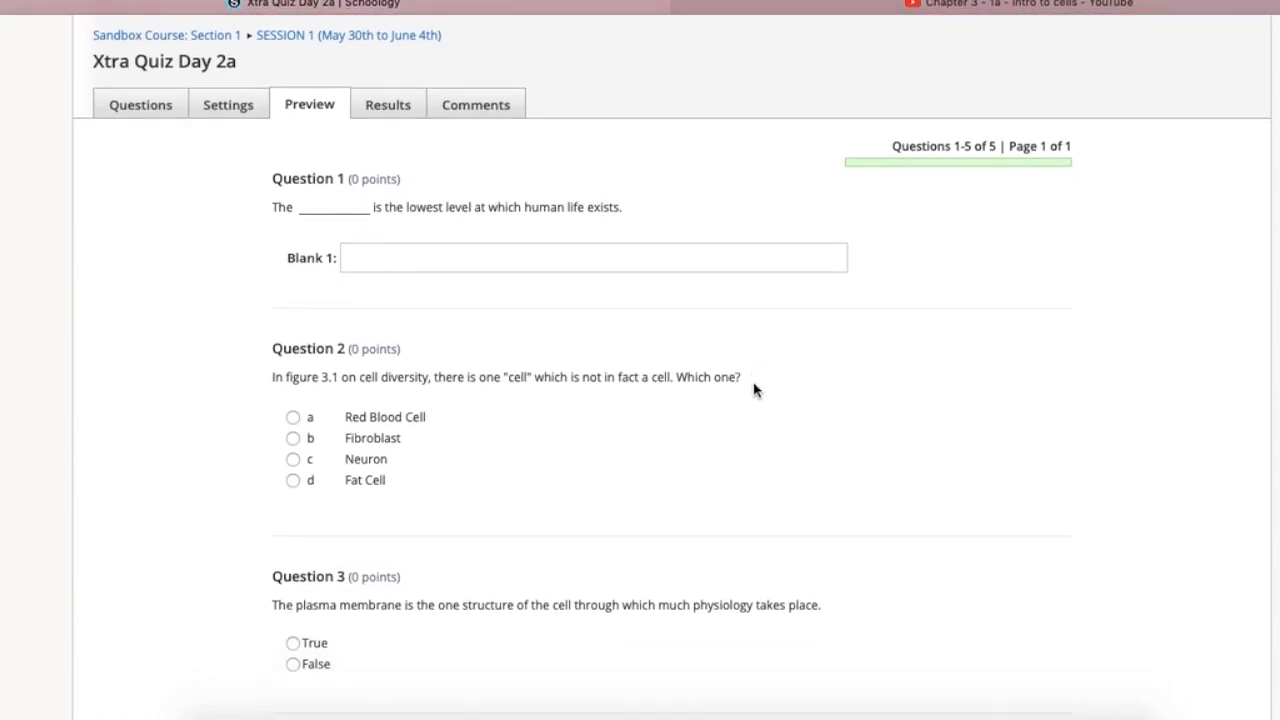
{"action": "scroll", "scroll_direction": "down", "scroll_amount": 3}
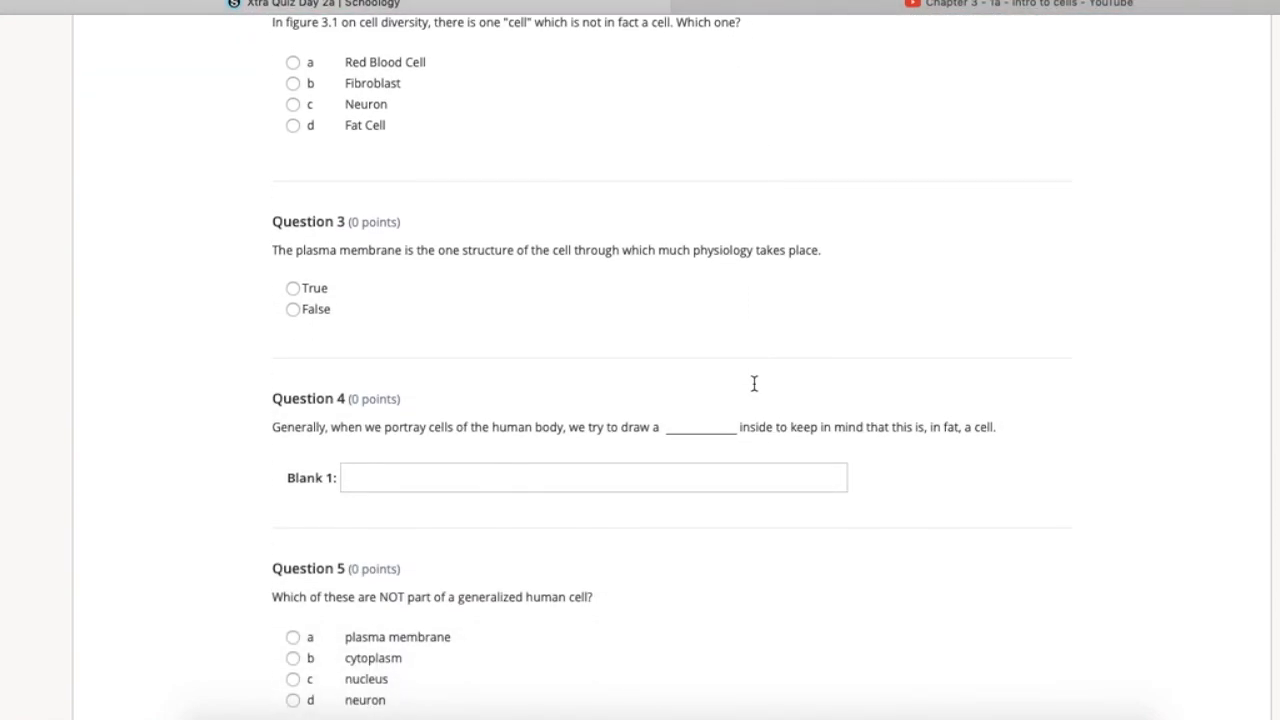
{"action": "scroll", "scroll_direction": "up", "scroll_amount": 3}
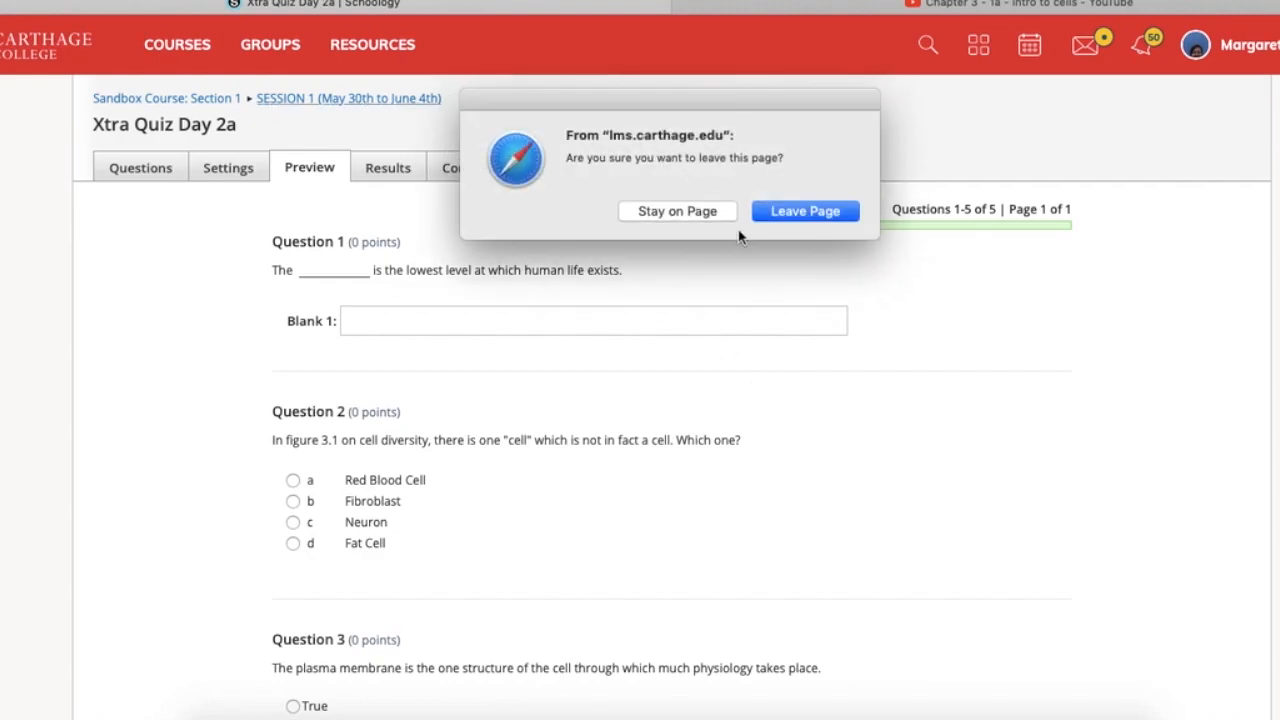
Confirm leaving the quiz, reopen Lecture 1a and scroll to the 'draw with me! lipids' link
{"action": "left_click", "coordinate": [804, 210]}
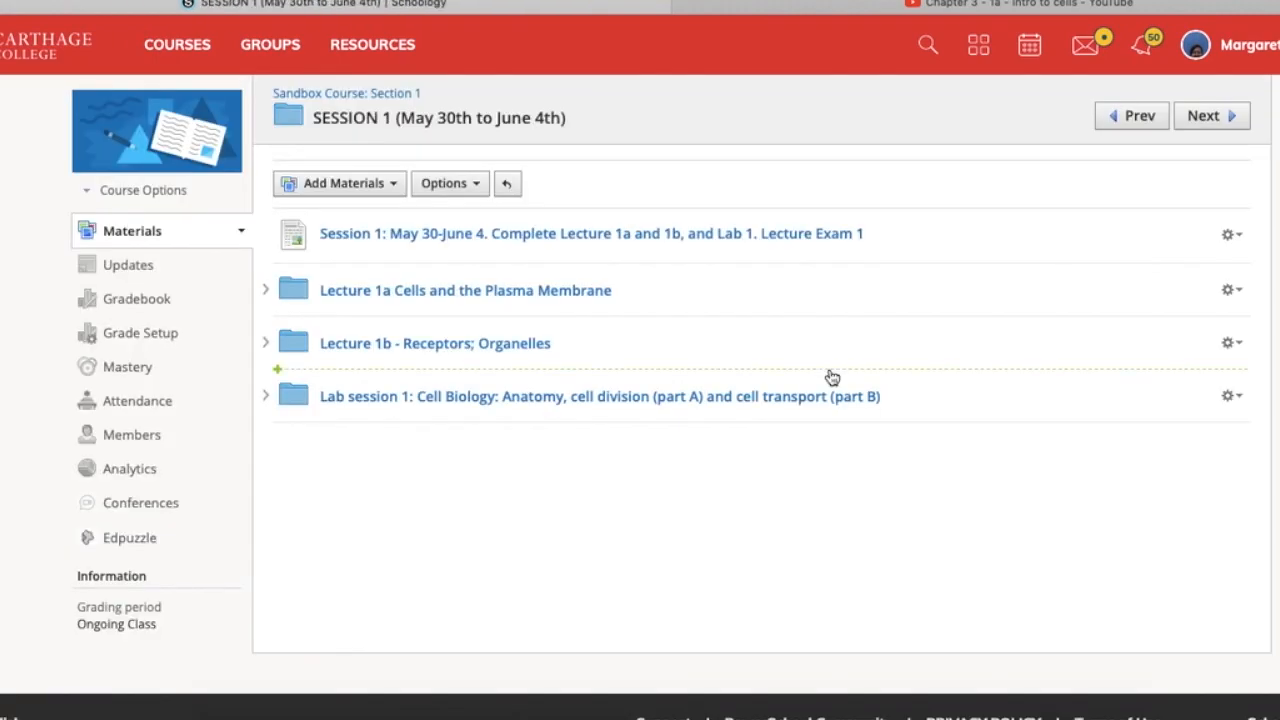
{"action": "mouse_move", "coordinate": [352, 299]}
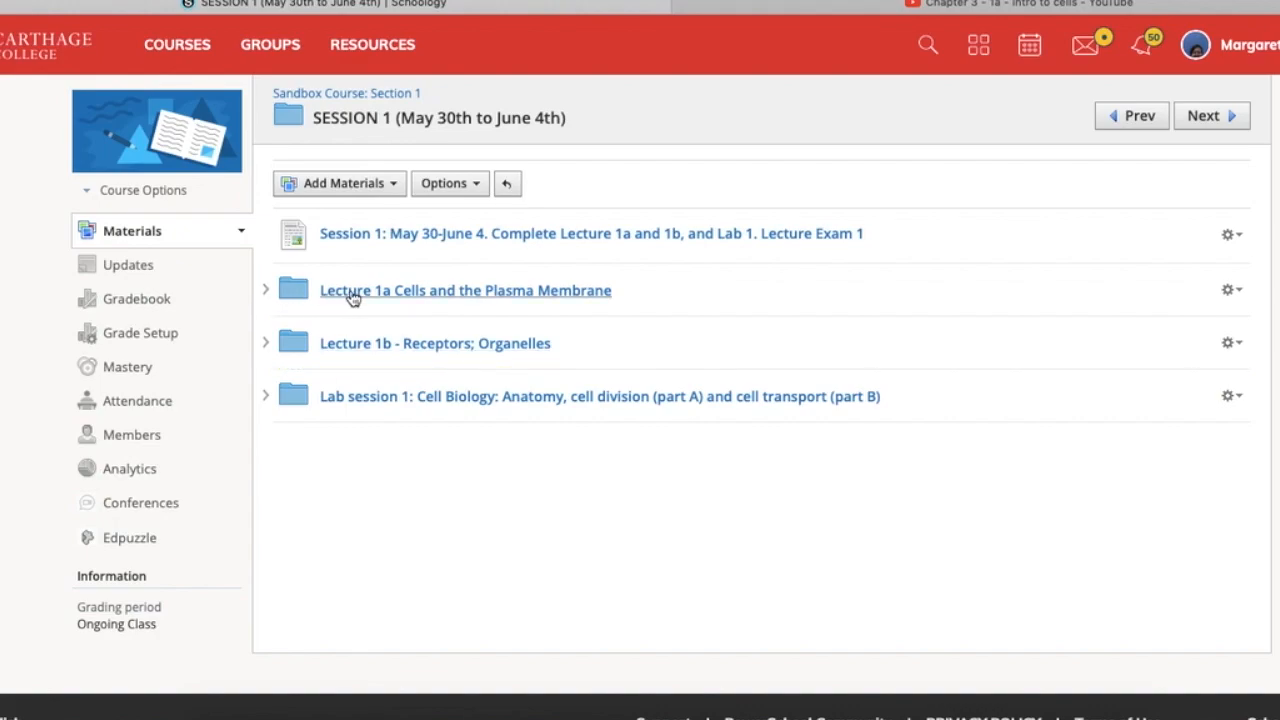
{"action": "left_click", "coordinate": [465, 290]}
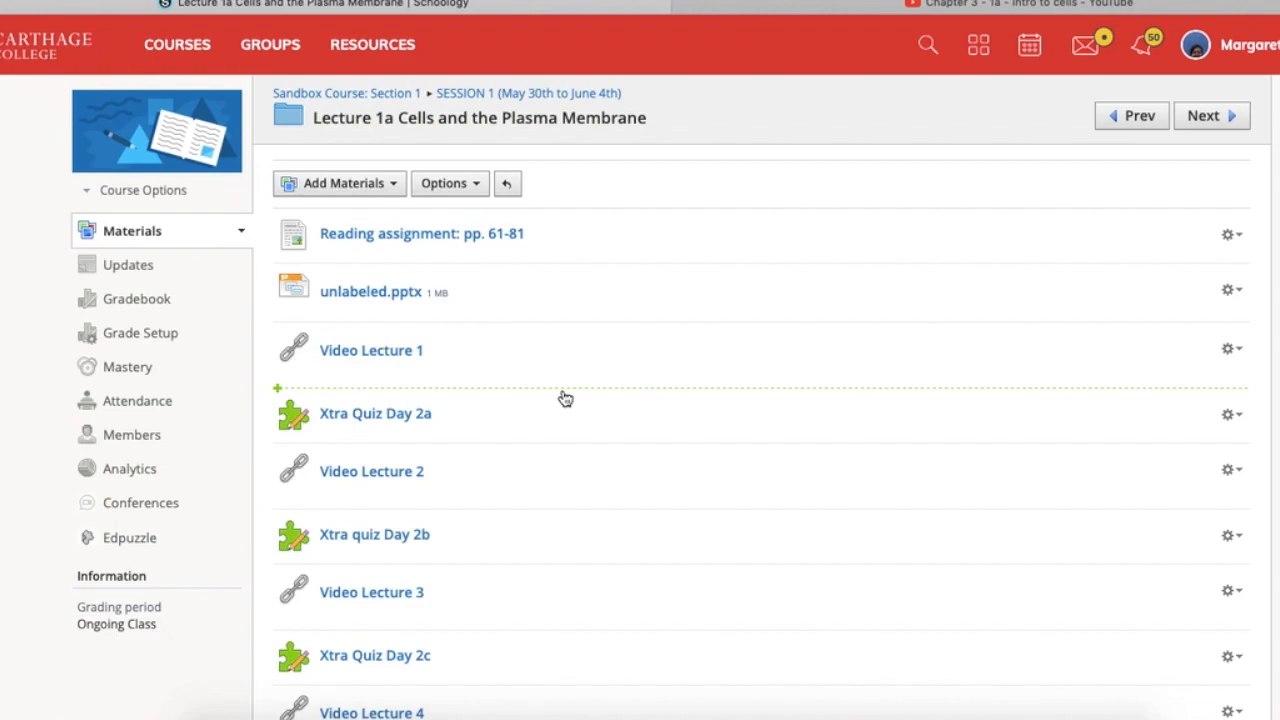
{"action": "scroll", "scroll_direction": "down", "scroll_amount": 3}
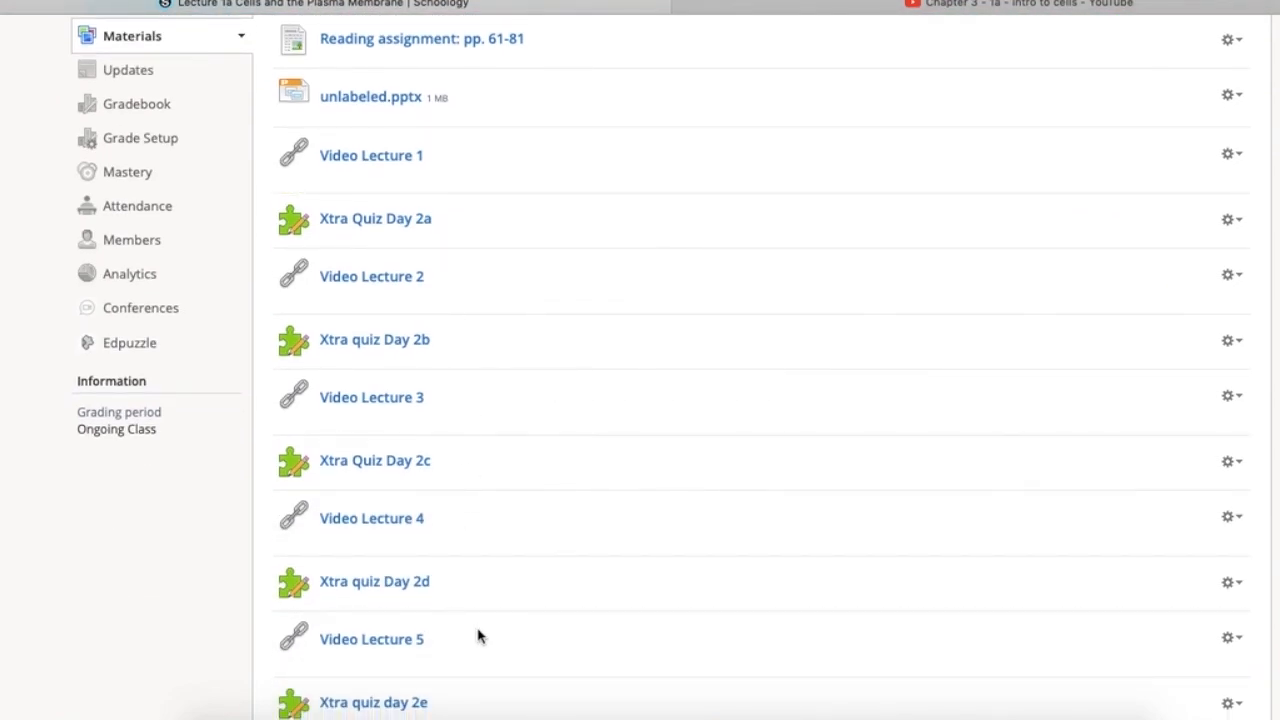
{"action": "scroll", "scroll_direction": "down", "scroll_amount": 3}
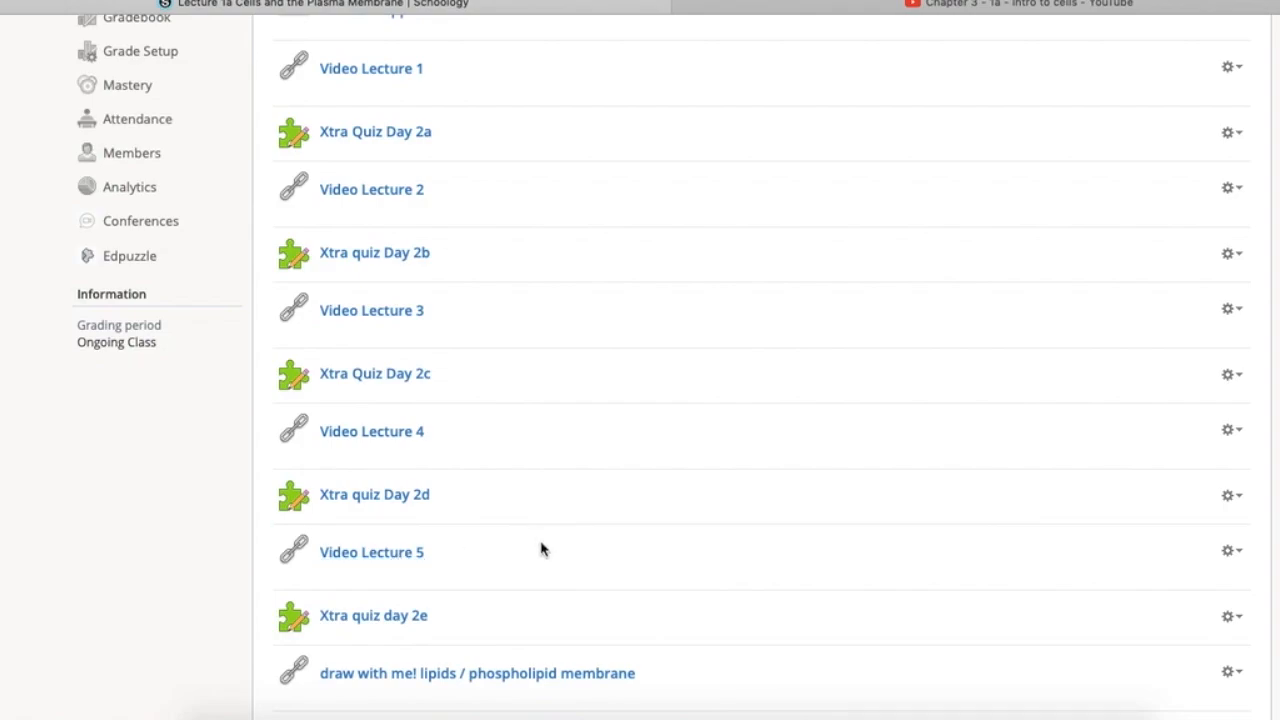
{"action": "scroll", "scroll_direction": "down", "scroll_amount": 3}
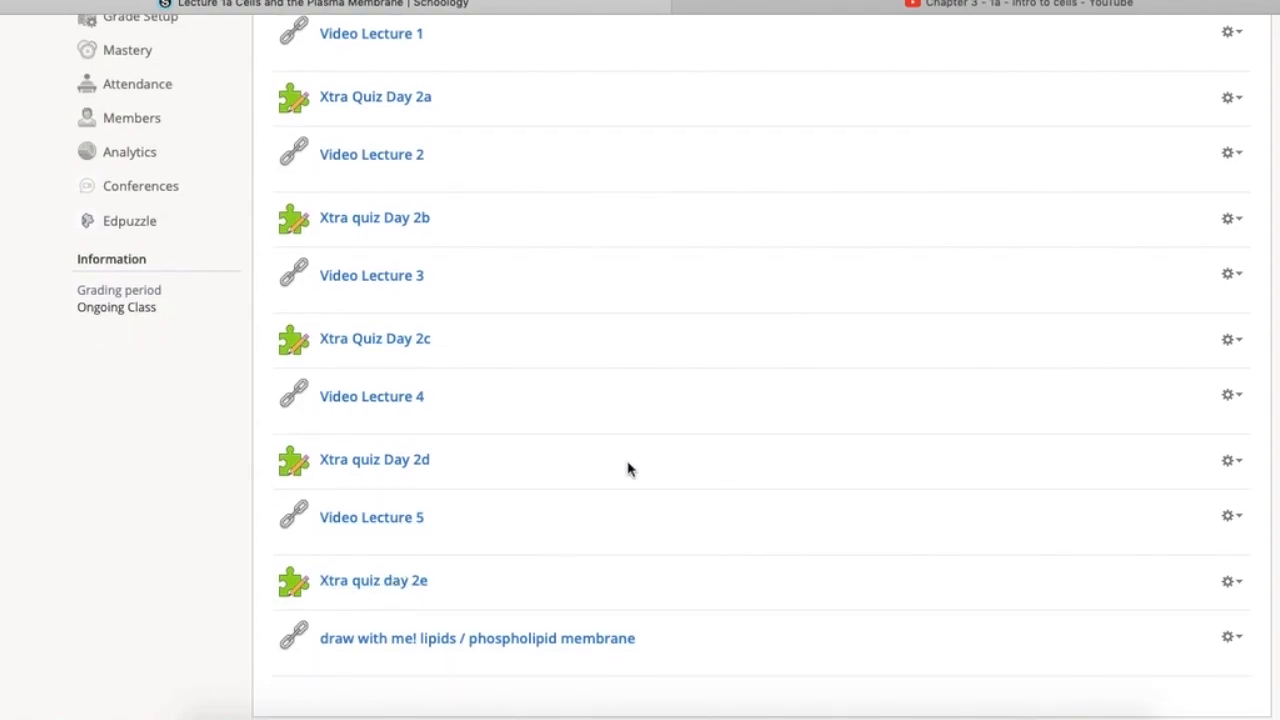
{"action": "scroll", "scroll_direction": "down", "scroll_amount": 3}
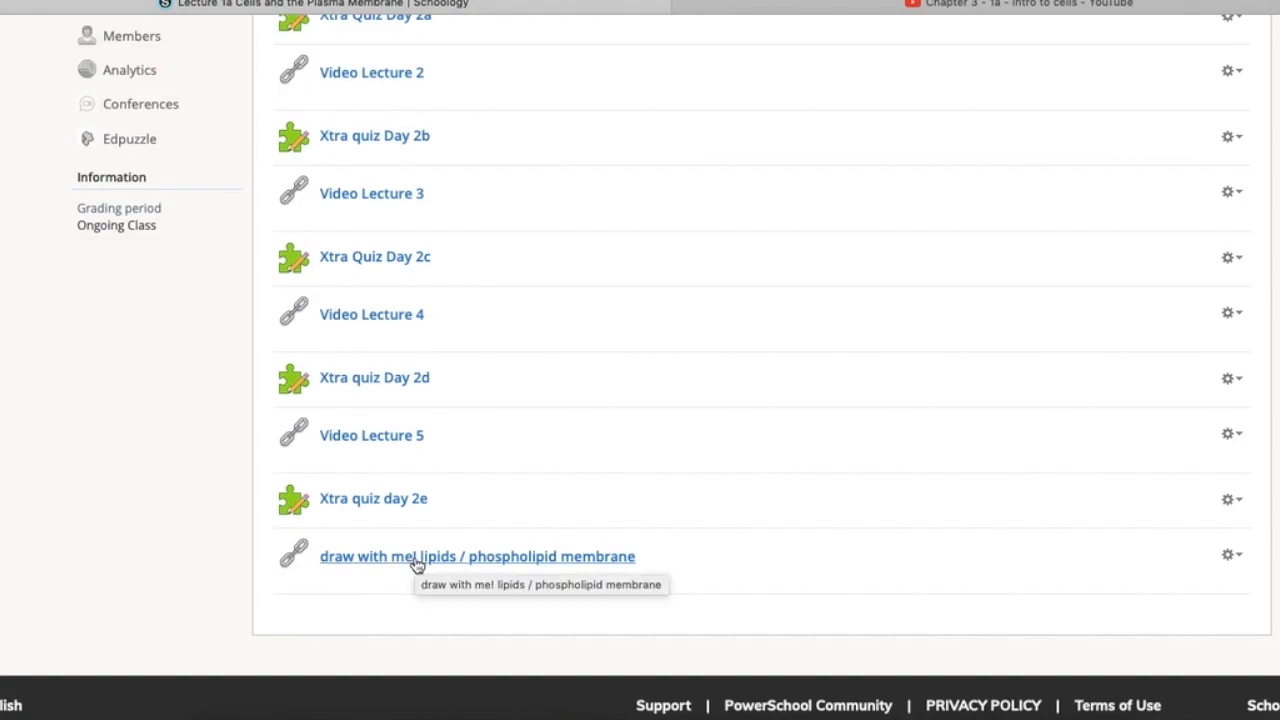
Follow the 'draw with me! lipids / phospholipid membrane' link through the redirect notice
{"action": "left_click", "coordinate": [477, 556]}
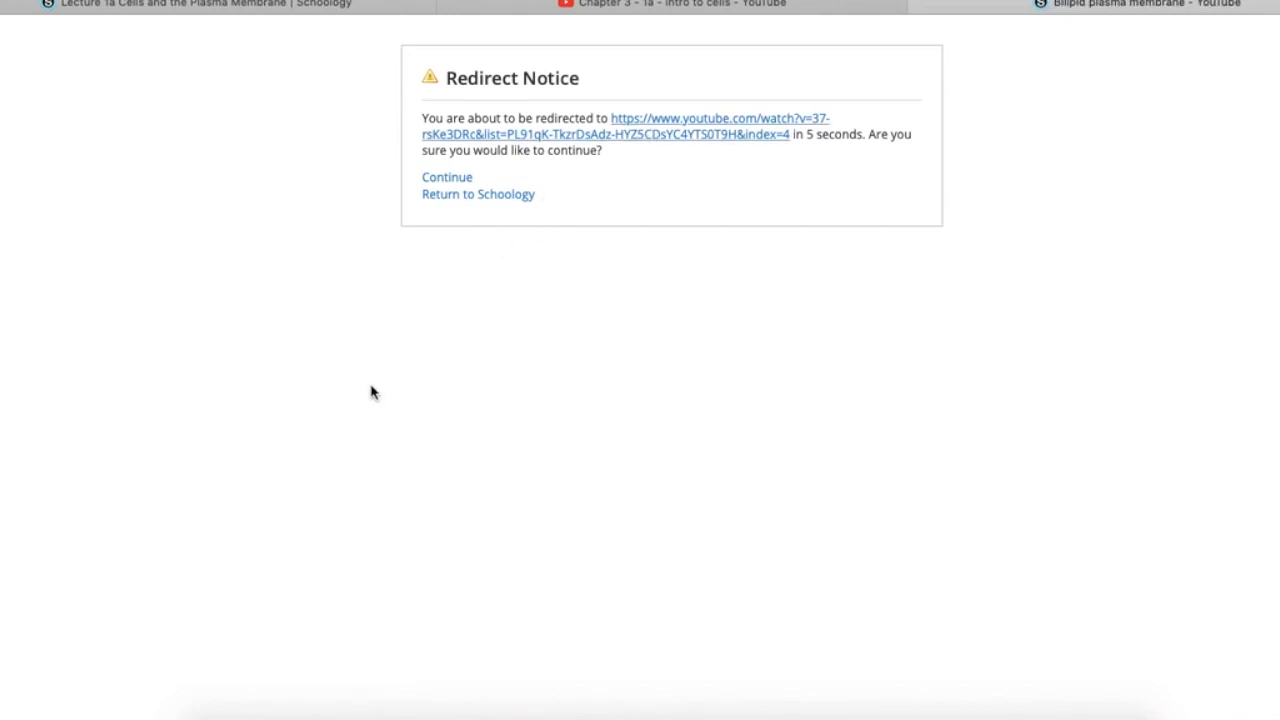
{"action": "left_click", "coordinate": [446, 177]}
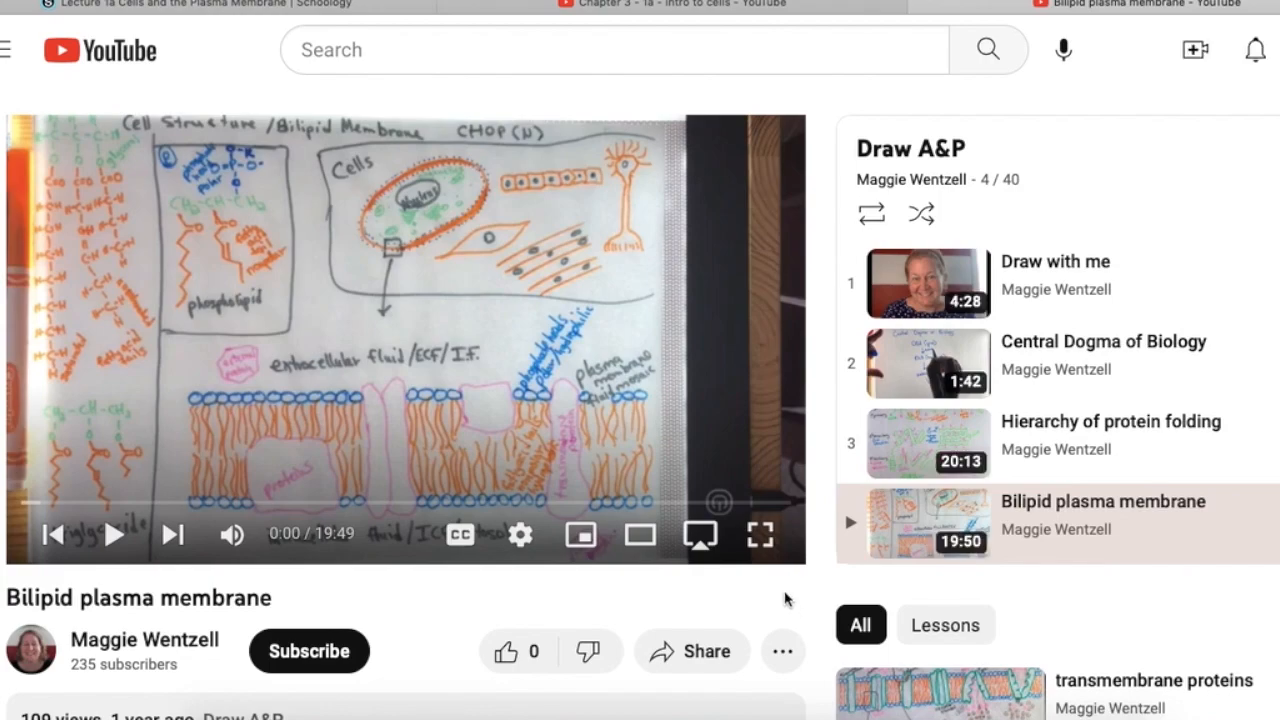
{"action": "mouse_move", "coordinate": [760, 535]}
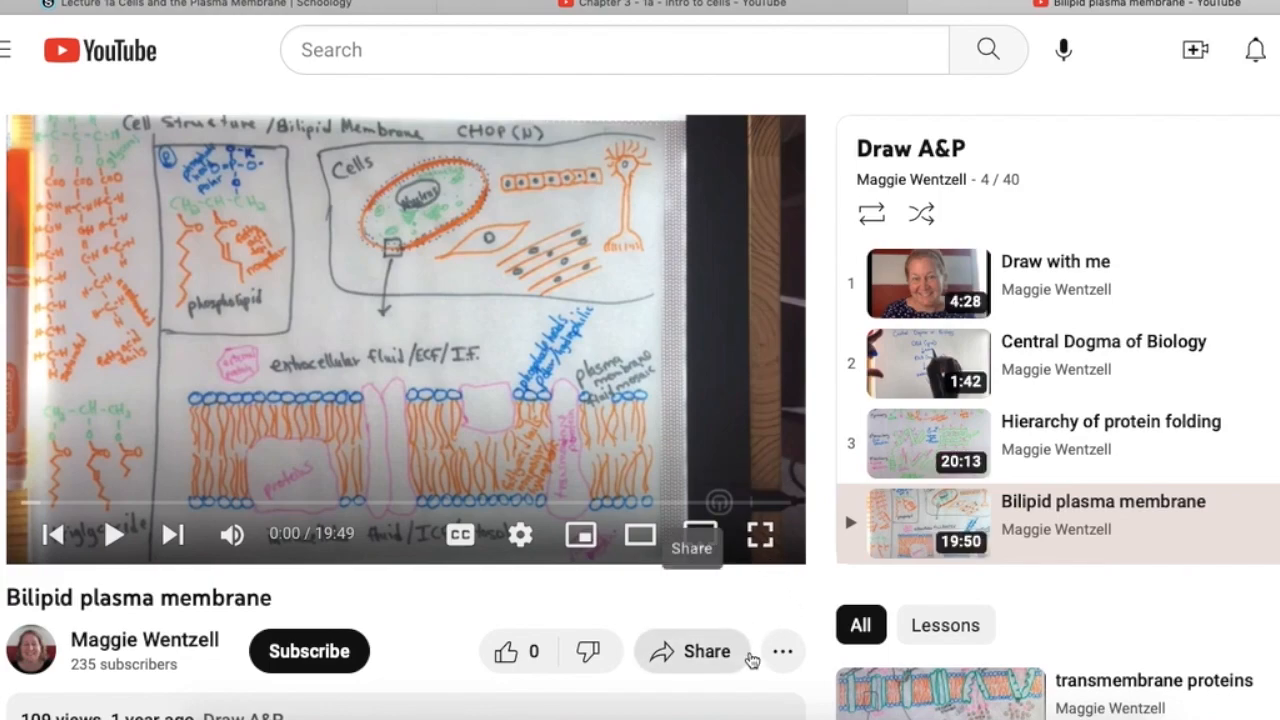
{"action": "mouse_move", "coordinate": [795, 605]}
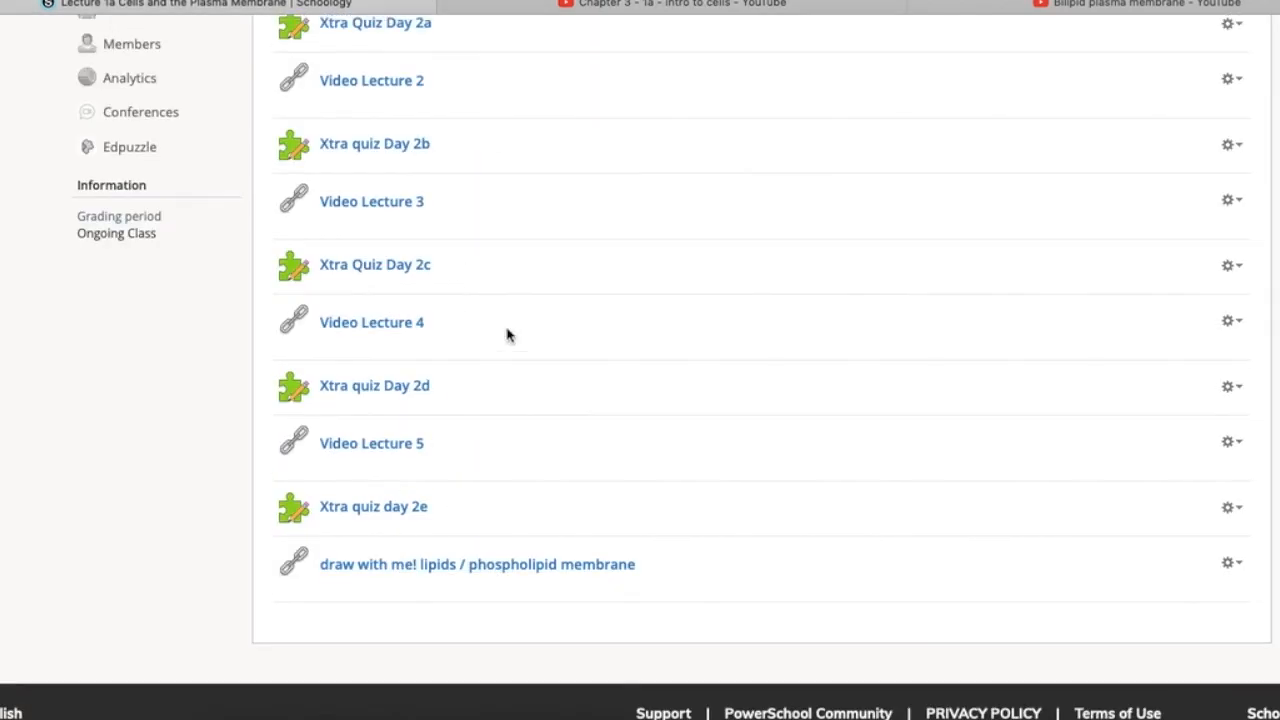
Scroll through Lecture 1a's video lectures and extra quizzes down to the draw-with-me link
{"action": "scroll", "scroll_direction": "up", "scroll_amount": 3}
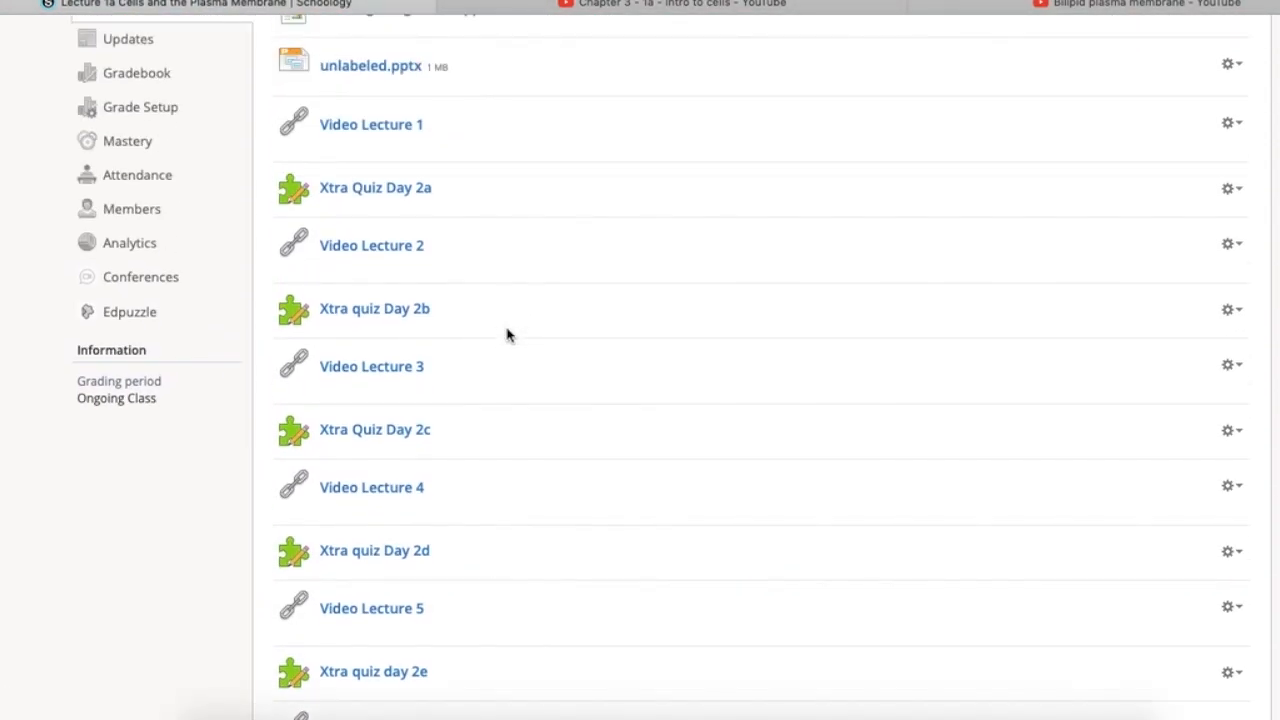
{"action": "scroll", "scroll_direction": "down", "scroll_amount": 3}
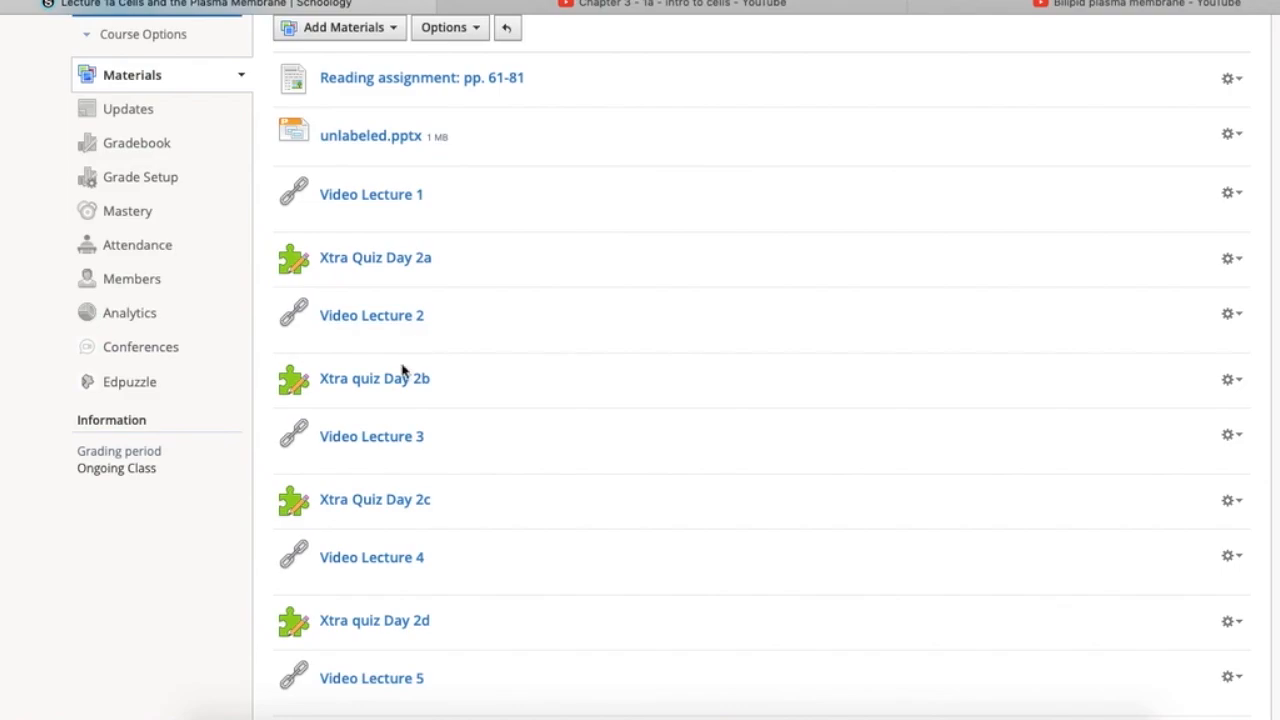
{"action": "scroll", "scroll_direction": "down", "scroll_amount": 3}
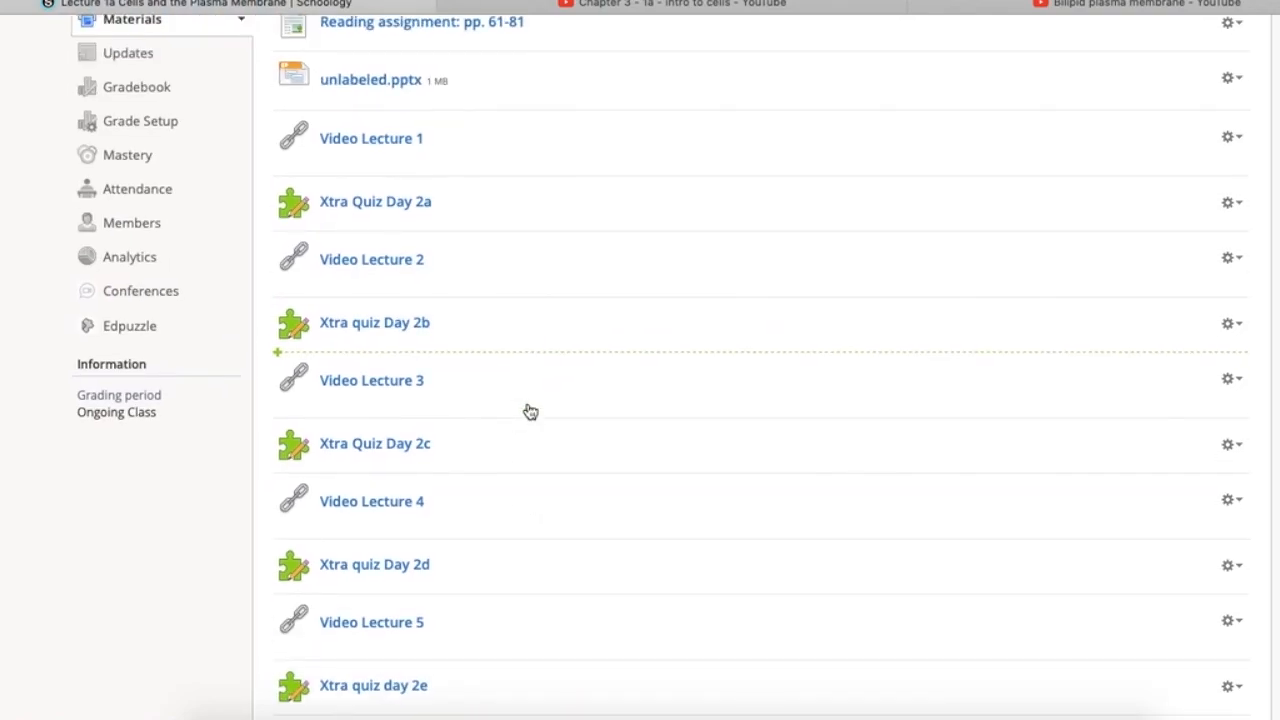
{"action": "mouse_move", "coordinate": [436, 231]}
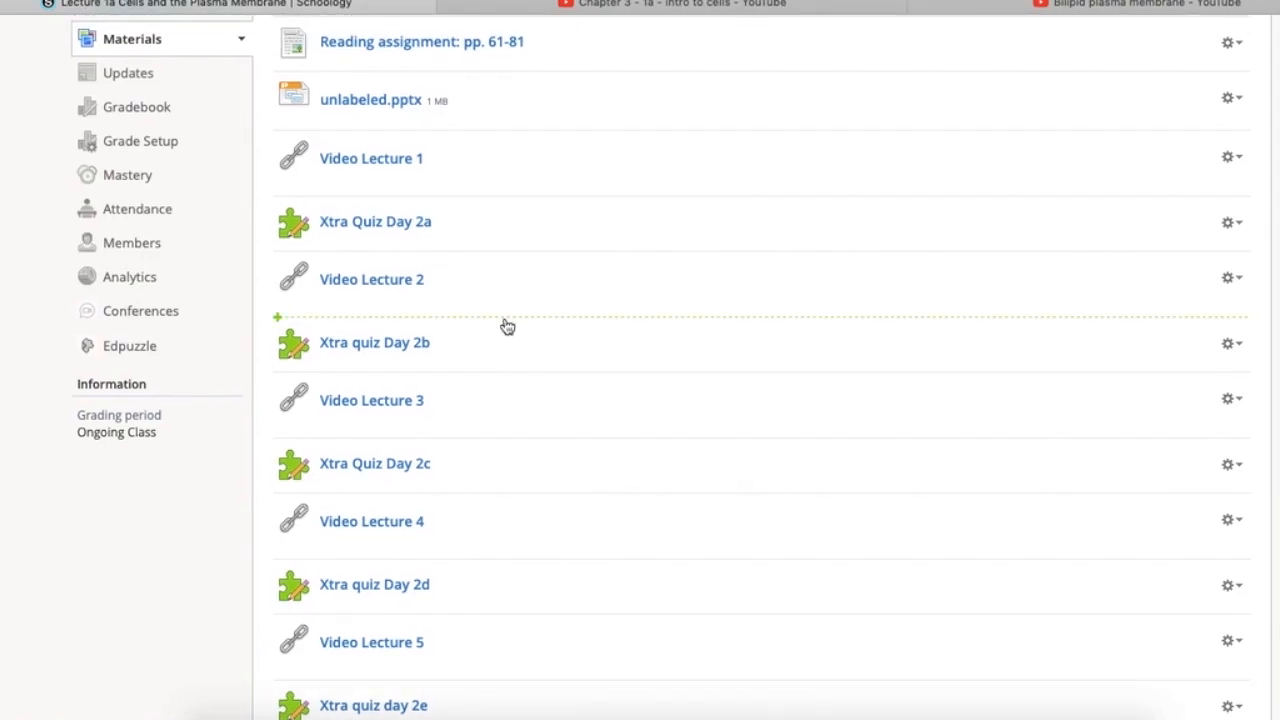
{"action": "scroll", "scroll_direction": "down", "scroll_amount": 3}
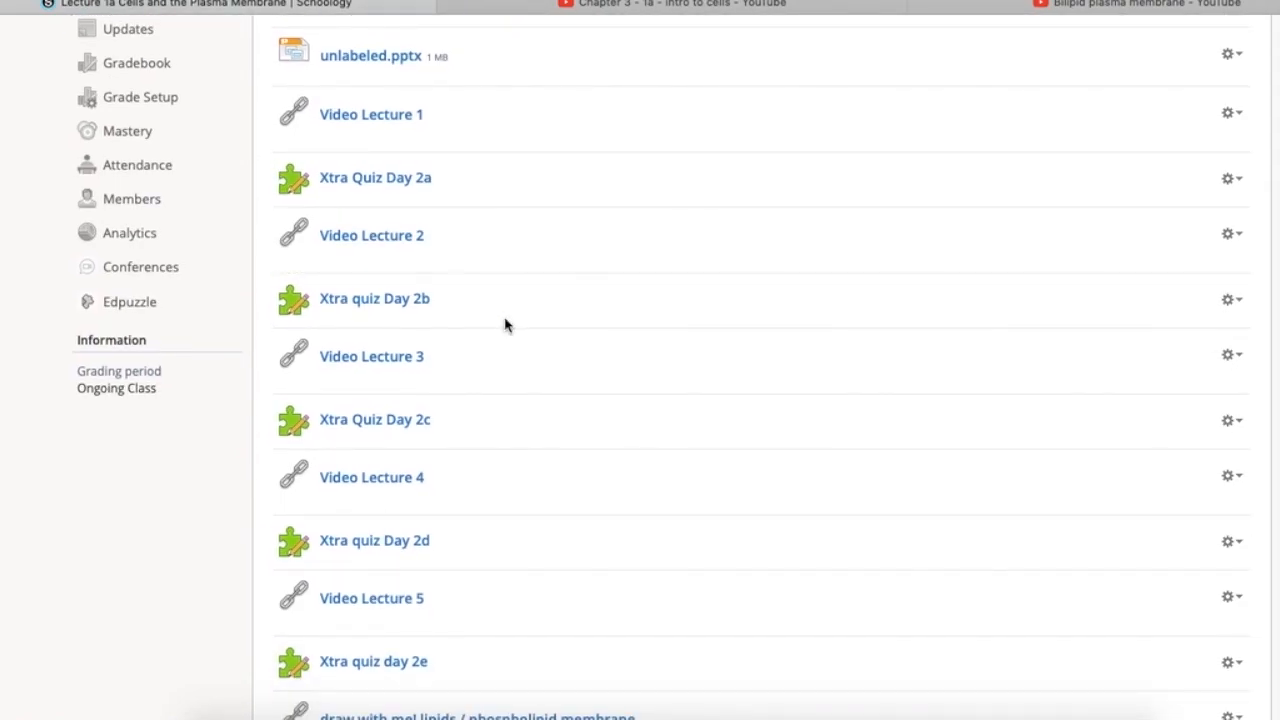
{"action": "mouse_move", "coordinate": [518, 378]}
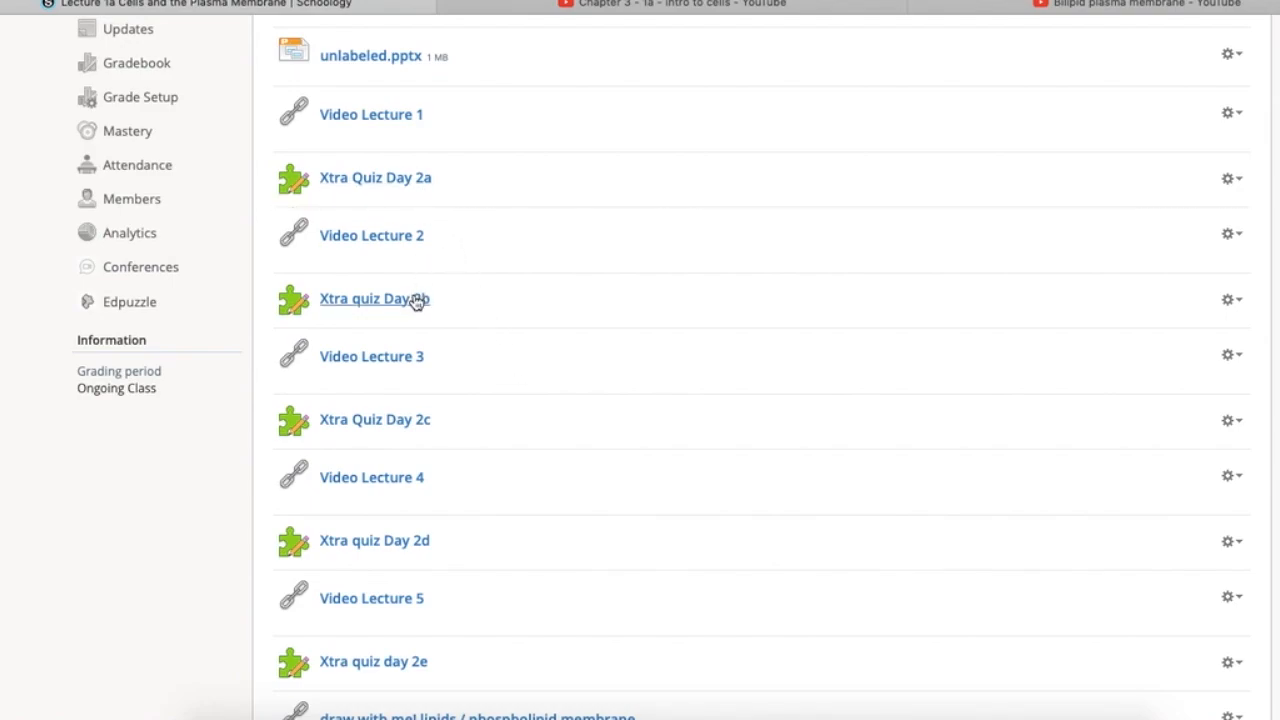
{"action": "scroll", "scroll_direction": "down", "scroll_amount": 3}
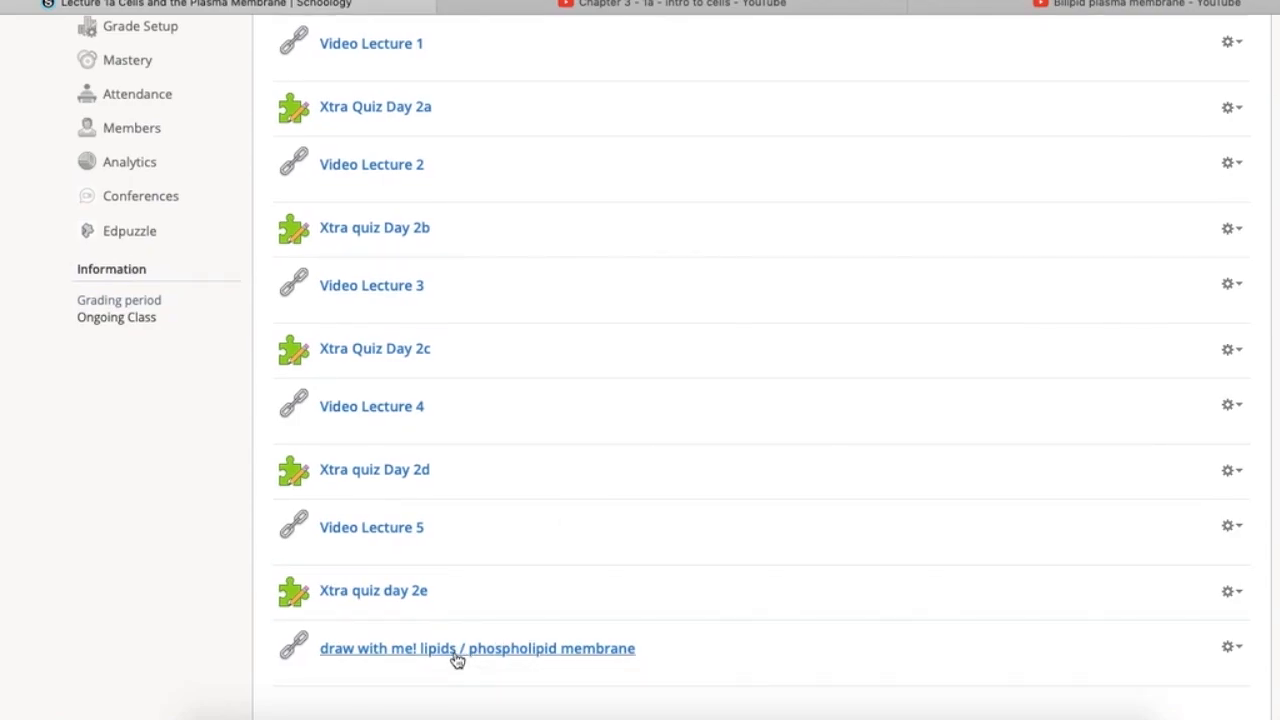
{"action": "mouse_move", "coordinate": [457, 661]}
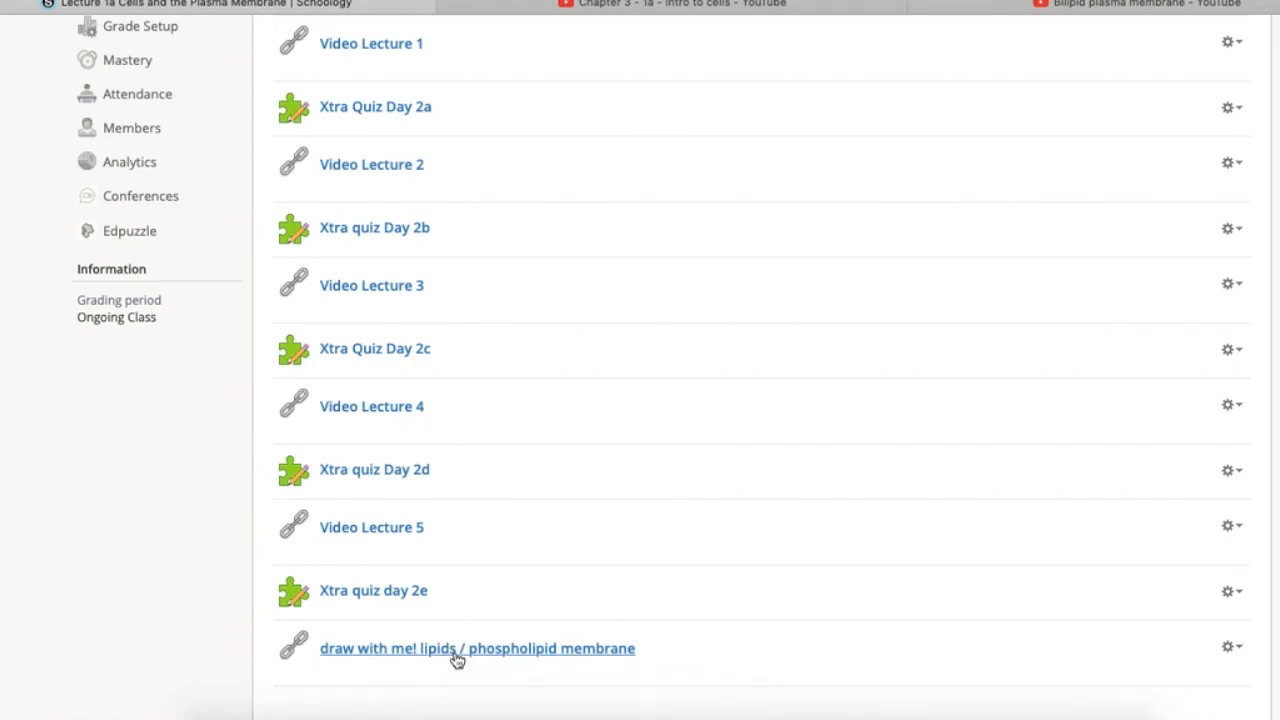
Reopen the phospholipid membrane video, then bring the 'Chapter 3 - 1a - intro to cells' tab forward
{"action": "left_click", "coordinate": [477, 648]}
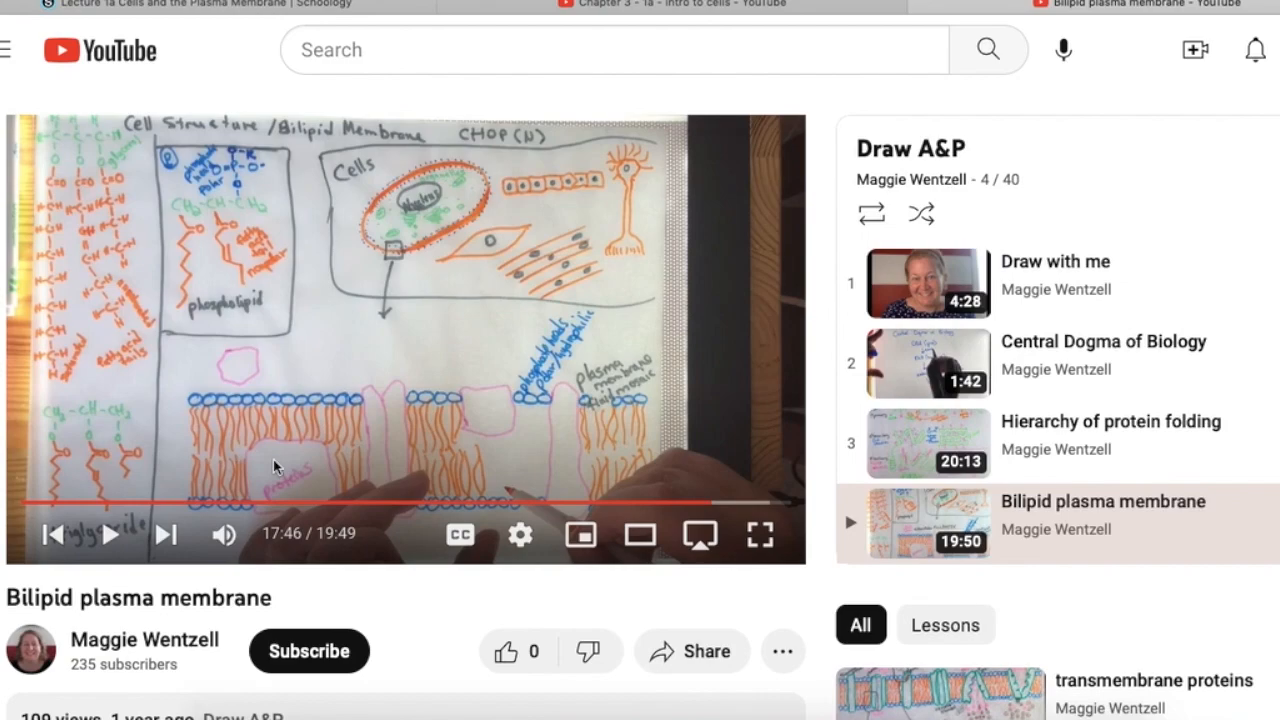
{"action": "mouse_move", "coordinate": [266, 430]}
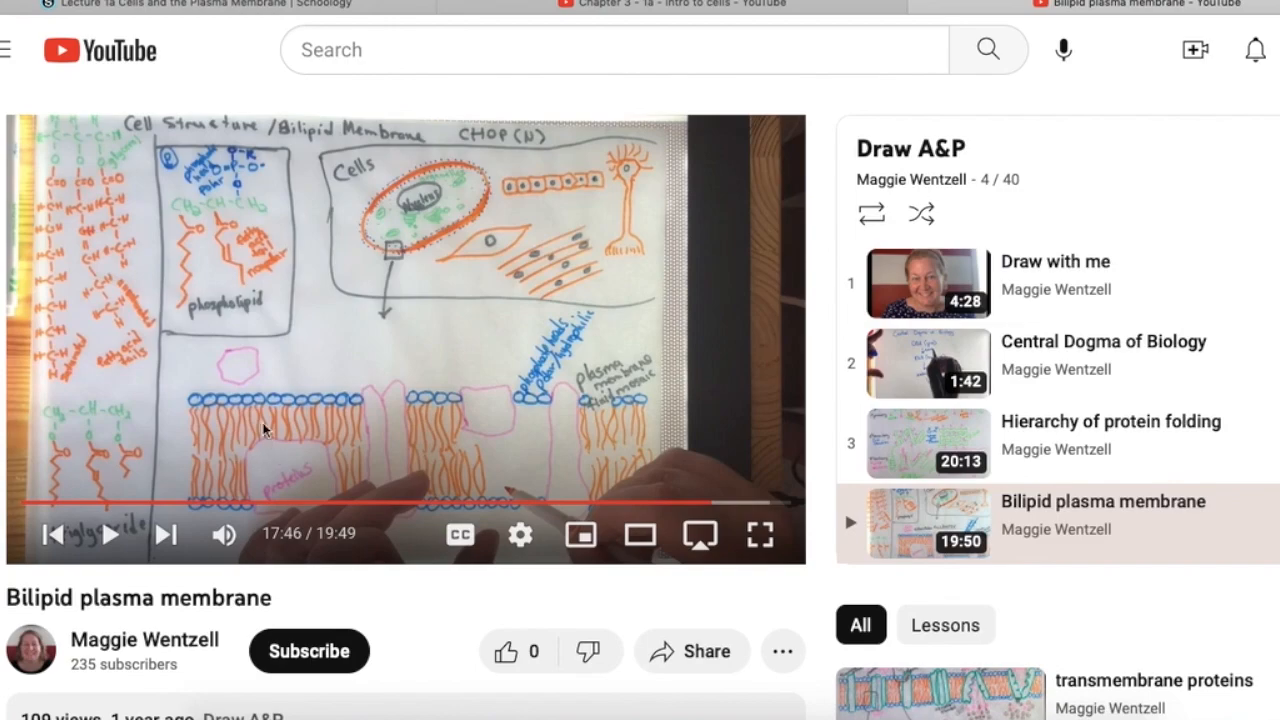
{"action": "mouse_move", "coordinate": [185, 207]}
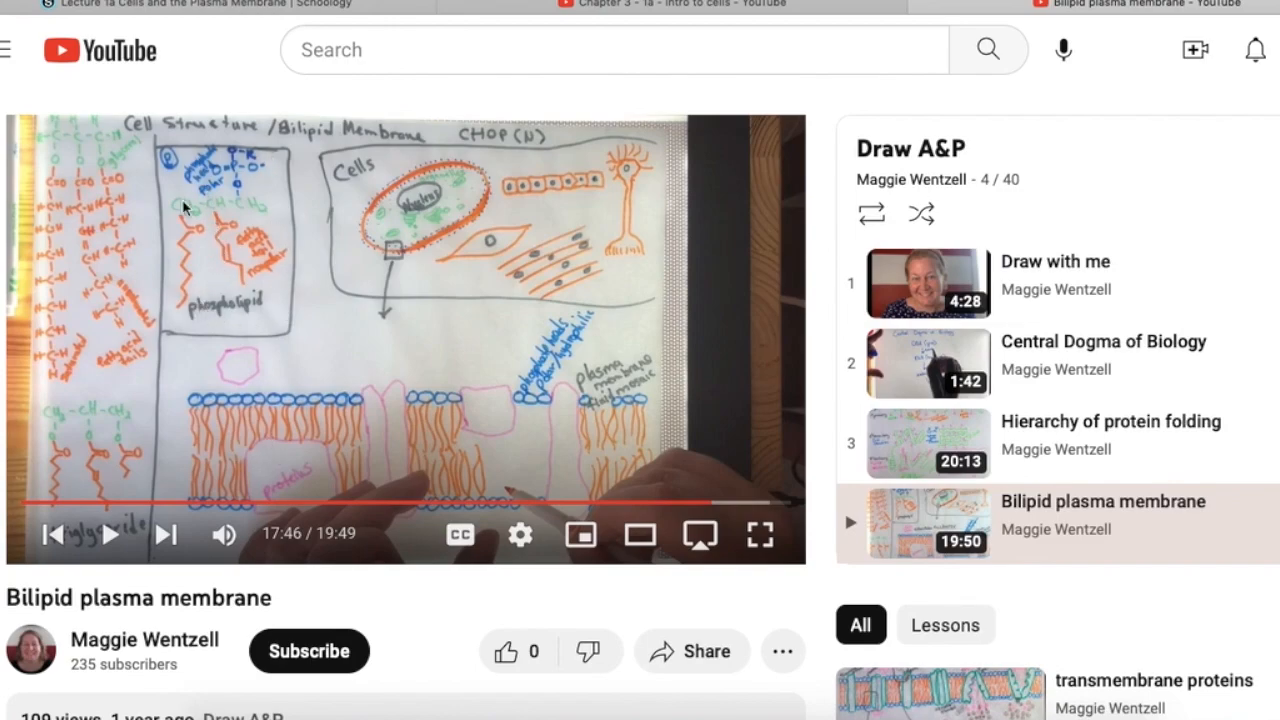
{"action": "mouse_move", "coordinate": [215, 150]}
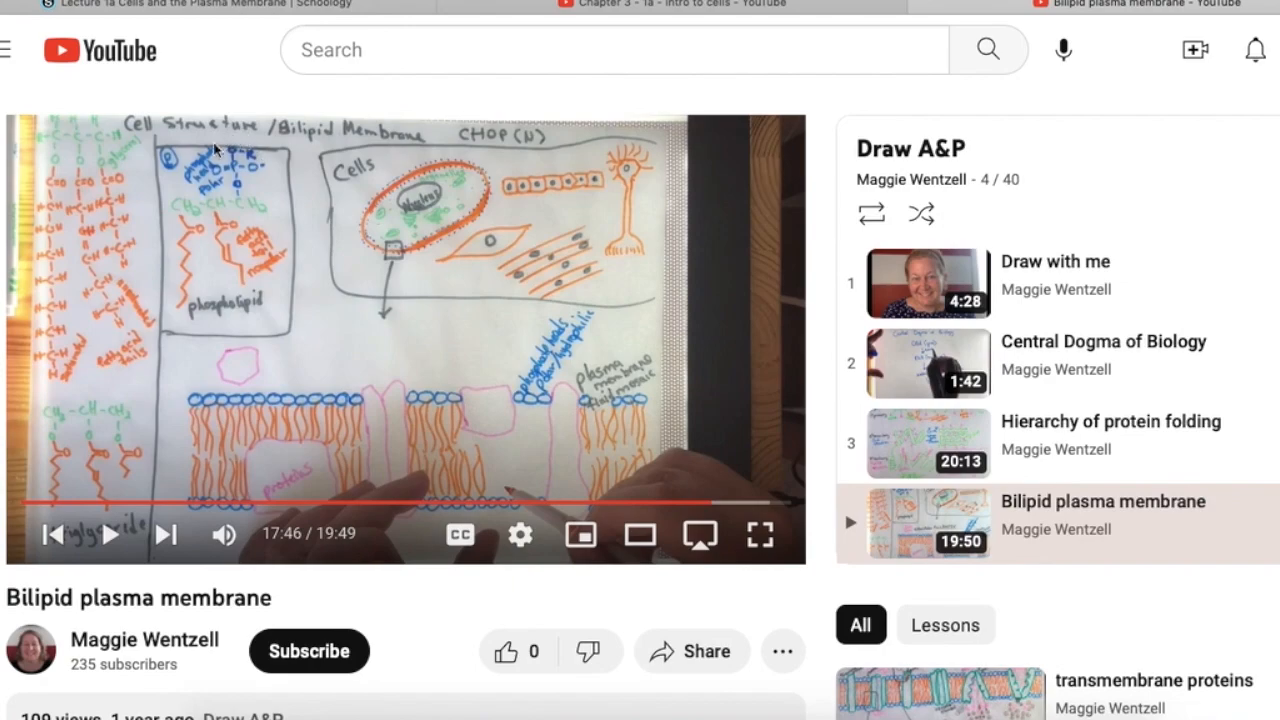
{"action": "mouse_move", "coordinate": [230, 200]}
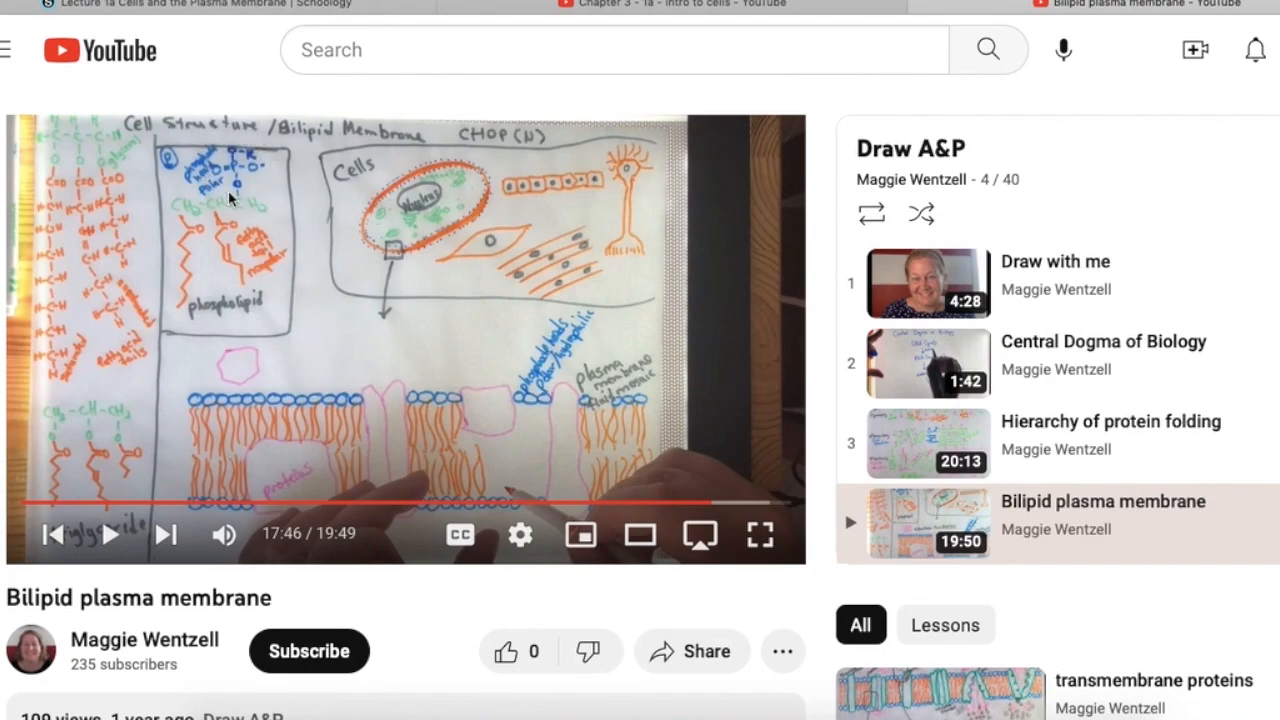
{"action": "mouse_move", "coordinate": [237, 183]}
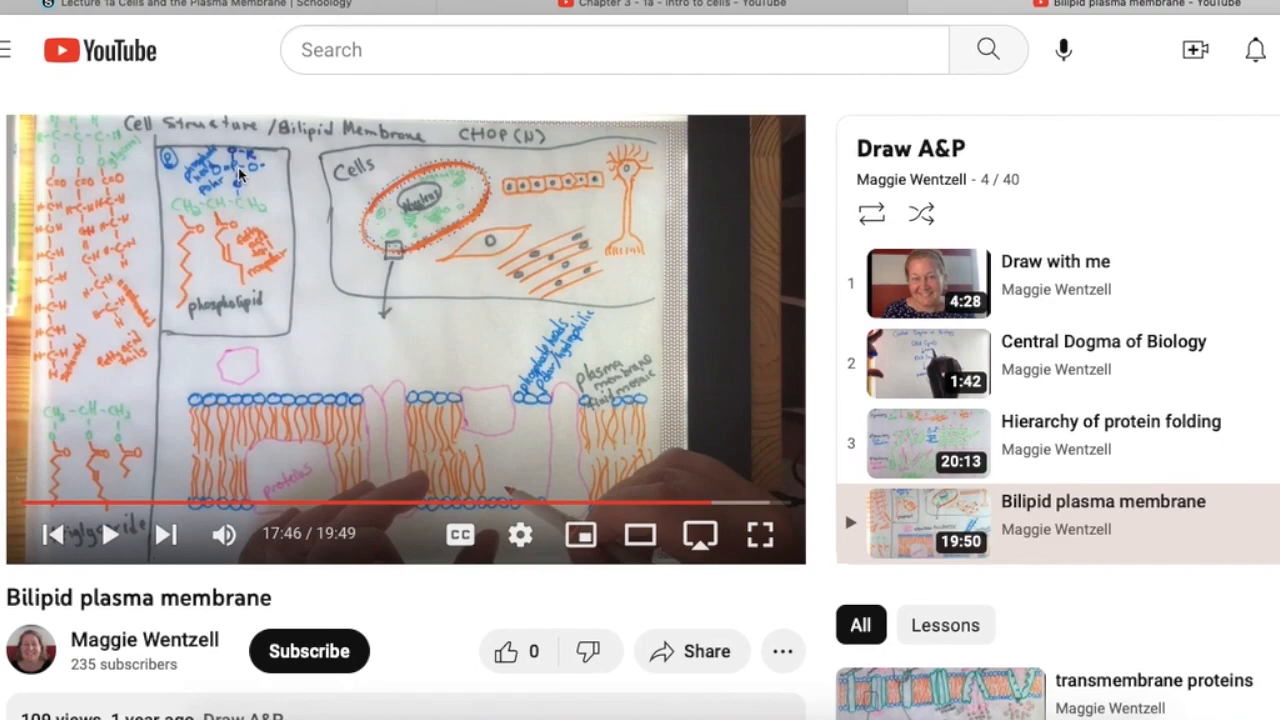
{"action": "mouse_move", "coordinate": [222, 172]}
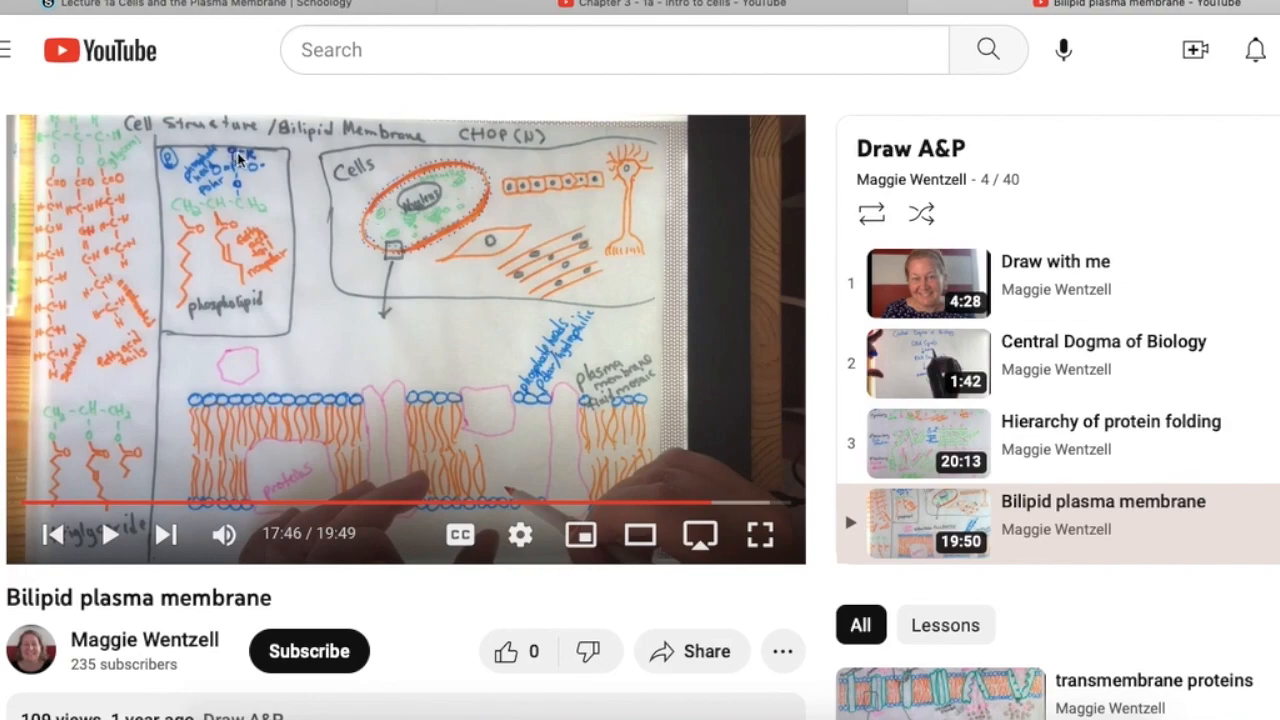
{"action": "mouse_move", "coordinate": [237, 190]}
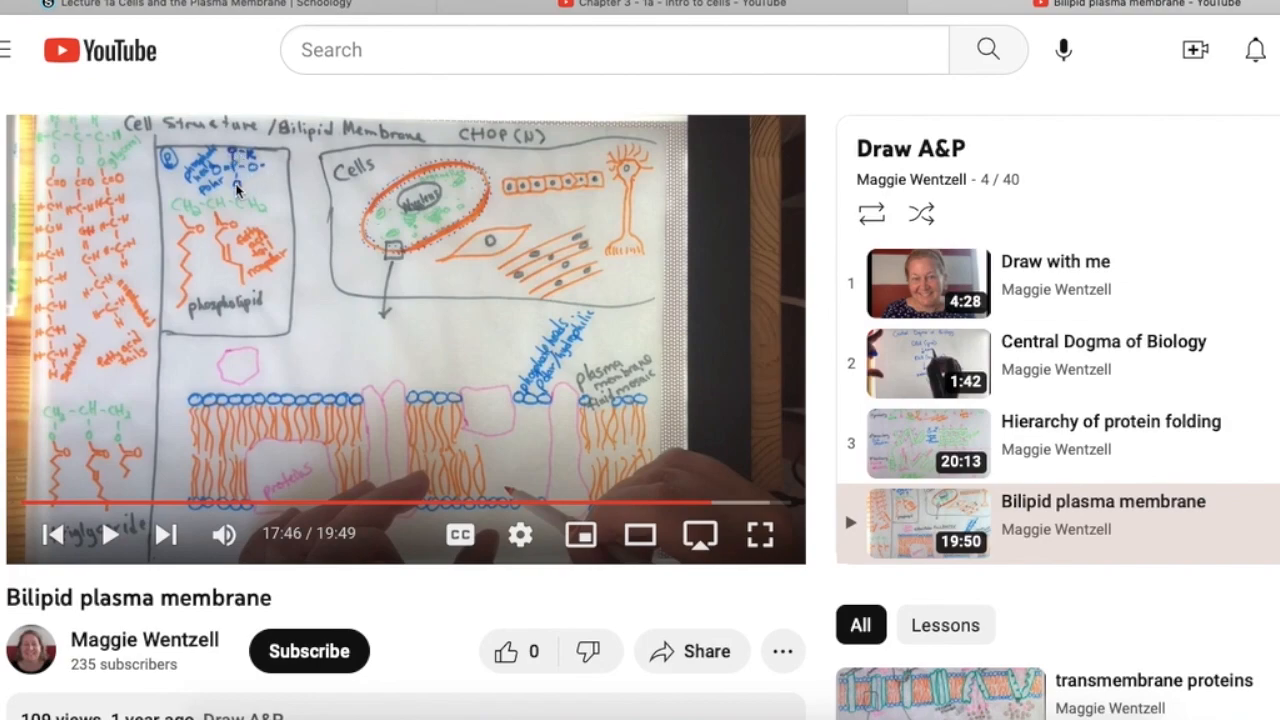
{"action": "mouse_move", "coordinate": [258, 186]}
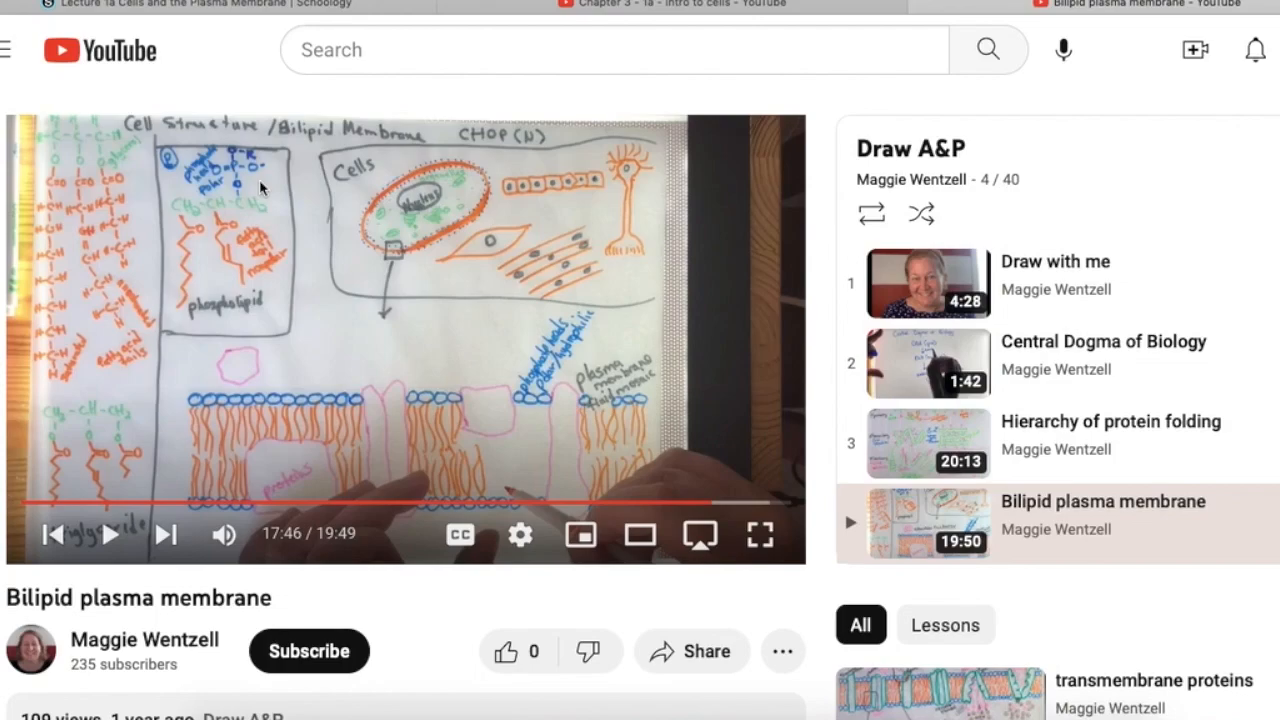
{"action": "mouse_move", "coordinate": [263, 190]}
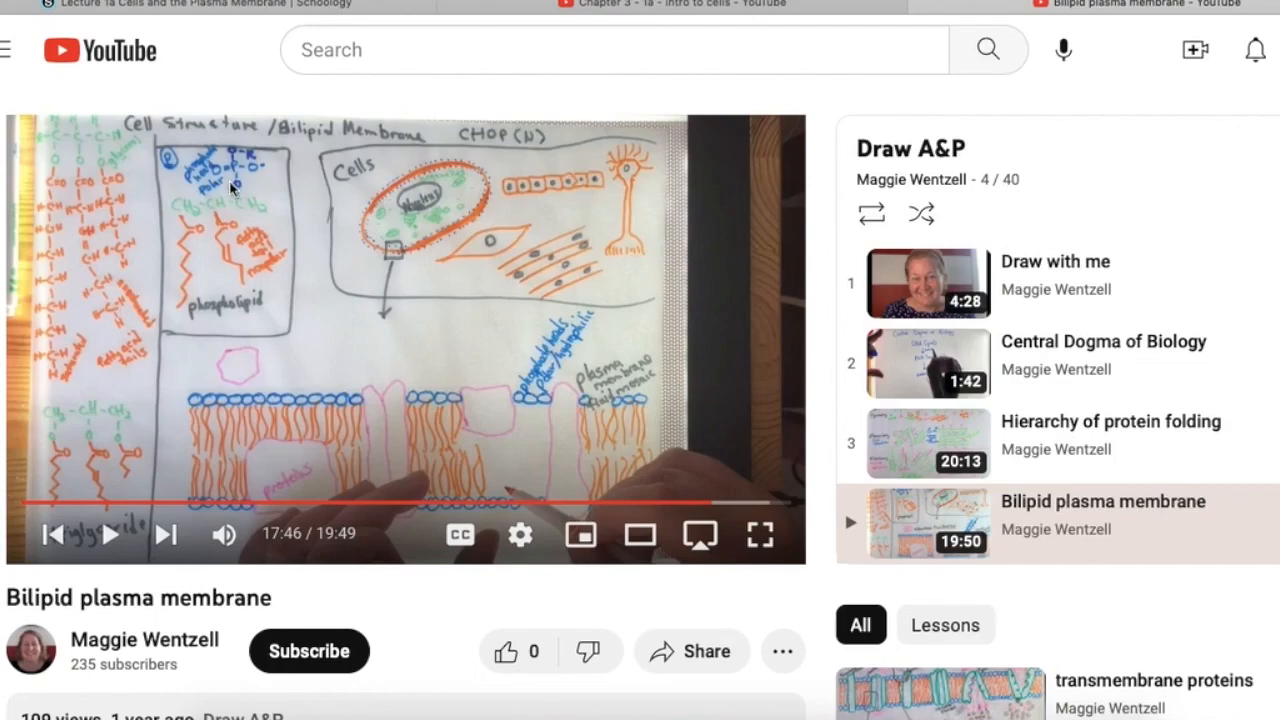
{"action": "mouse_move", "coordinate": [210, 152]}
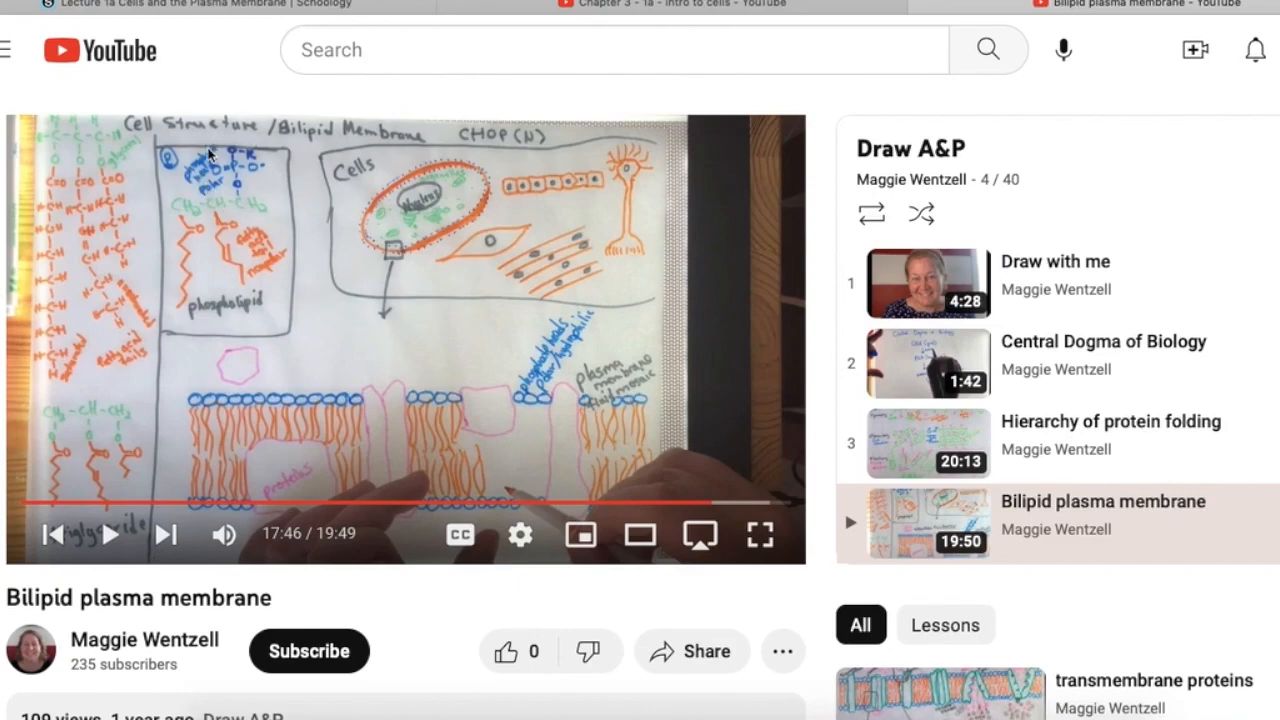
{"action": "mouse_move", "coordinate": [258, 202]}
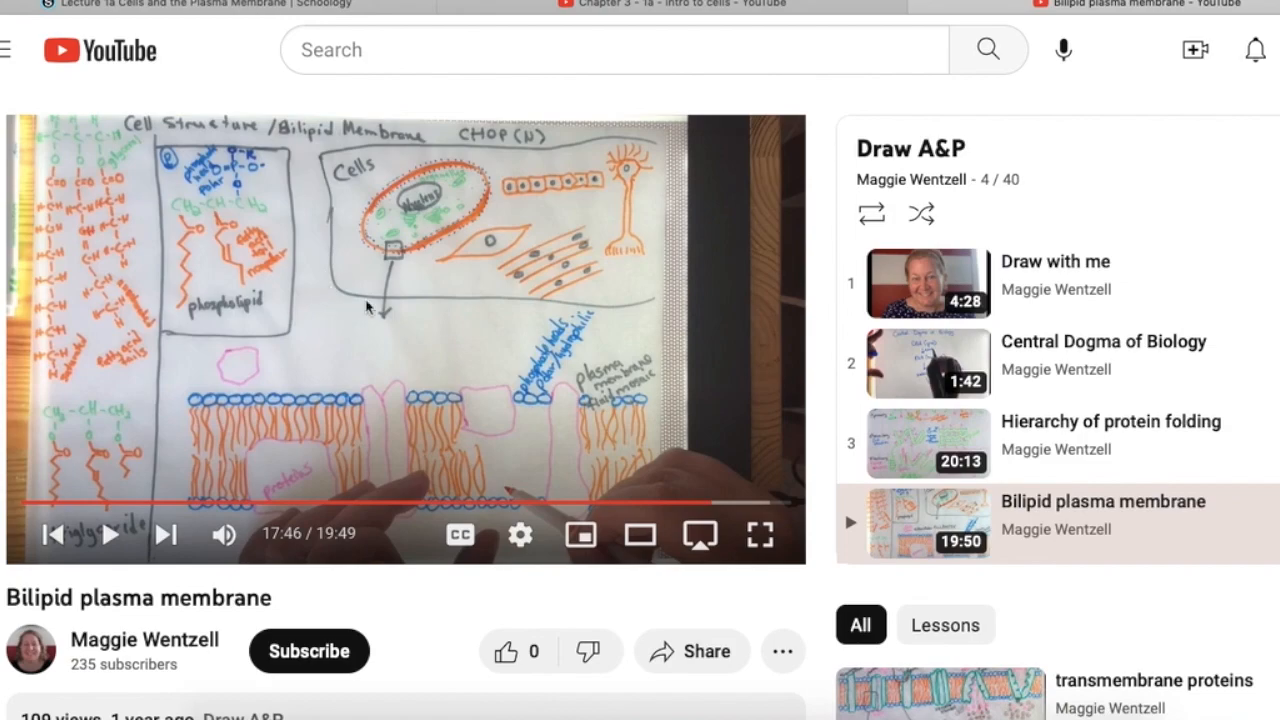
{"action": "left_click", "coordinate": [670, 5]}
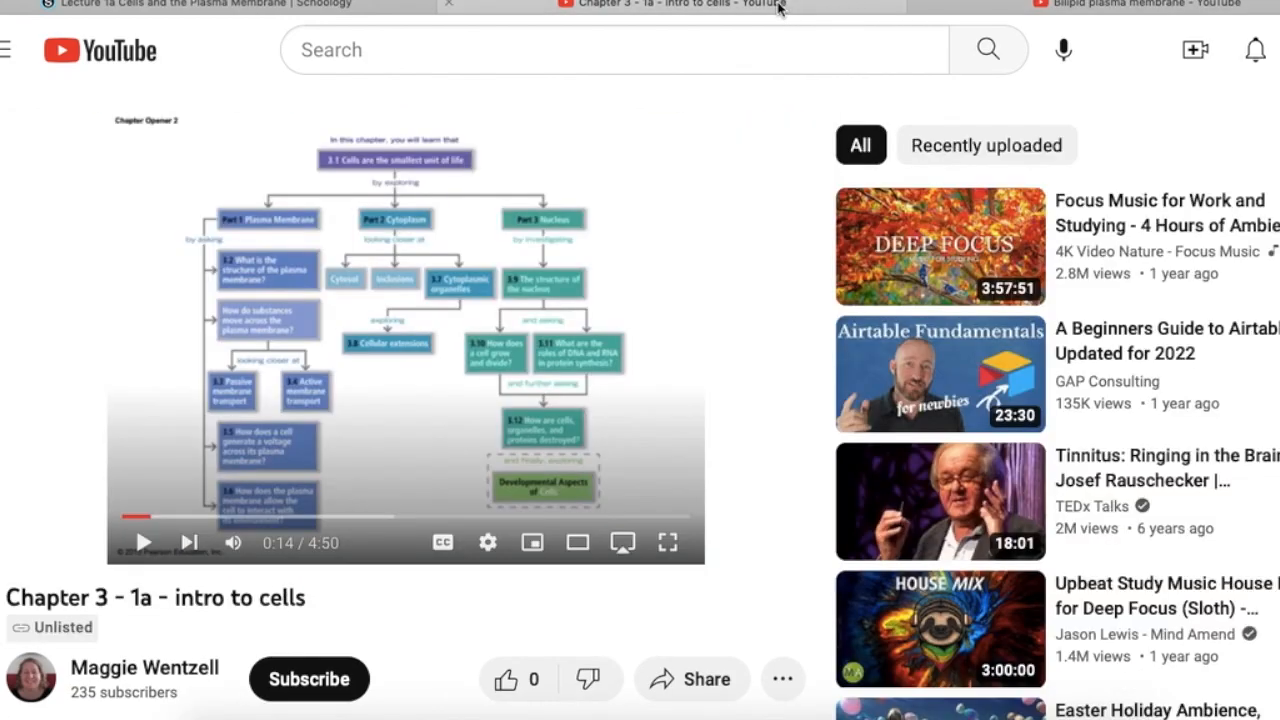
Back in the Lecture 1a folder, climb up to SESSION 1 (May 30th to June 4th)
{"action": "left_click", "coordinate": [200, 4]}
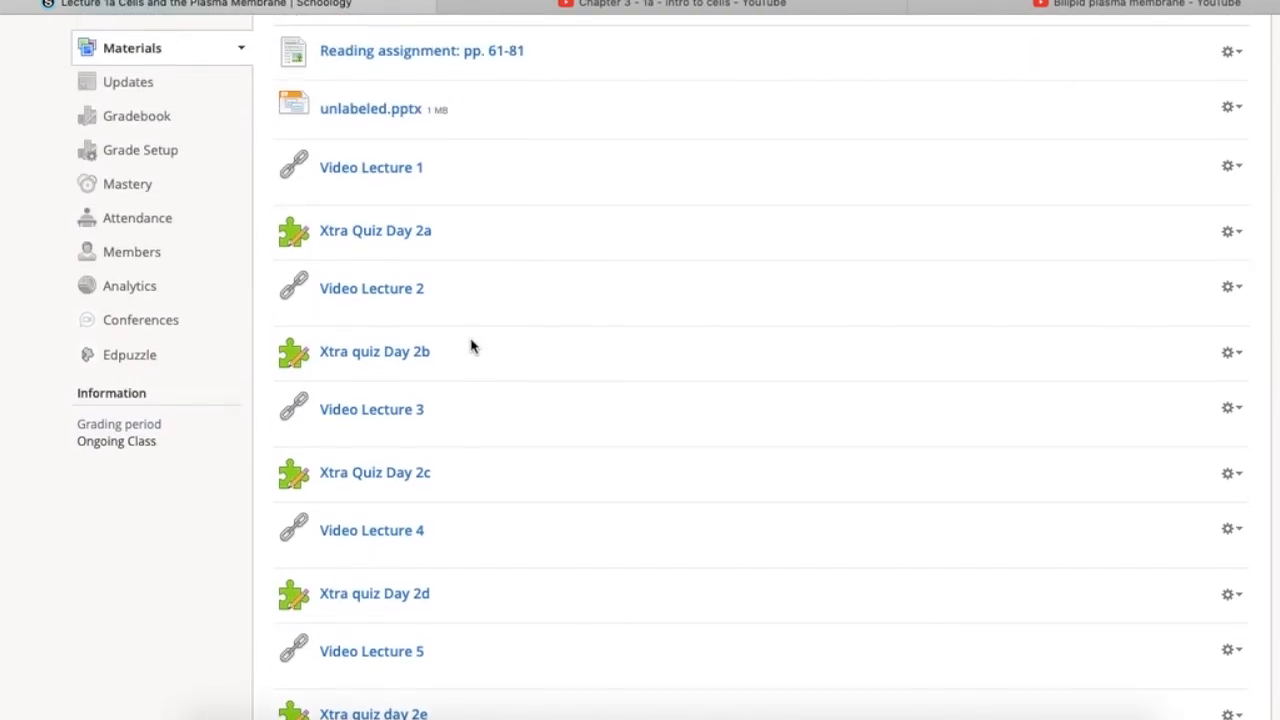
{"action": "scroll", "scroll_direction": "down", "scroll_amount": 3}
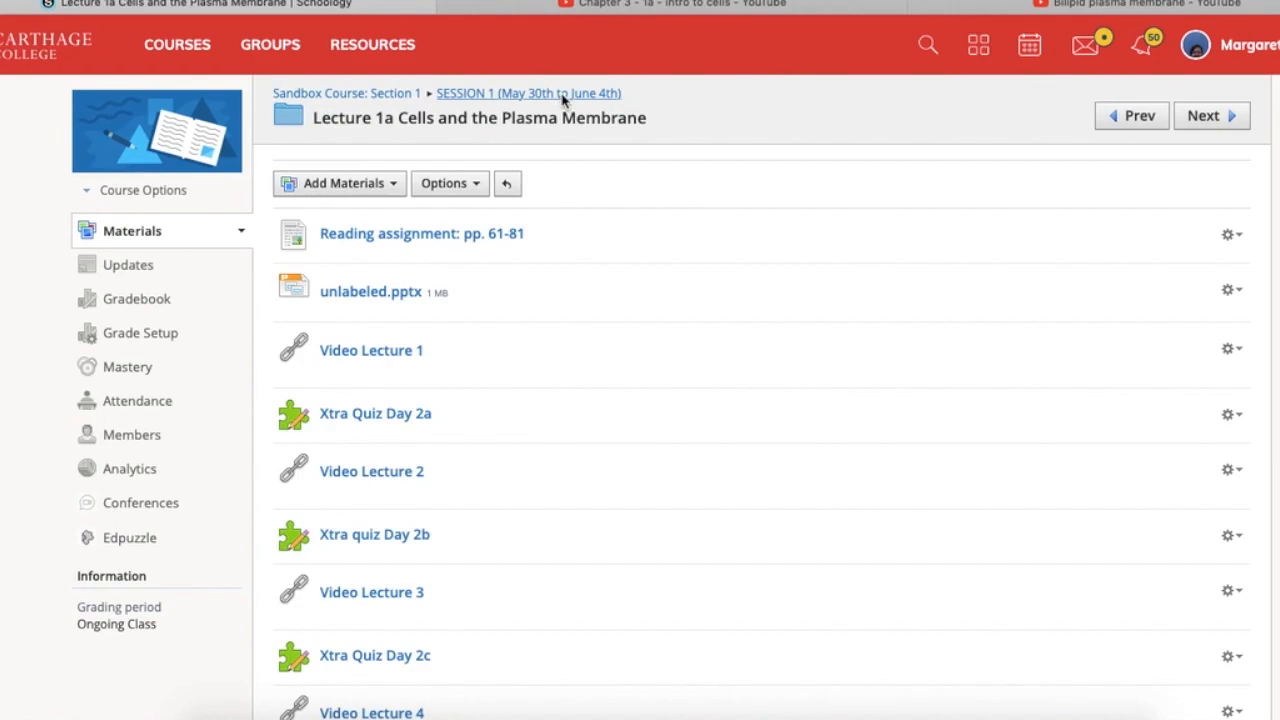
{"action": "left_click", "coordinate": [528, 93]}
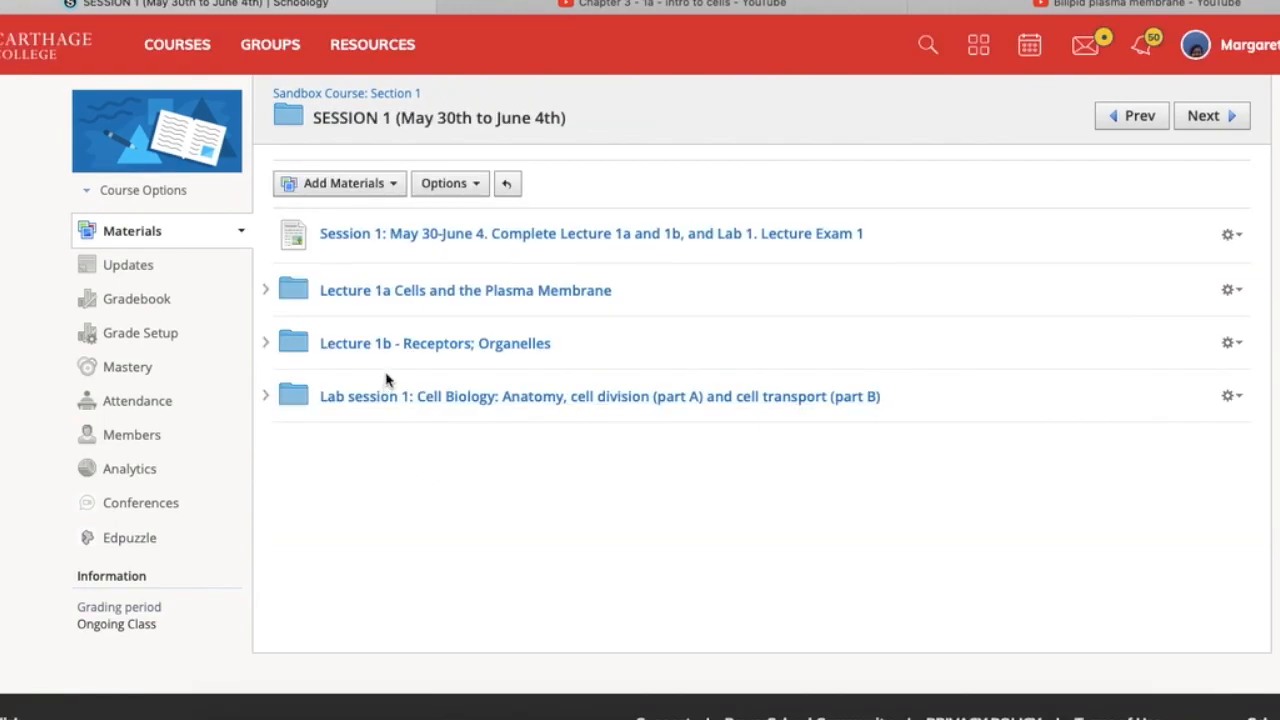
{"action": "mouse_move", "coordinate": [434, 343]}
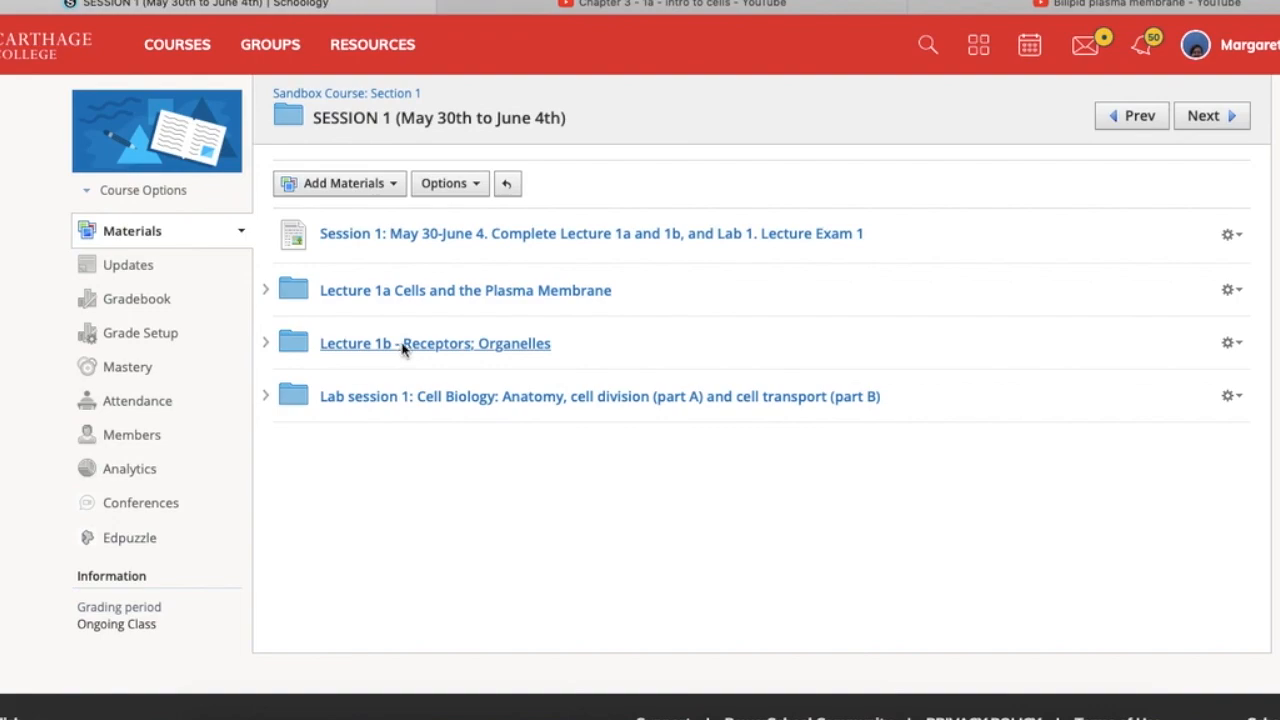
Open the Lecture 1b - Receptors; Organelles folder from Session 1
{"action": "left_click", "coordinate": [434, 343]}
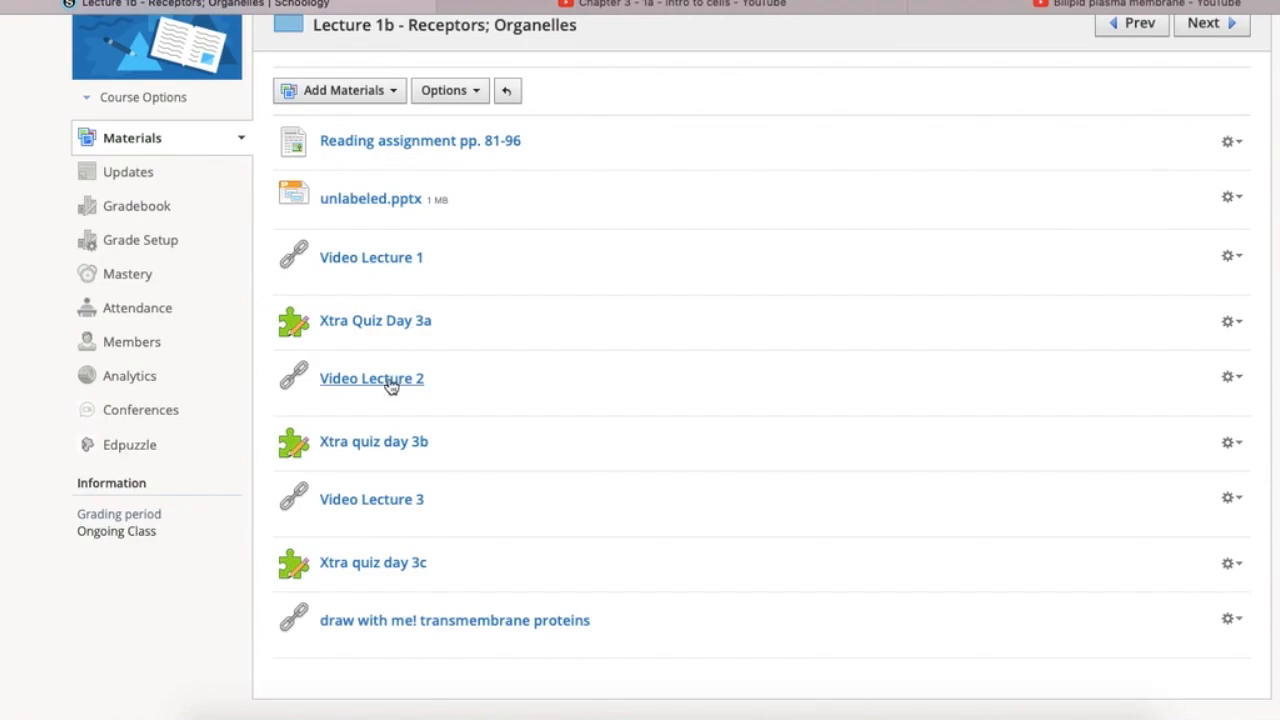
{"action": "mouse_move", "coordinate": [433, 347]}
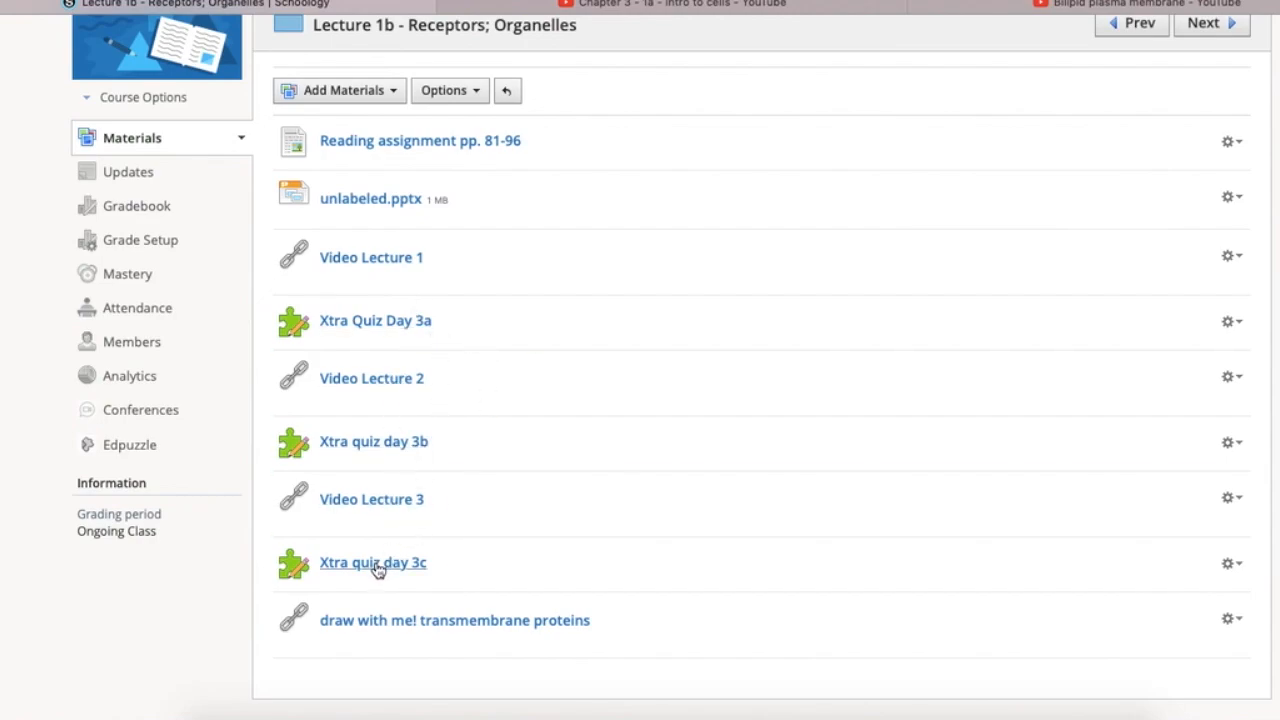
{"action": "mouse_move", "coordinate": [585, 414]}
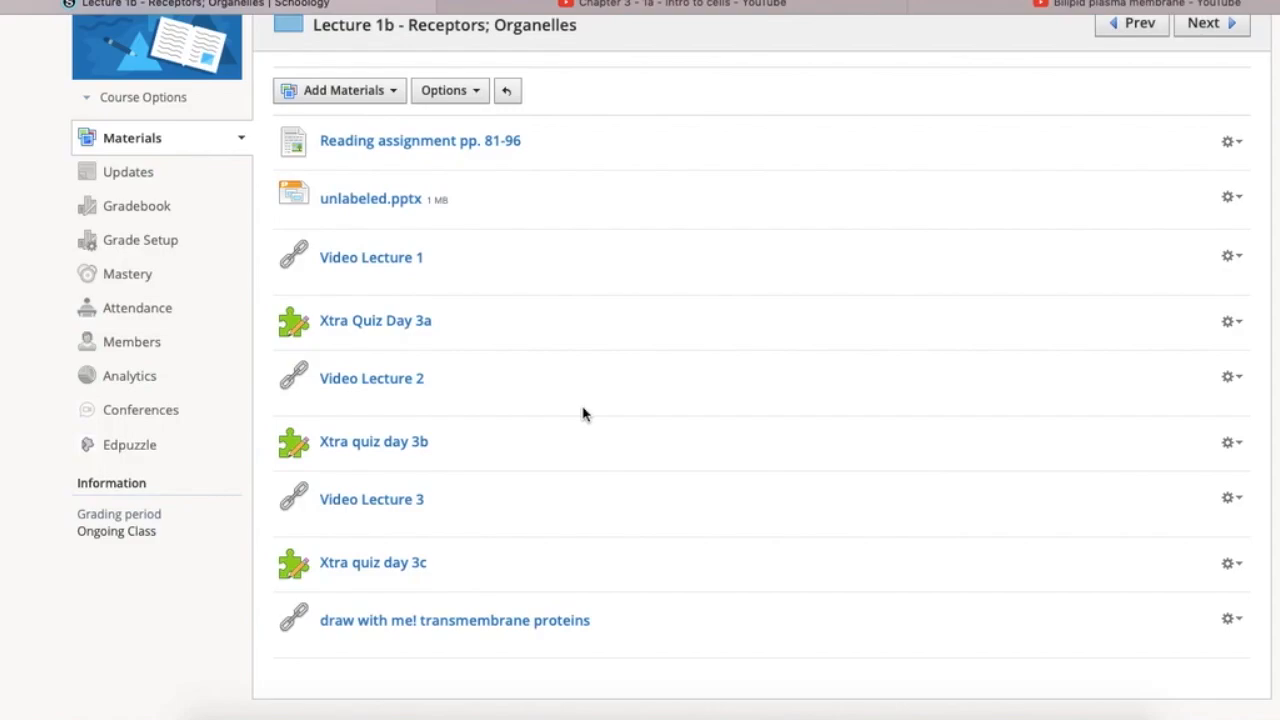
{"action": "mouse_move", "coordinate": [450, 610]}
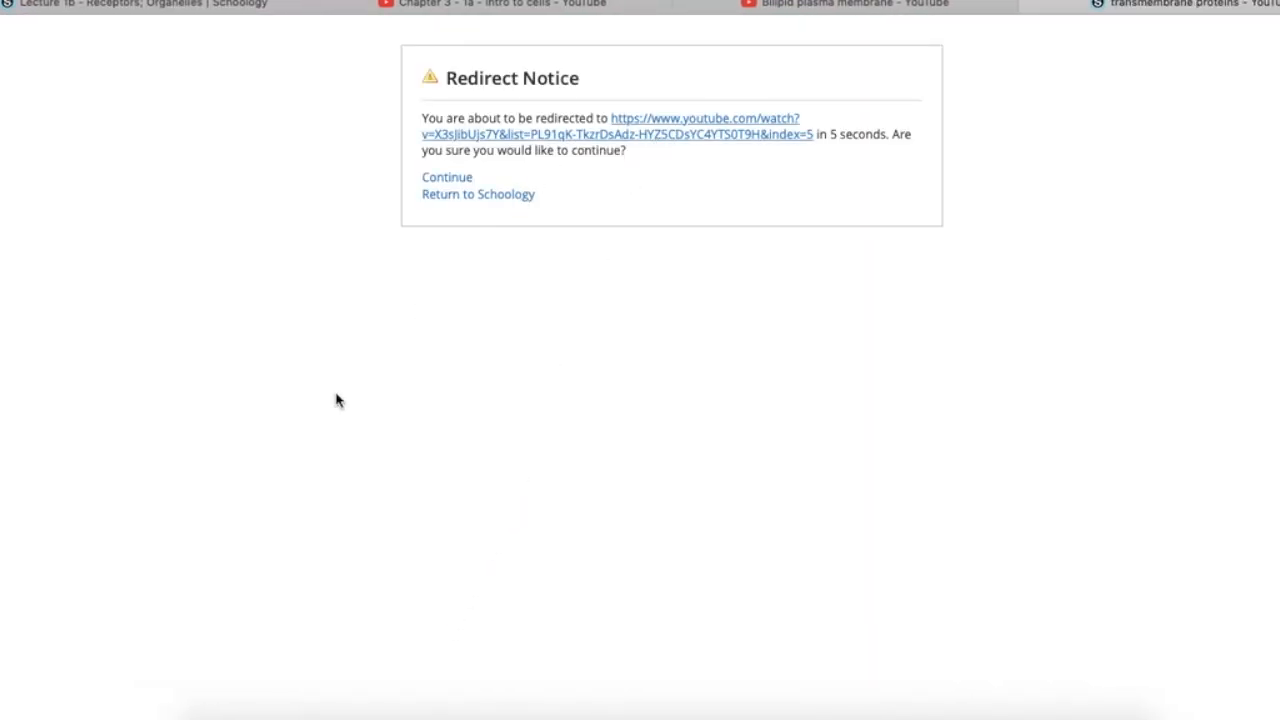
Continue past the redirect notice to the transmembrane proteins video, 5 of 40
{"action": "left_click", "coordinate": [447, 177]}
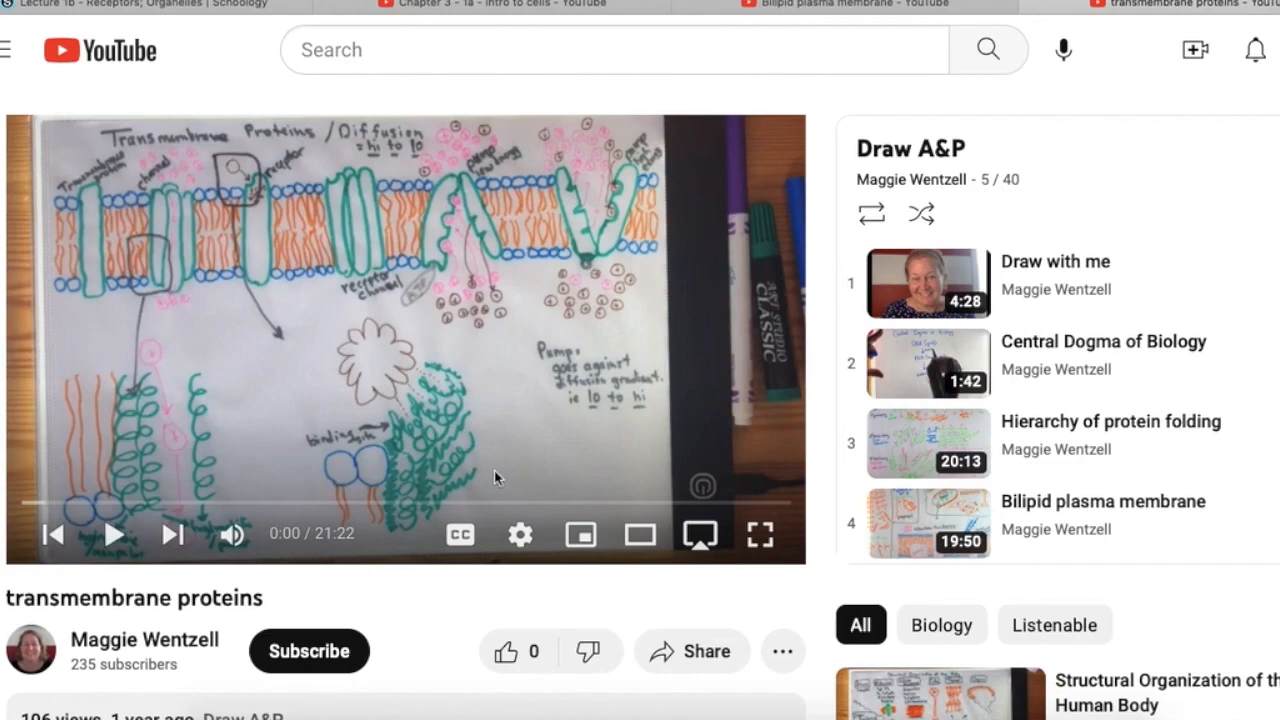
{"action": "mouse_move", "coordinate": [510, 403]}
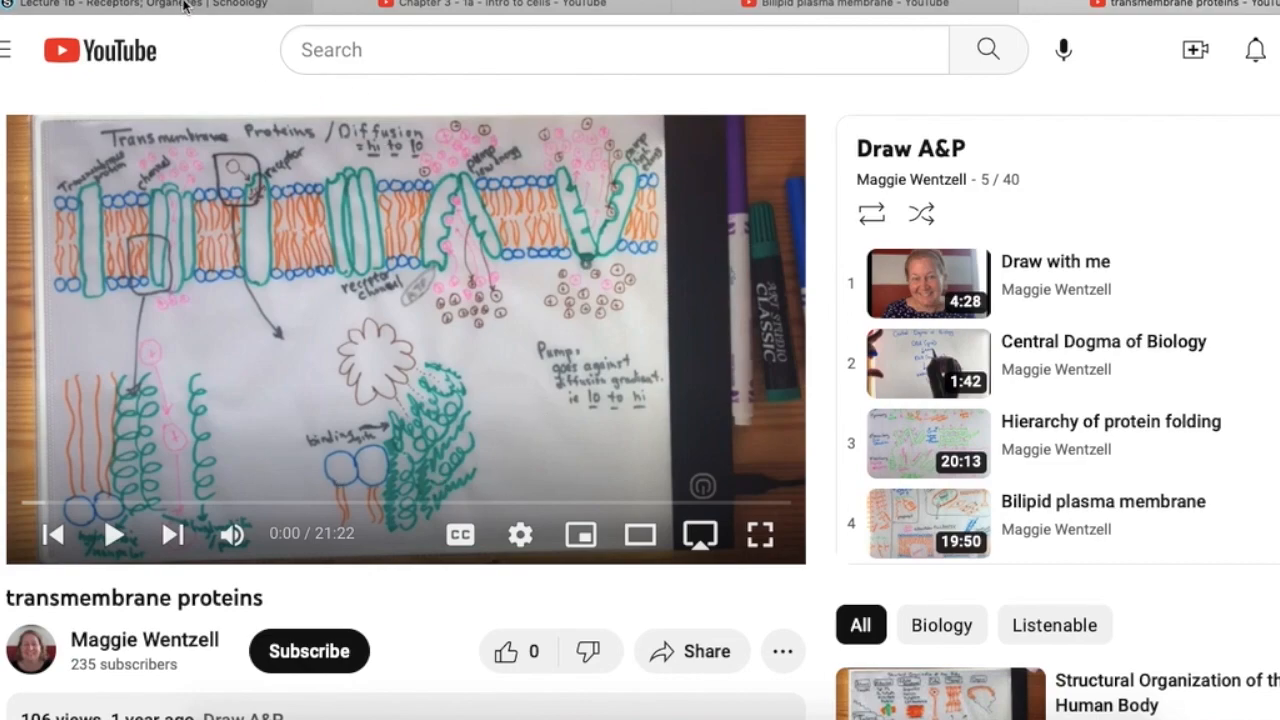
Climb from Lecture 1b through SESSION 1 up to the Sandbox Course: Section 1 materials
{"action": "left_click", "coordinate": [140, 4]}
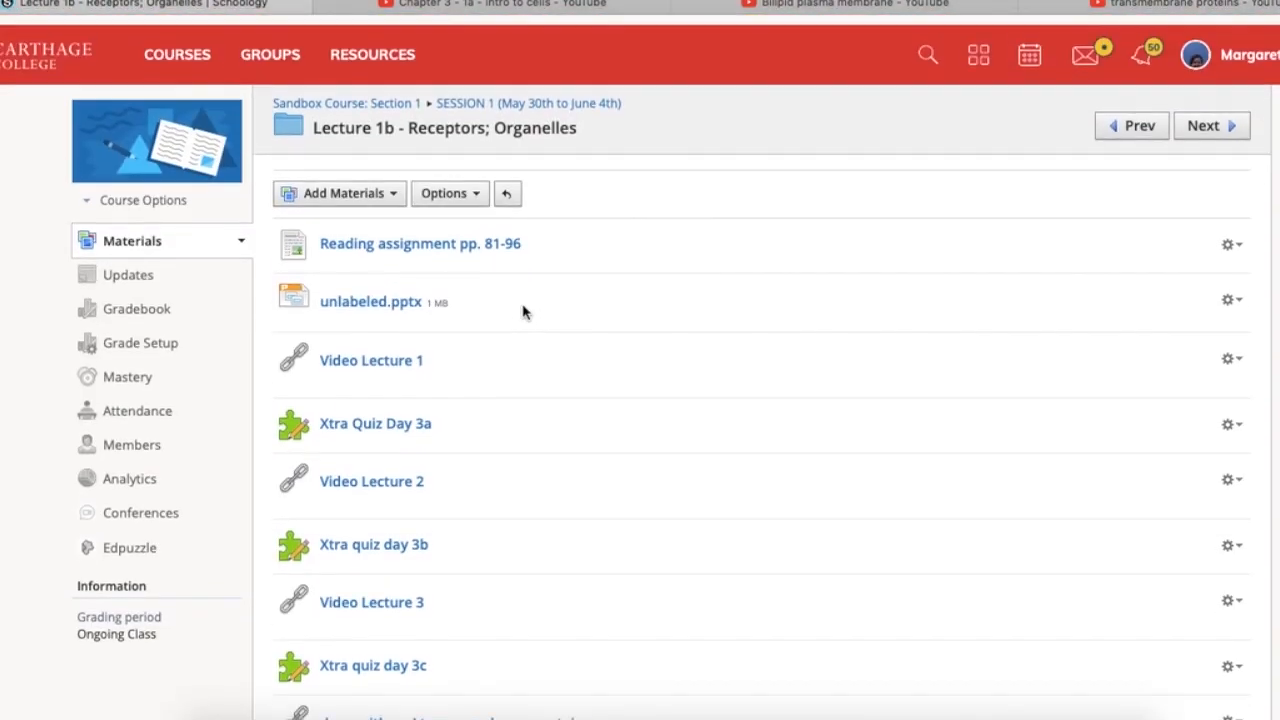
{"action": "scroll", "scroll_direction": "down", "scroll_amount": 3}
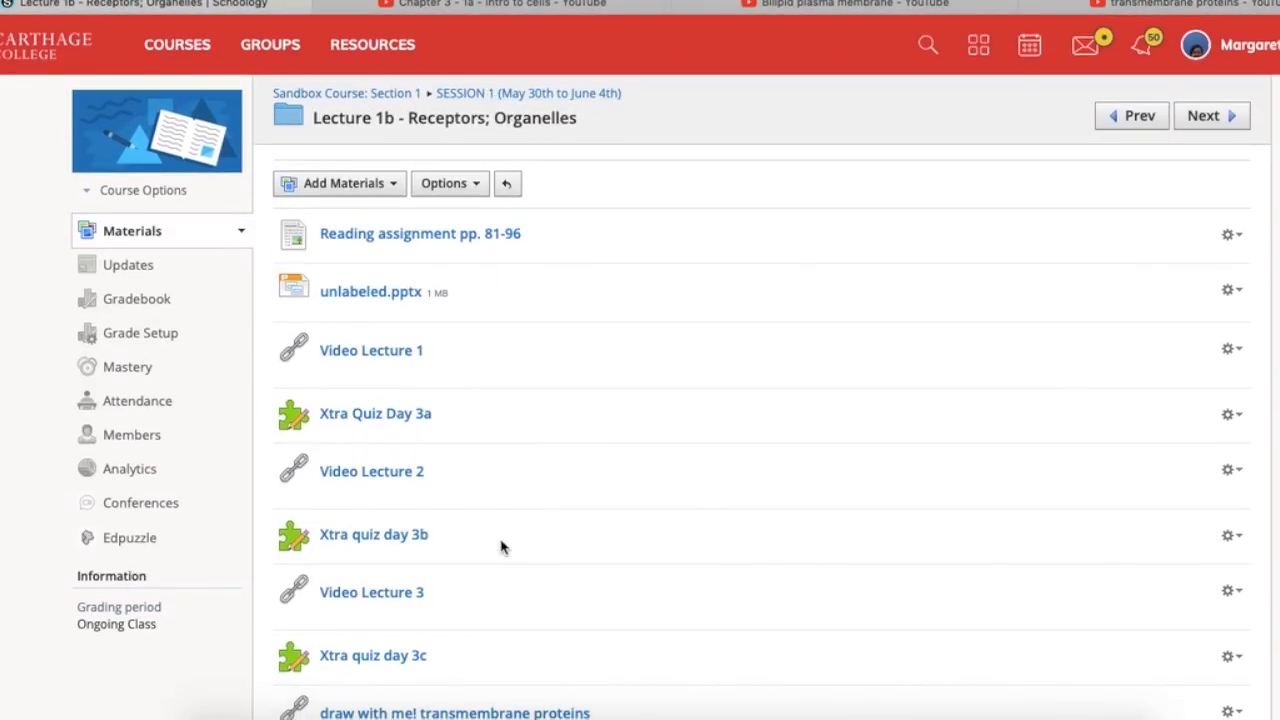
{"action": "mouse_move", "coordinate": [620, 168]}
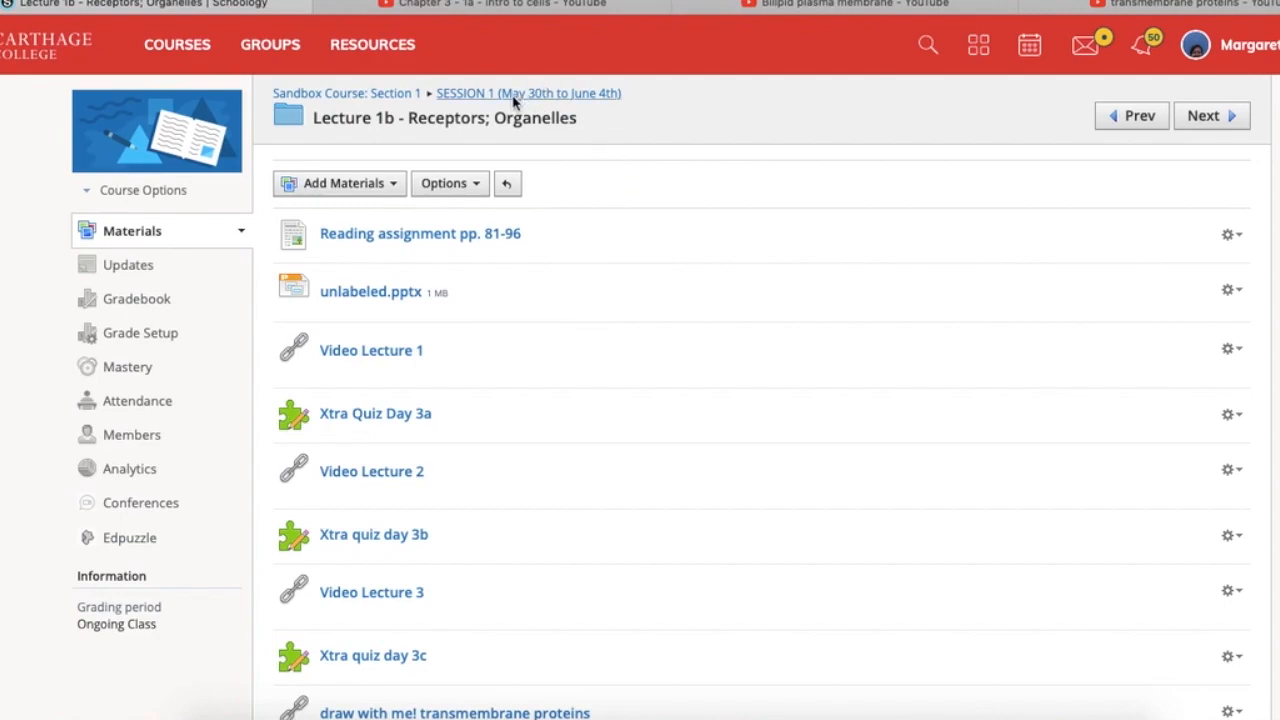
{"action": "left_click", "coordinate": [528, 92]}
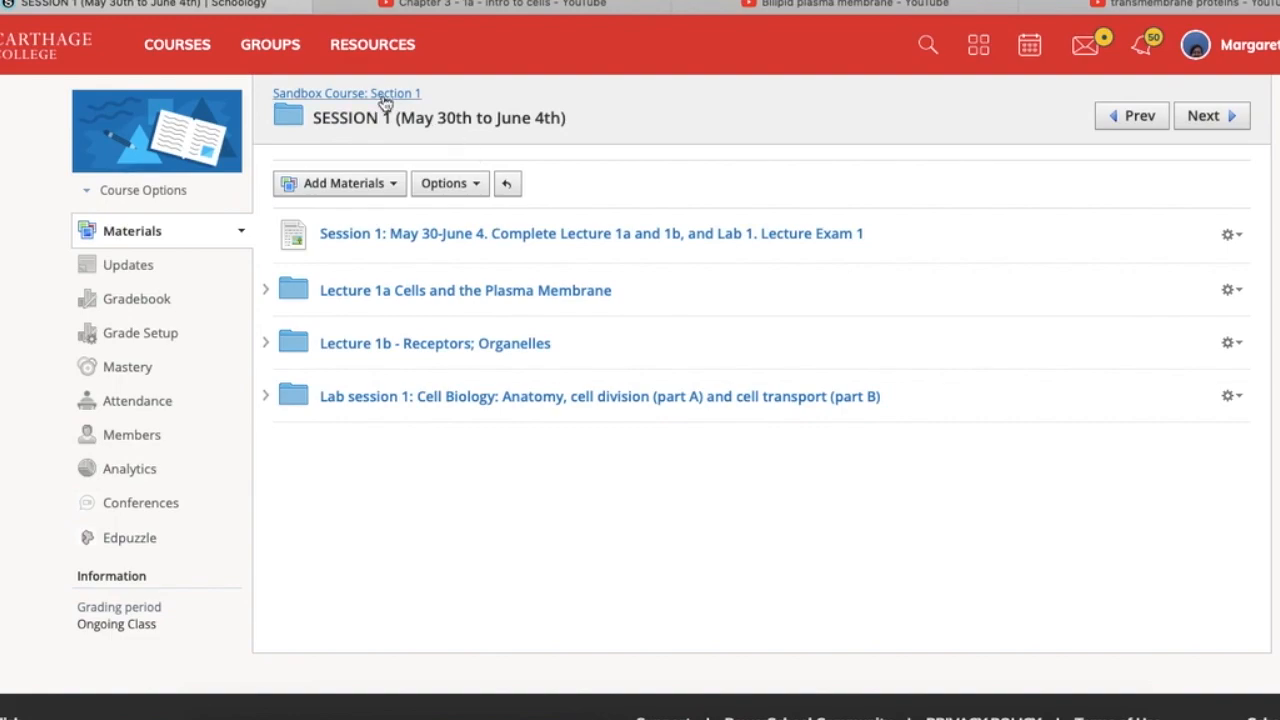
{"action": "left_click", "coordinate": [346, 93]}
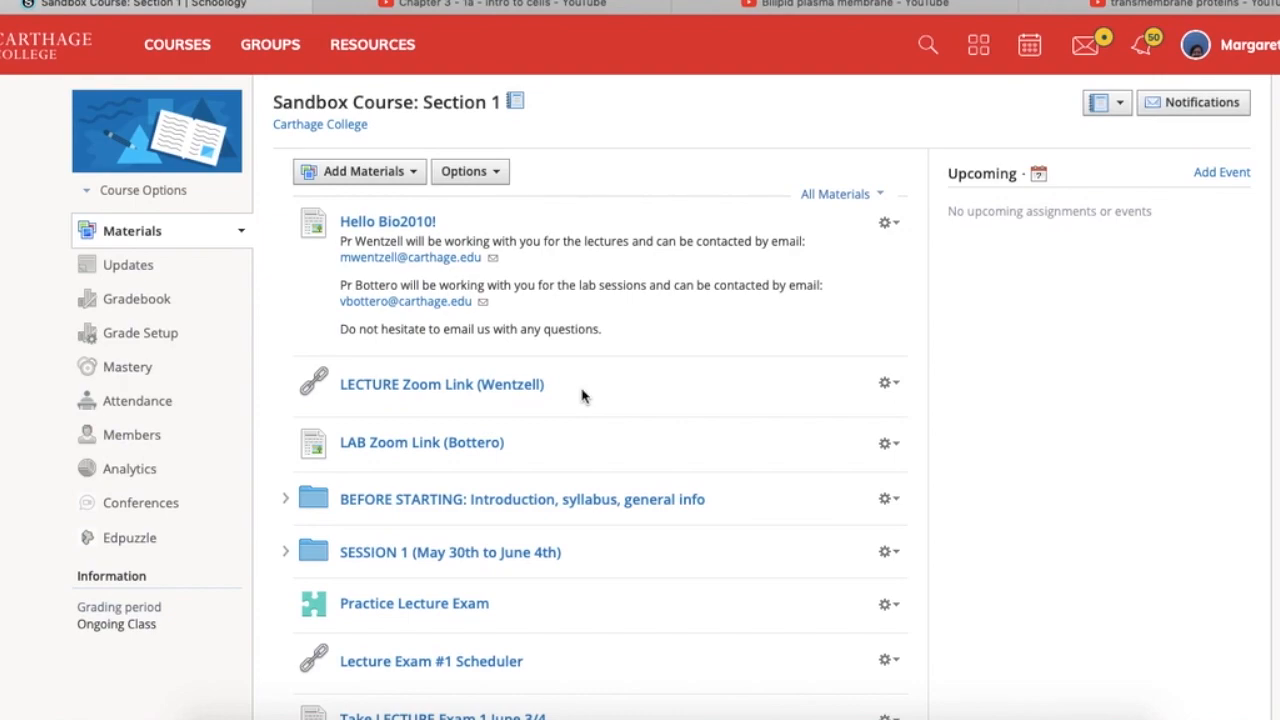
{"action": "scroll", "scroll_direction": "down", "scroll_amount": 3}
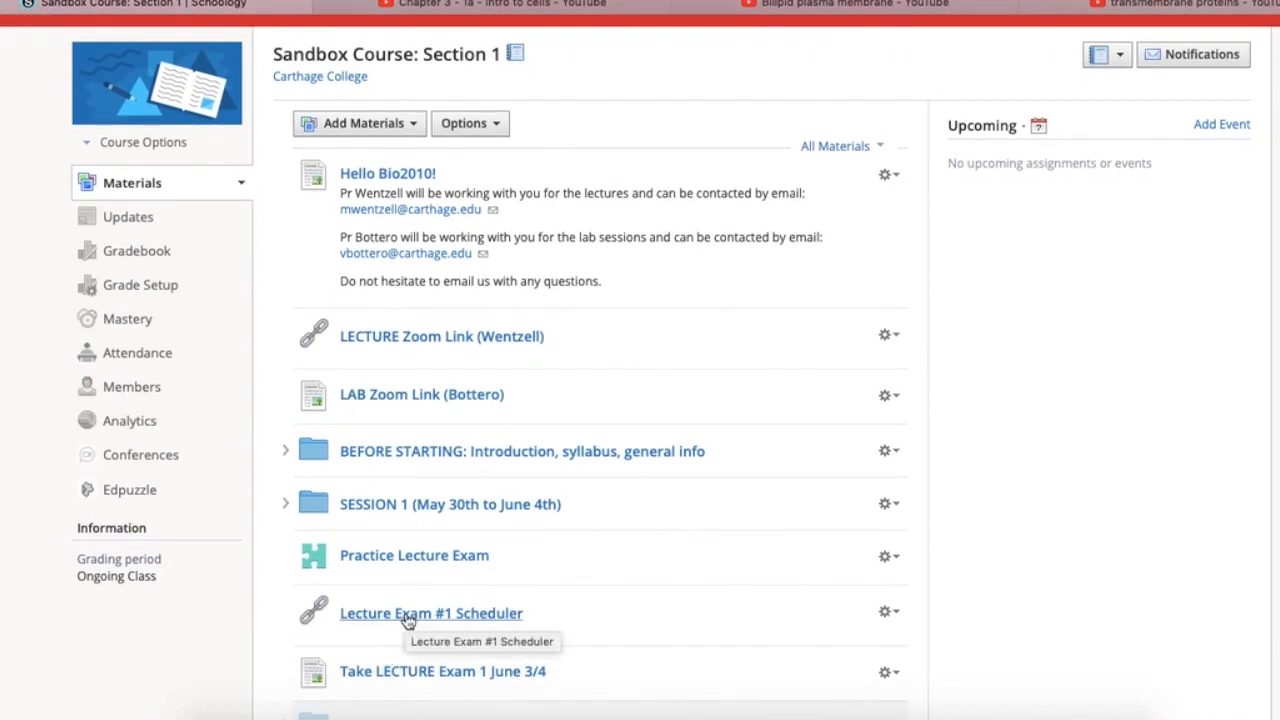
{"action": "mouse_move", "coordinate": [395, 565]}
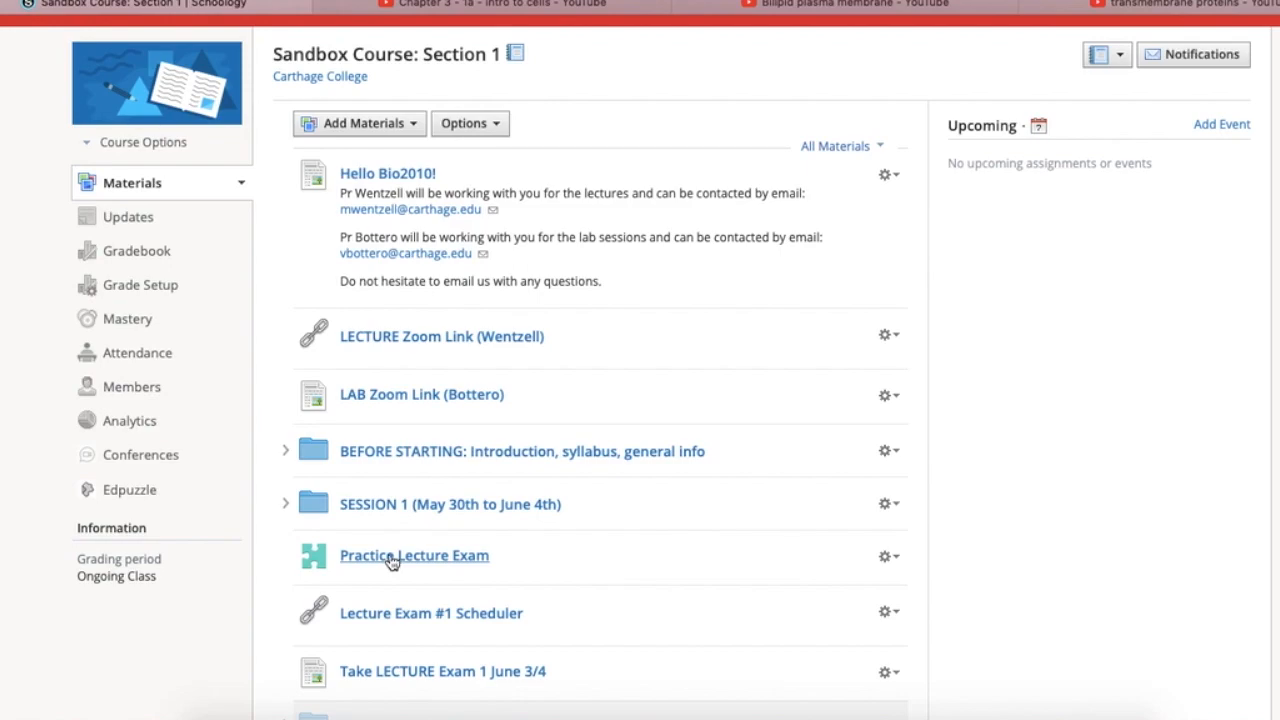
{"action": "left_click", "coordinate": [414, 555]}
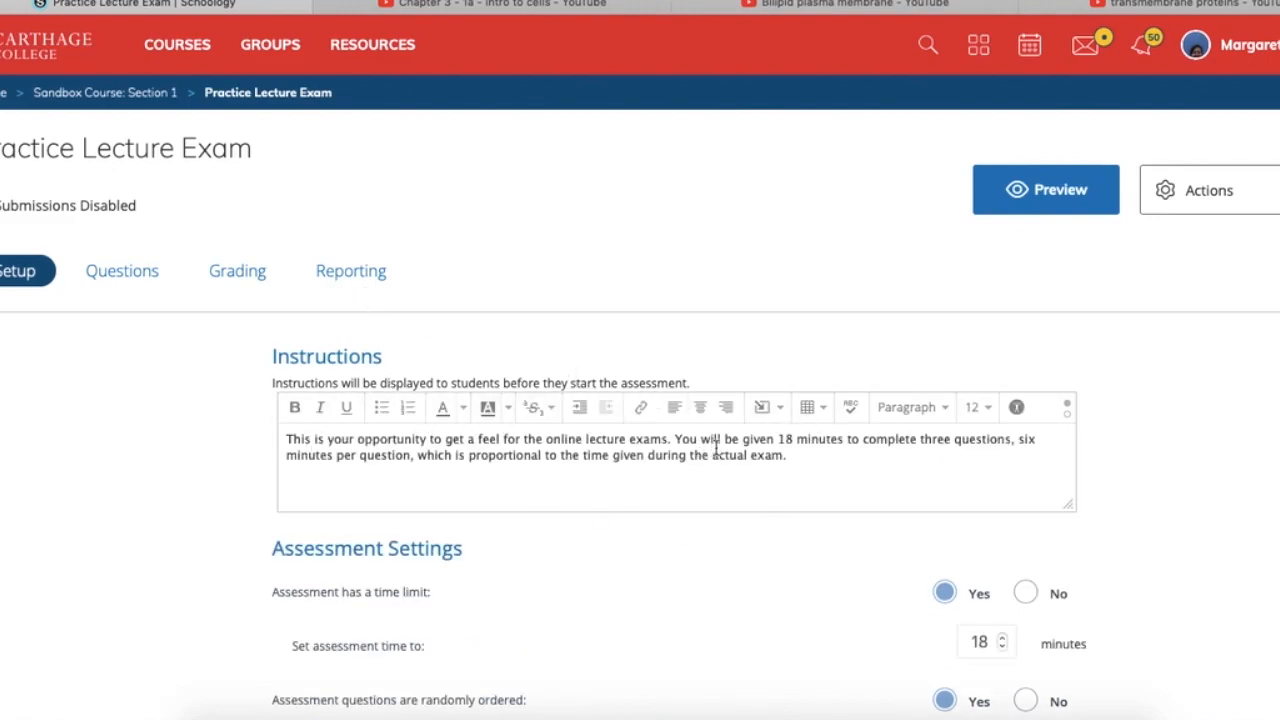
{"action": "mouse_move", "coordinate": [793, 290]}
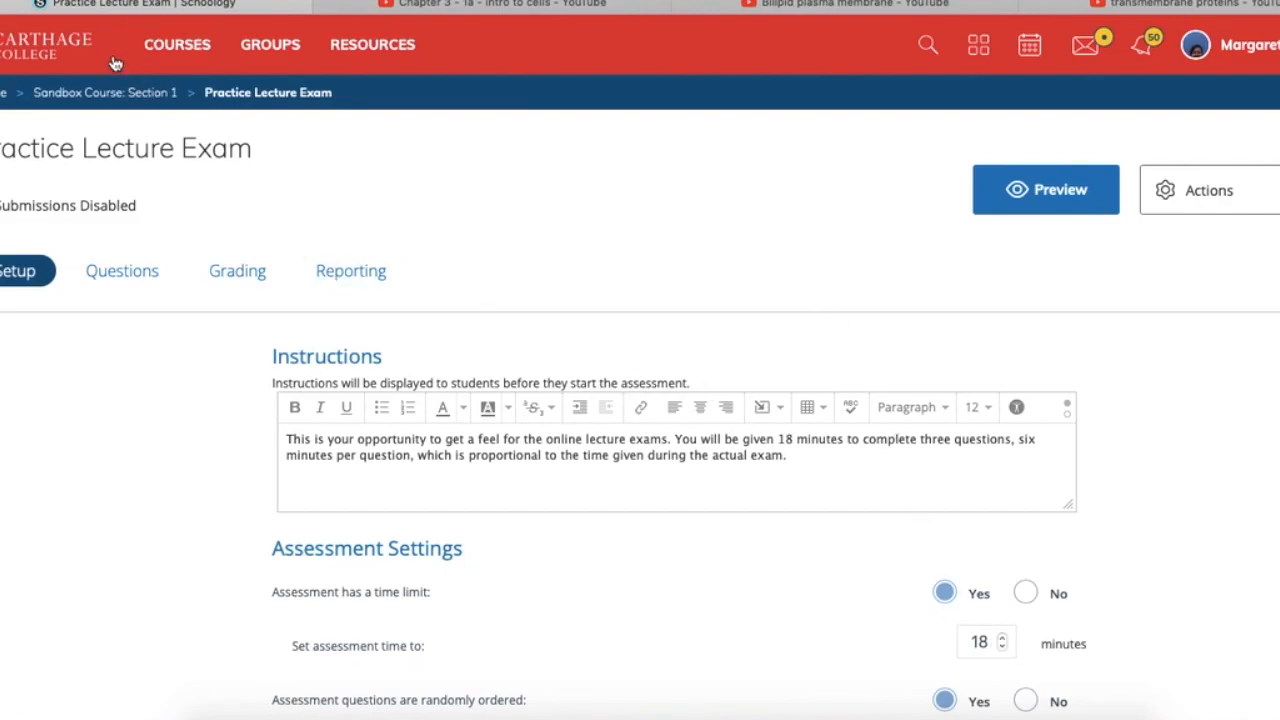
{"action": "mouse_move", "coordinate": [114, 63]}
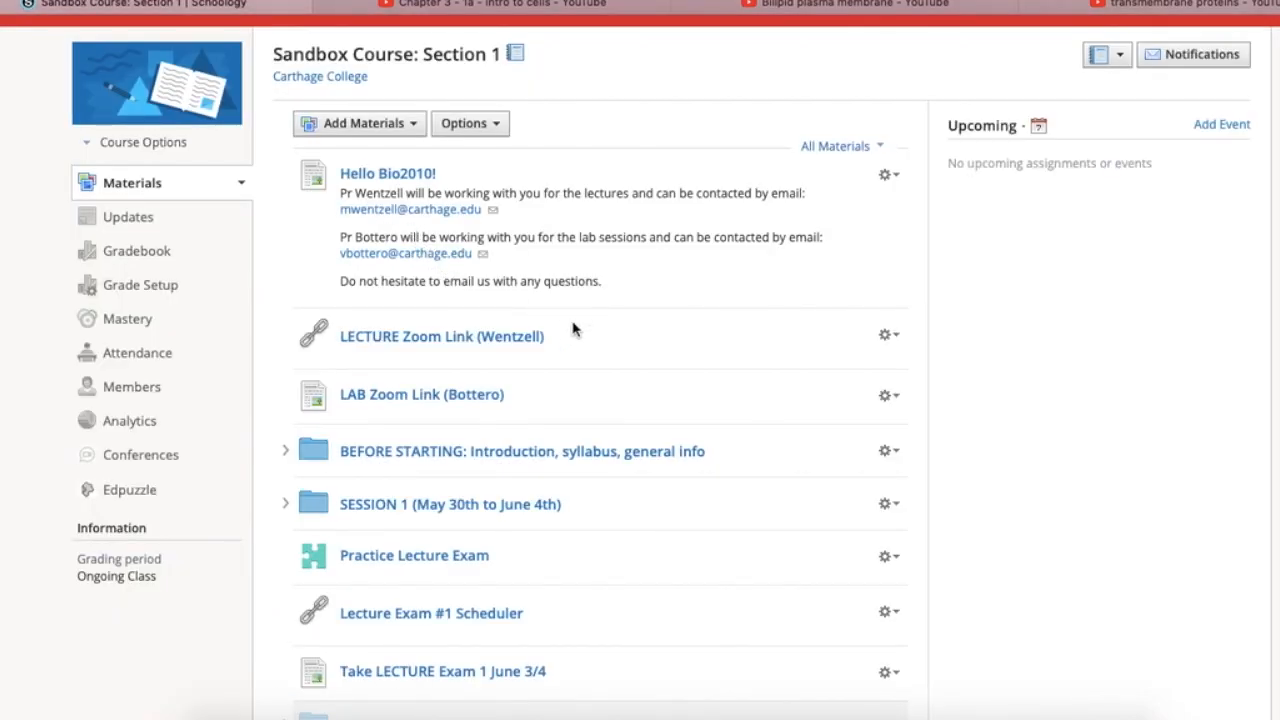
{"action": "mouse_move", "coordinate": [631, 351]}
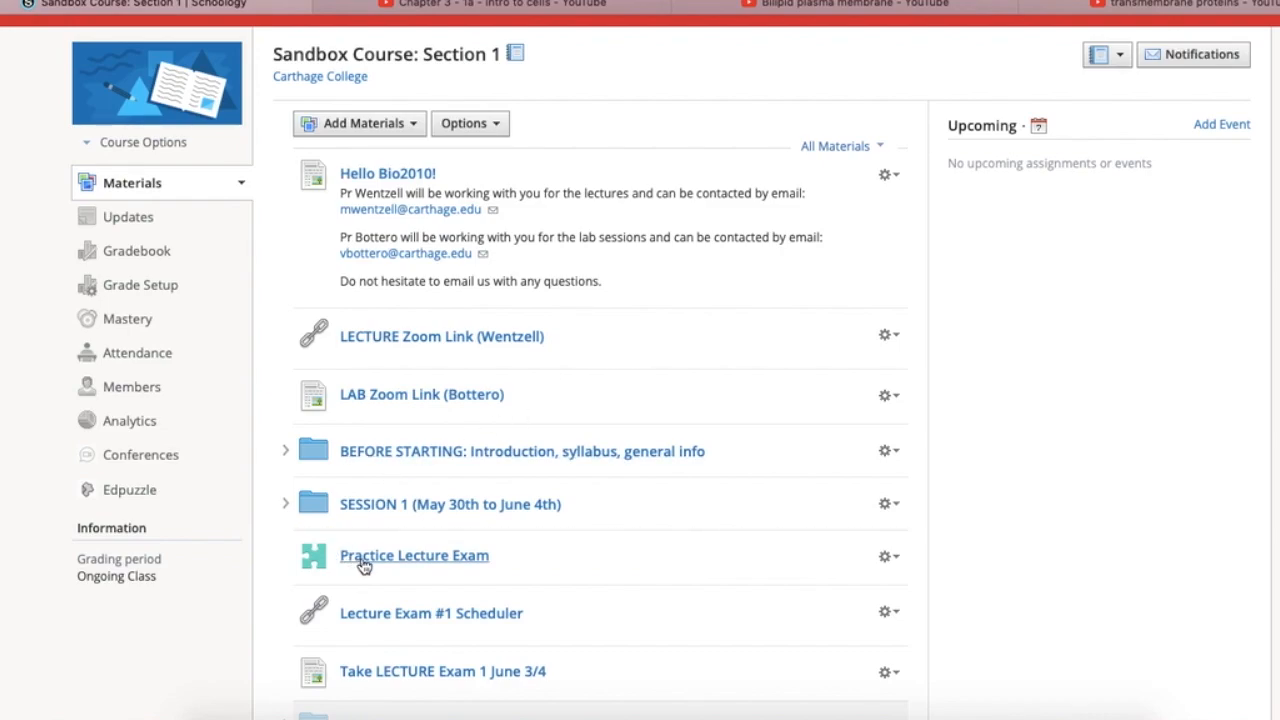
{"action": "mouse_move", "coordinate": [408, 564]}
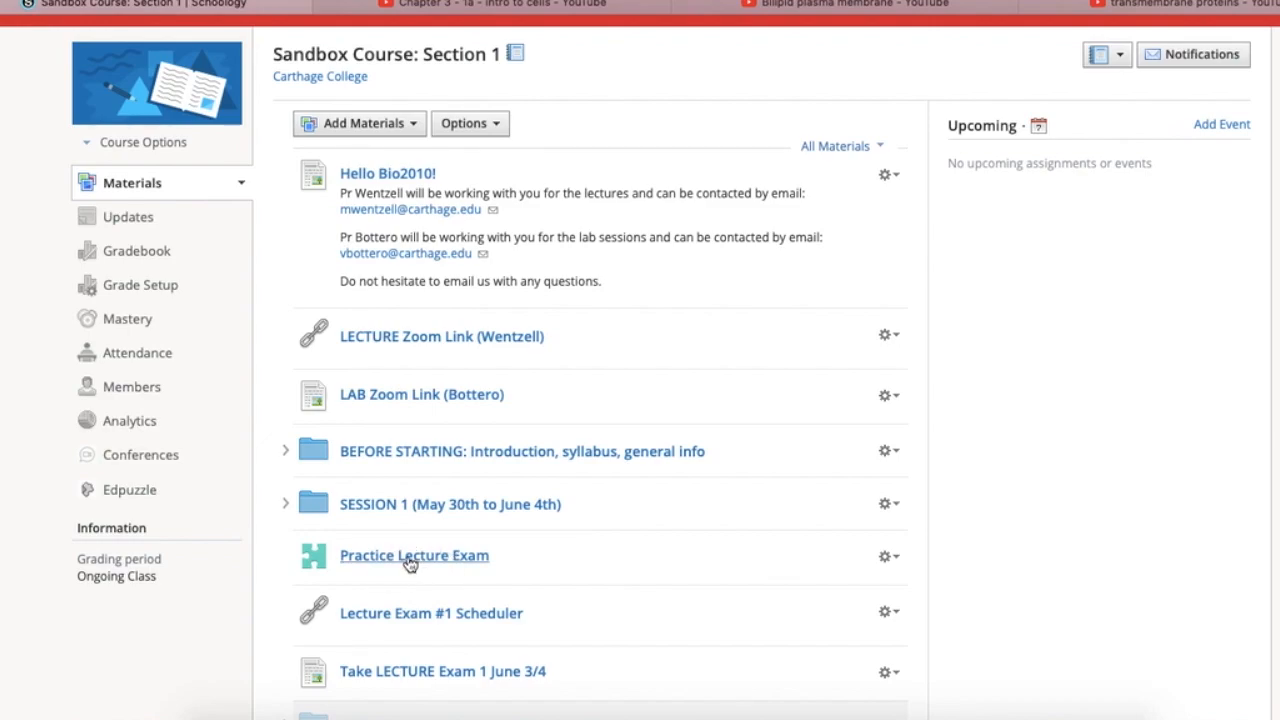
{"action": "mouse_move", "coordinate": [417, 562]}
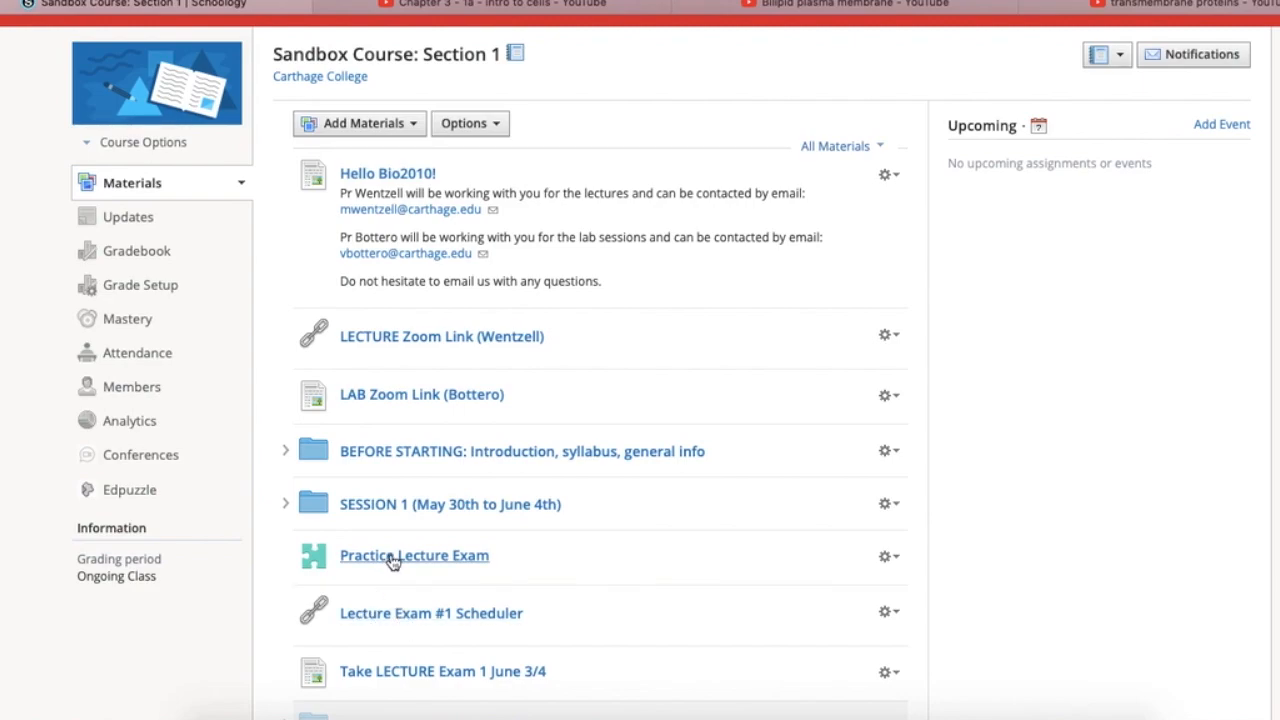
{"action": "mouse_move", "coordinate": [392, 620]}
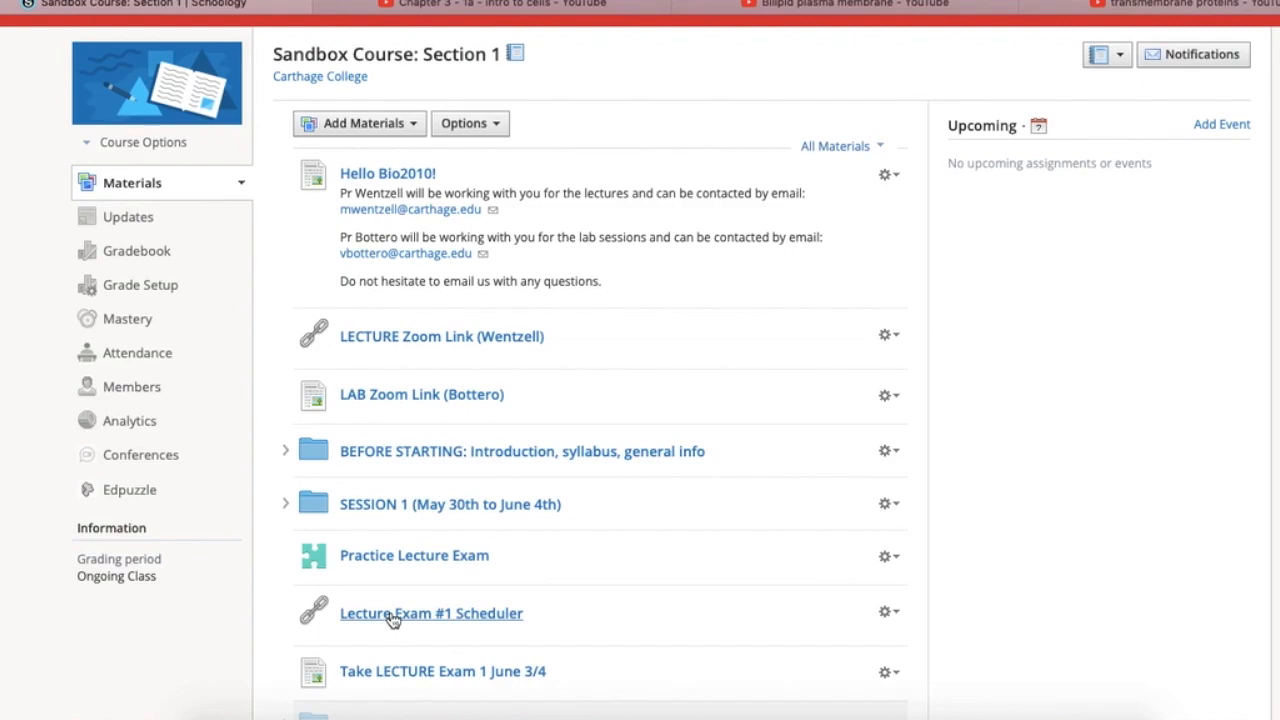
Open the Lecture Exam #1 Scheduler page and pop its document out into Google Docs
{"action": "left_click", "coordinate": [431, 613]}
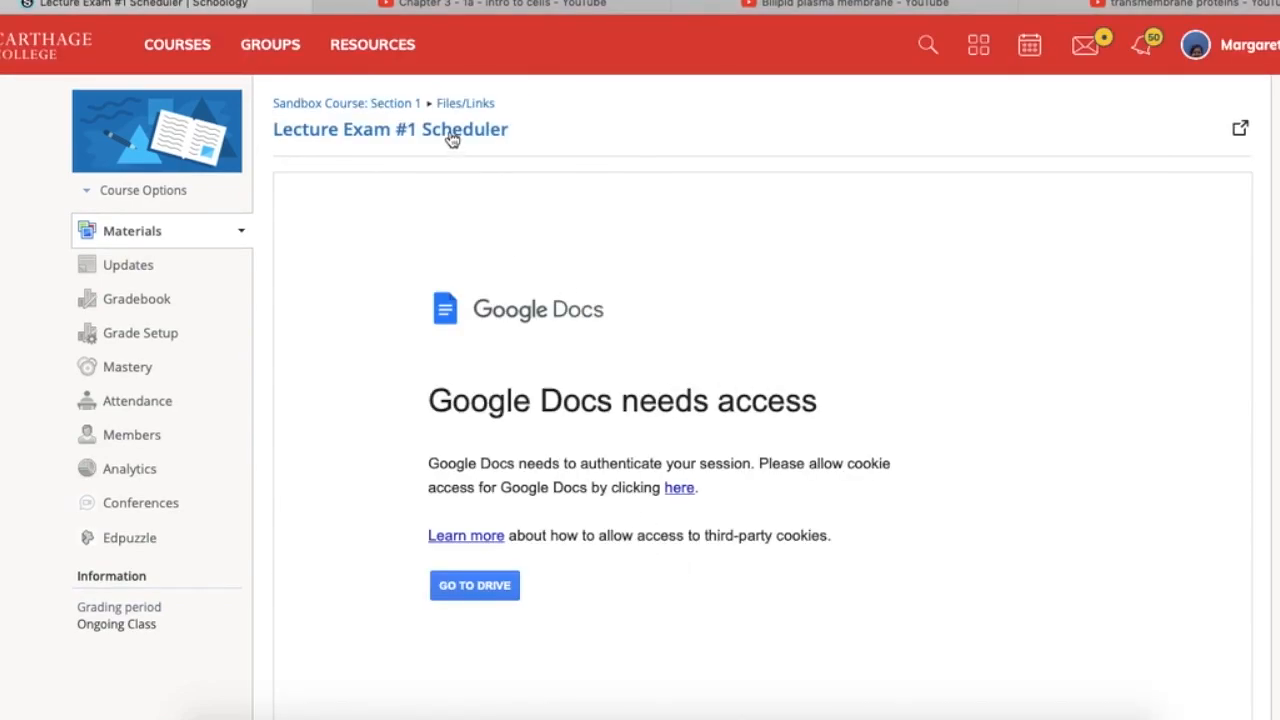
{"action": "left_click", "coordinate": [474, 585]}
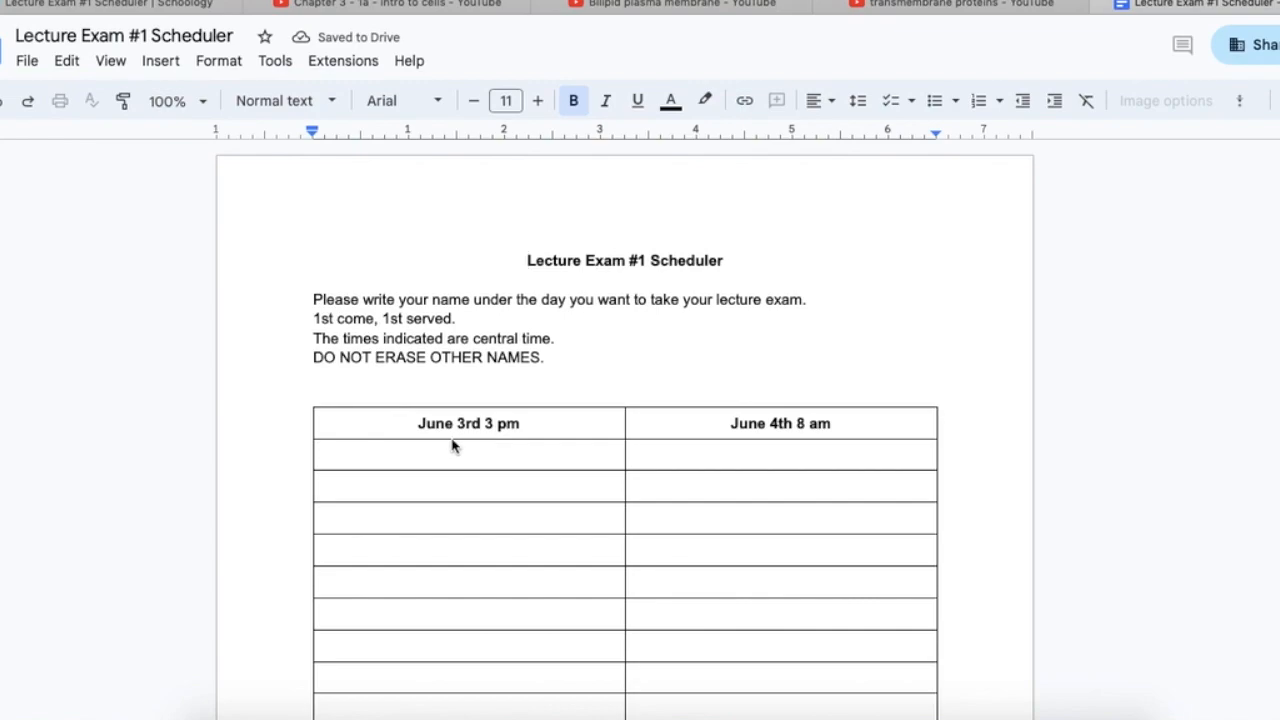
Scroll the June 3rd 3 pm and June 4th 8 am sign-up table's empty rows
{"action": "left_click", "coordinate": [455, 437]}
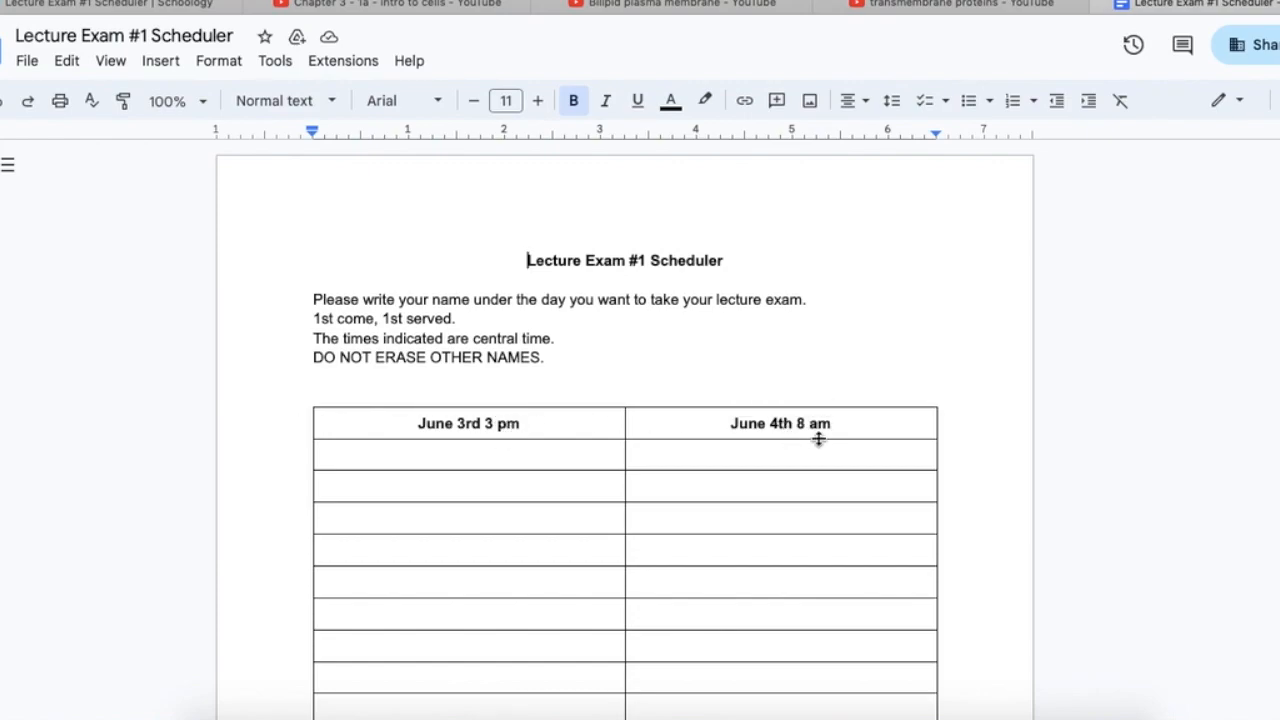
{"action": "scroll", "scroll_direction": "down", "scroll_amount": 3}
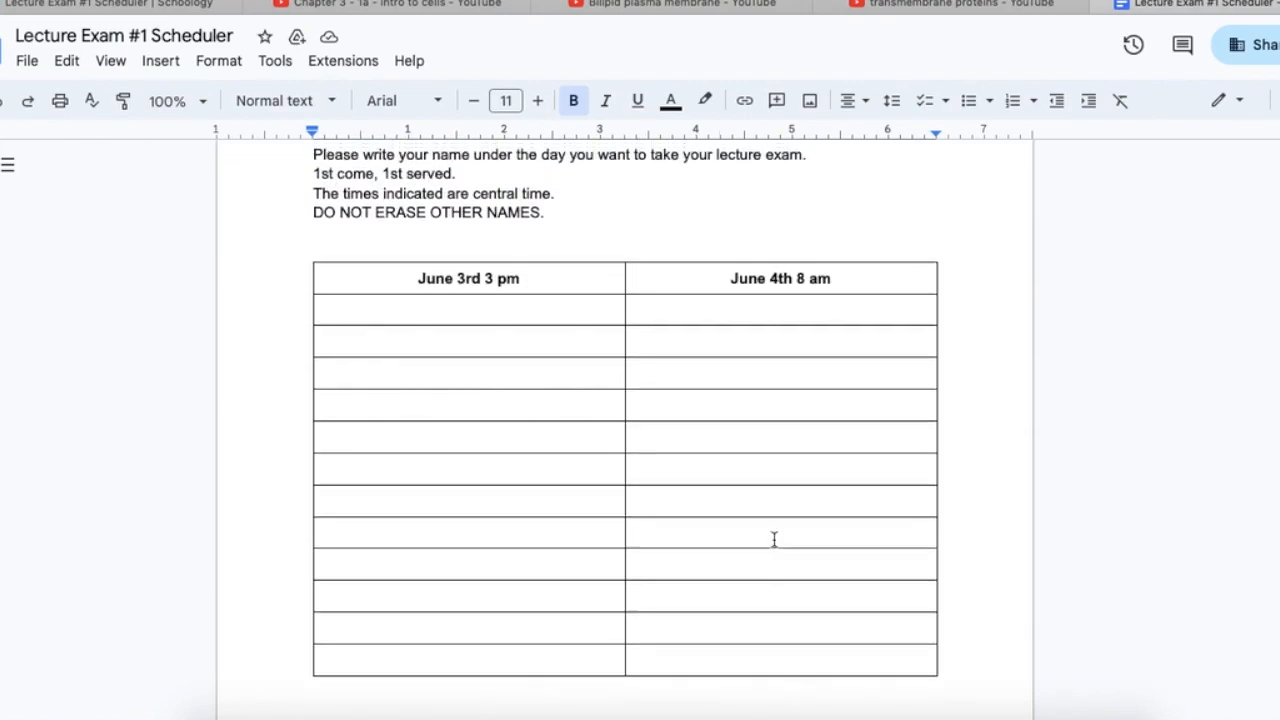
{"action": "scroll", "scroll_direction": "down", "scroll_amount": 3}
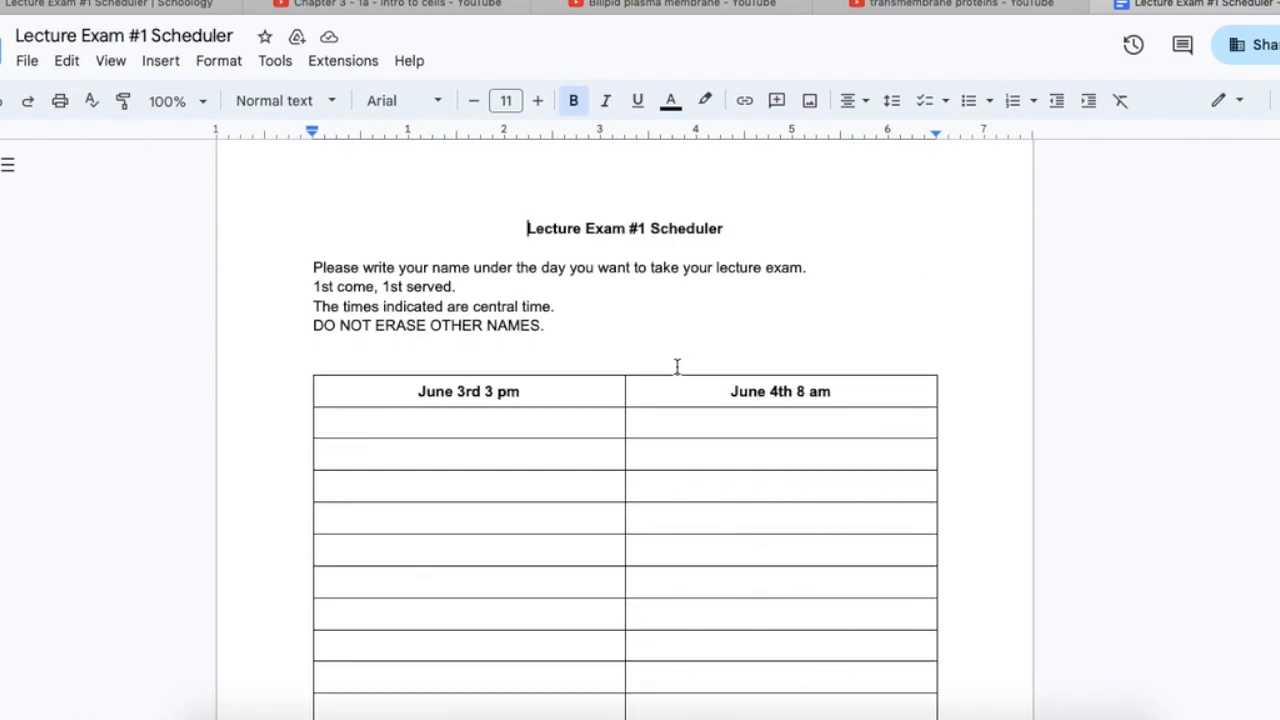
{"action": "scroll", "scroll_direction": "down", "scroll_amount": 3}
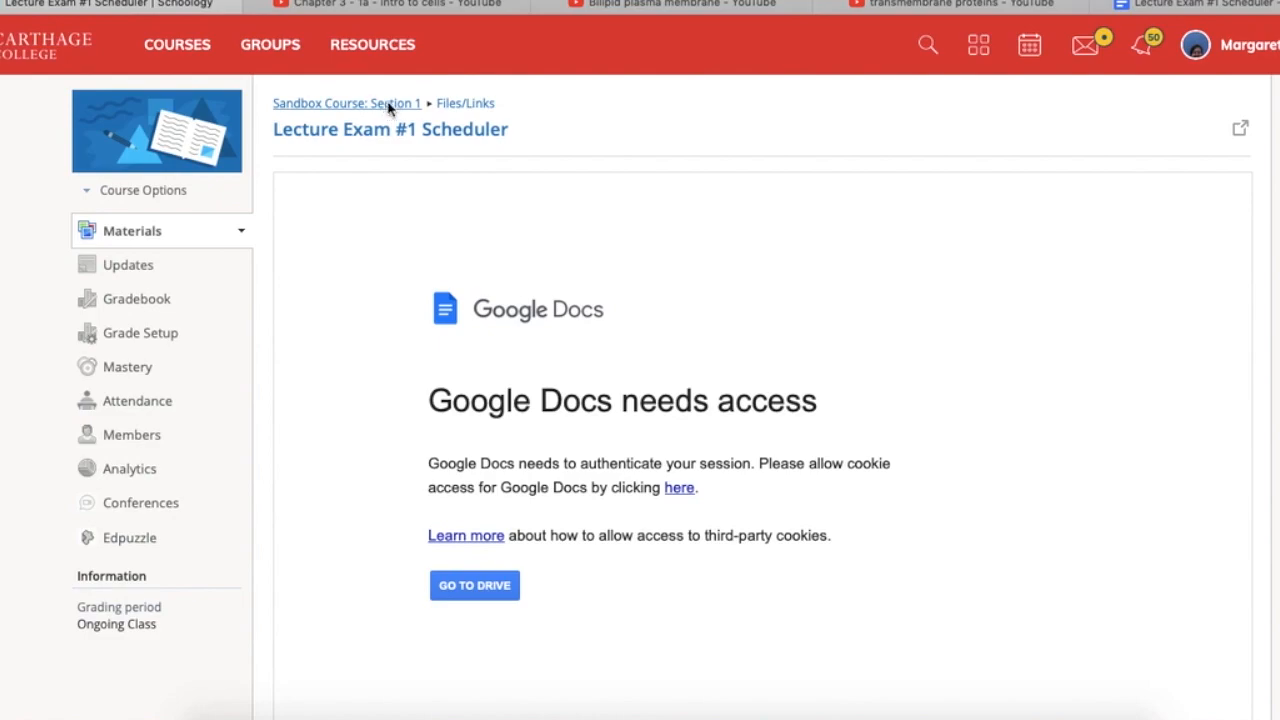
Go up to Sandbox Course: Section 1 materials and scroll to the unpublished Session 2 folder
{"action": "left_click", "coordinate": [347, 103]}
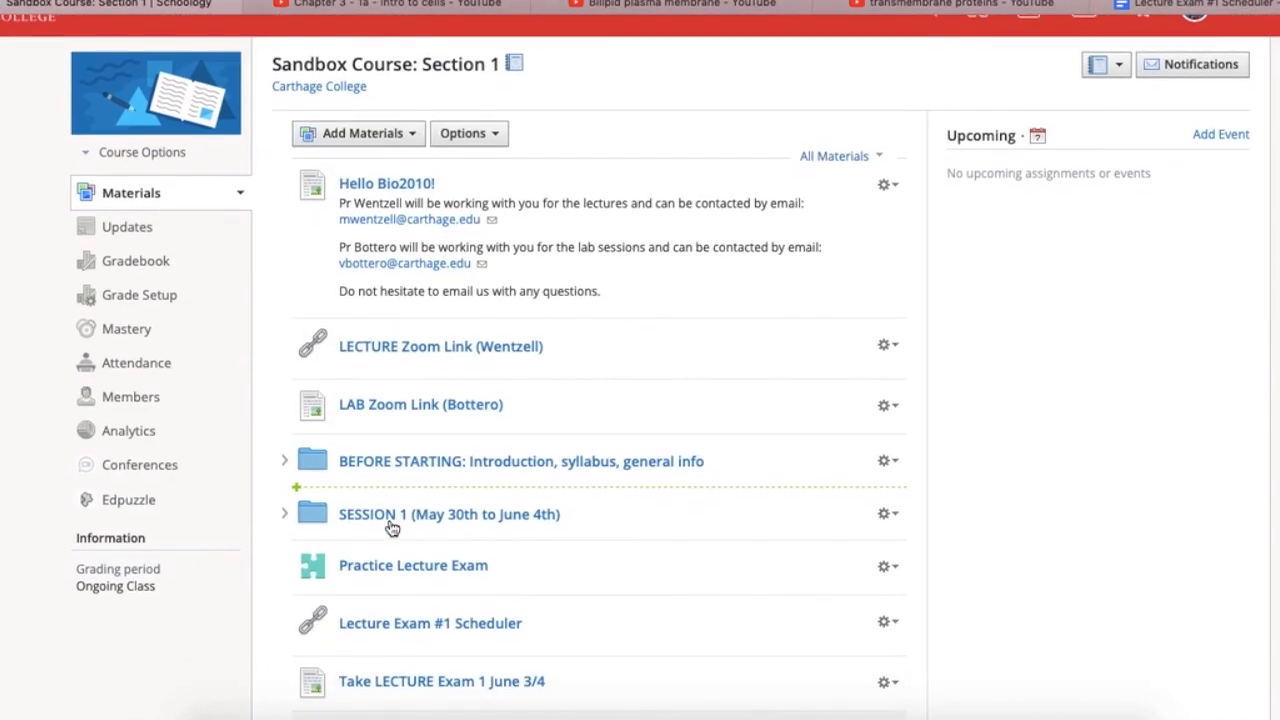
{"action": "scroll", "scroll_direction": "down", "scroll_amount": 3}
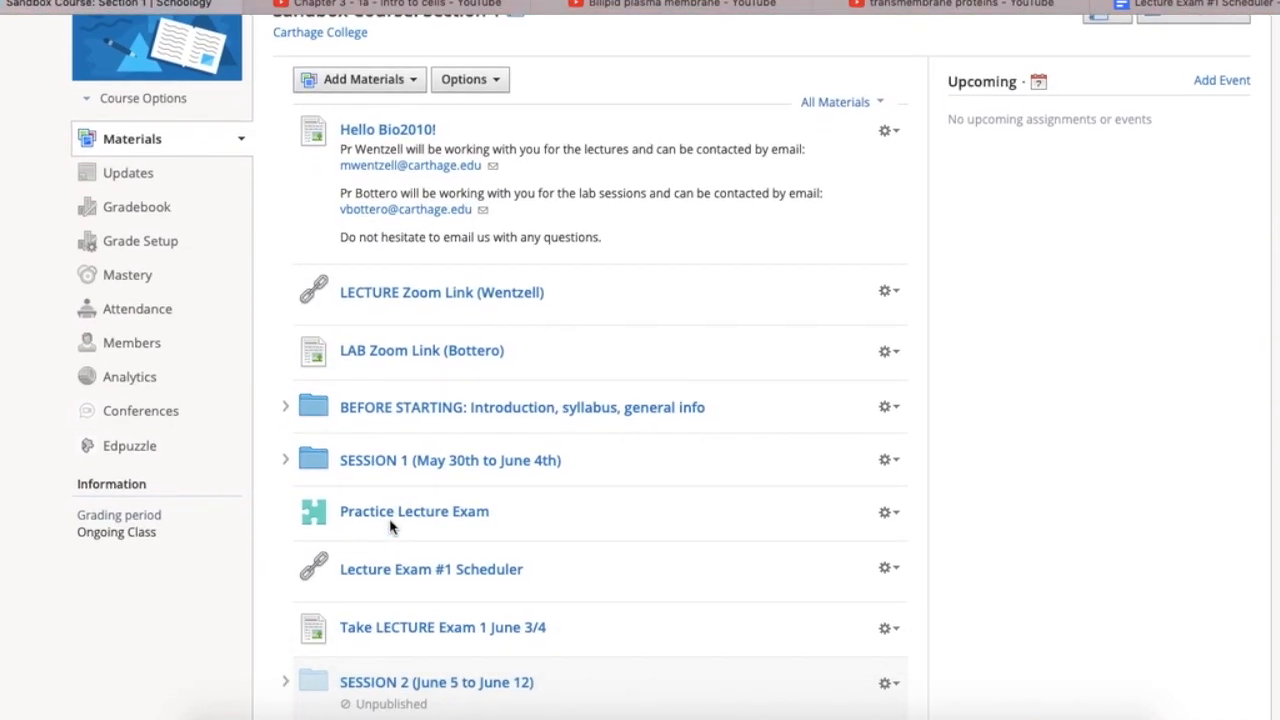
{"action": "mouse_move", "coordinate": [441, 292]}
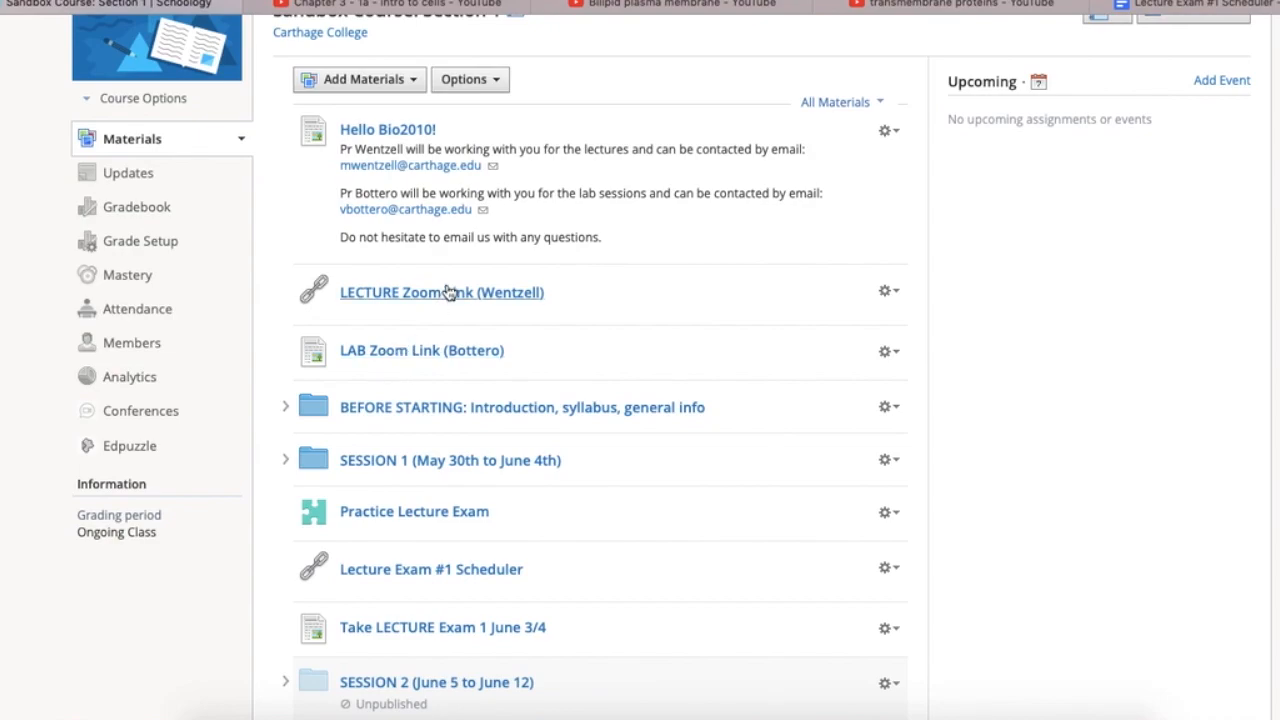
{"action": "mouse_move", "coordinate": [441, 292]}
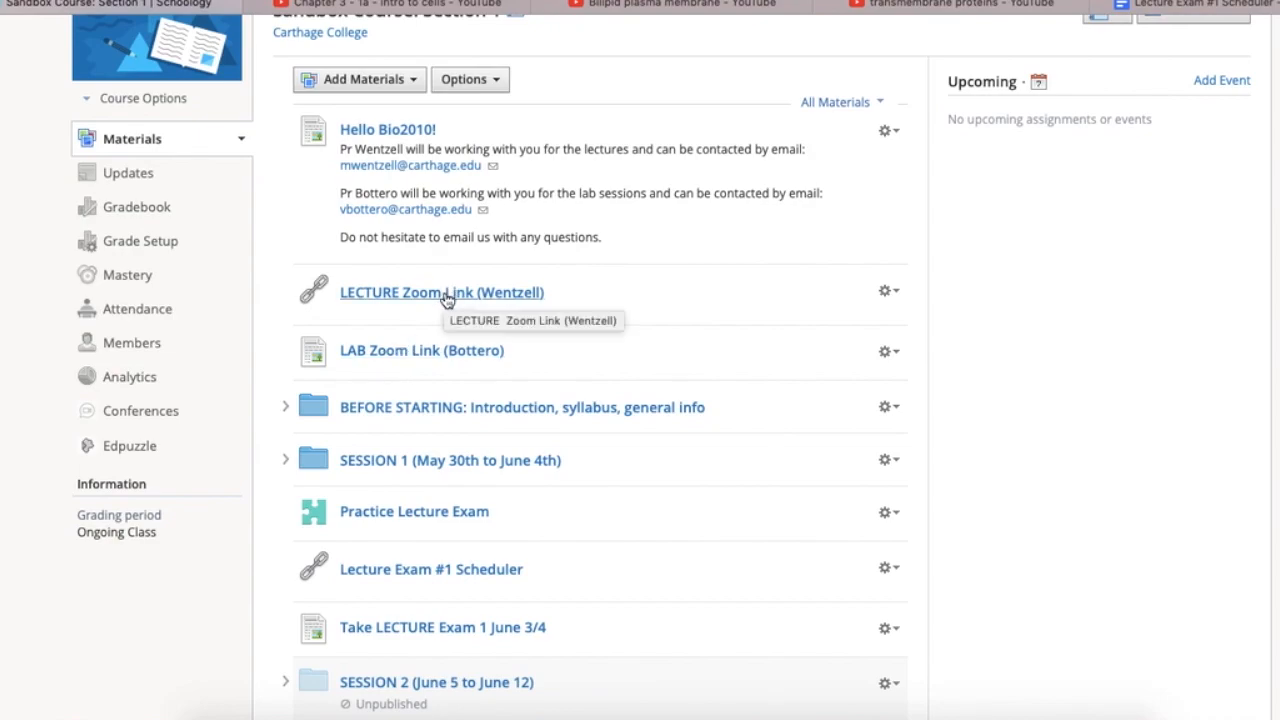
{"action": "mouse_move", "coordinate": [420, 326]}
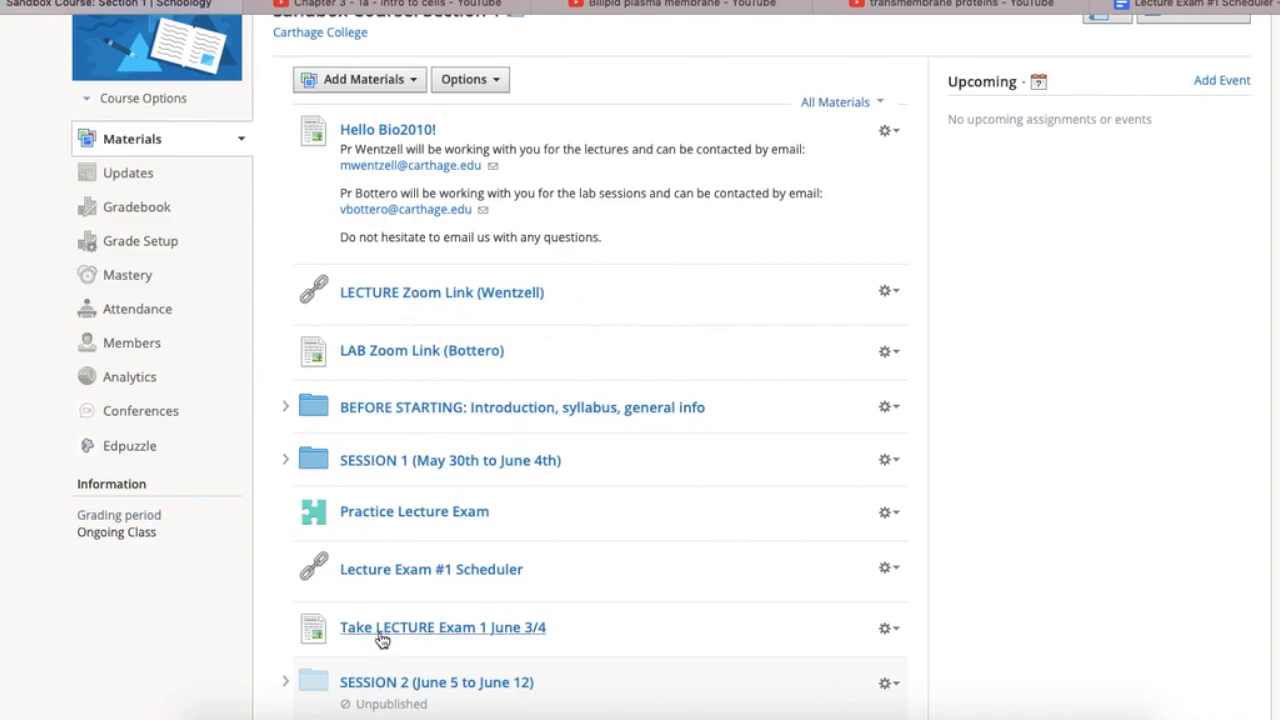
{"action": "mouse_move", "coordinate": [388, 633]}
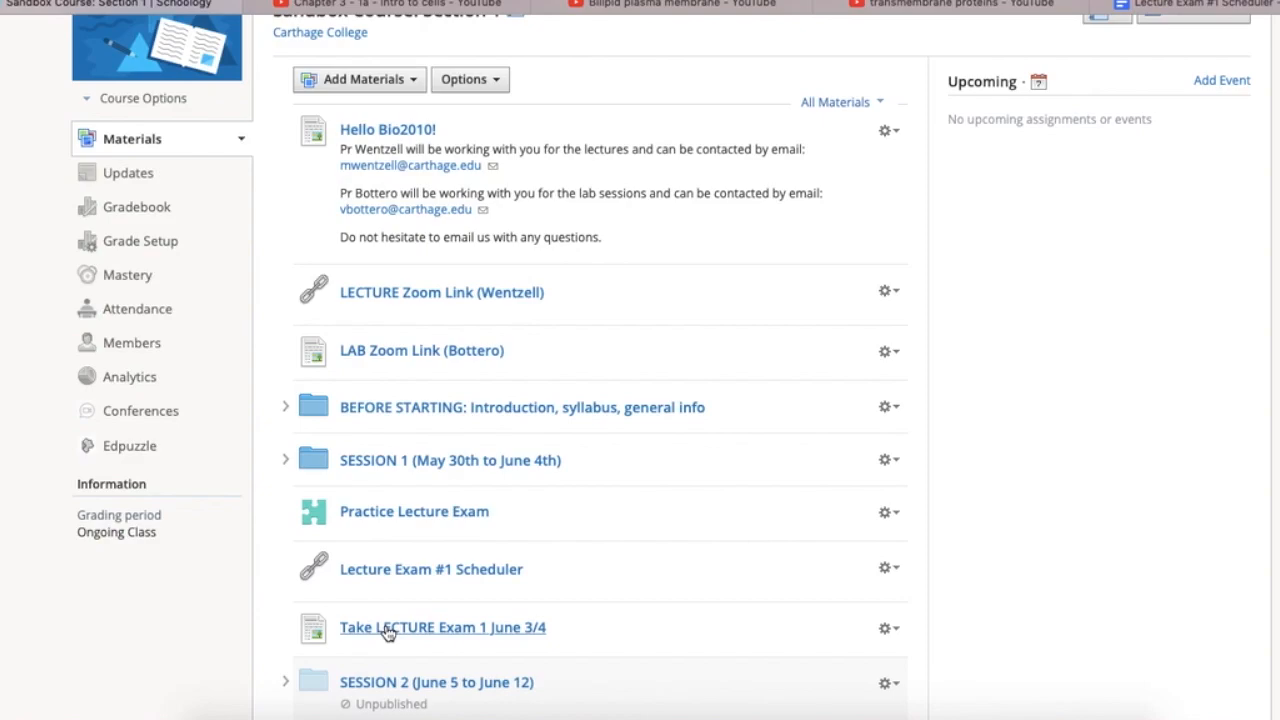
{"action": "mouse_move", "coordinate": [424, 303]}
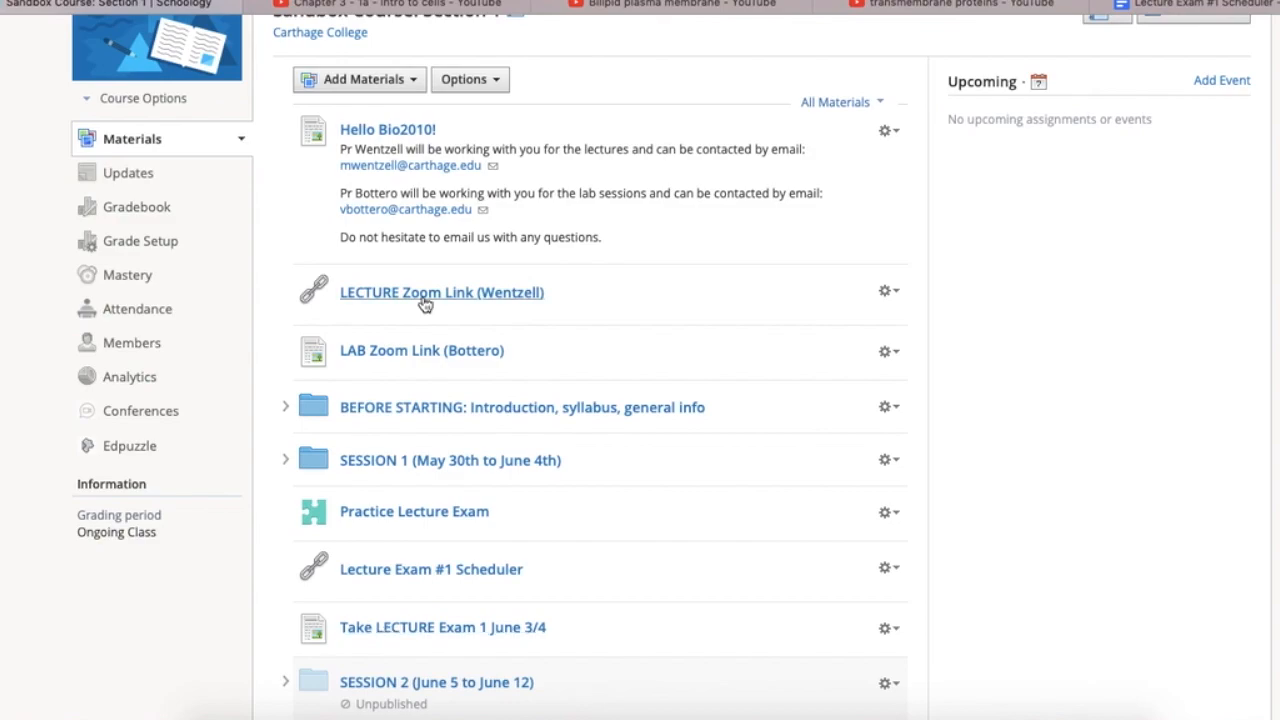
{"action": "mouse_move", "coordinate": [410, 293]}
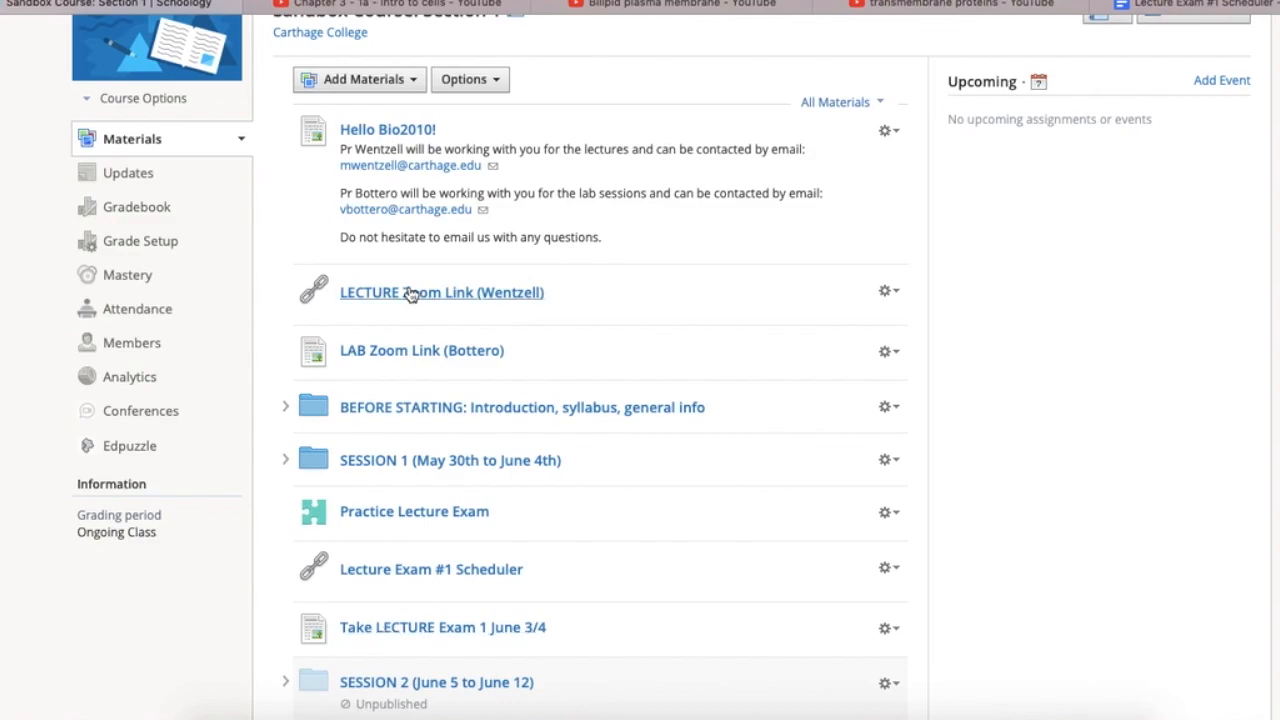
{"action": "mouse_move", "coordinate": [410, 292]}
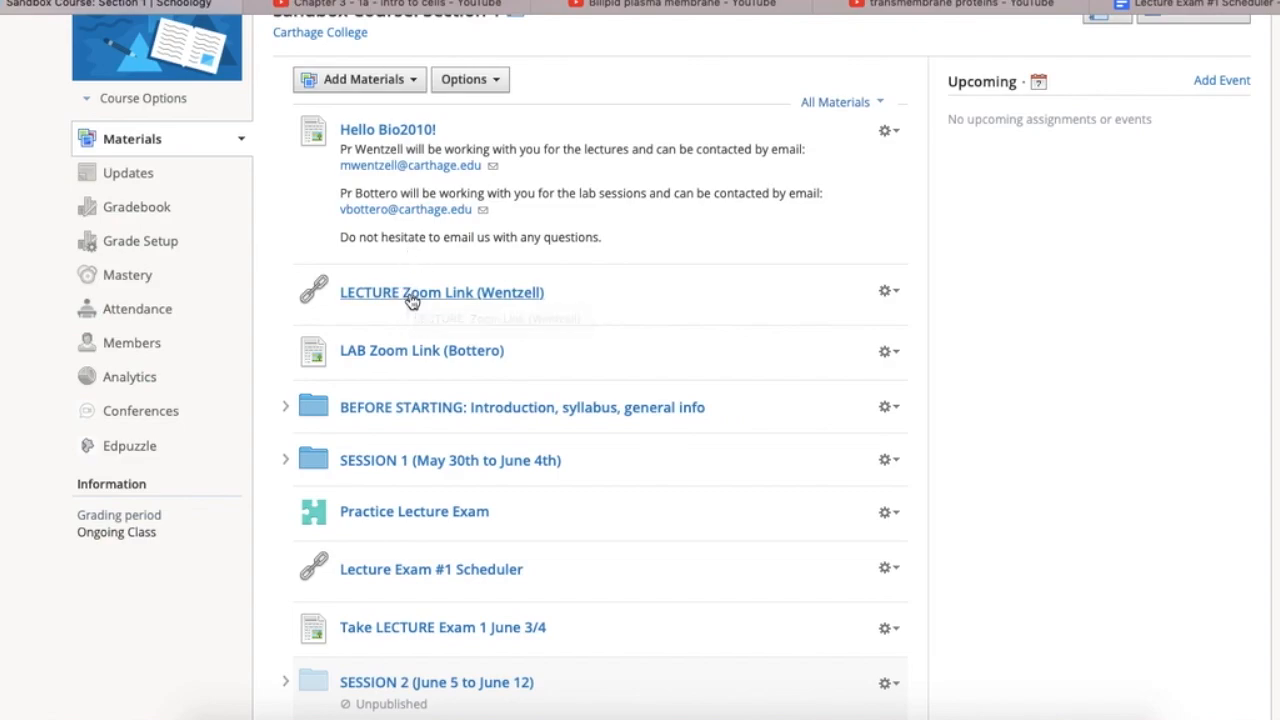
{"action": "mouse_move", "coordinate": [412, 293]}
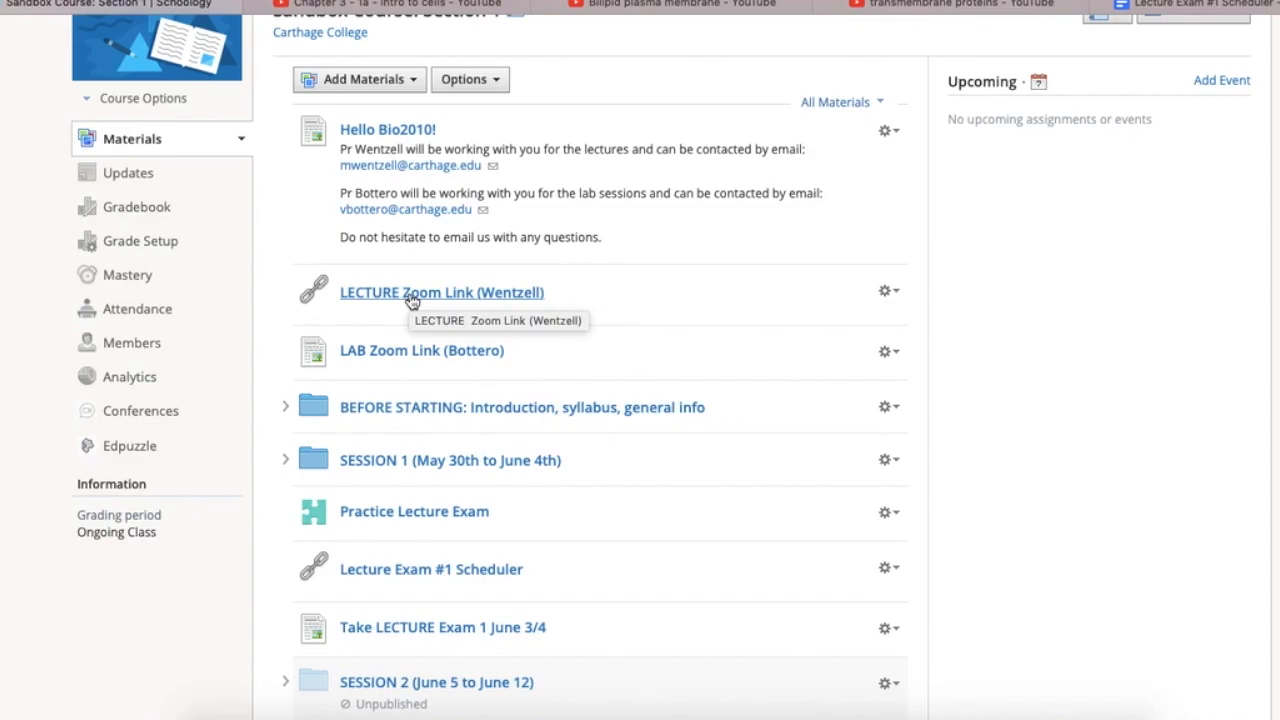
{"action": "mouse_move", "coordinate": [585, 425]}
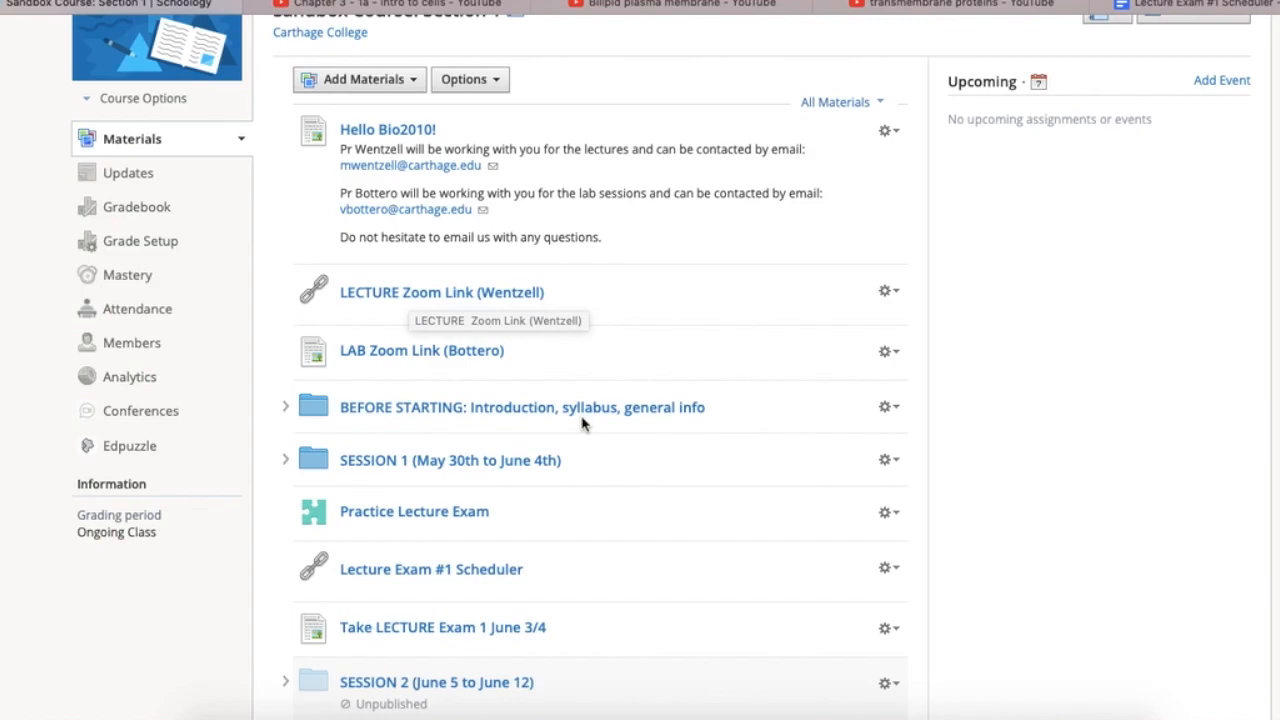
{"action": "mouse_move", "coordinate": [388, 513]}
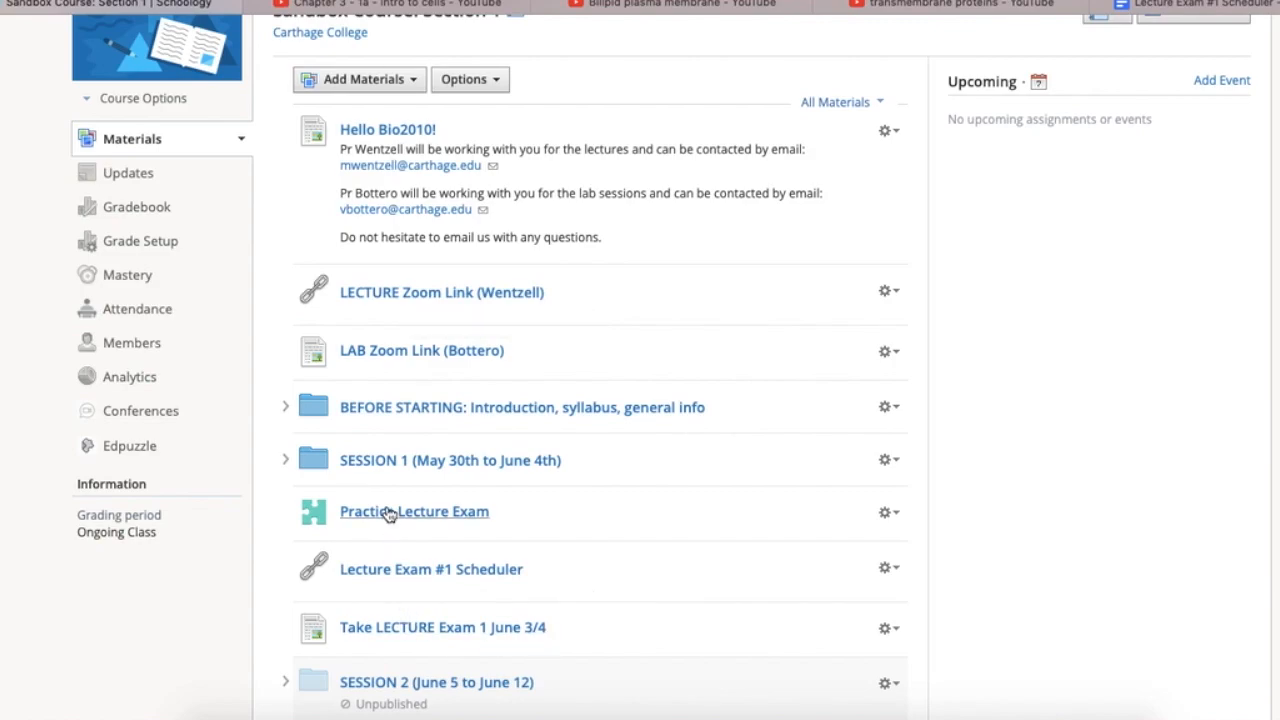
{"action": "mouse_move", "coordinate": [383, 518]}
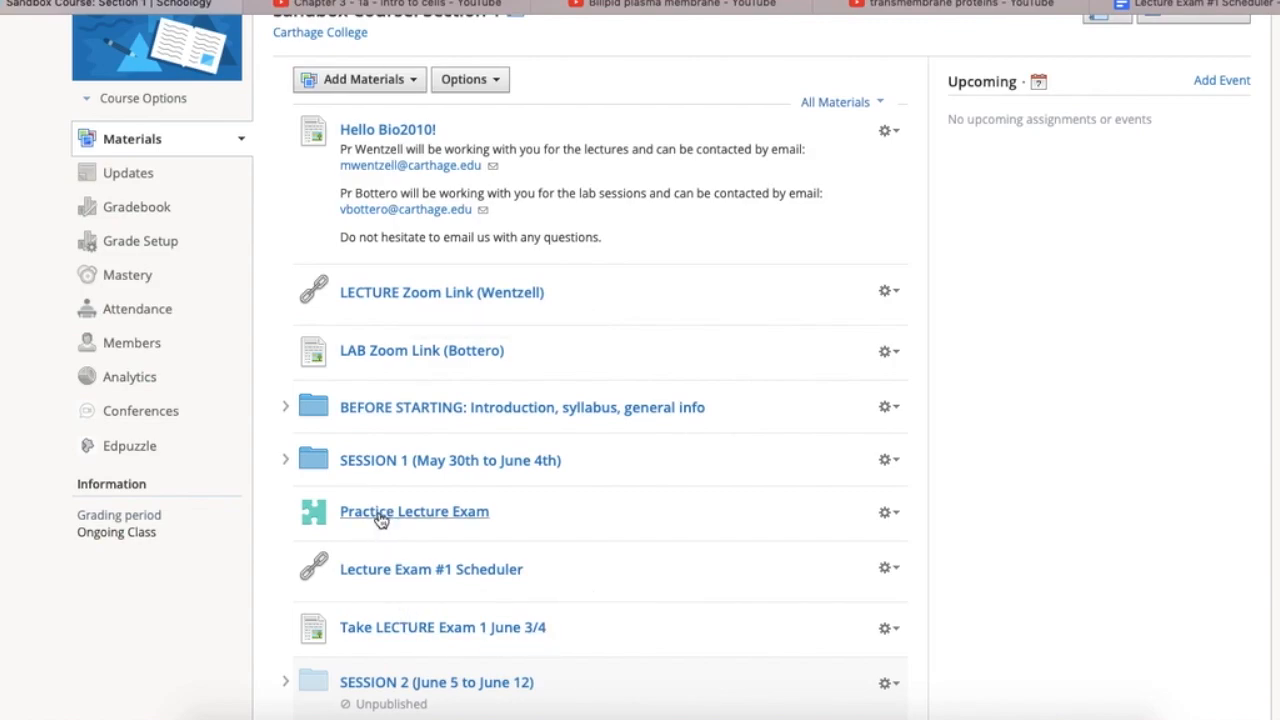
{"action": "mouse_move", "coordinate": [378, 518]}
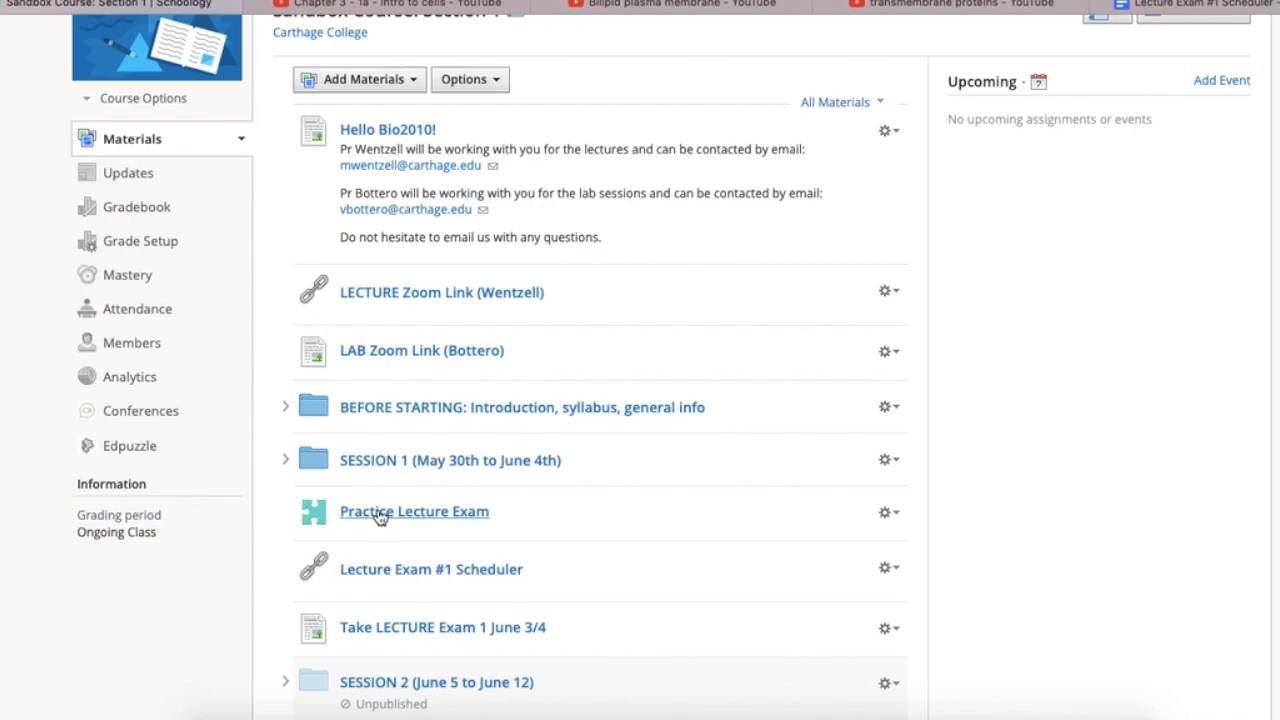
{"action": "mouse_move", "coordinate": [371, 633]}
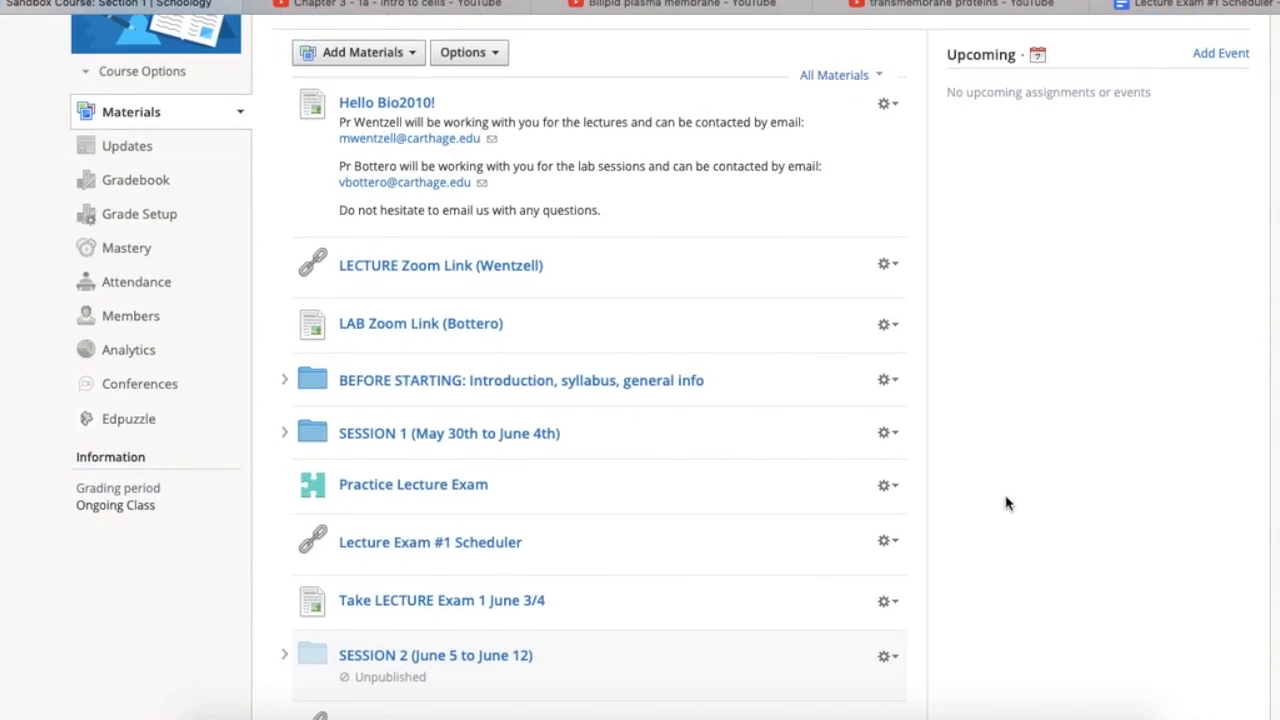
{"action": "scroll", "scroll_direction": "down", "scroll_amount": 3}
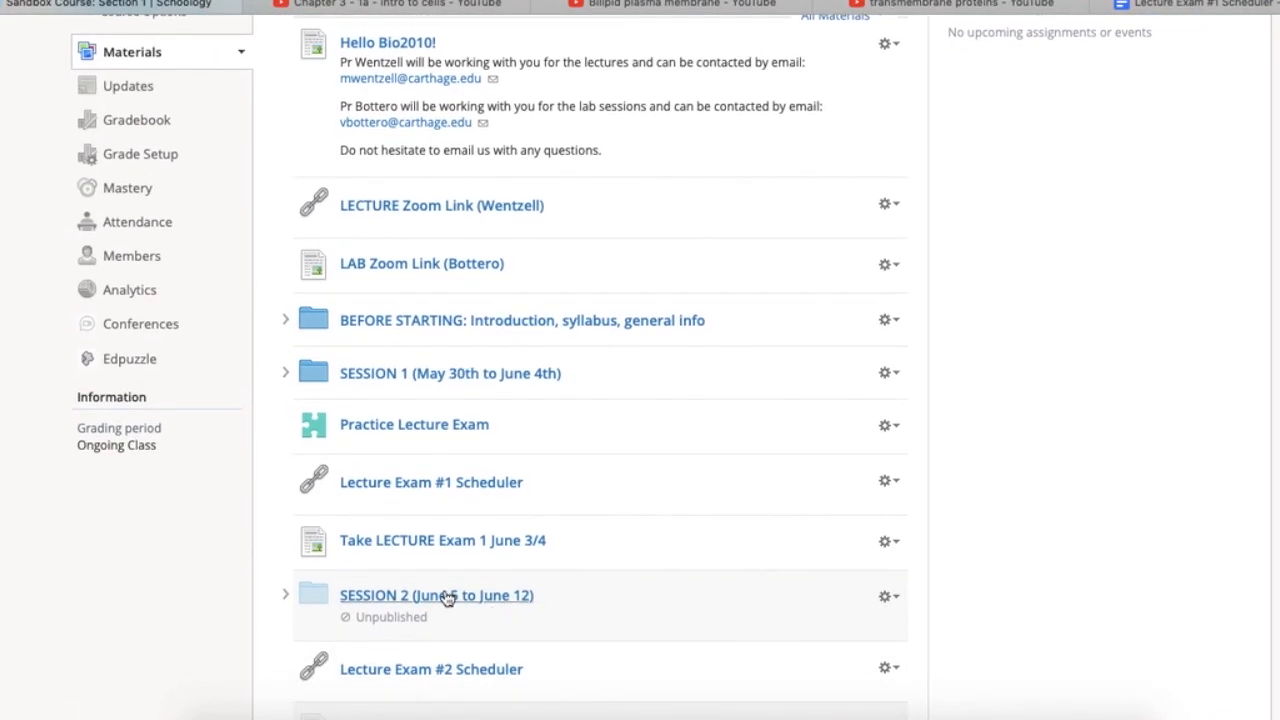
{"action": "mouse_move", "coordinate": [1063, 482]}
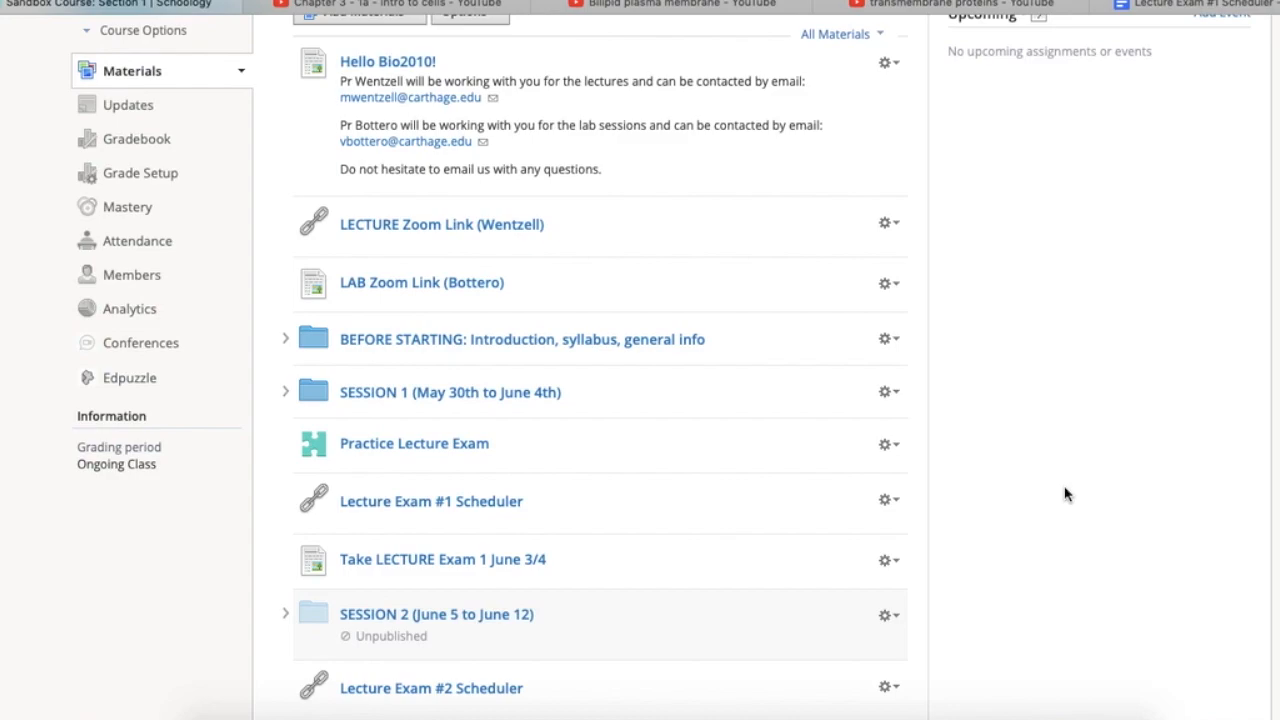
{"action": "mouse_move", "coordinate": [994, 516]}
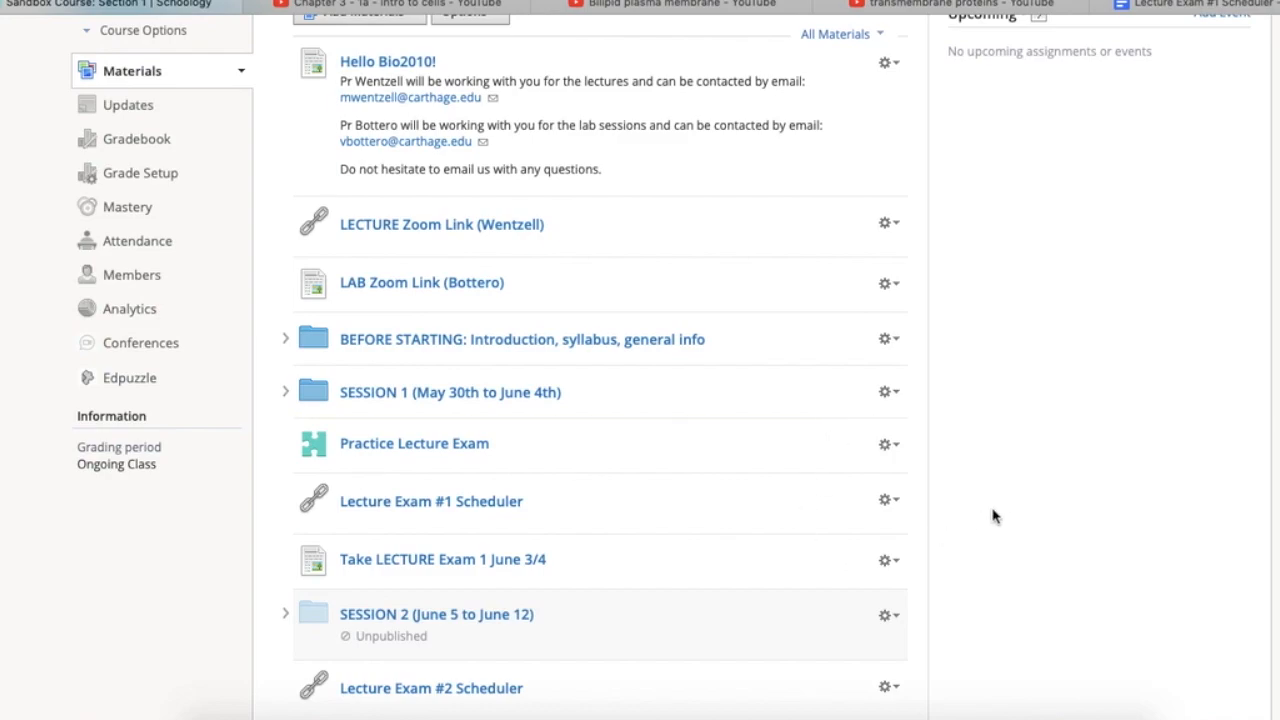
{"action": "scroll", "scroll_direction": "down", "scroll_amount": 3}
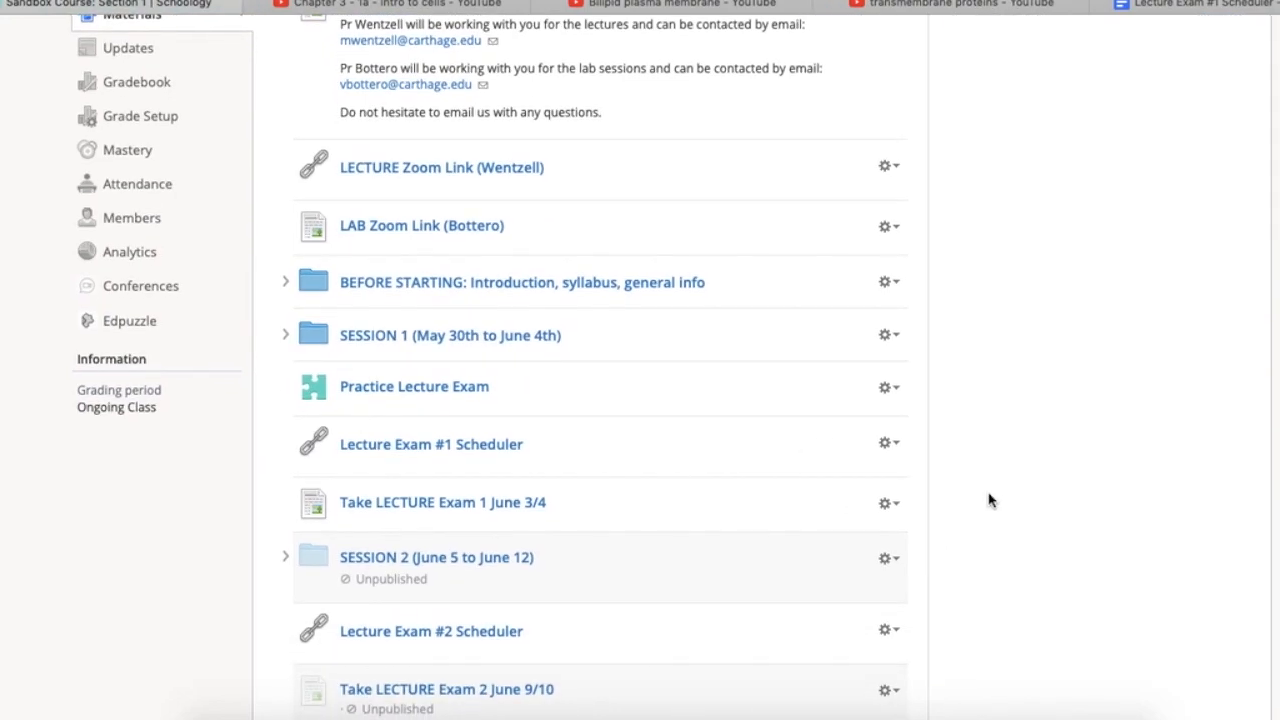
{"action": "scroll", "scroll_direction": "down", "scroll_amount": 3}
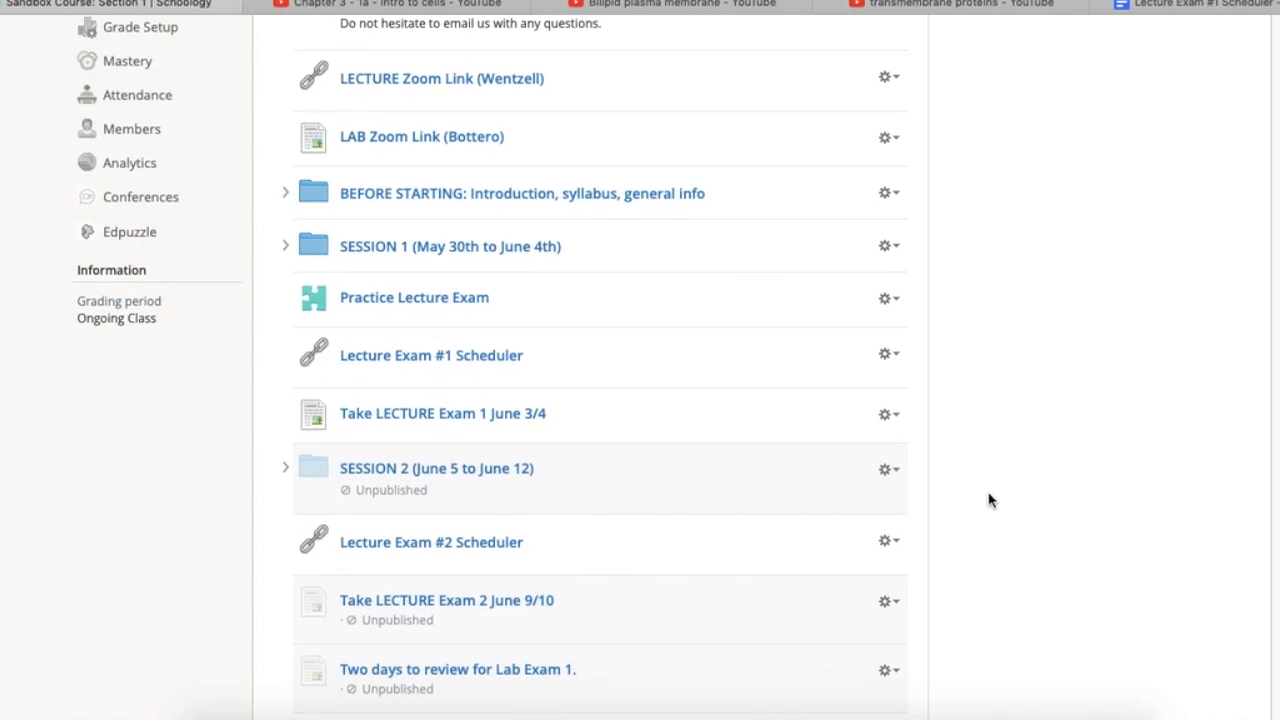
{"action": "scroll", "scroll_direction": "down", "scroll_amount": 3}
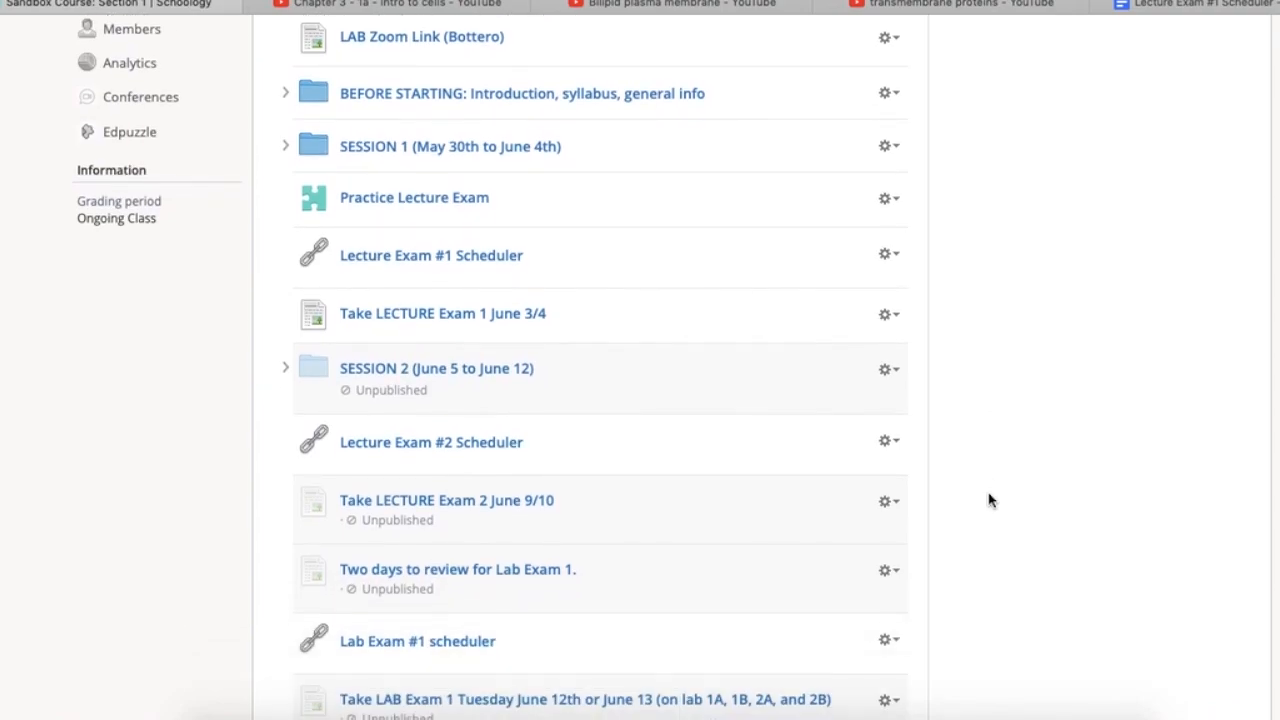
{"action": "scroll", "scroll_direction": "down", "scroll_amount": 3}
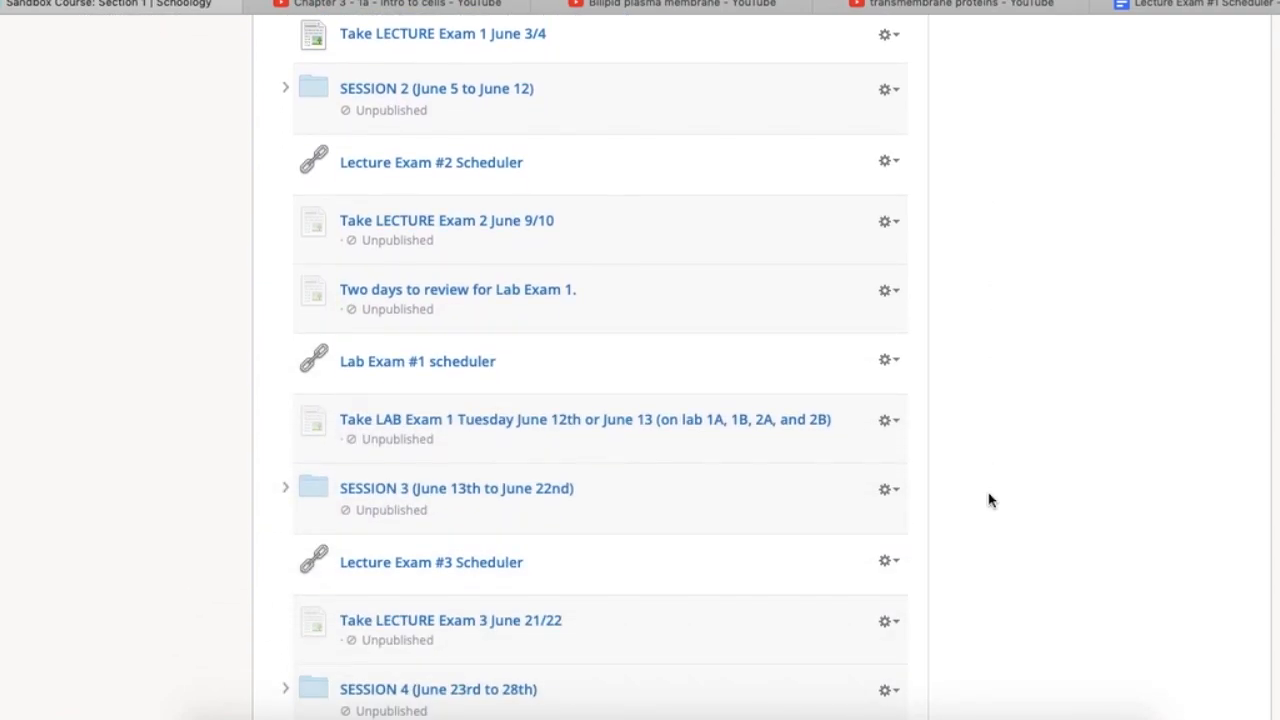
{"action": "scroll", "scroll_direction": "down", "scroll_amount": 3}
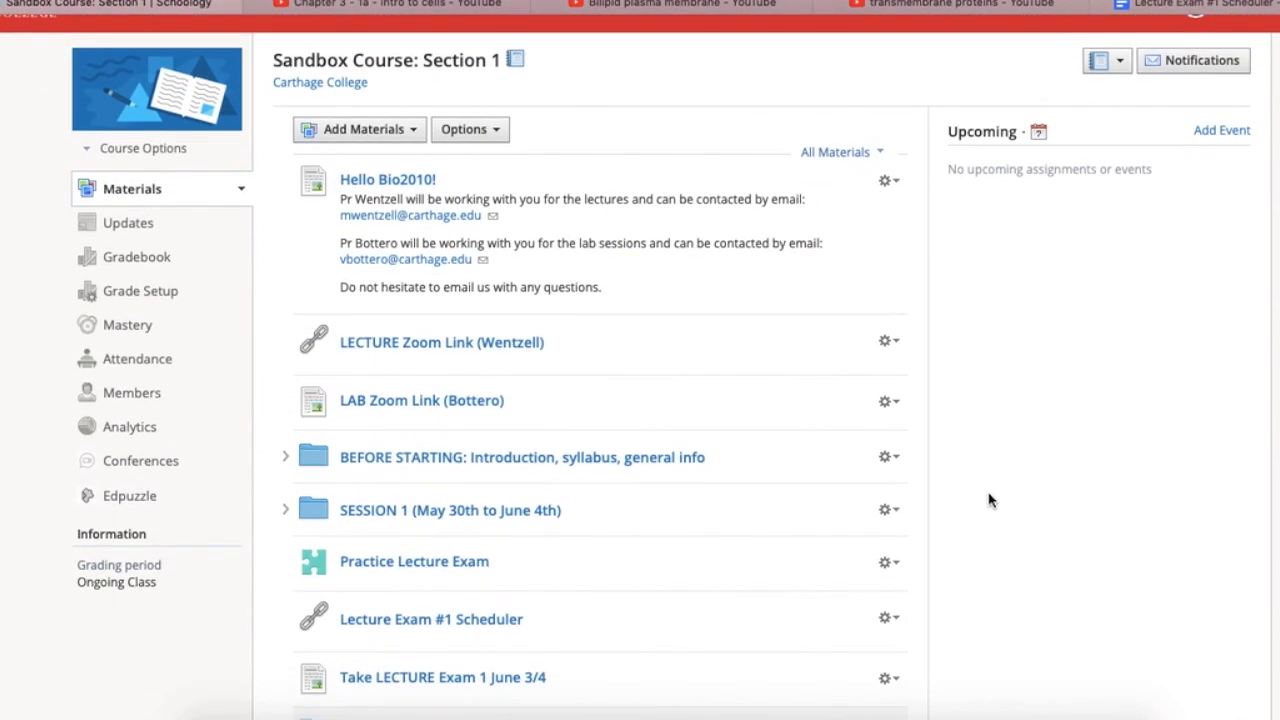
{"action": "scroll", "scroll_direction": "down", "scroll_amount": 3}
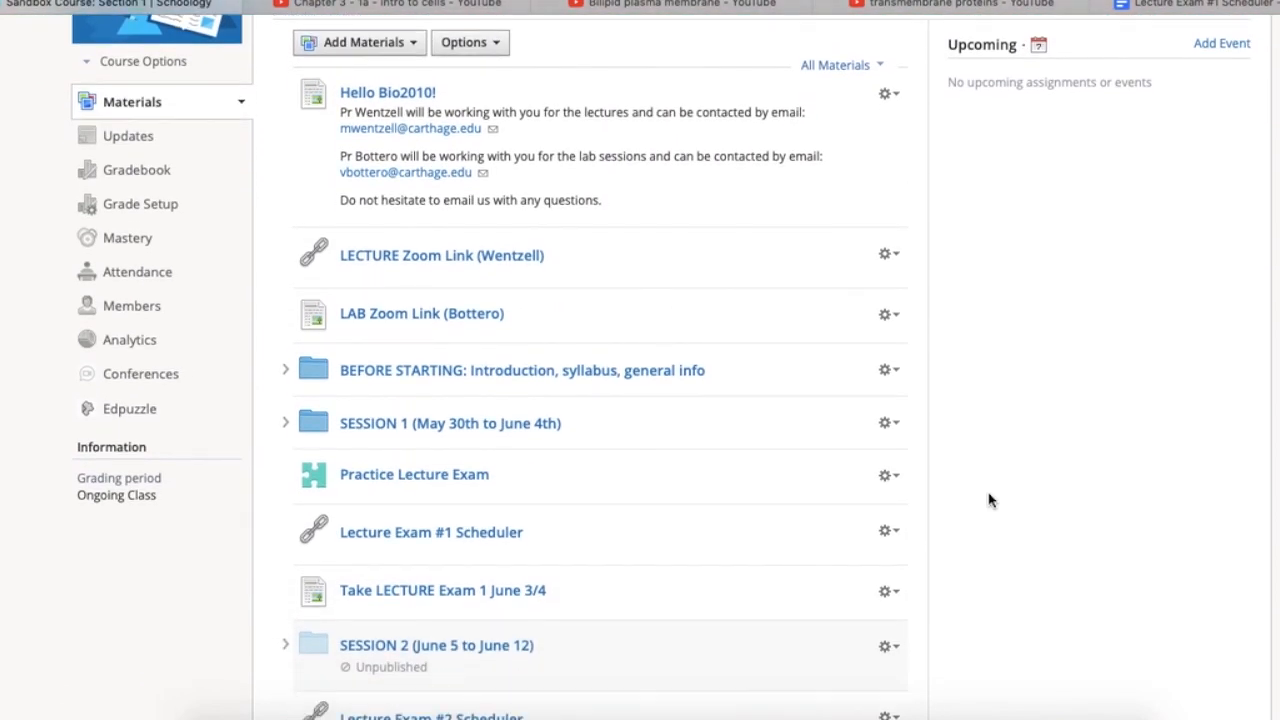